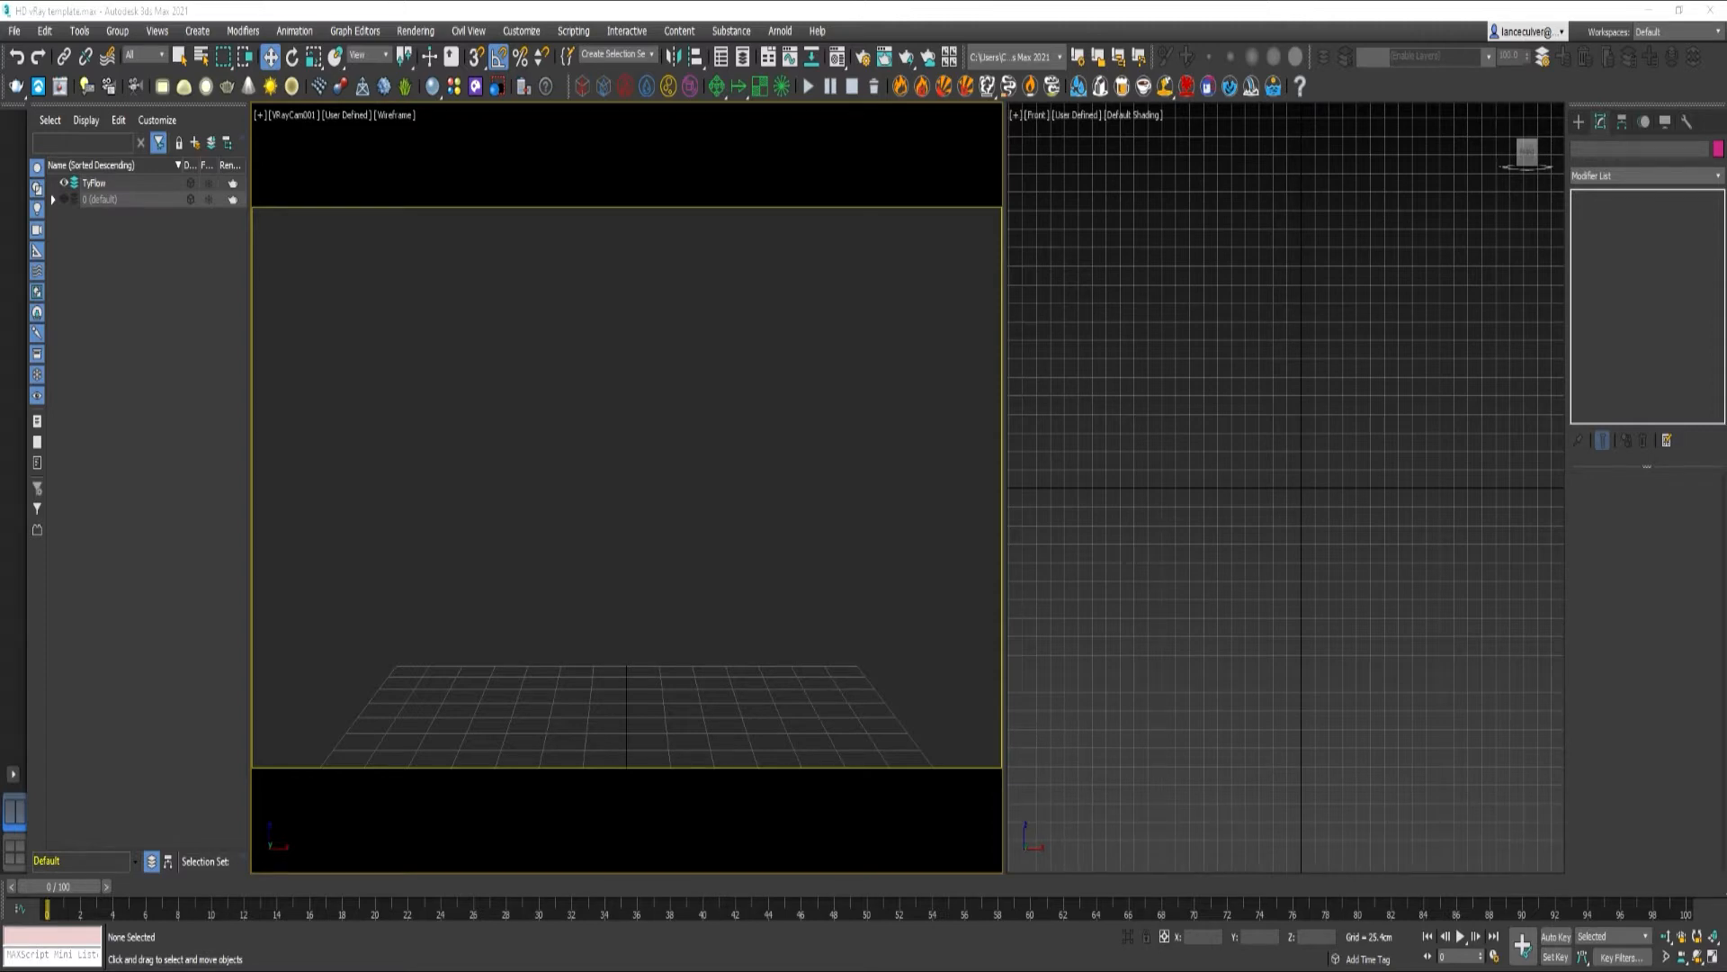
Create a box, convert it to Editable Poly and shape a tapered funnel with a narrow chute
{"action": "left_click", "coordinate": [198, 30]}
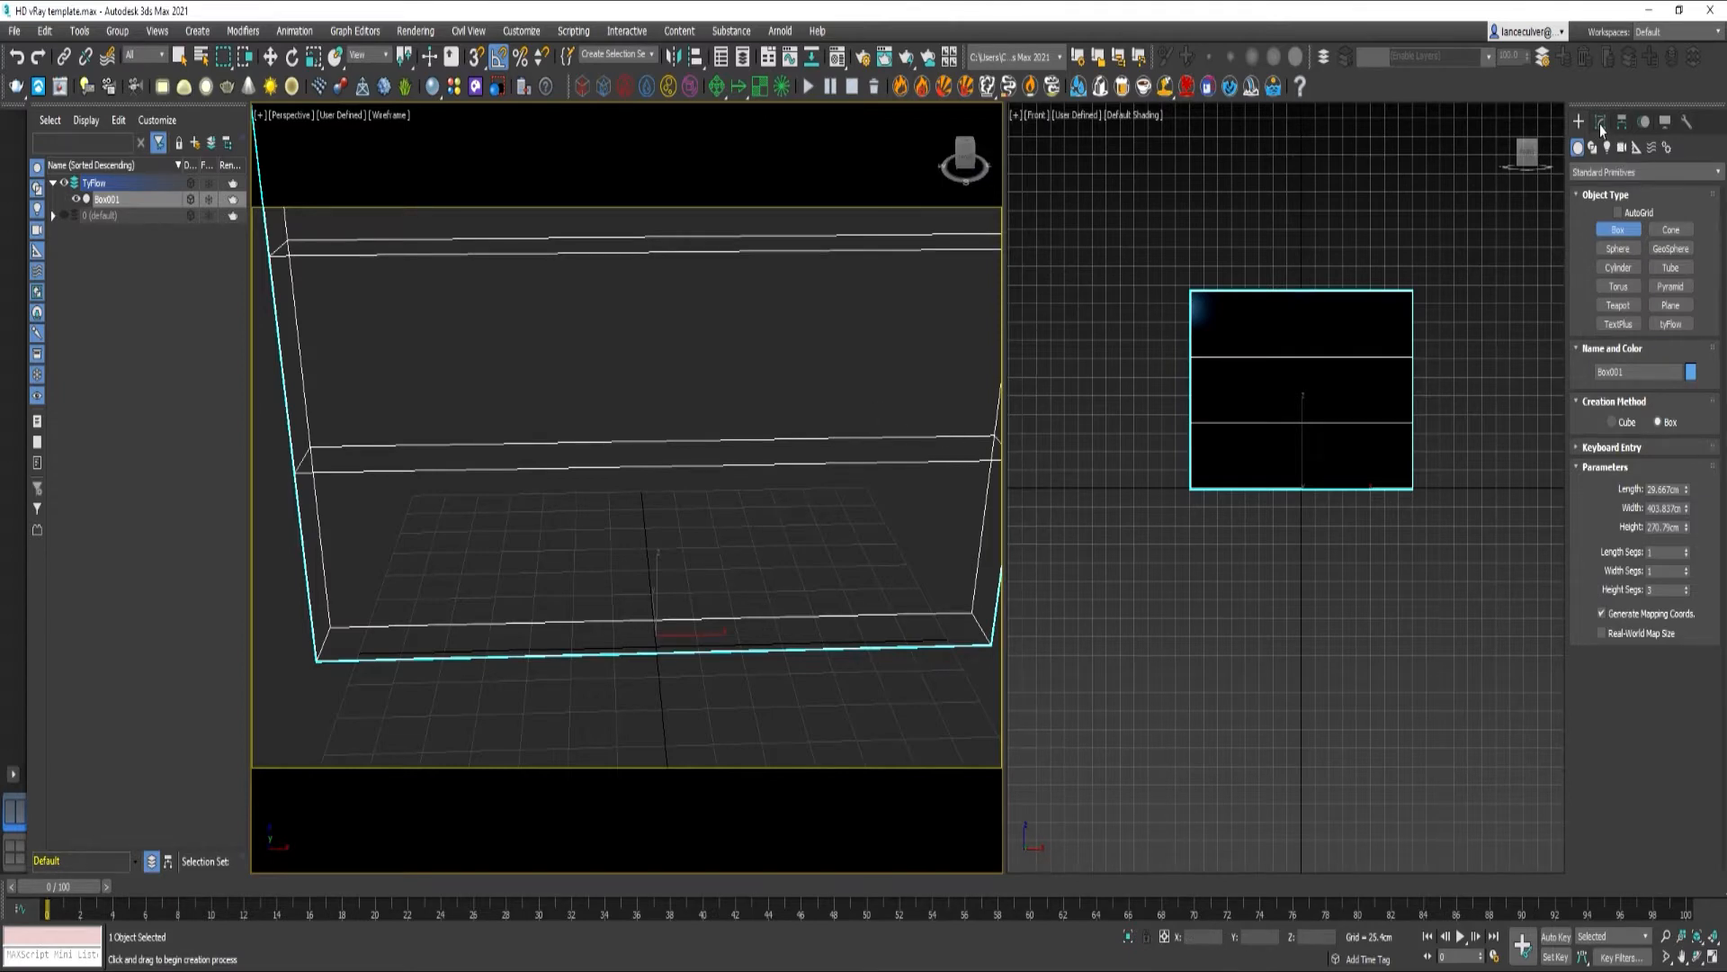
{"action": "right_click", "coordinate": [1588, 198]}
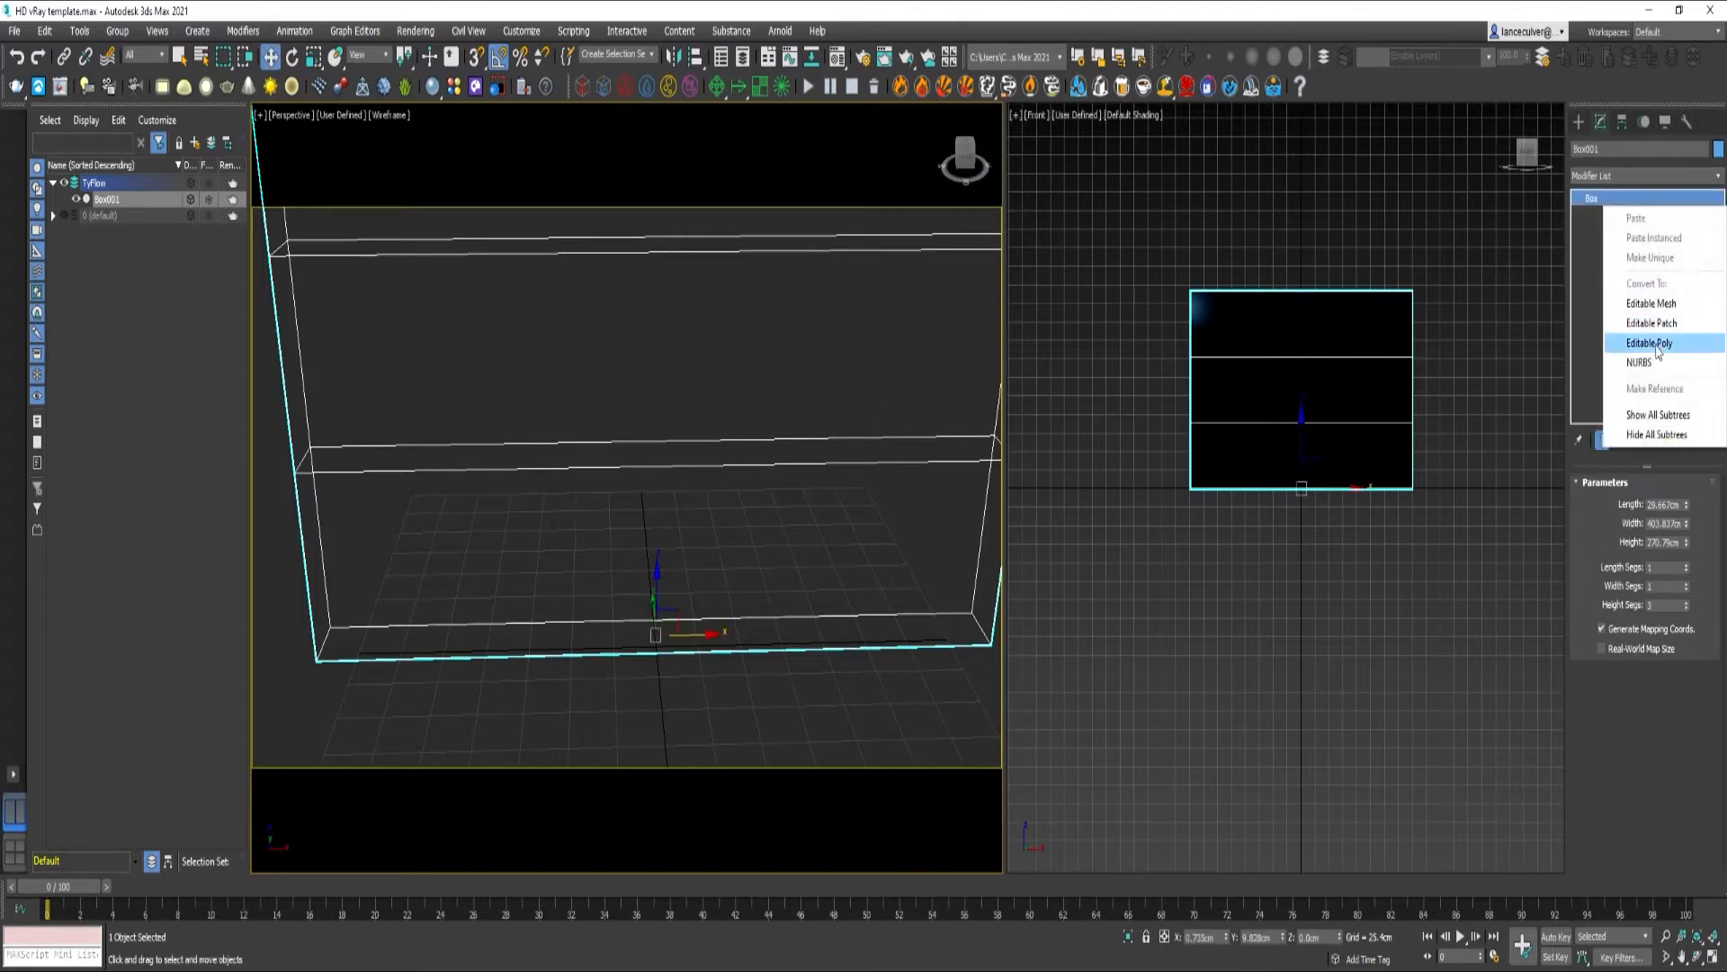
{"action": "left_click", "coordinate": [1650, 342]}
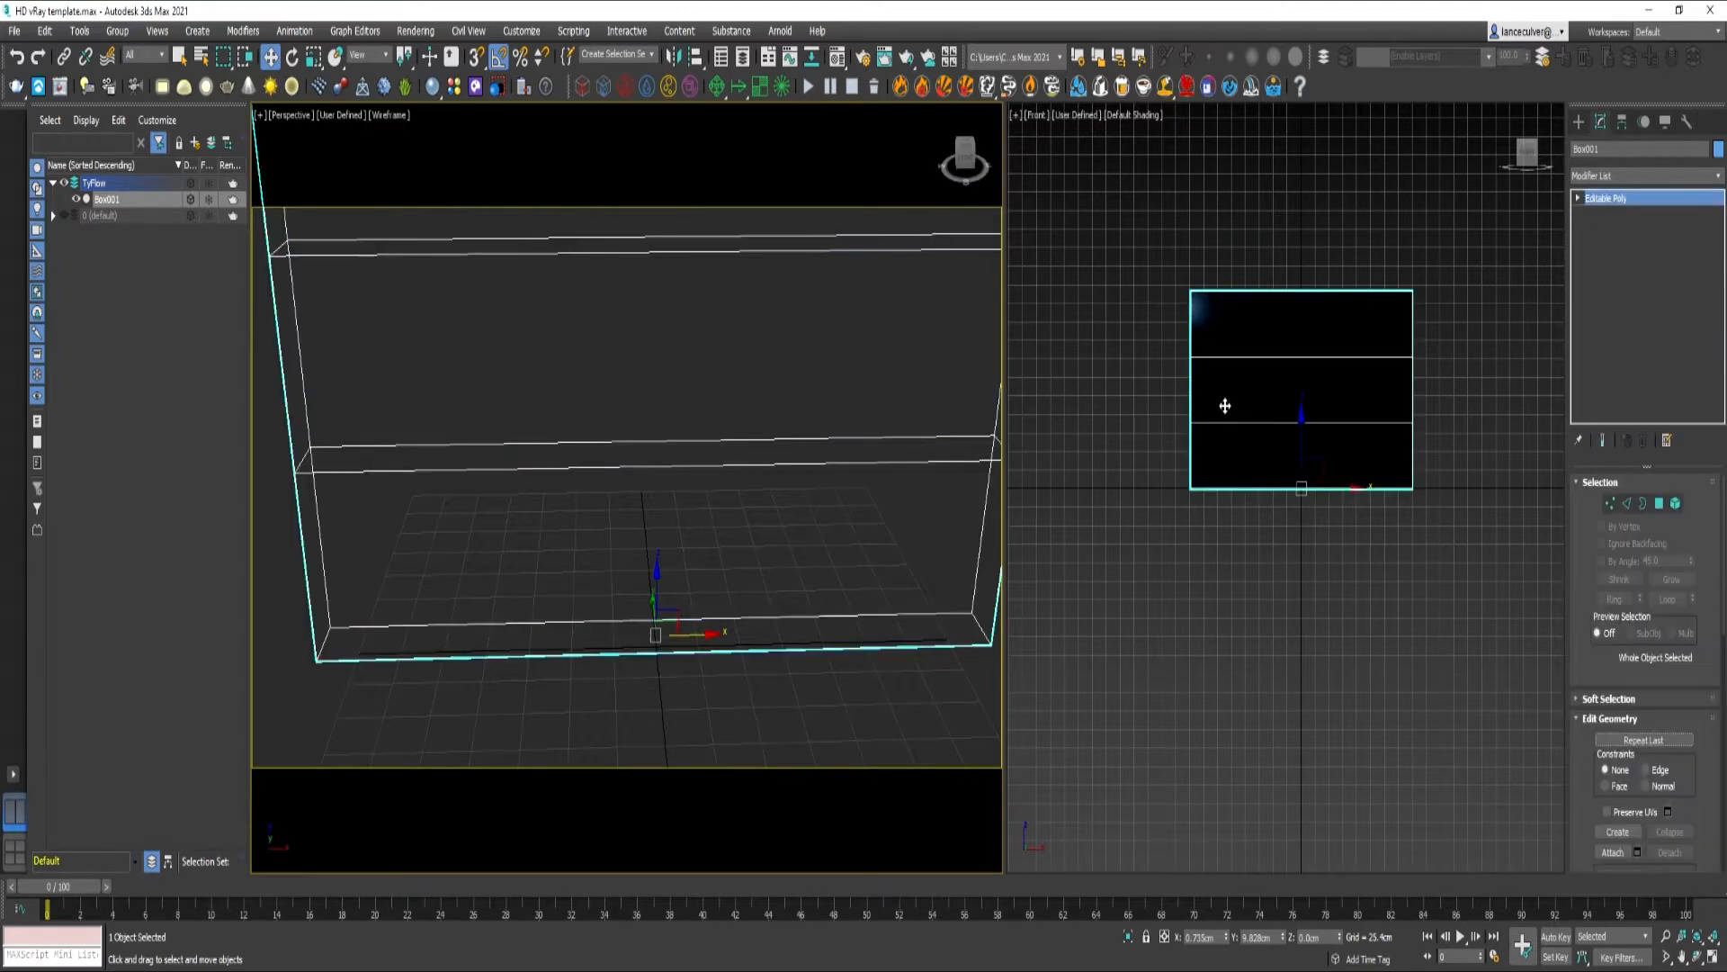
{"action": "left_click", "coordinate": [1608, 504]}
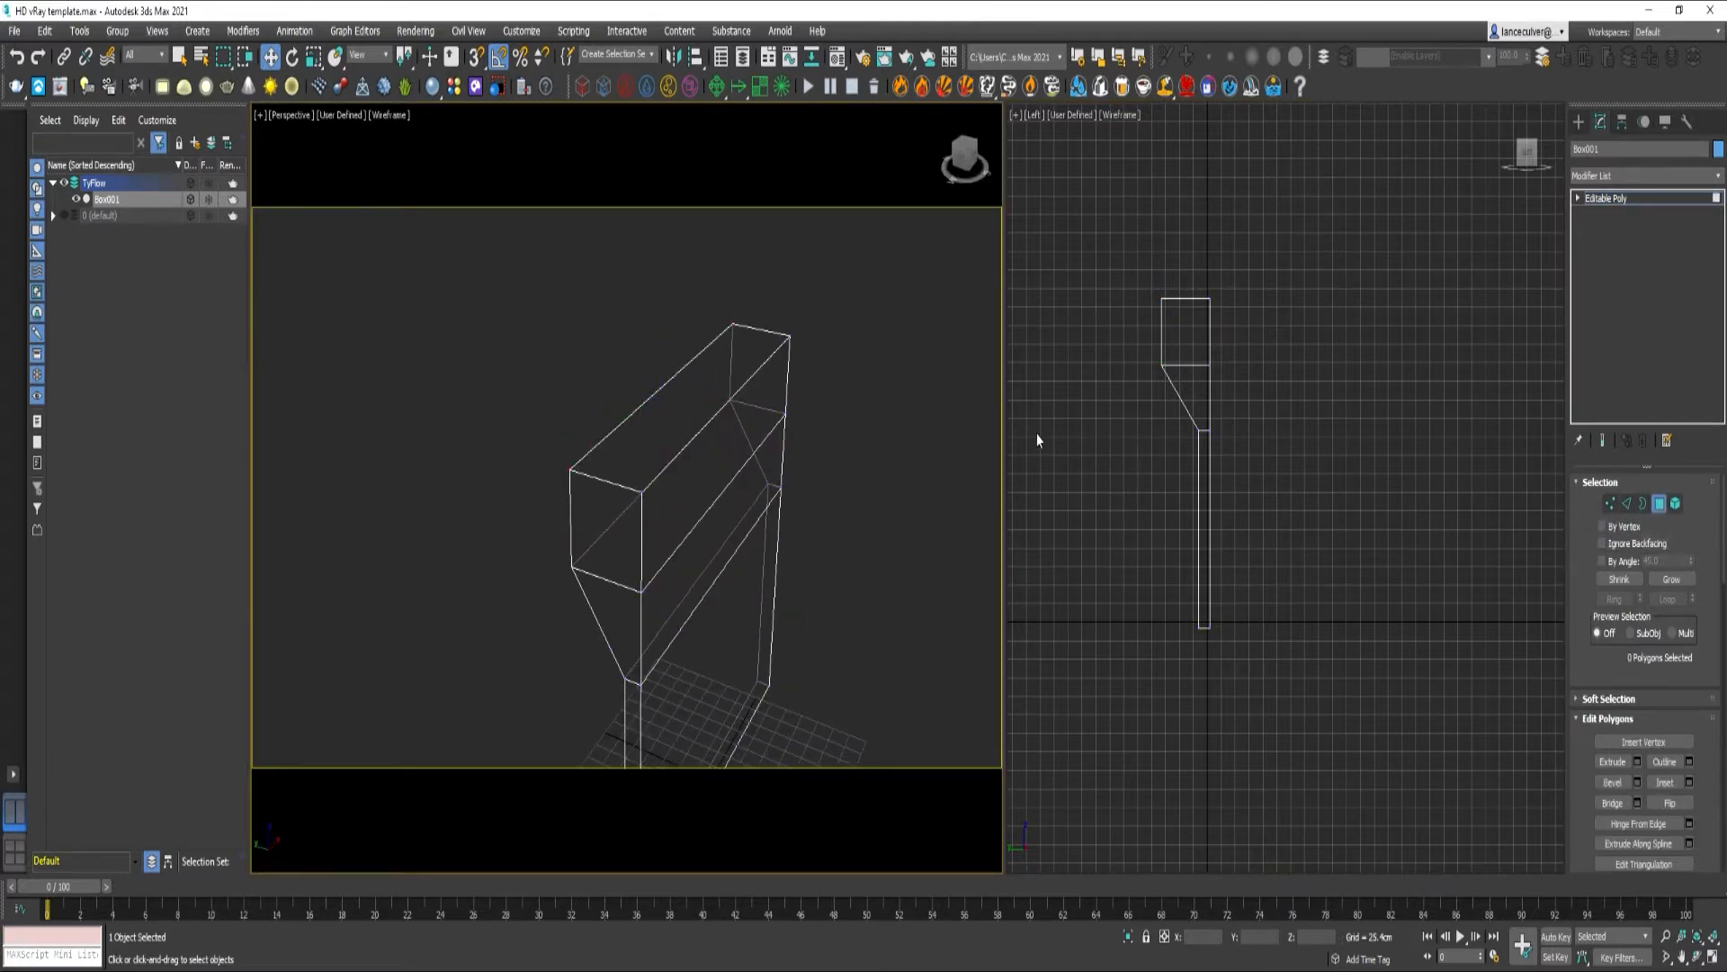
Add a Shell modifier and raise its Outer Amount to thicken the hopper walls
{"action": "left_click", "coordinate": [684, 374]}
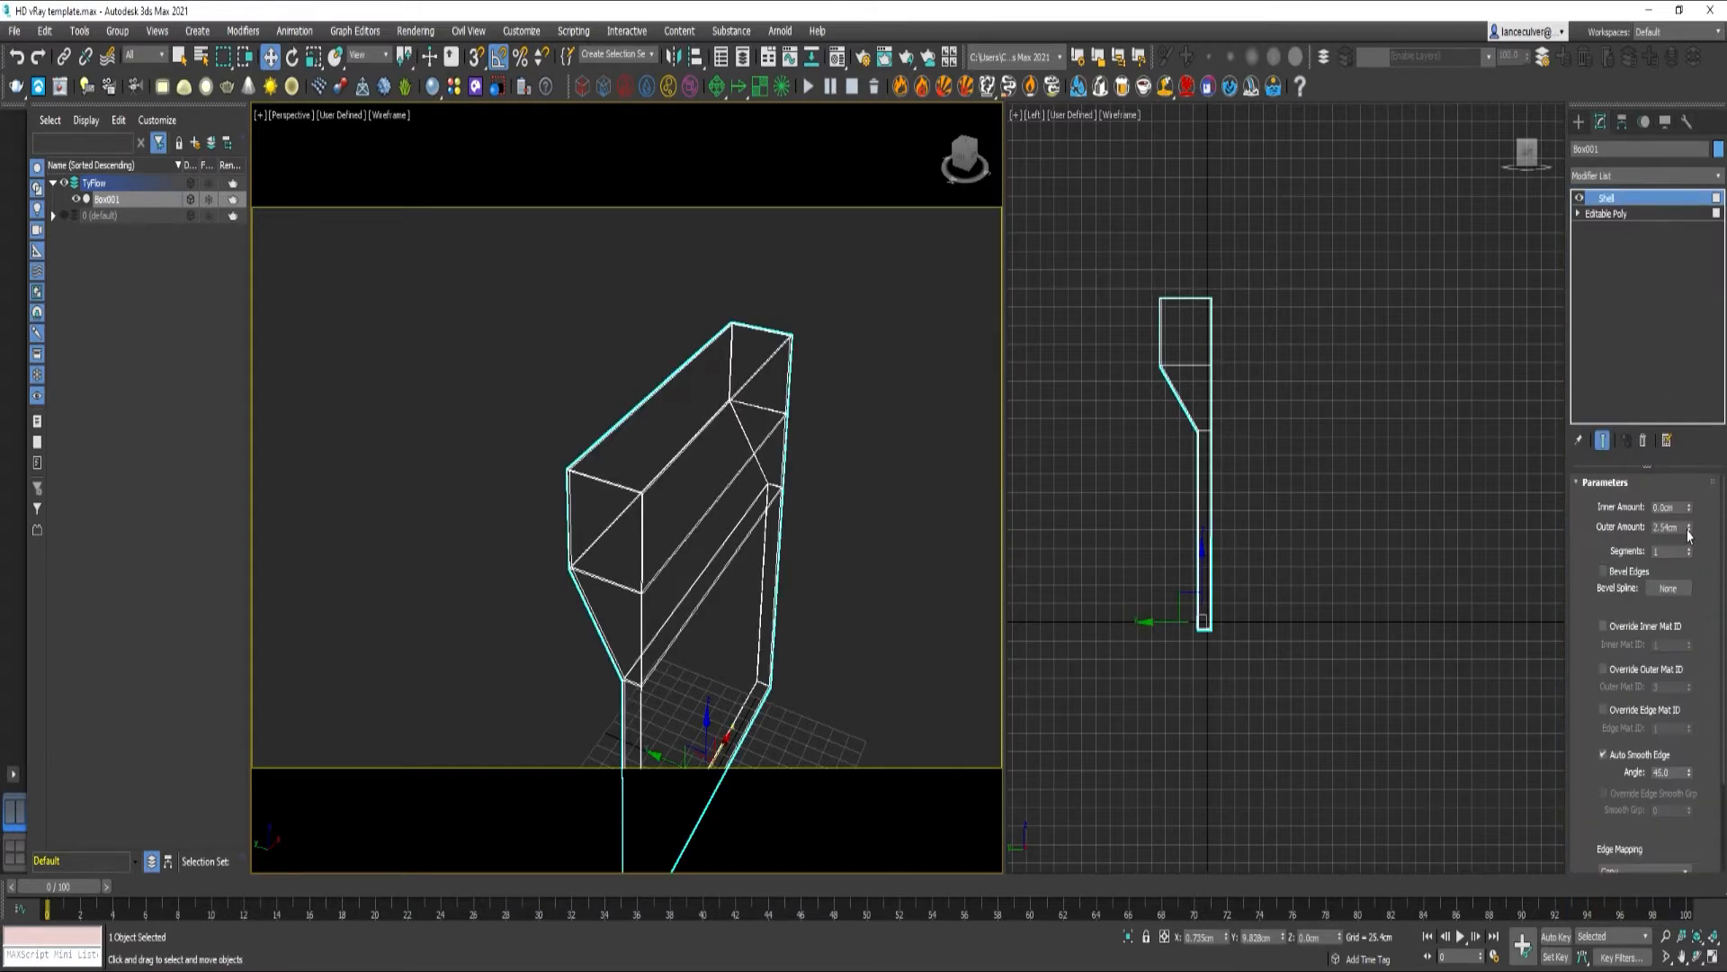
{"action": "left_click", "coordinate": [1689, 528]}
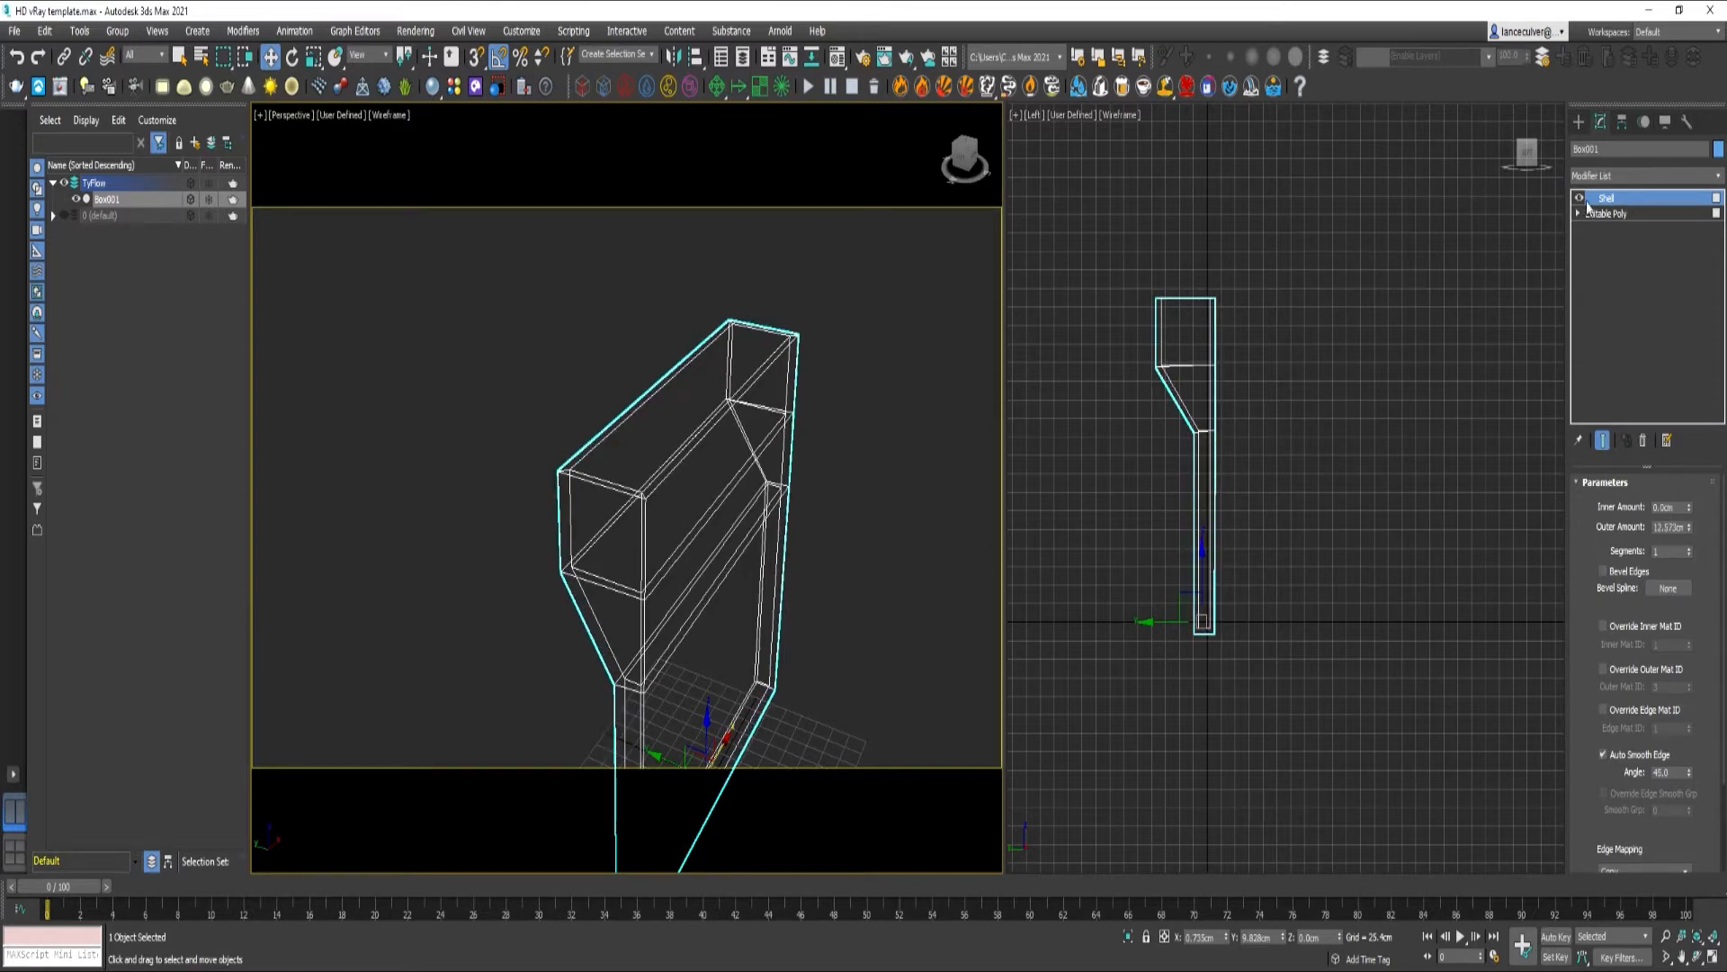
Draw a tyIcon emitter across the hopper top and place a tyFlow object in the scene
{"action": "left_click", "coordinate": [1578, 123]}
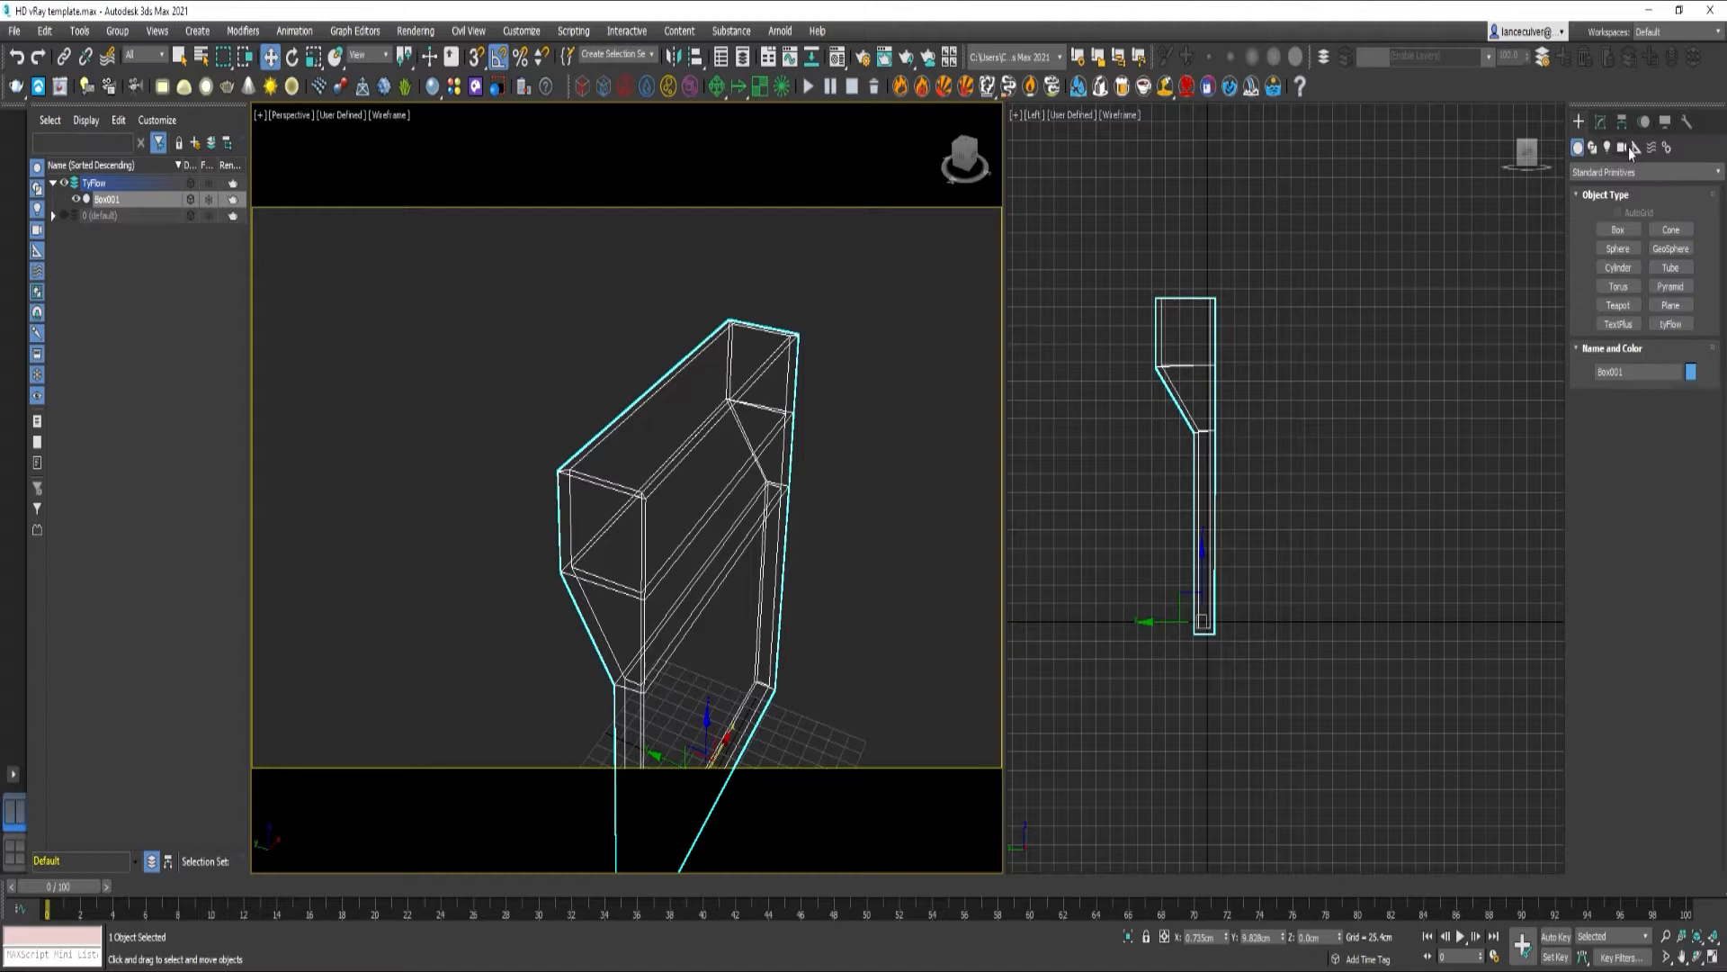
{"action": "left_click", "coordinate": [1637, 146]}
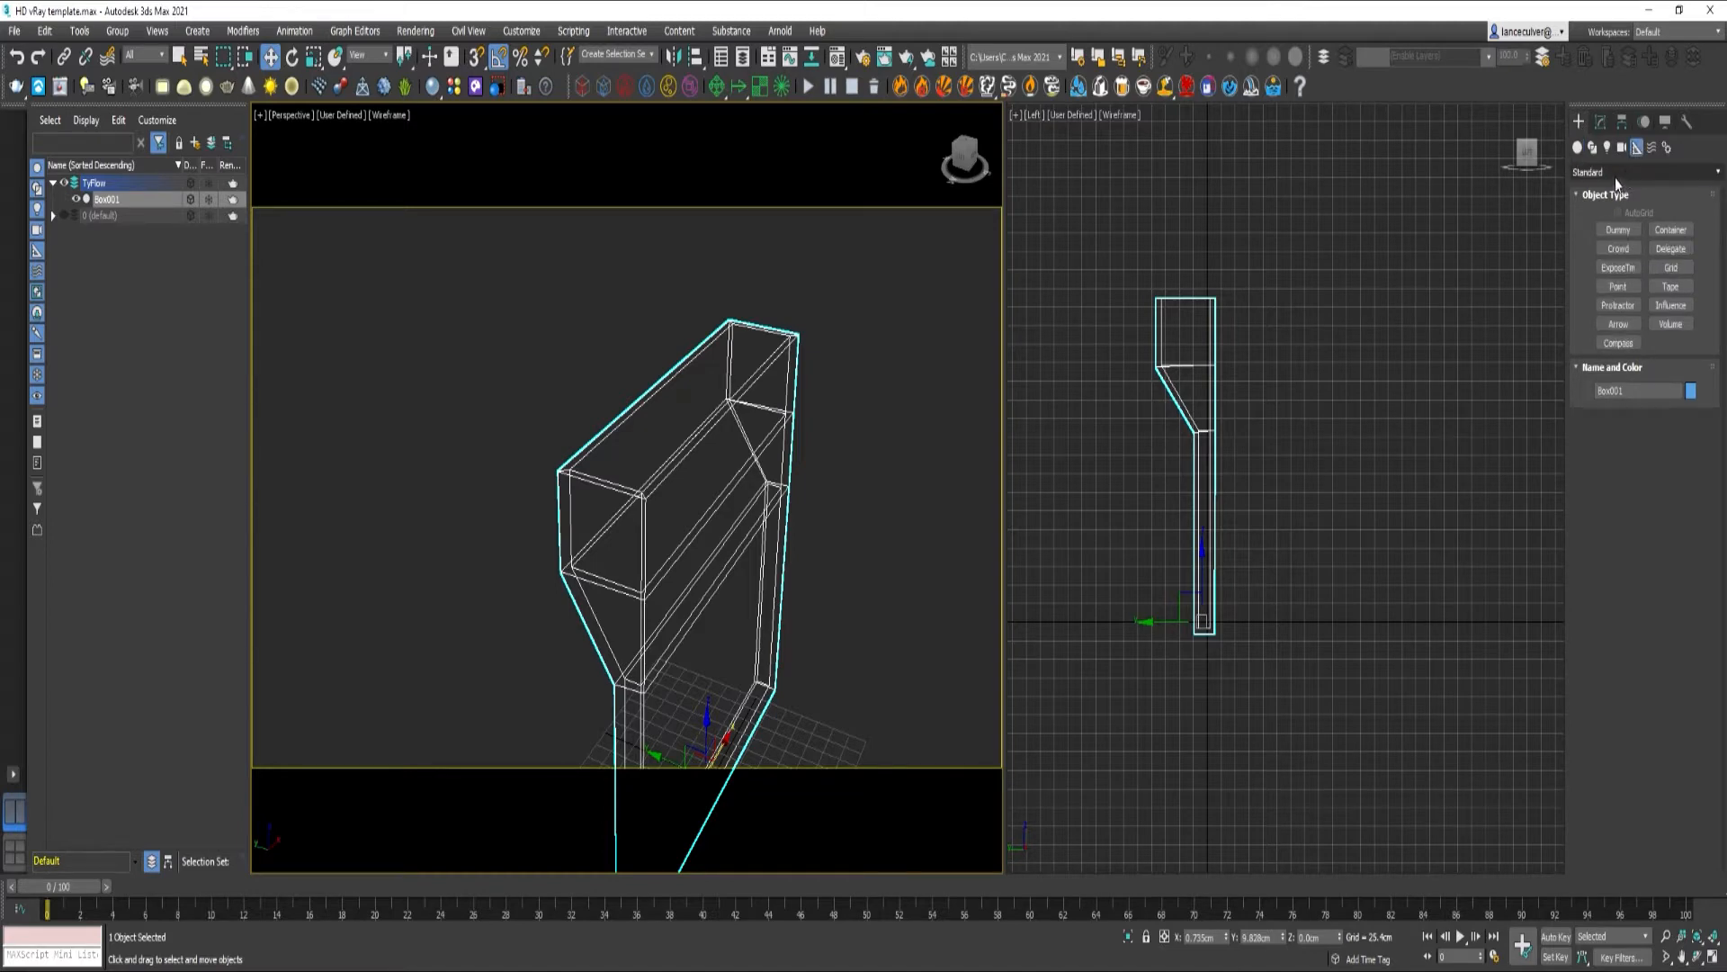
{"action": "left_click", "coordinate": [1645, 173]}
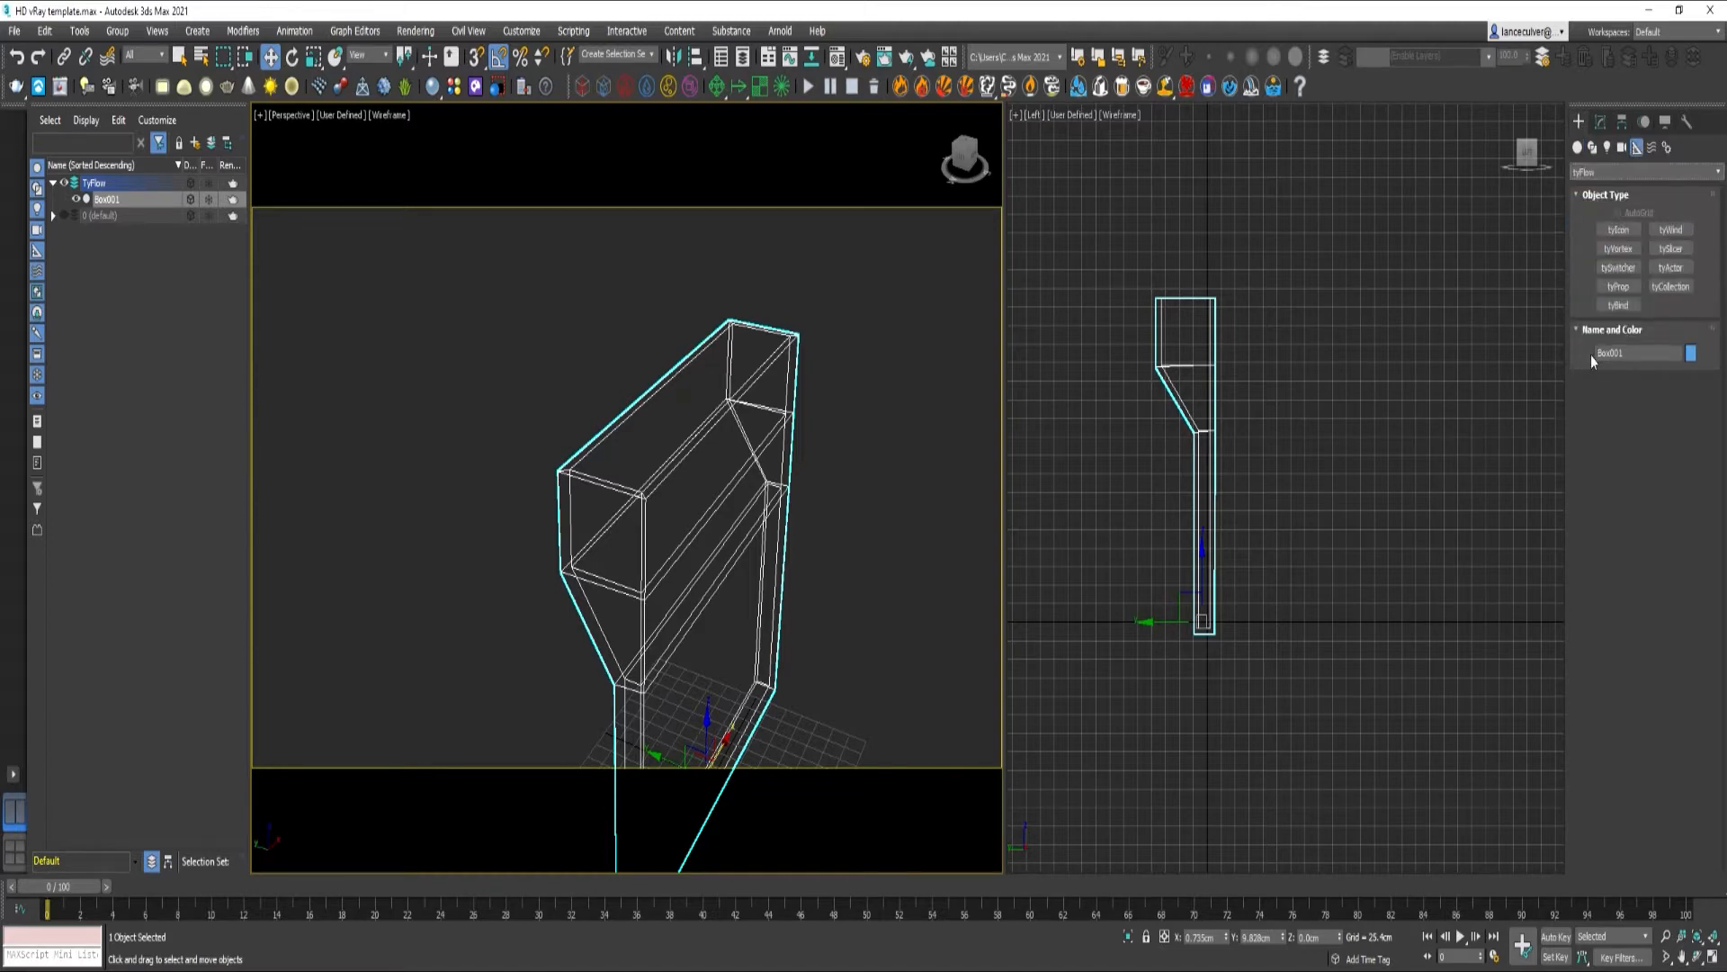
{"action": "left_click", "coordinate": [1615, 228]}
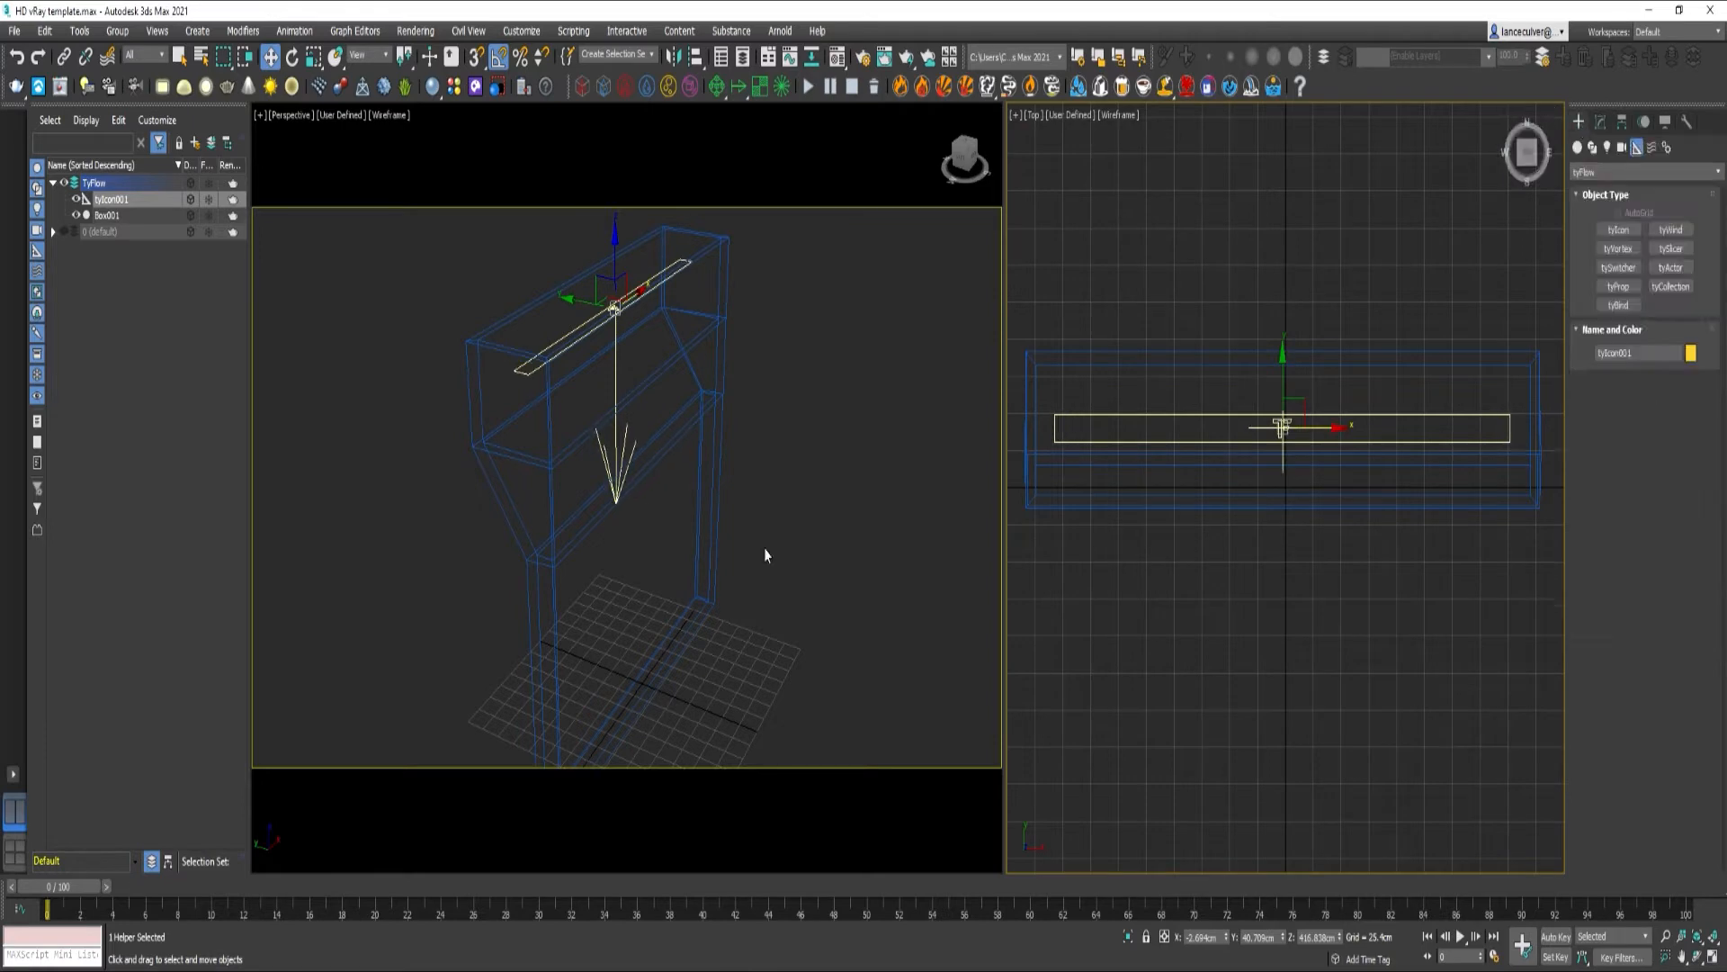
{"action": "left_click", "coordinate": [1578, 148]}
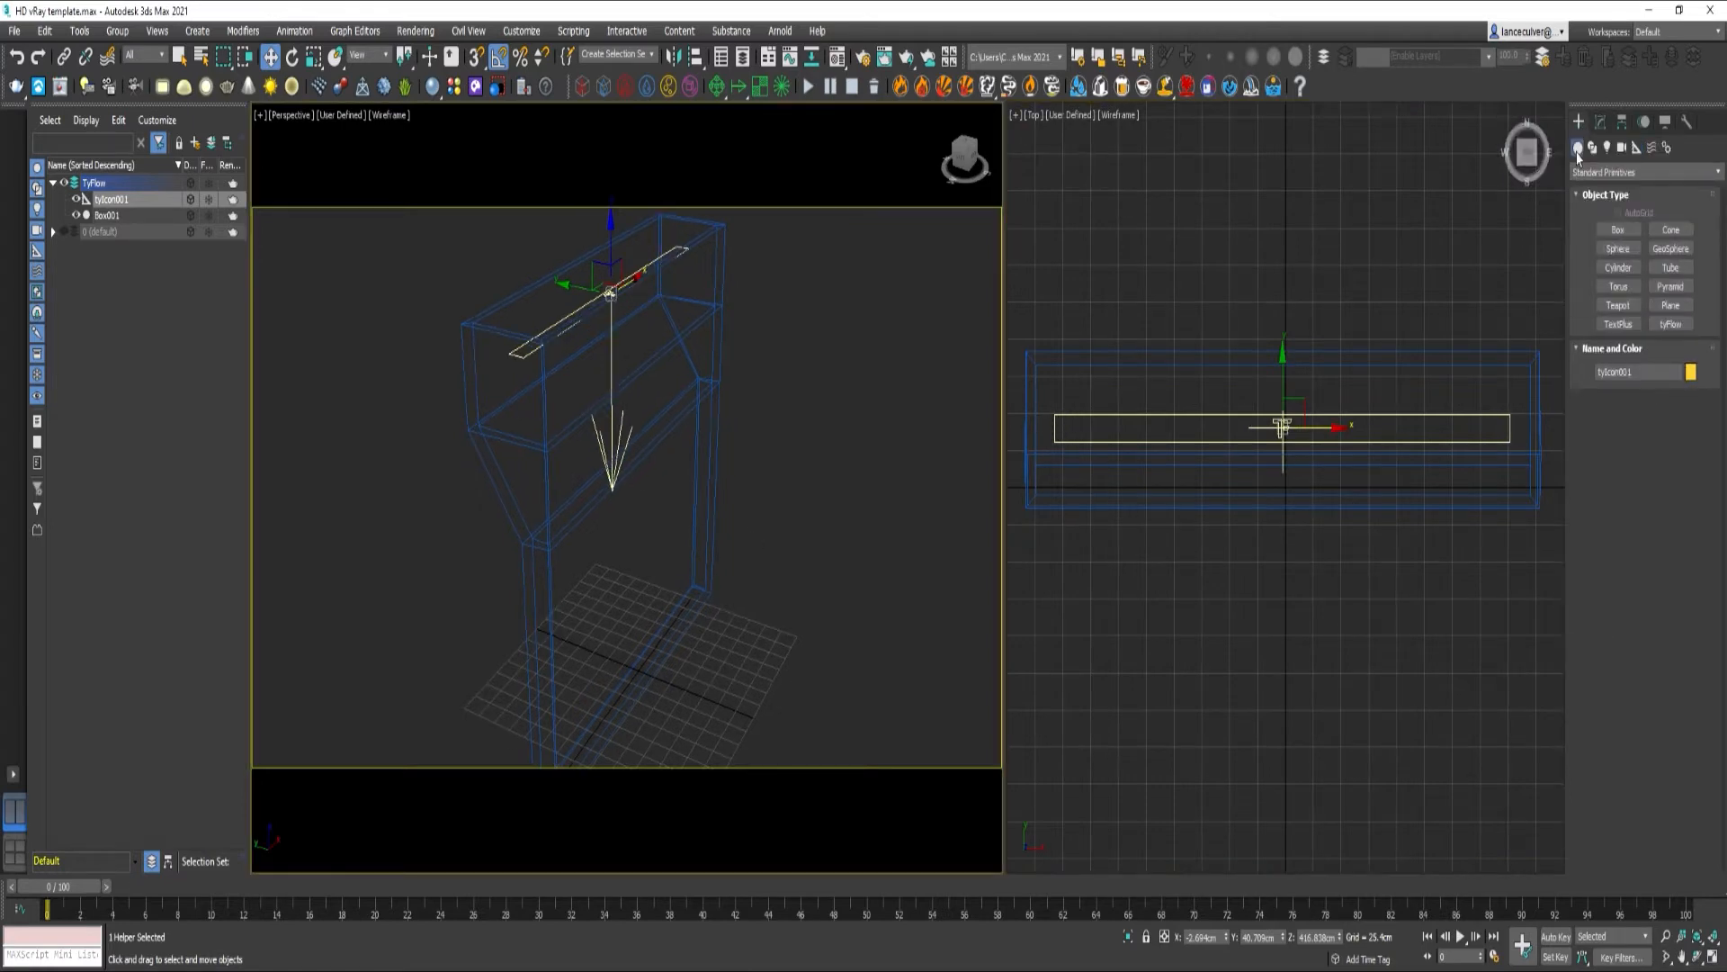
{"action": "left_click", "coordinate": [1671, 322]}
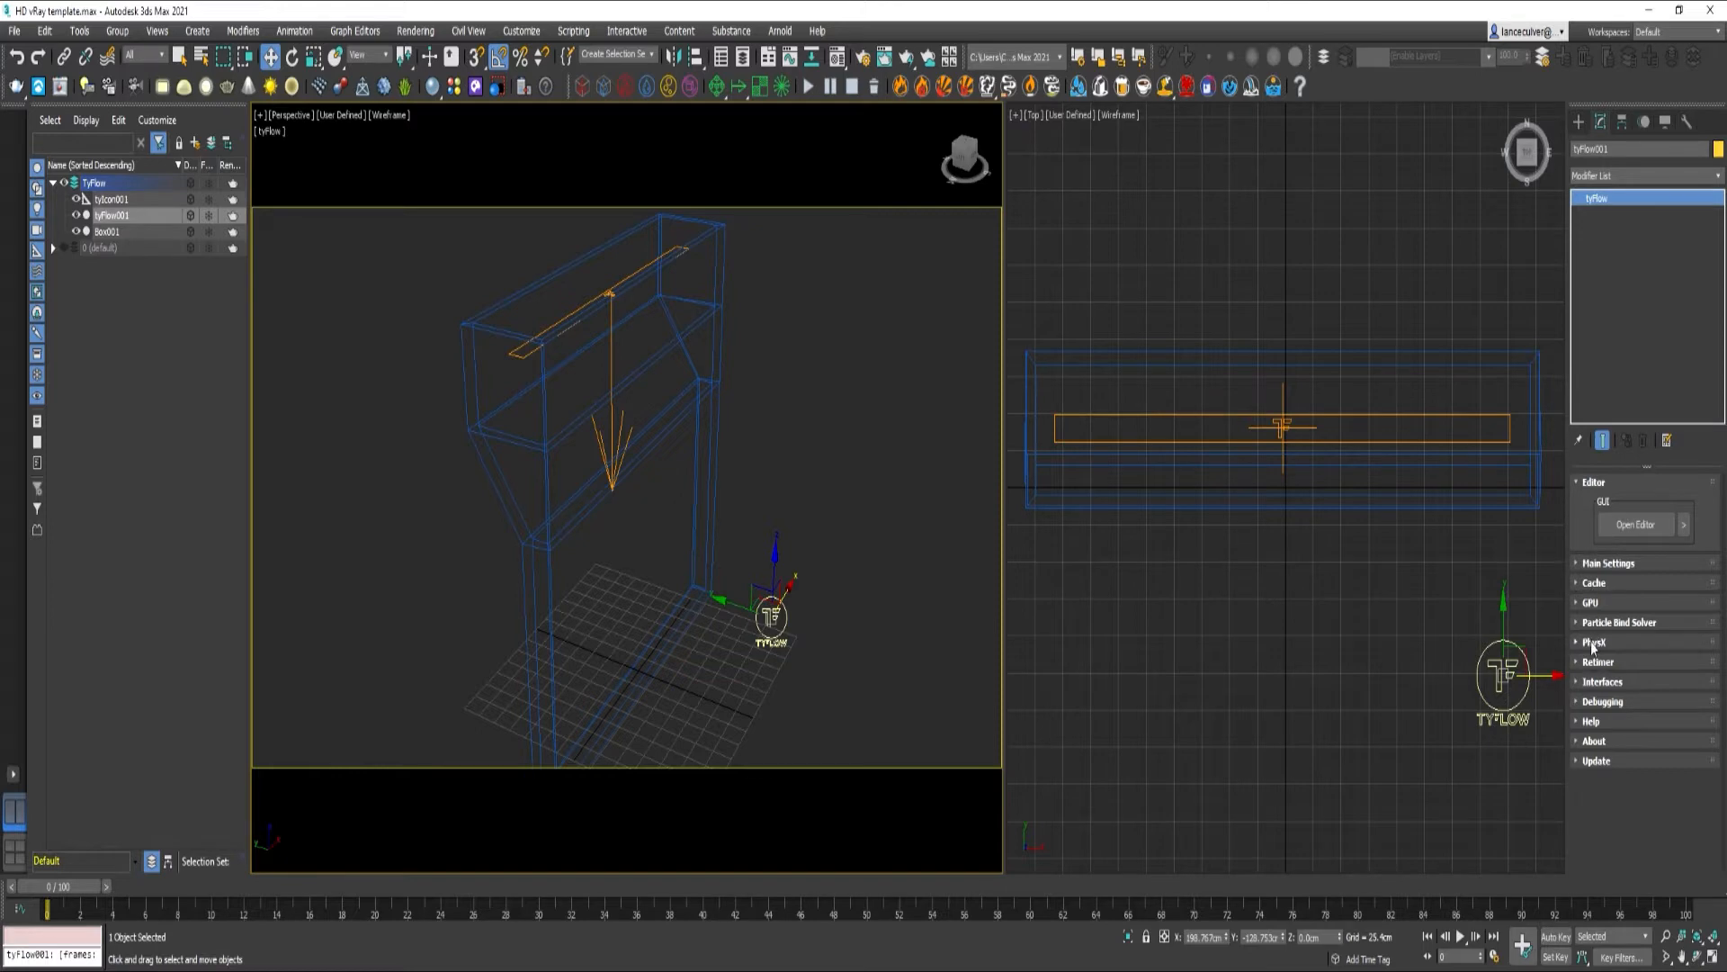
Enable CUDA in the tyFlow PhysX rollout and bring up the tyFlow editor
{"action": "left_click", "coordinate": [1596, 640]}
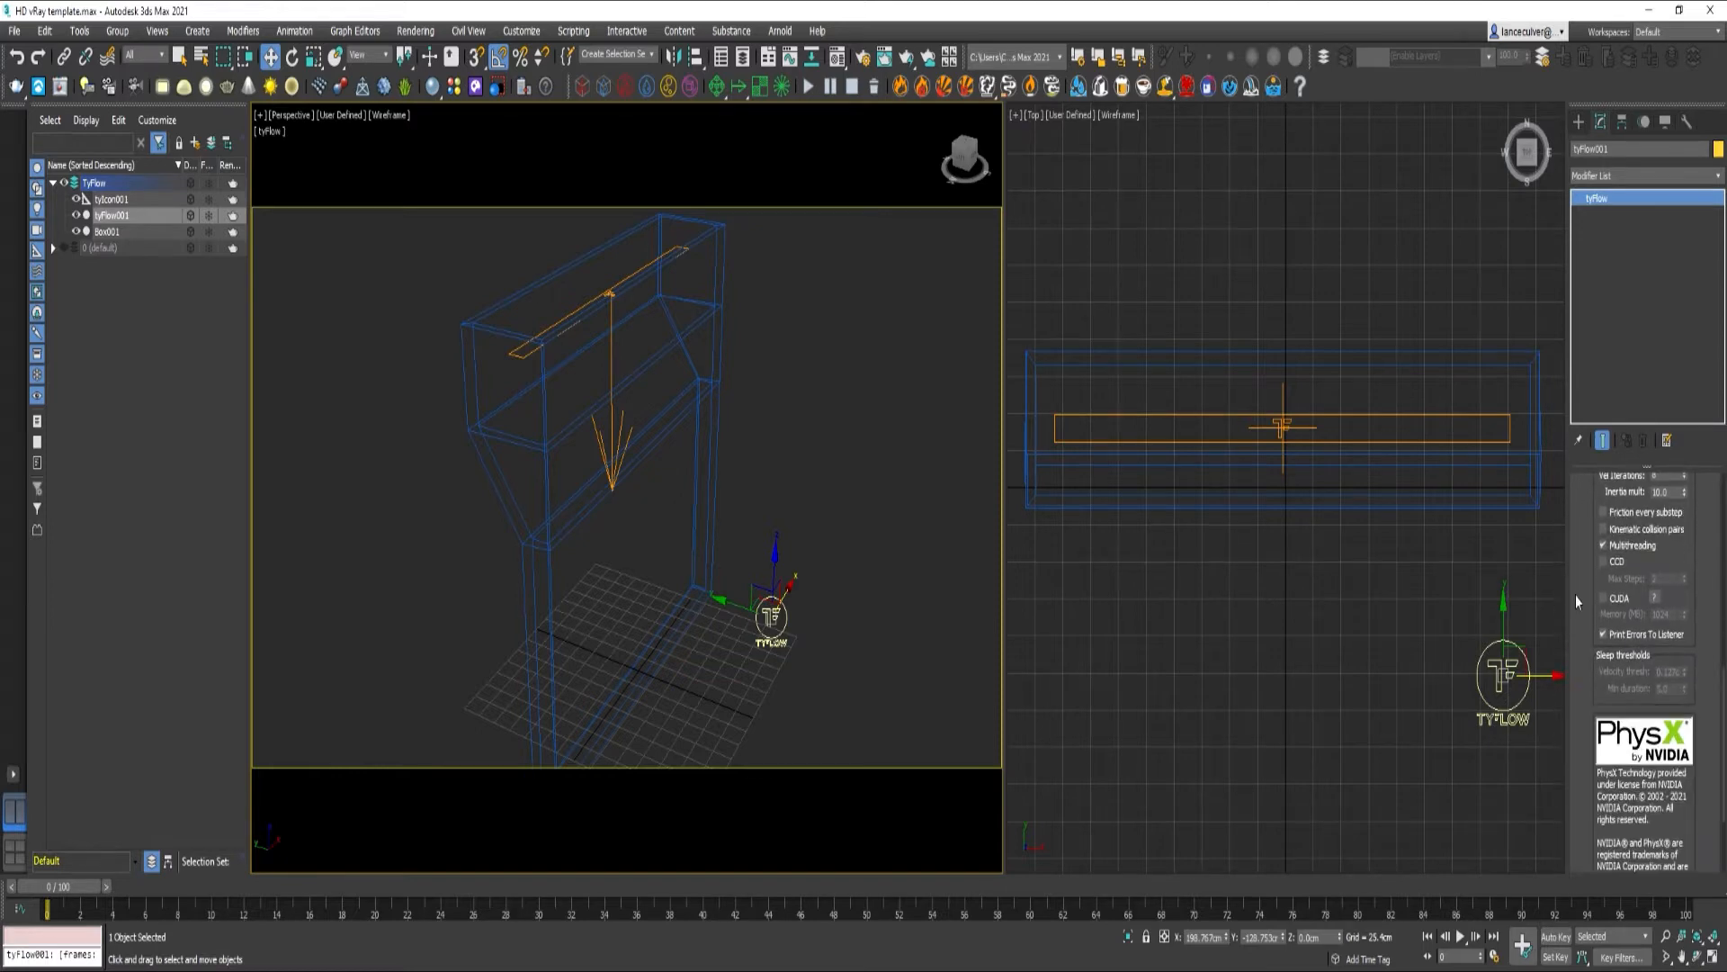
{"action": "left_click", "coordinate": [1603, 598]}
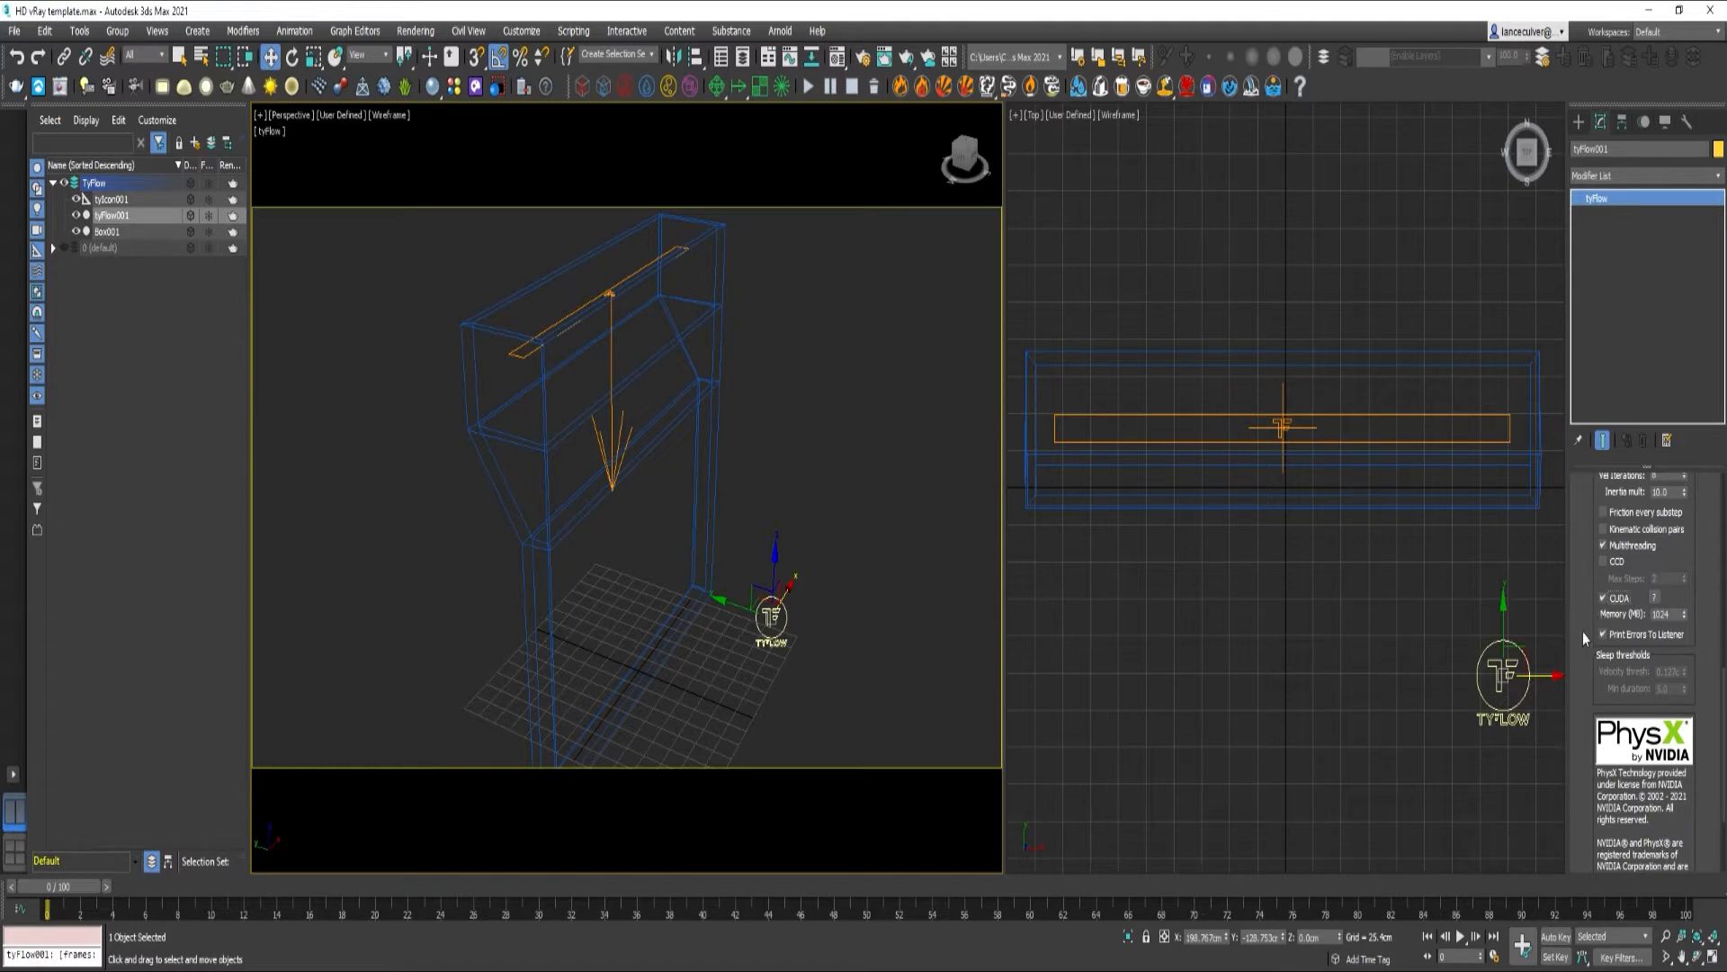
{"action": "mouse_move", "coordinate": [1576, 561]}
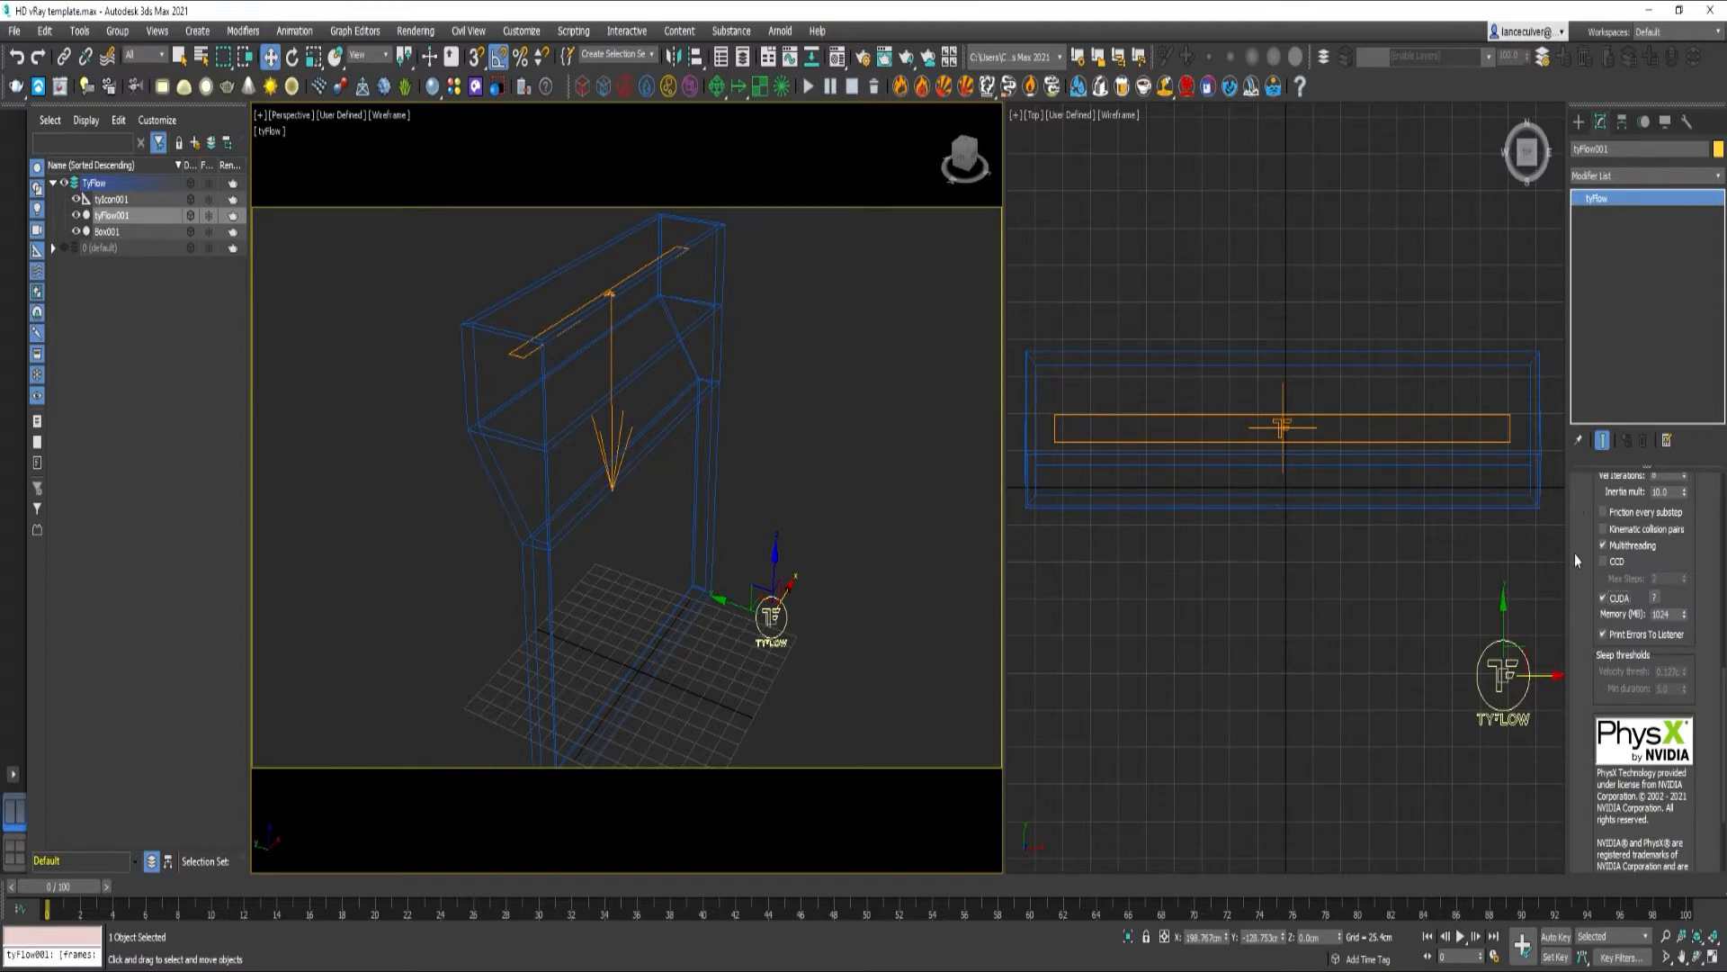
{"action": "scroll", "scroll_direction": "up", "scroll_amount": 3}
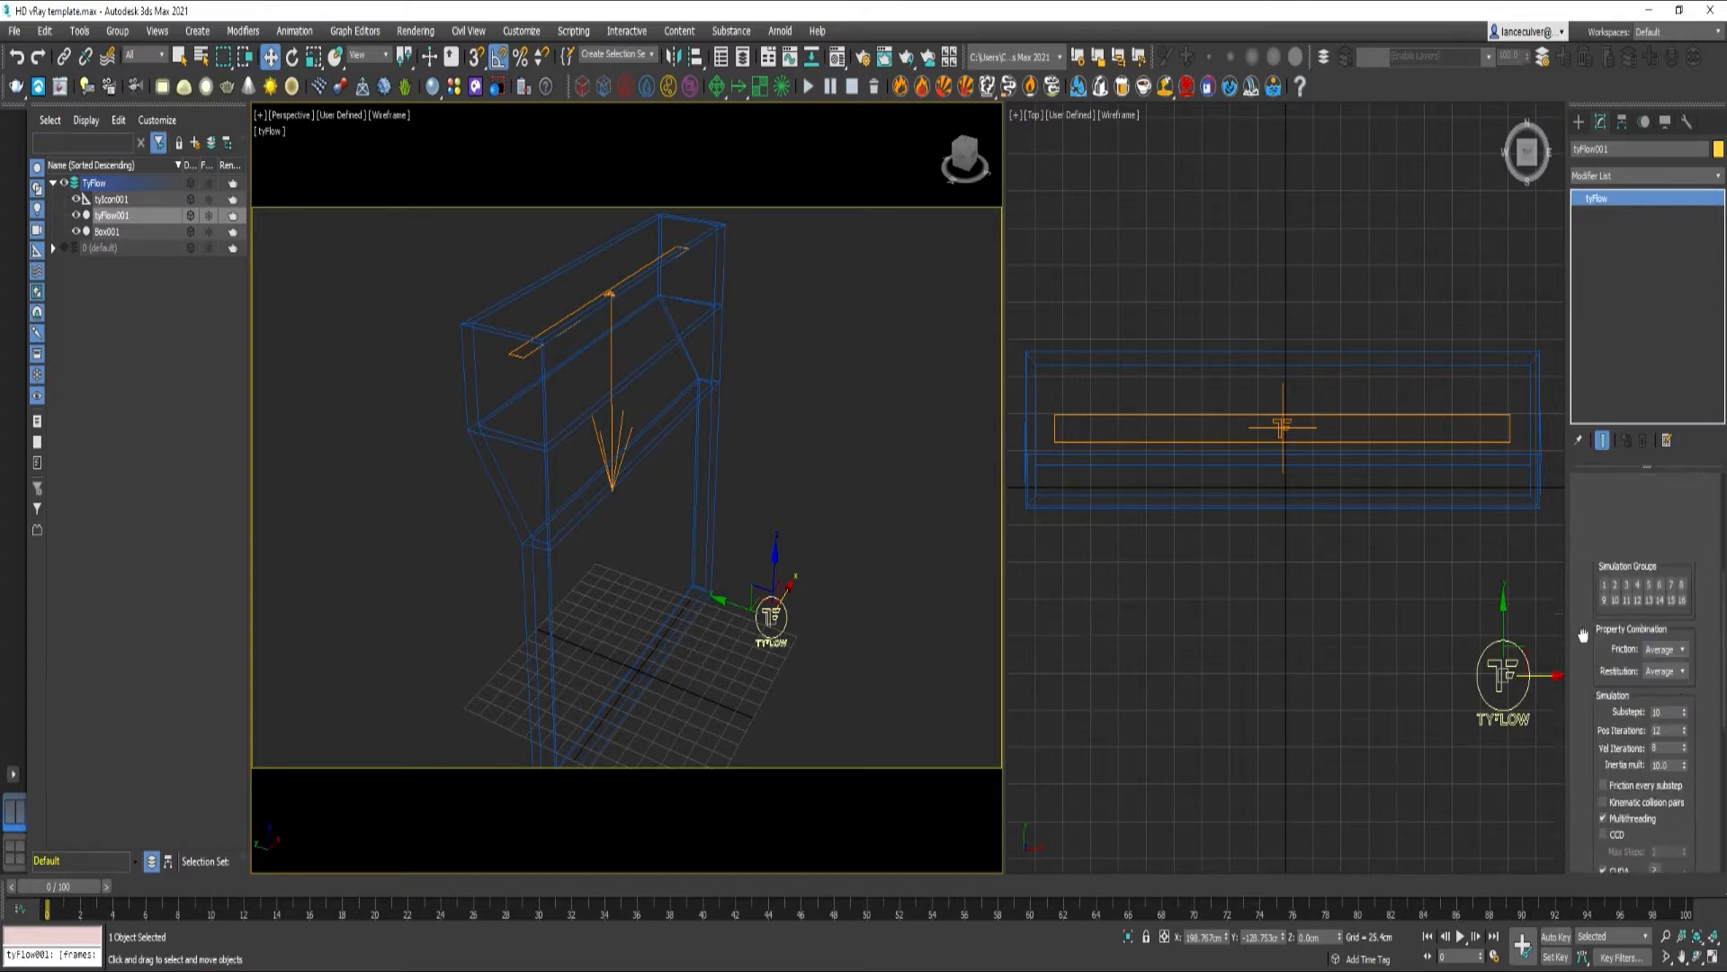
{"action": "left_click", "coordinate": [1636, 523]}
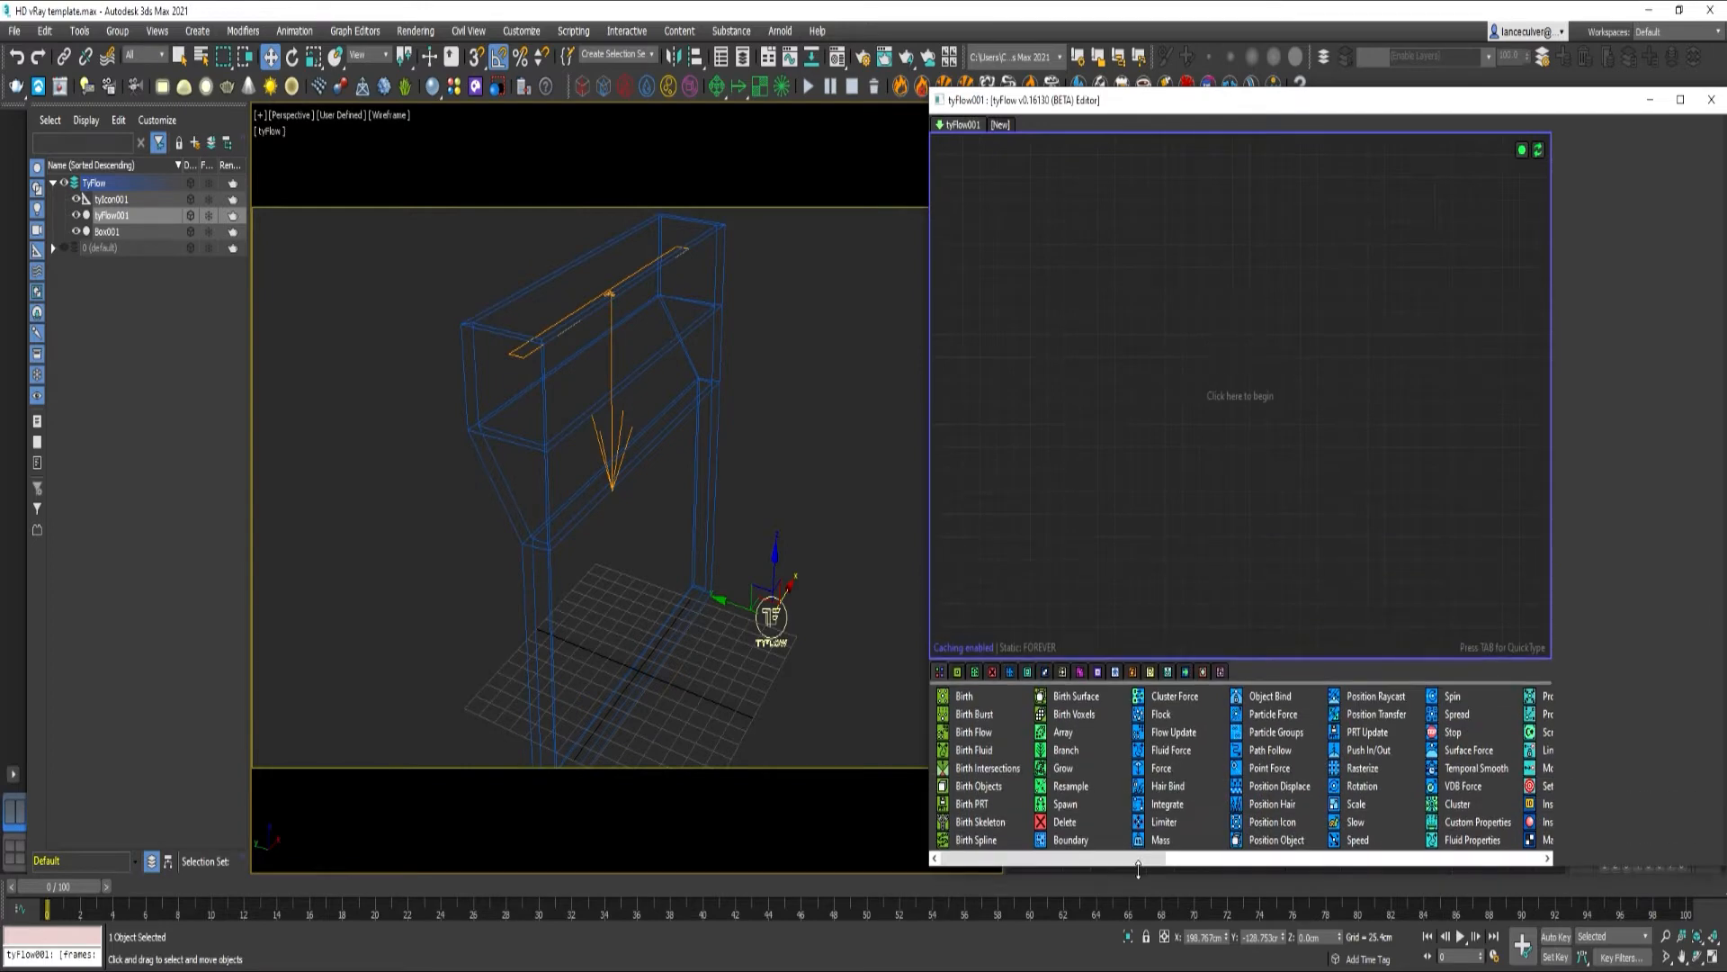
Create an event birthing 2500 particles over frames 0–200, end time 220, positioned on the tyIcon
{"action": "left_click", "coordinate": [963, 694]}
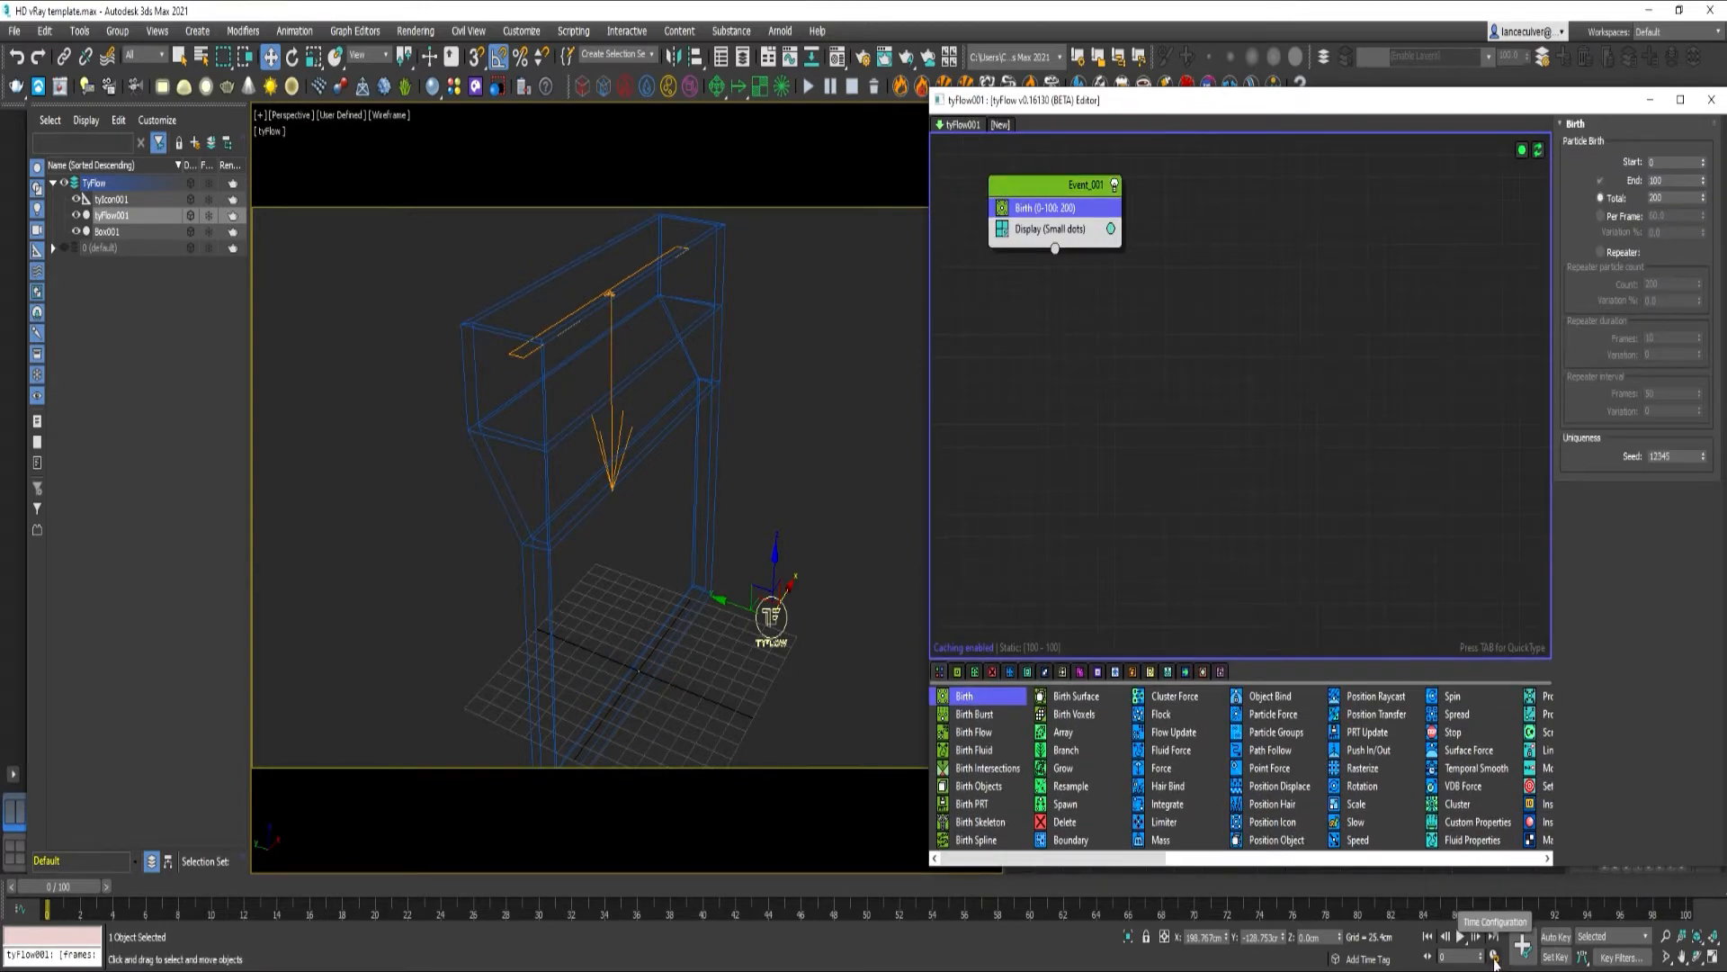
{"action": "left_click", "coordinate": [1495, 950]}
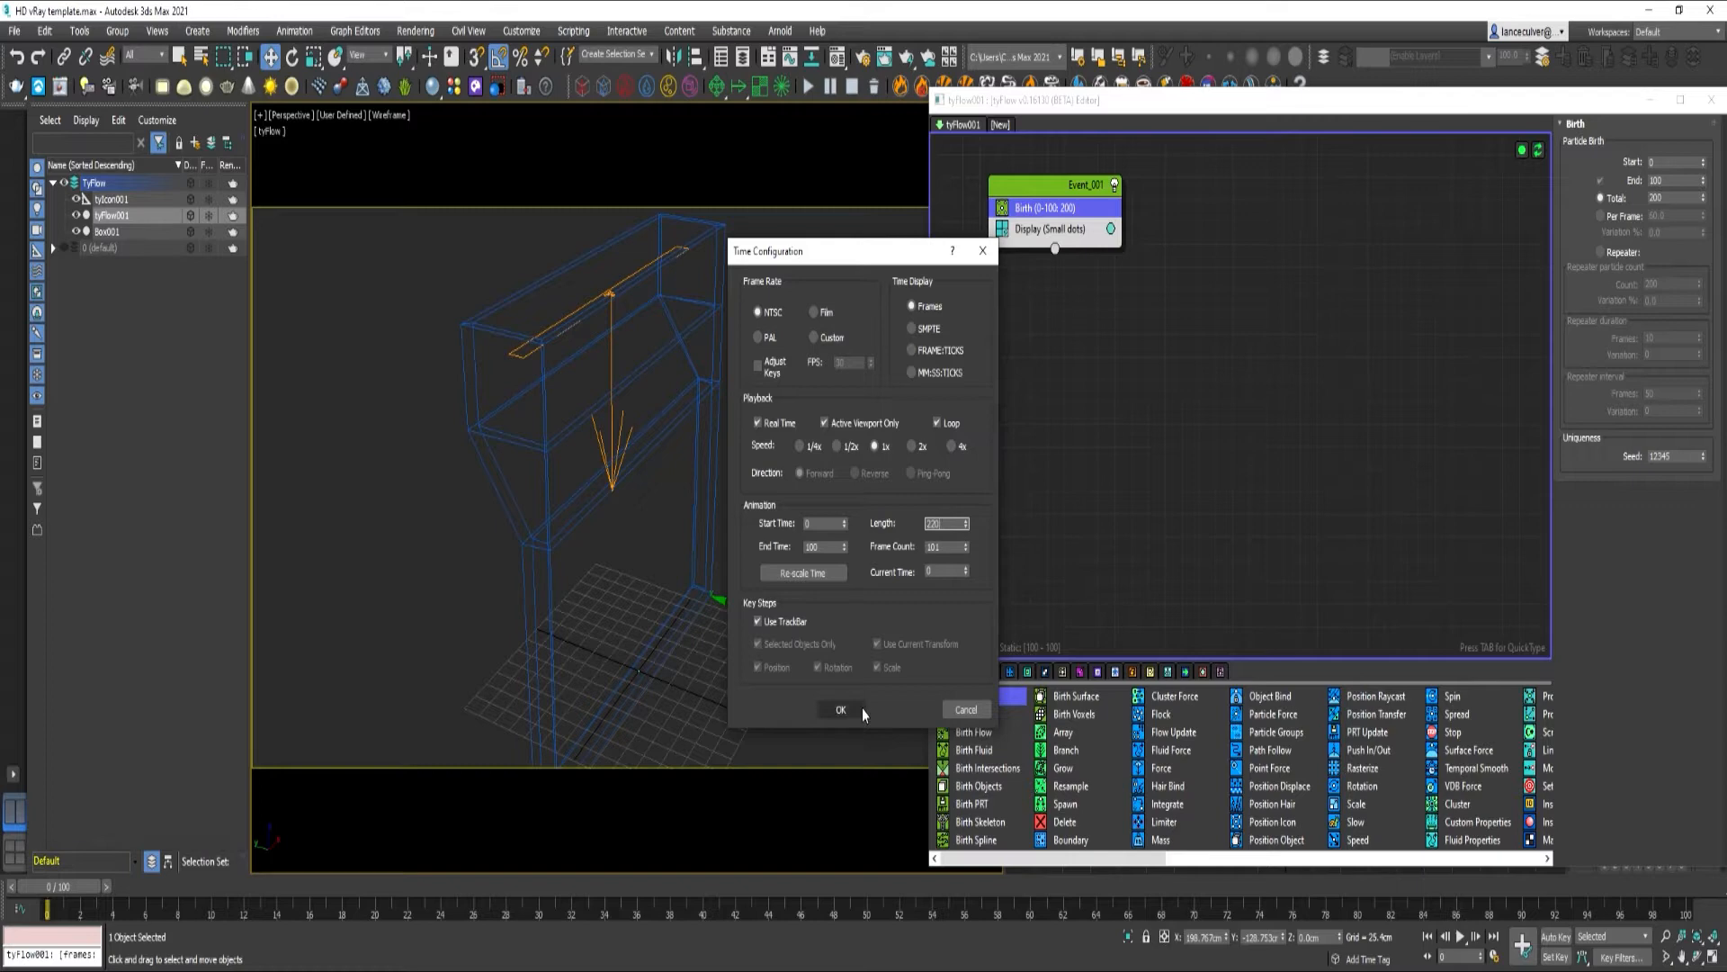
{"action": "left_click", "coordinate": [841, 709]}
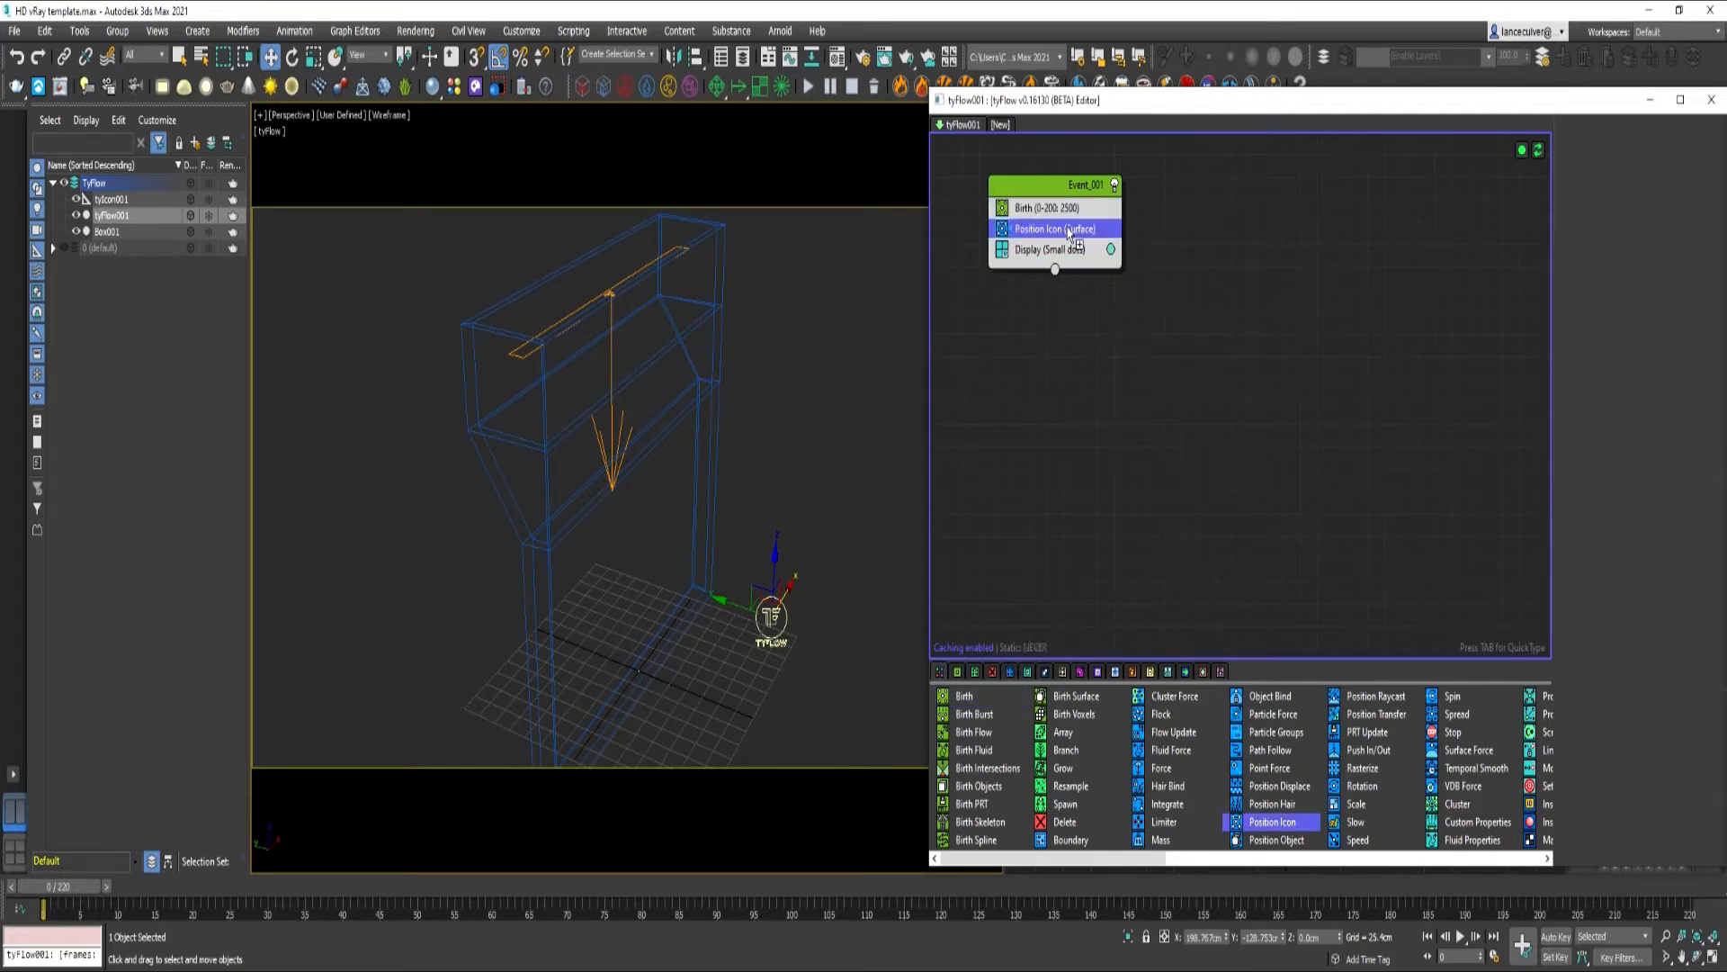
{"action": "left_click", "coordinate": [1053, 229]}
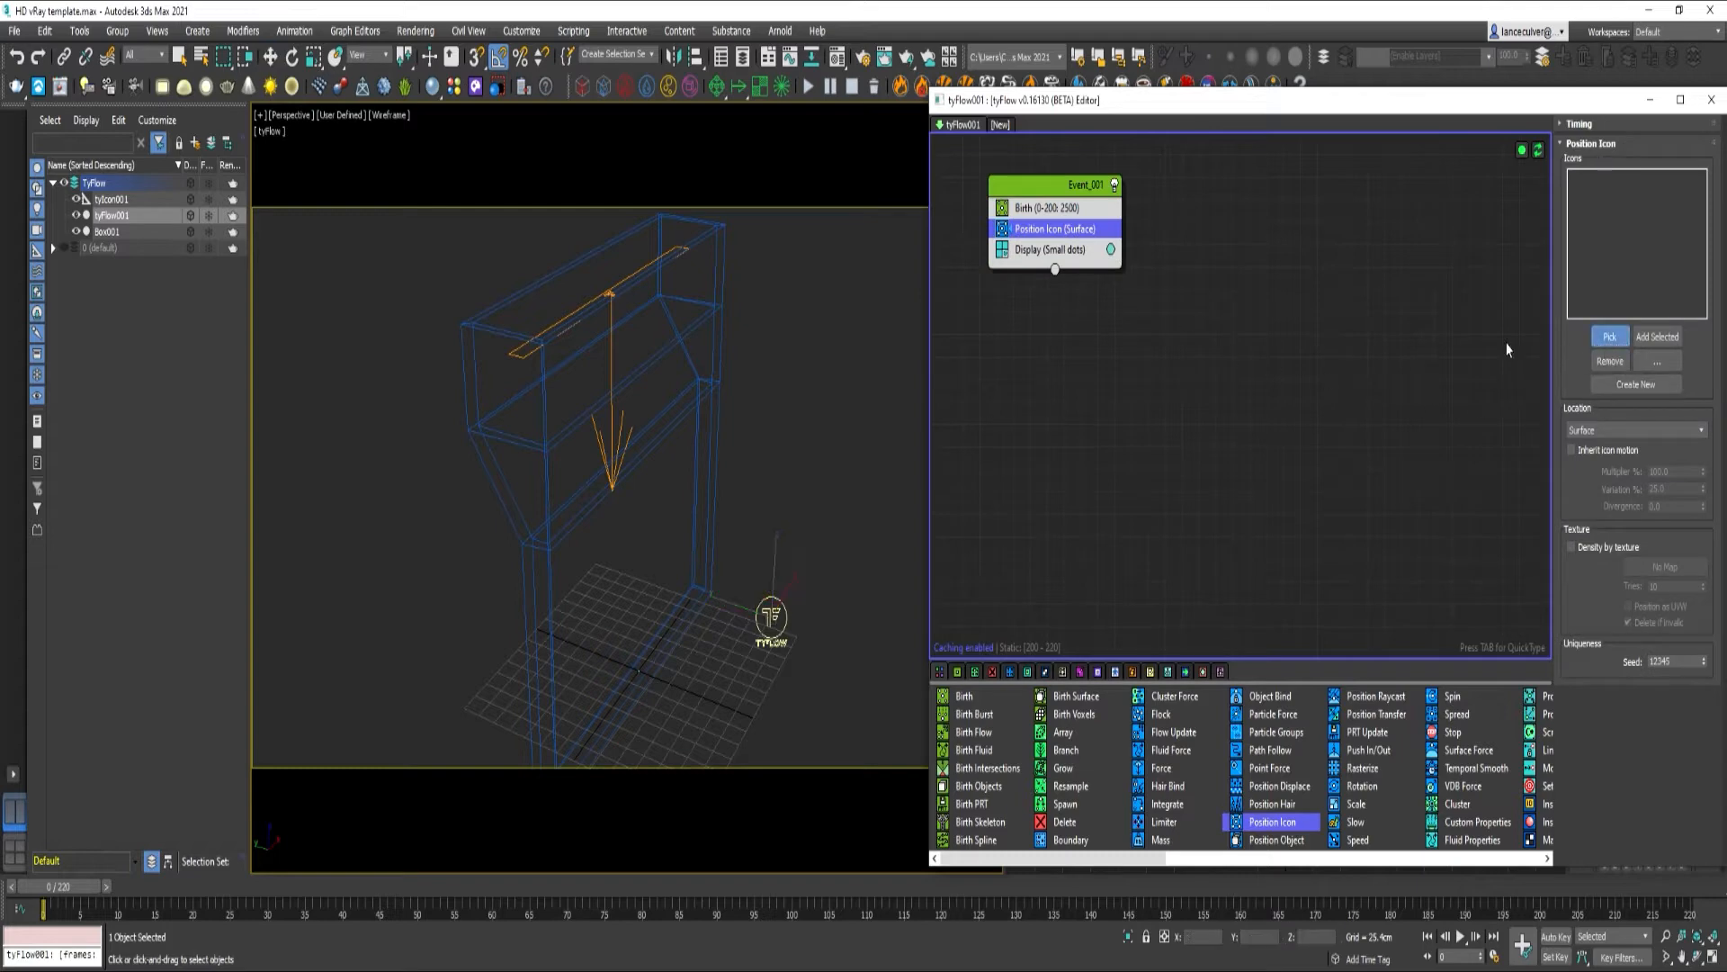
{"action": "left_click", "coordinate": [1657, 336]}
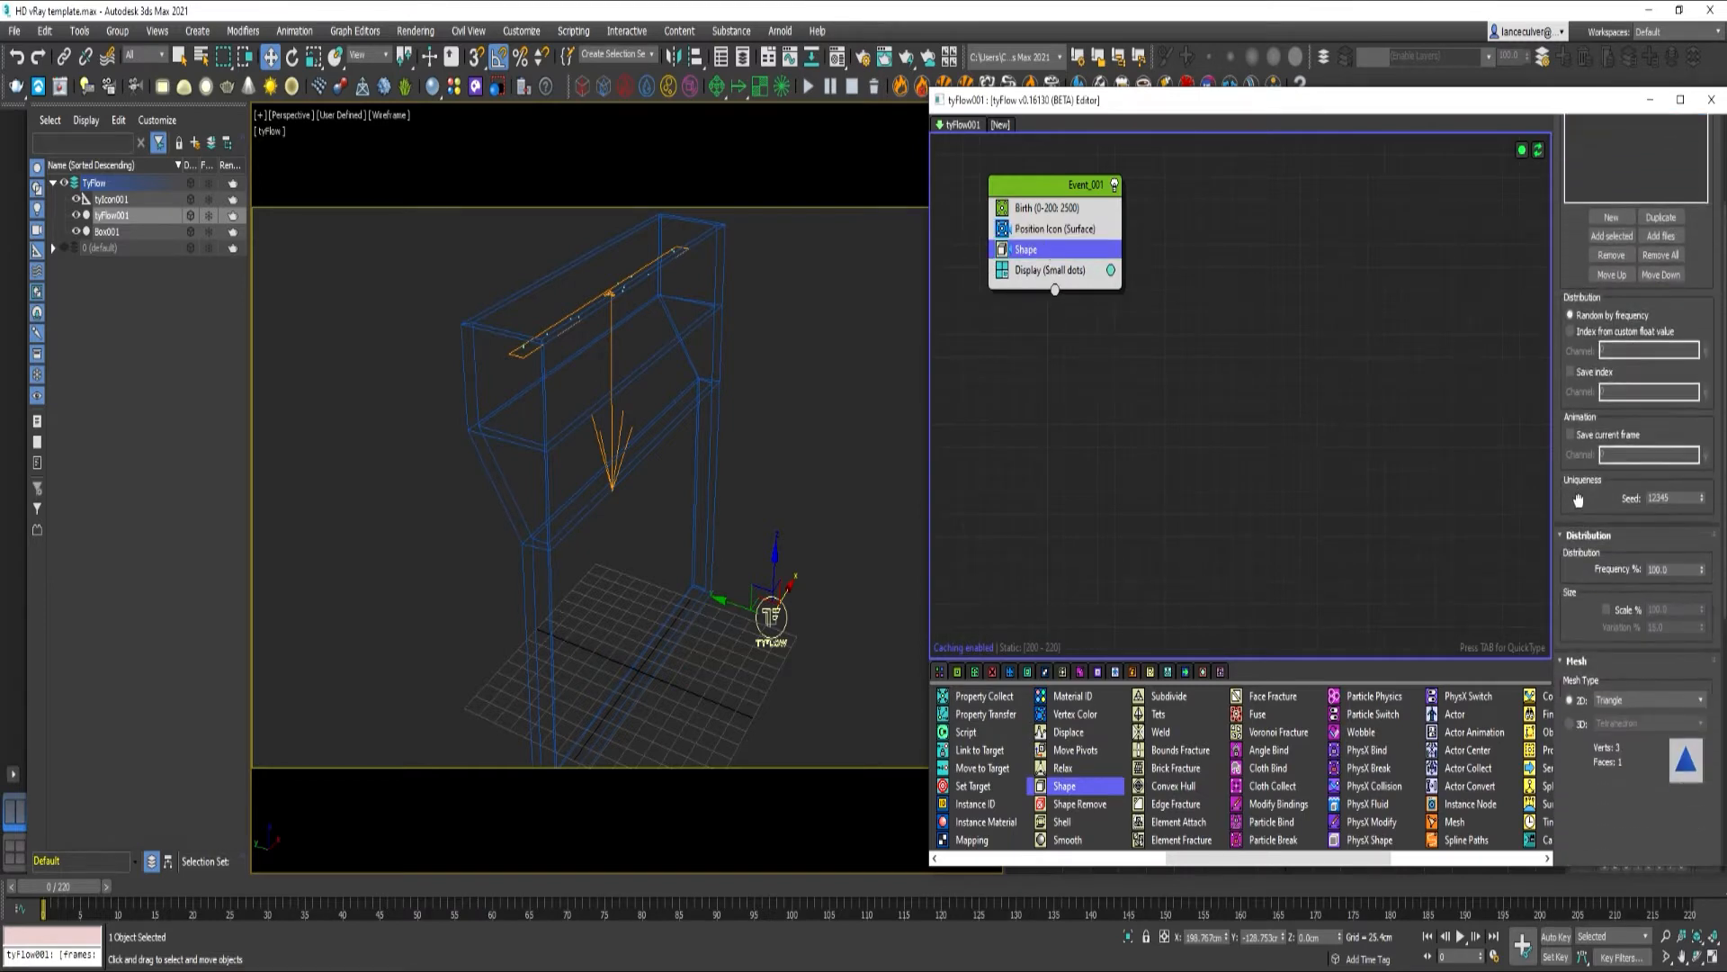
Shape particles as low-res geospheres at scale 200, variation 0, displayed as geometry, then add Speed
{"action": "left_click", "coordinate": [1647, 724]}
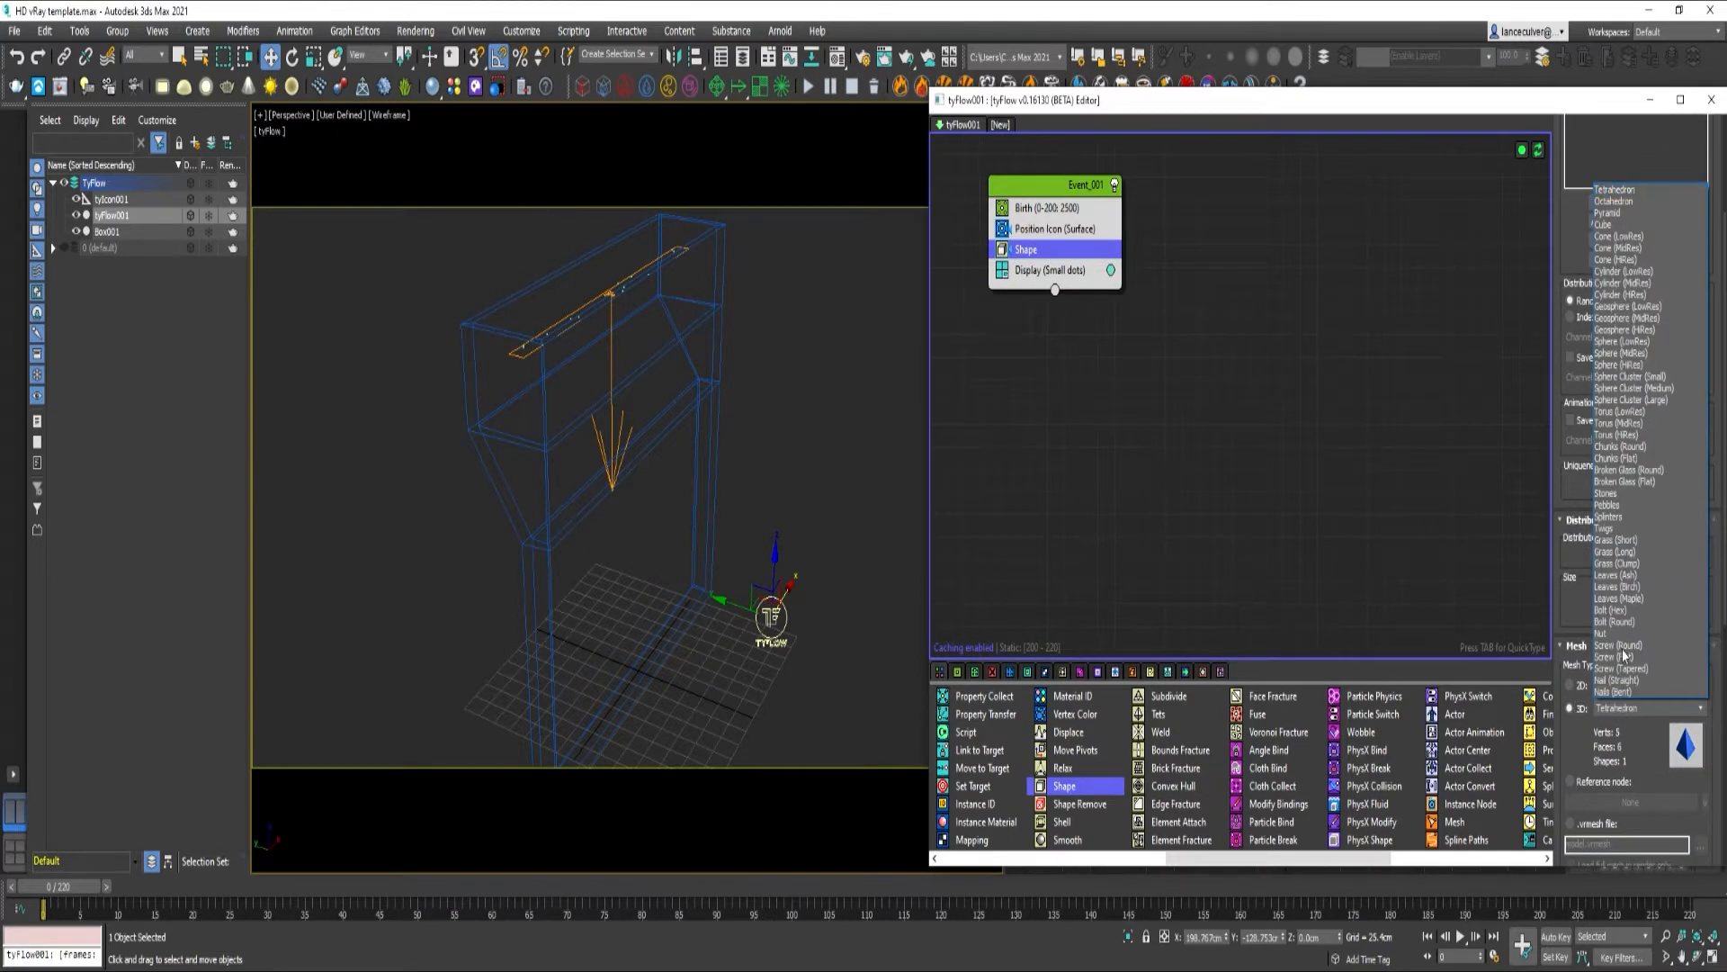
{"action": "left_click", "coordinate": [1628, 316]}
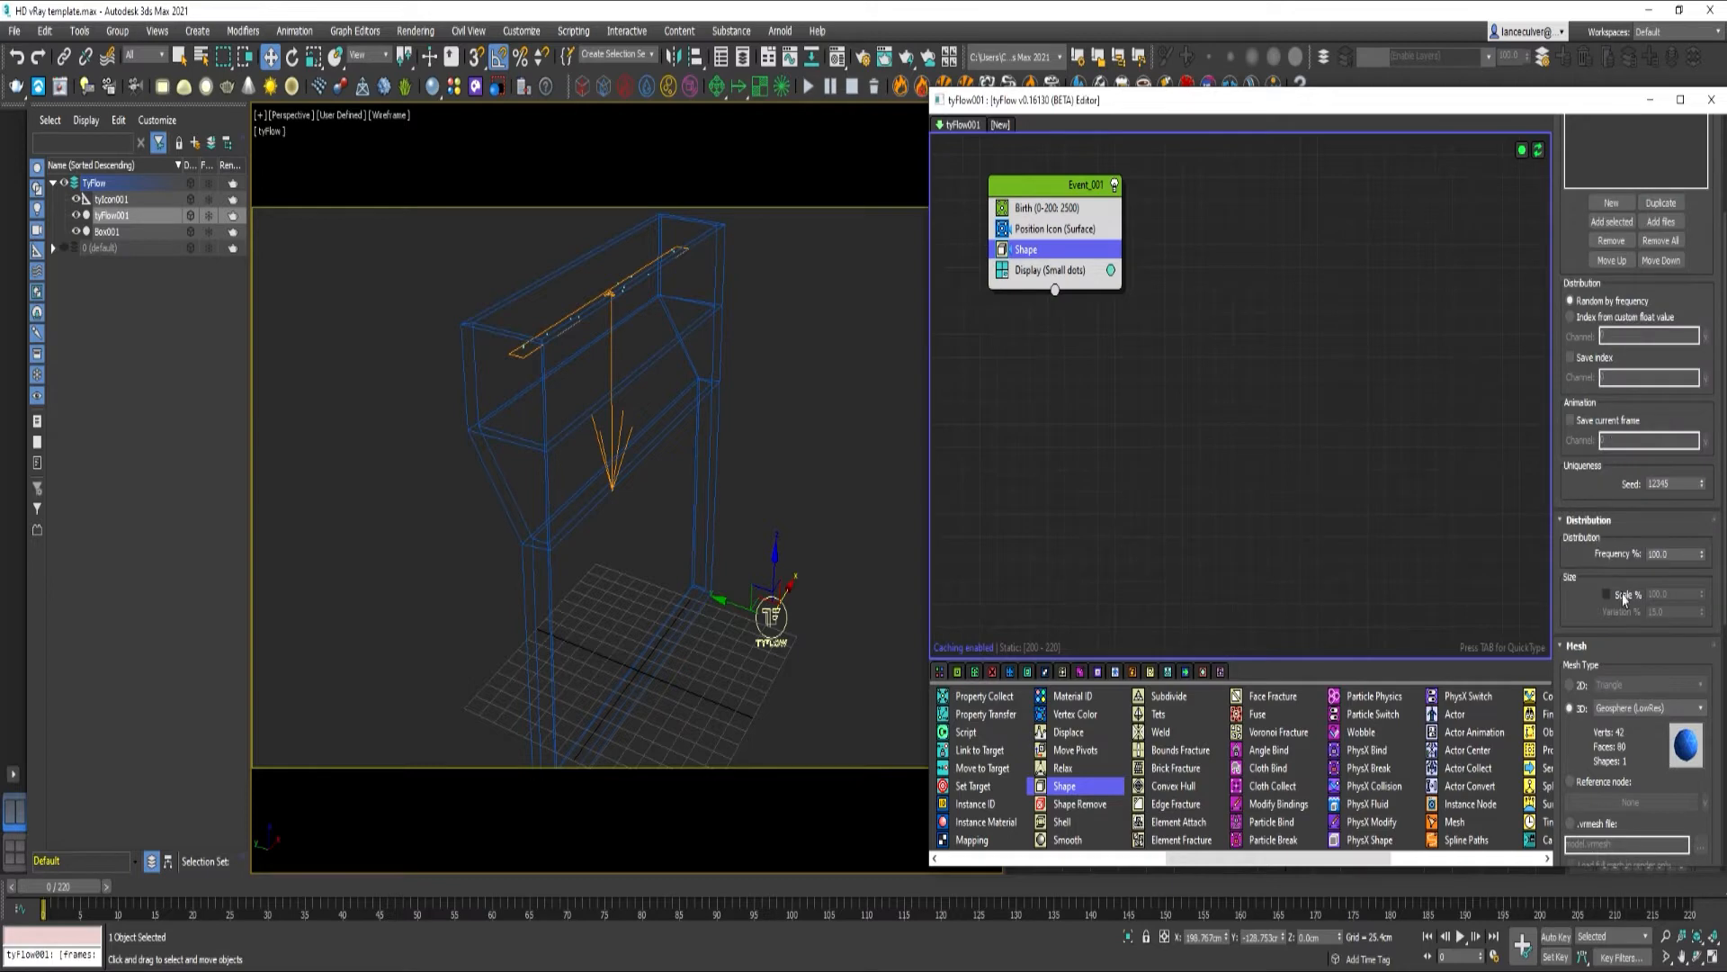
{"action": "left_click", "coordinate": [1609, 594]}
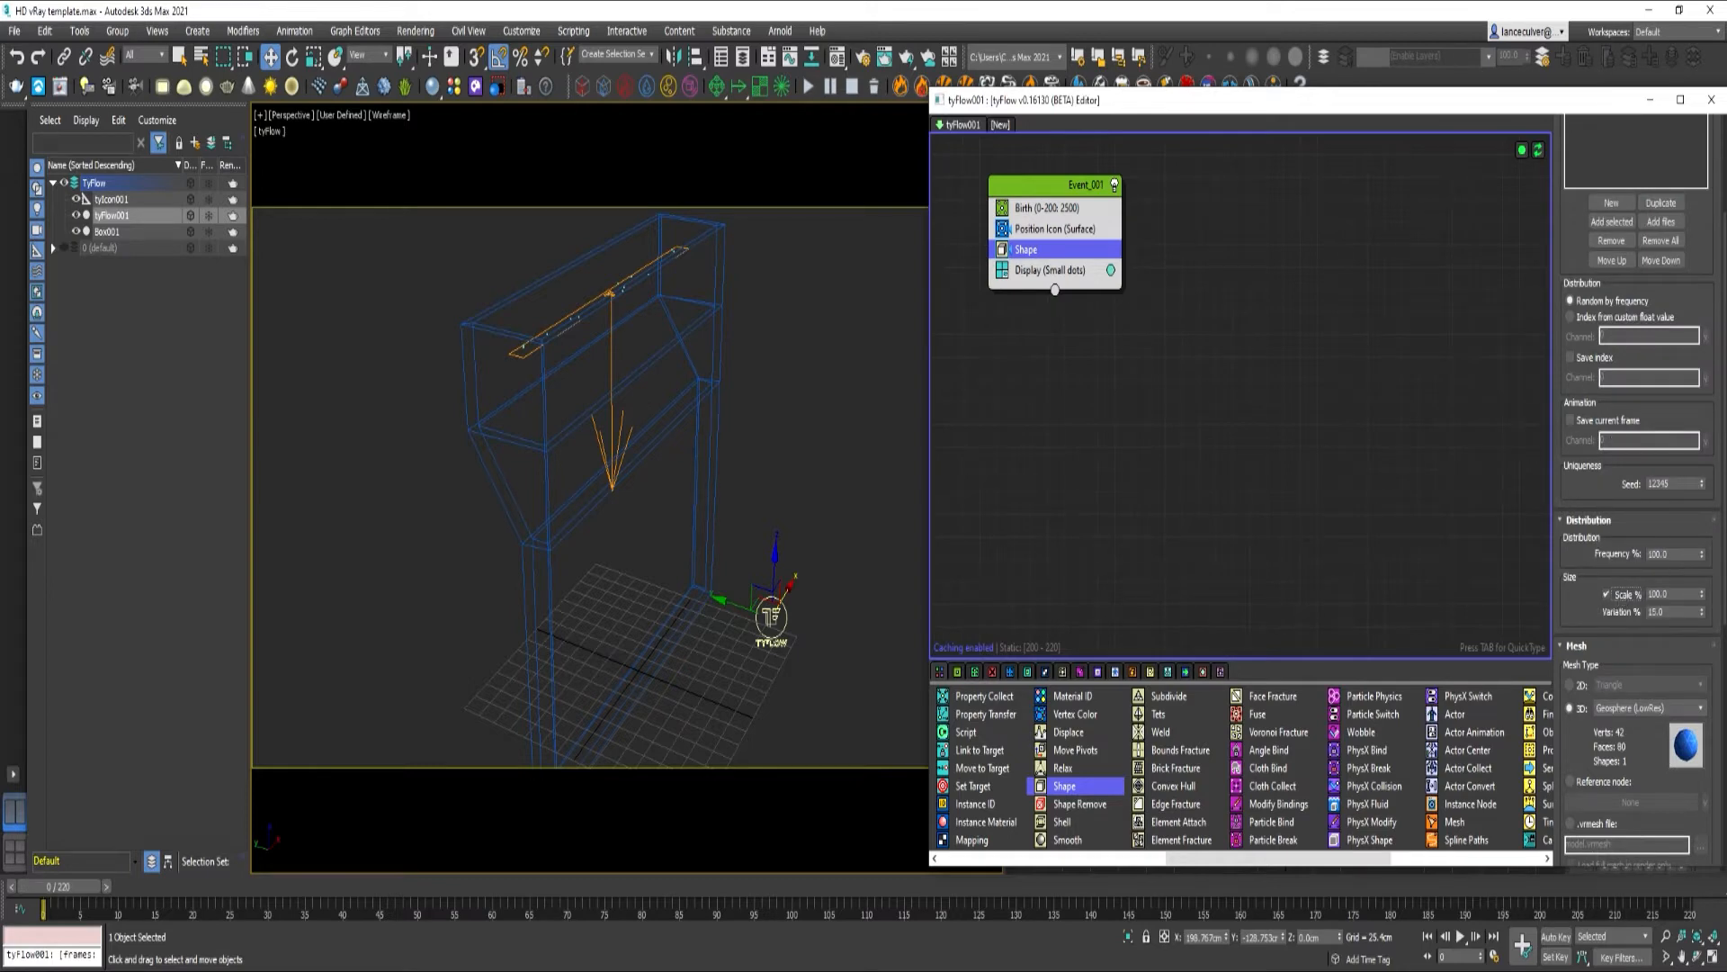
{"action": "left_click", "coordinate": [1052, 270]}
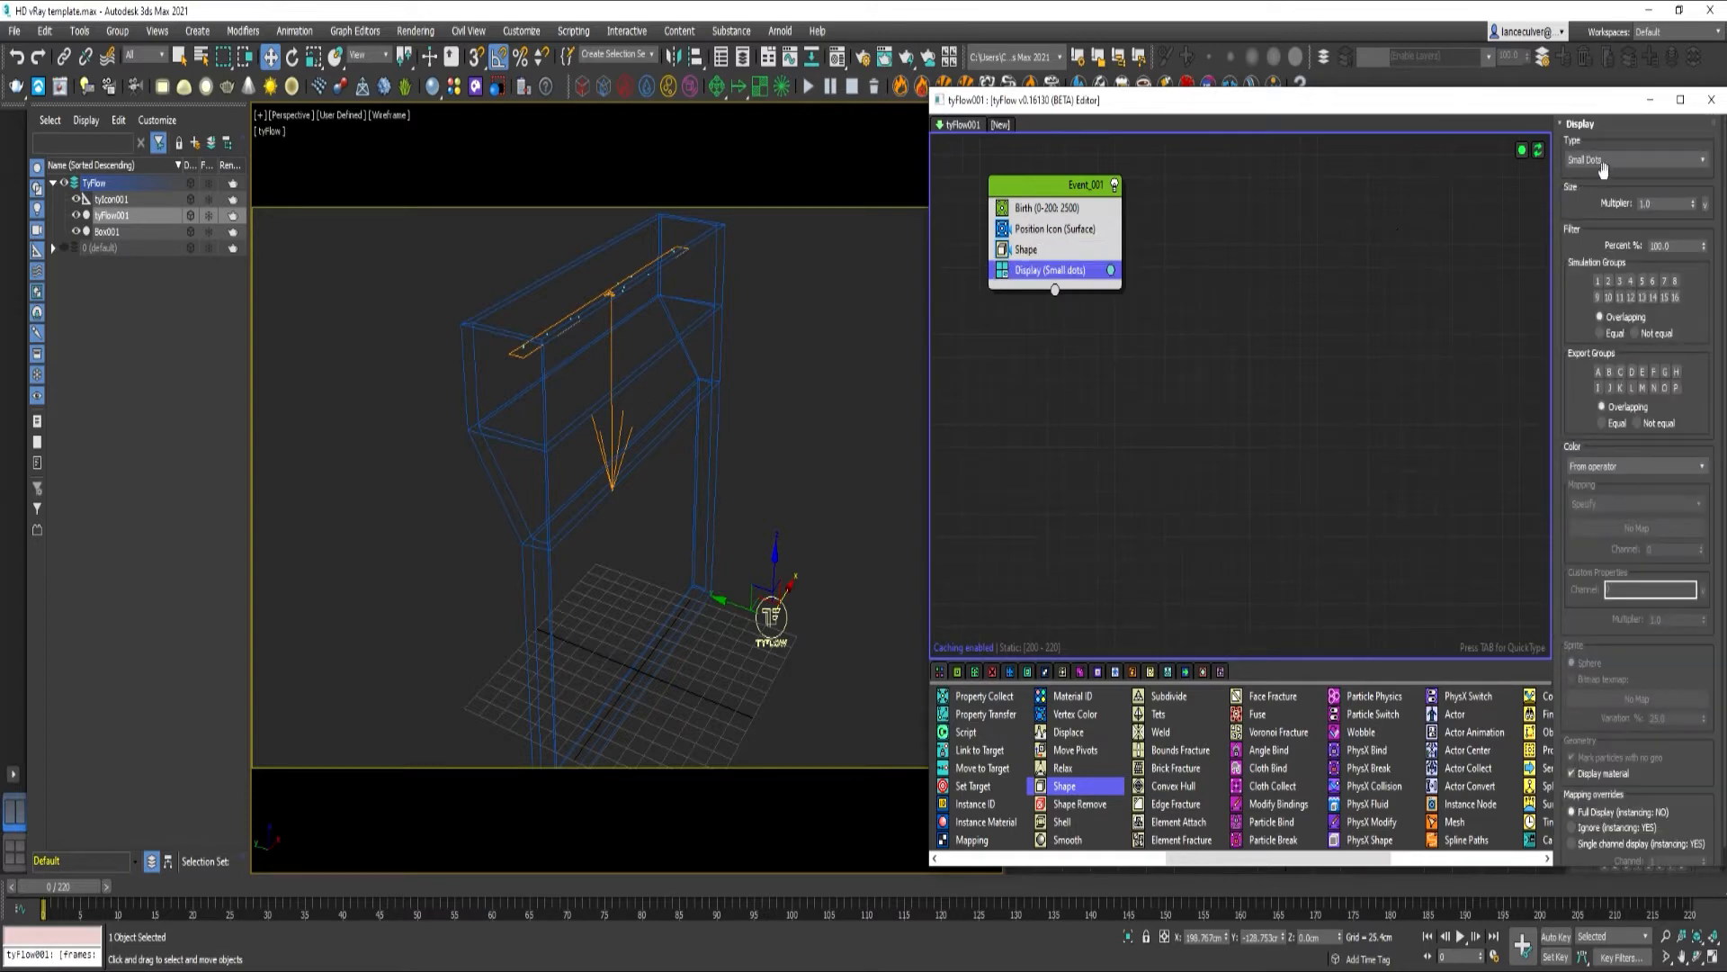
{"action": "left_click", "coordinate": [1636, 158]}
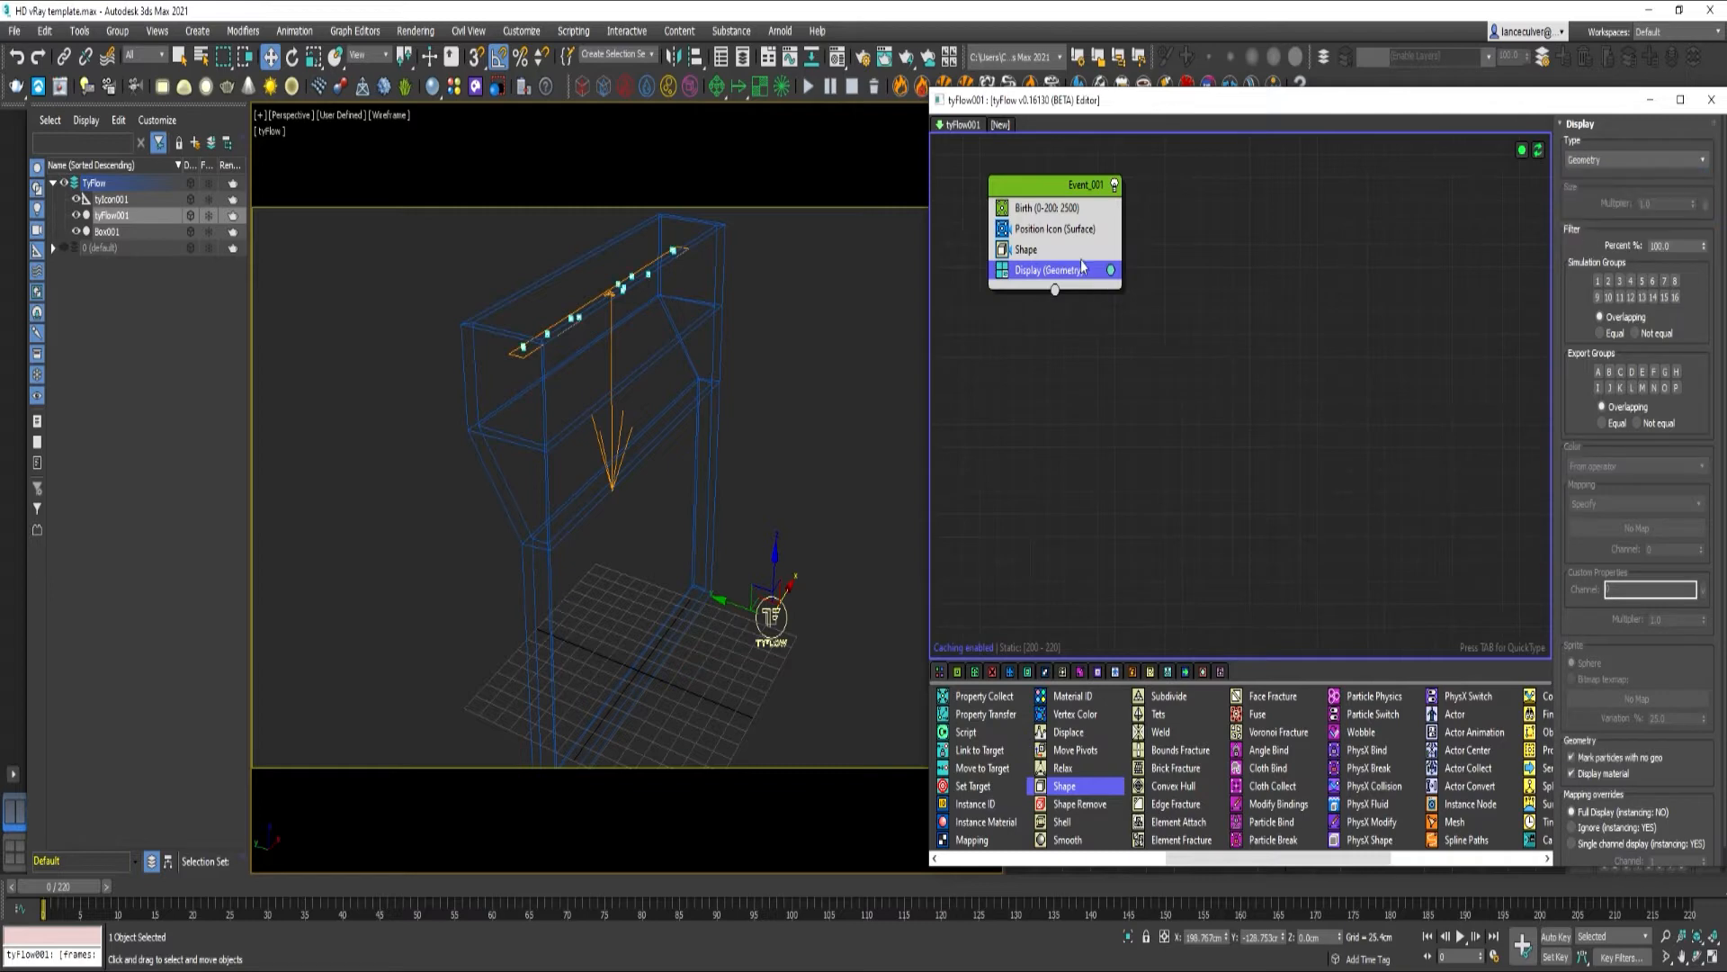
{"action": "left_click", "coordinate": [1024, 248]}
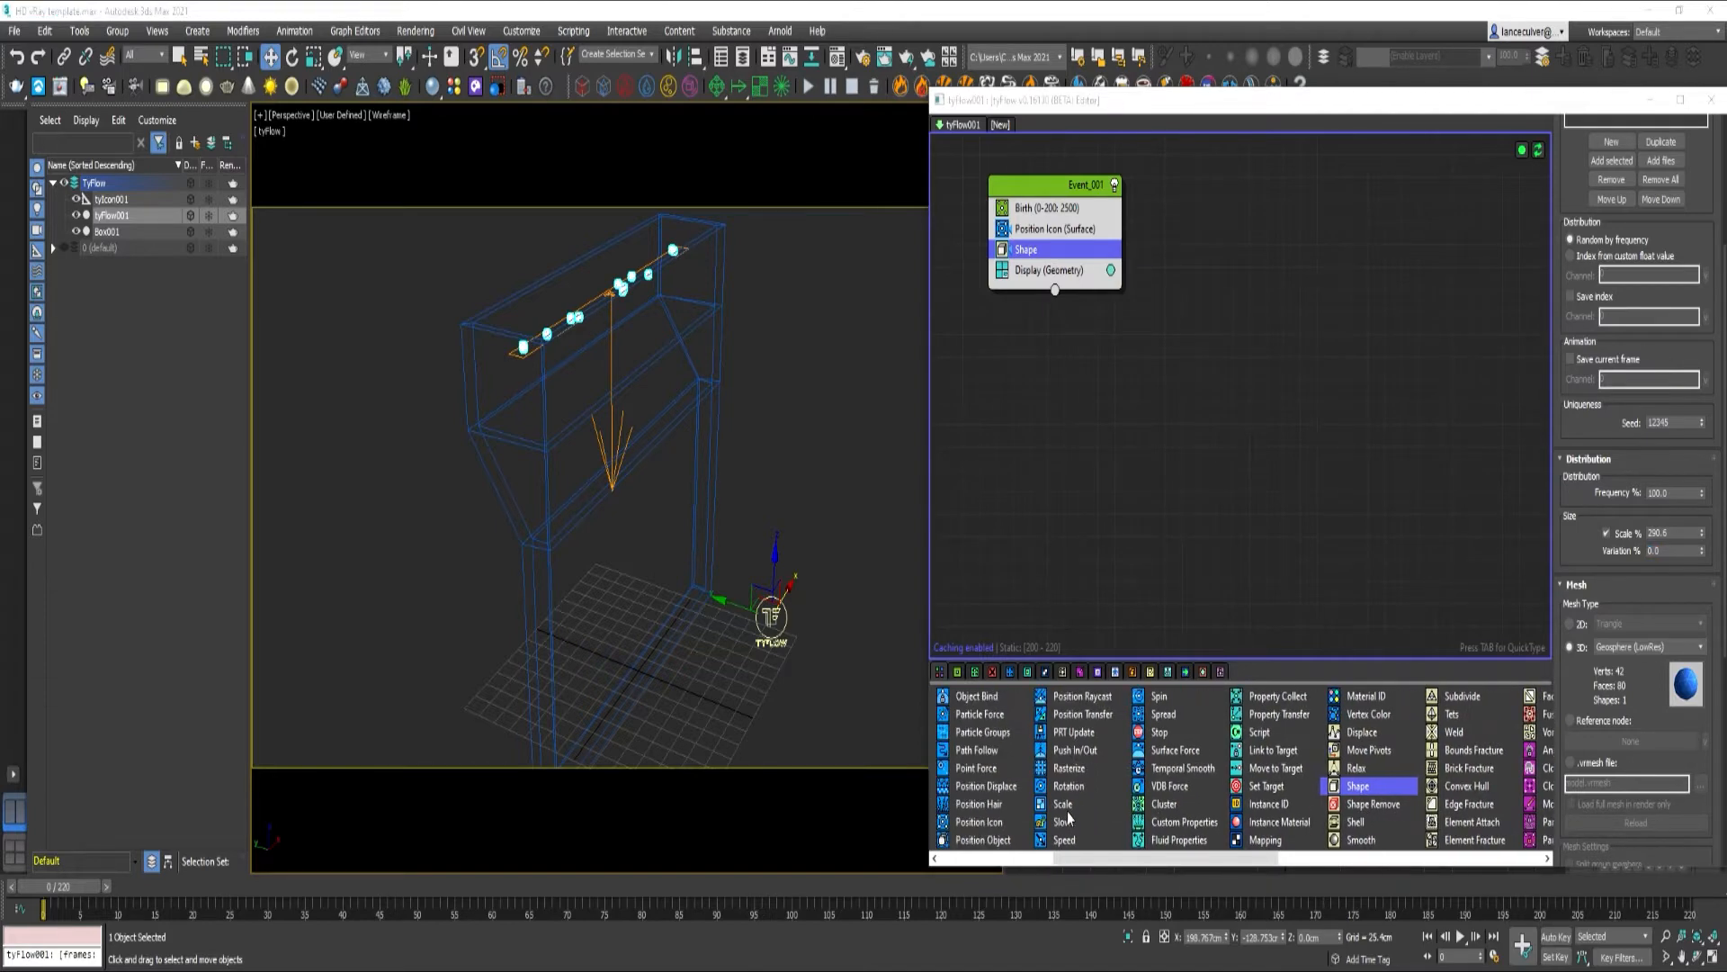
{"action": "left_click", "coordinate": [1063, 840]}
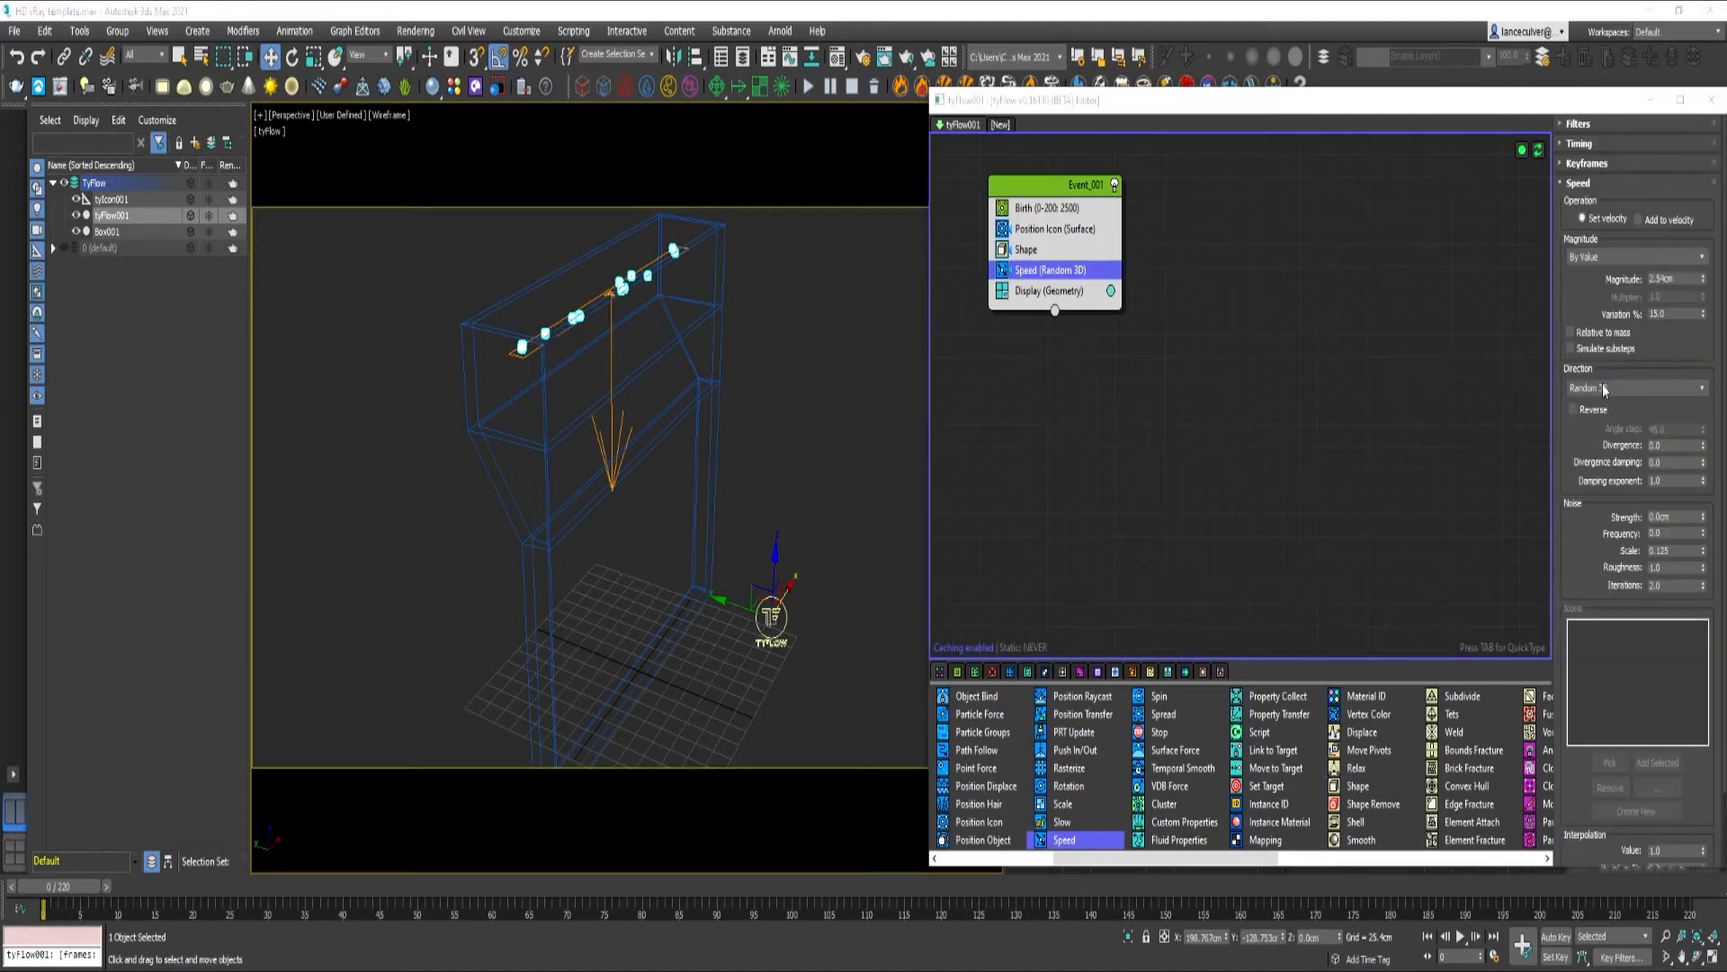
Set the speed direction and add PhysX Collision against Box001 using a Mesh hull
{"action": "left_click", "coordinate": [1636, 387]}
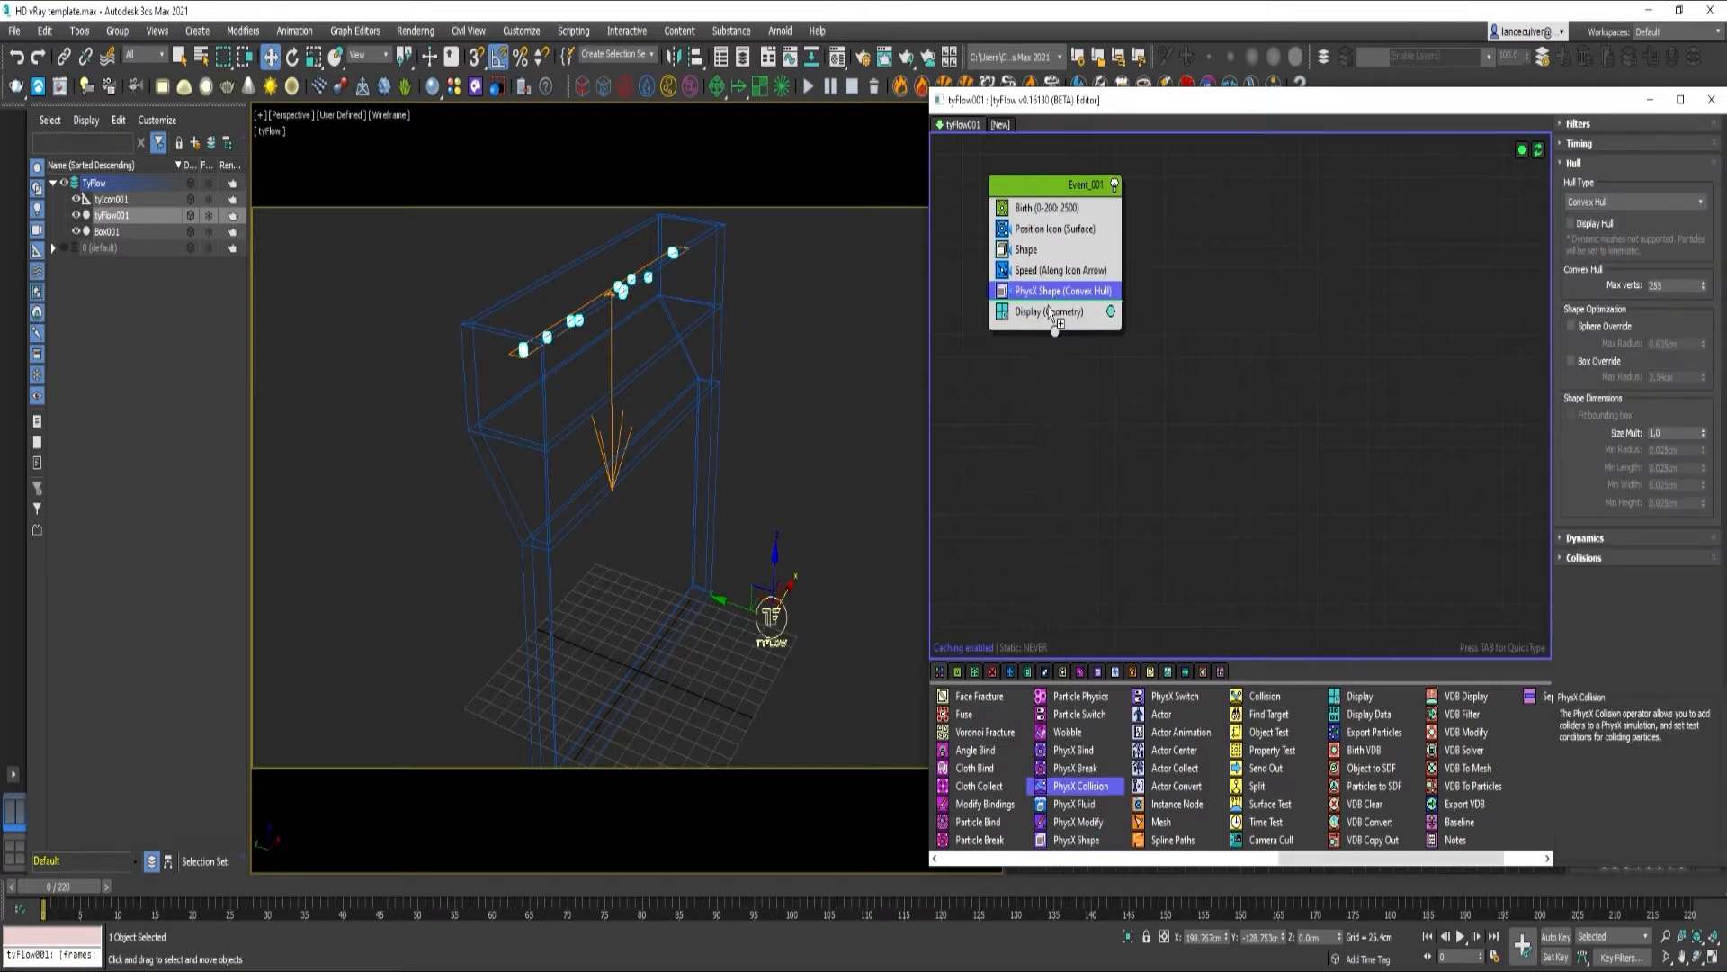
{"action": "left_click", "coordinate": [1063, 311]}
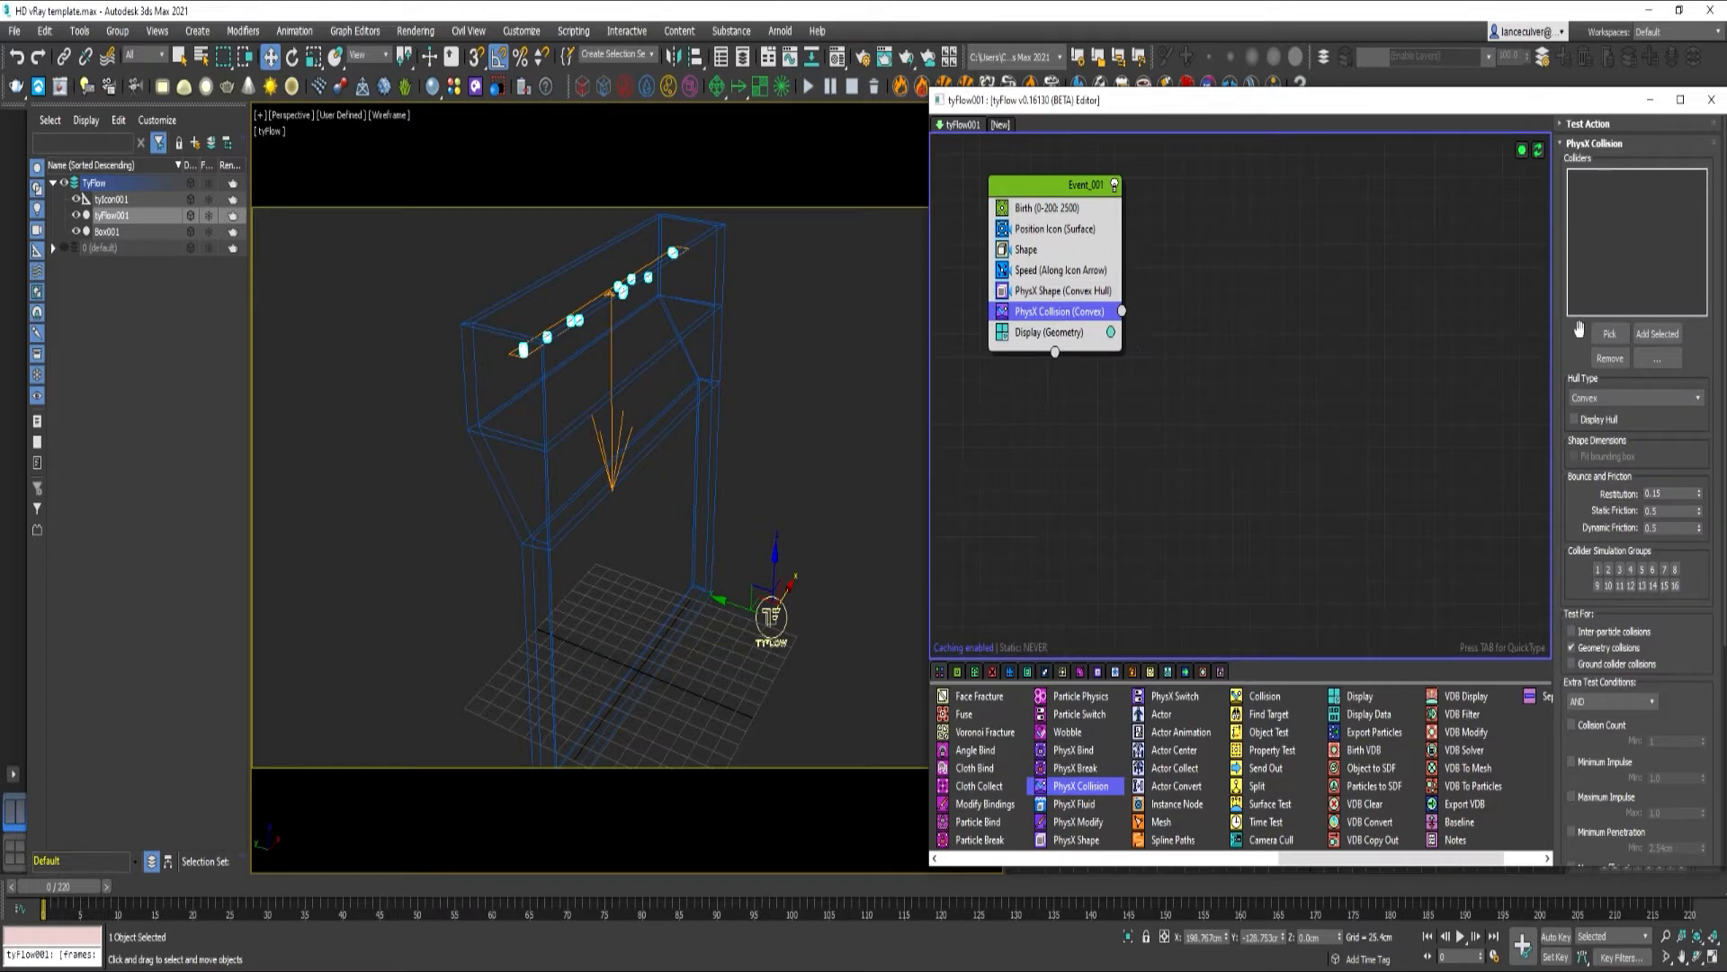
{"action": "left_click", "coordinate": [1609, 333]}
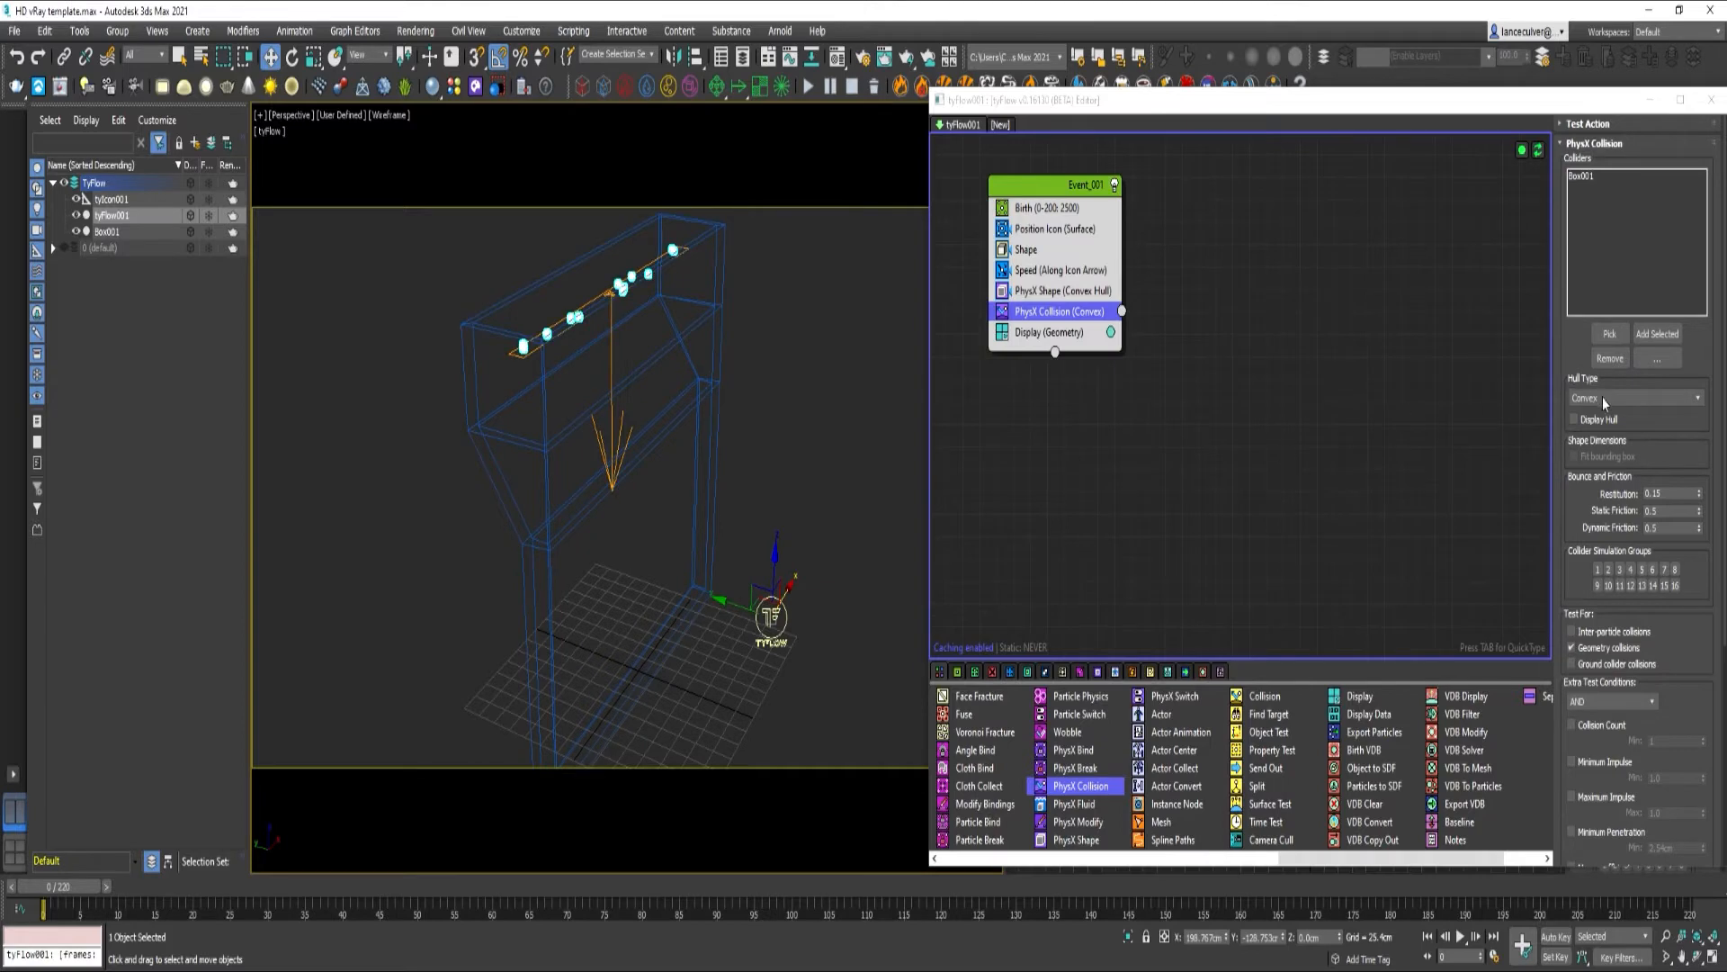
{"action": "left_click", "coordinate": [1635, 398]}
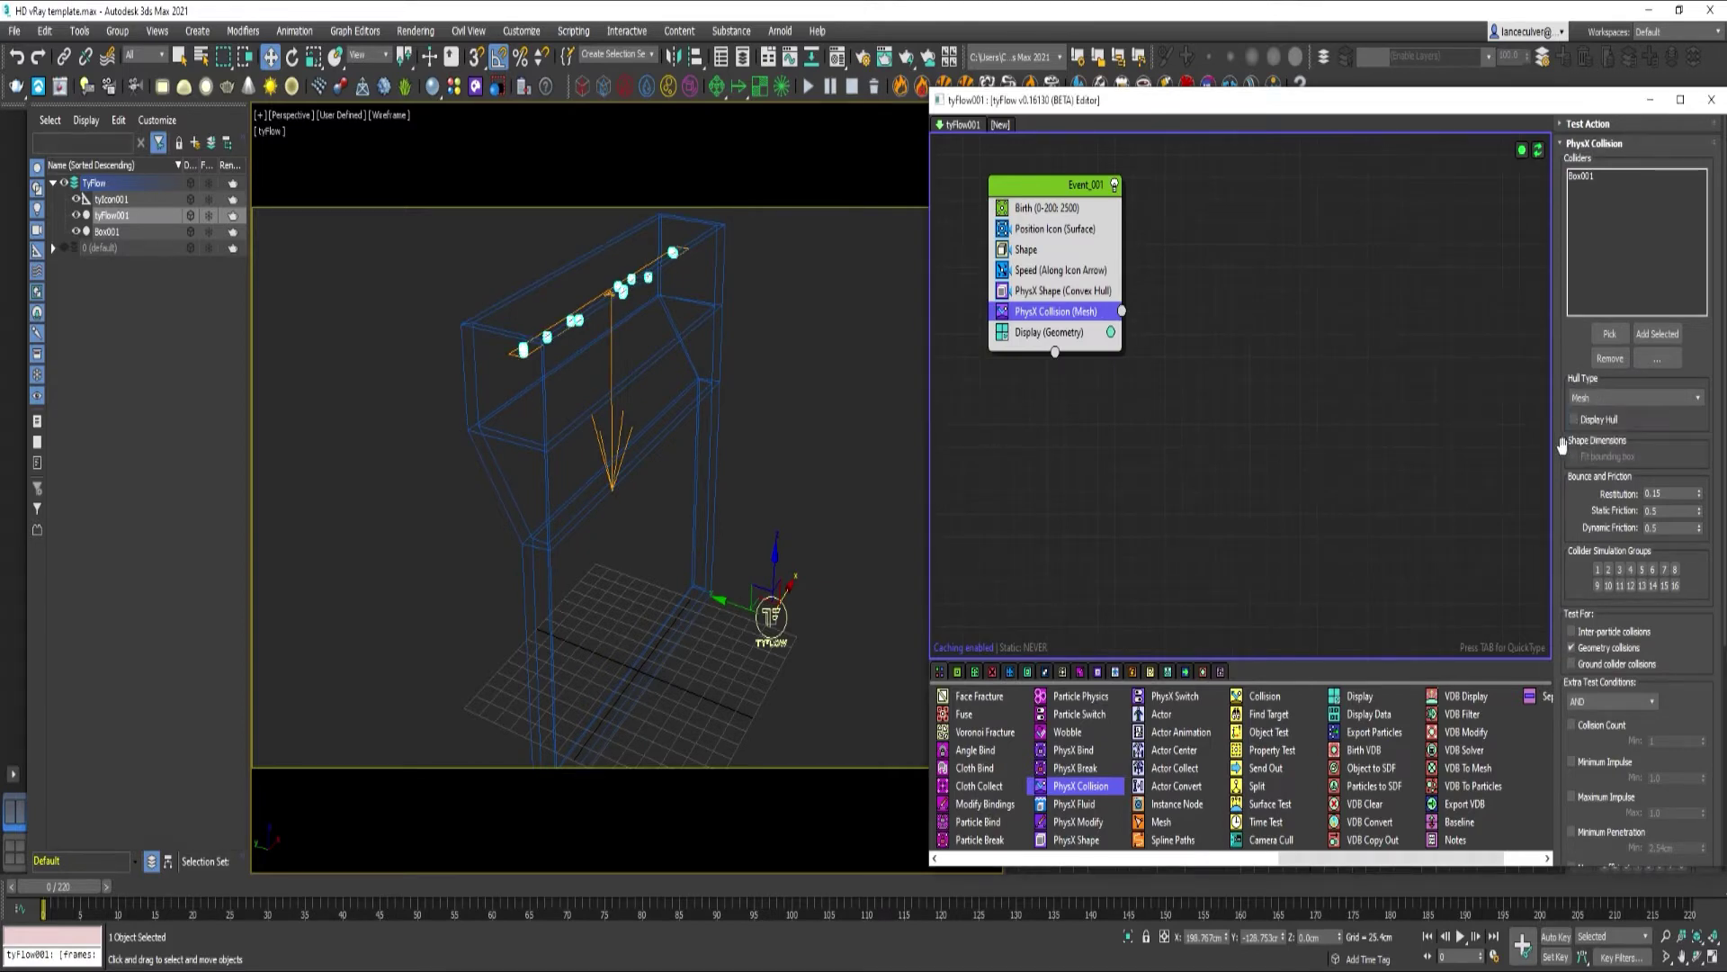
{"action": "left_click", "coordinate": [1456, 937]}
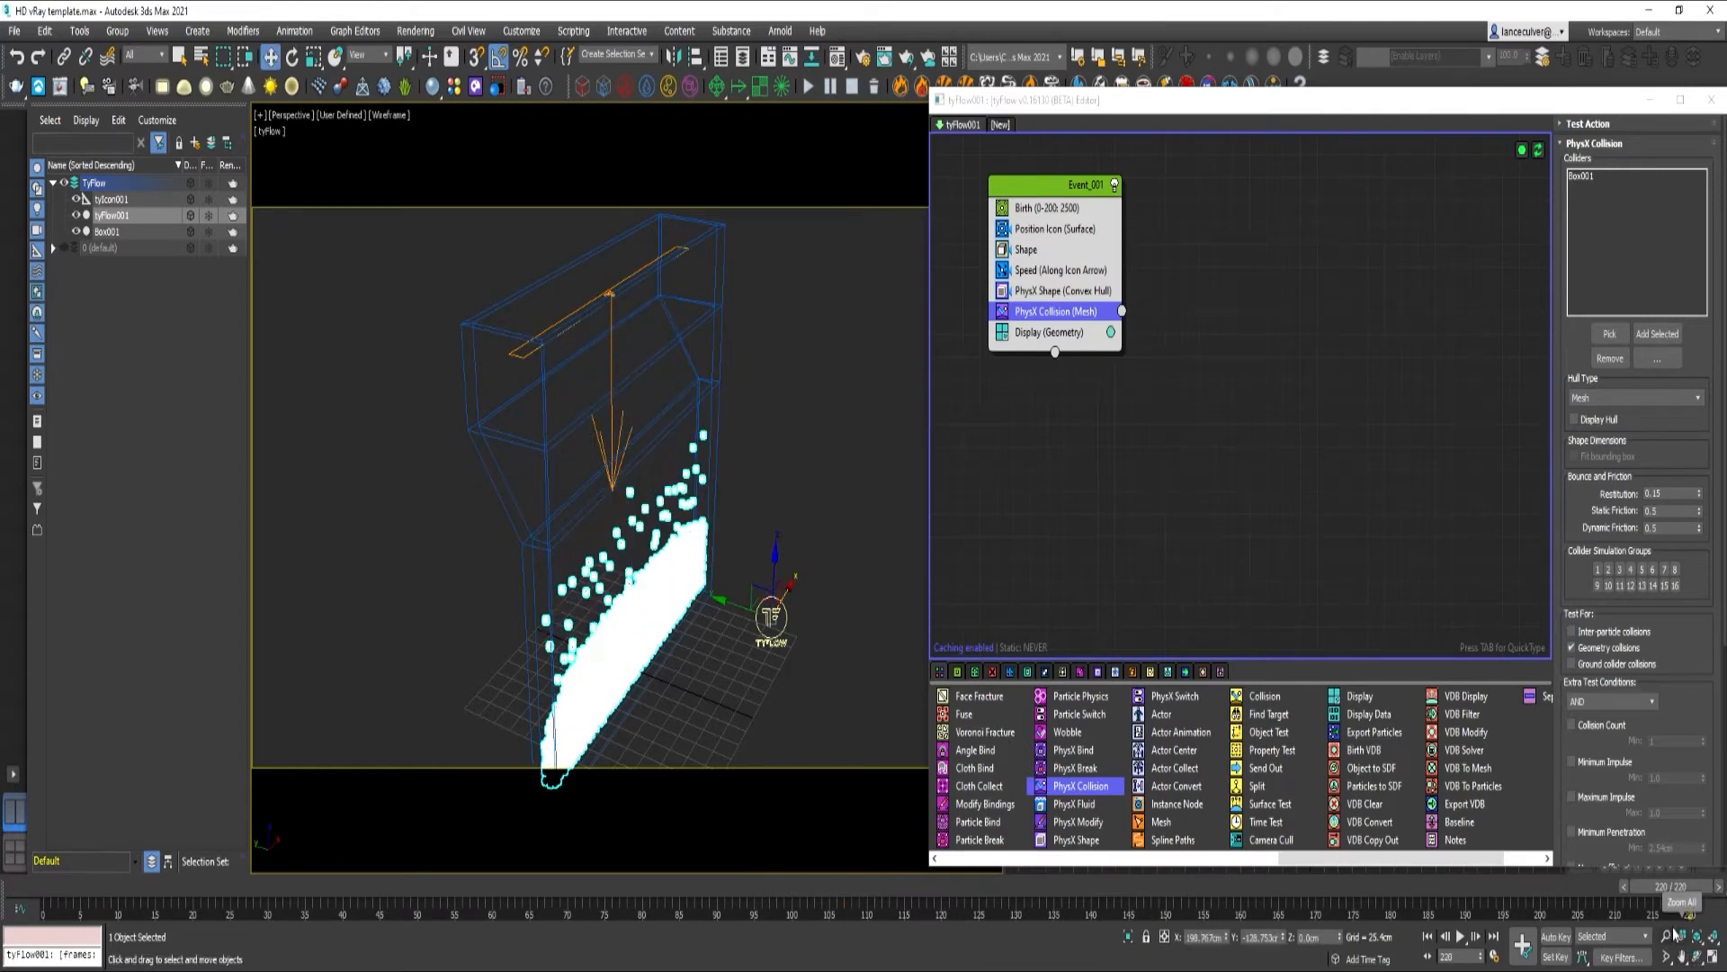
In PhysX Shape, enable Mass Override and set static and dynamic friction to 0.05
{"action": "left_click", "coordinate": [1058, 290]}
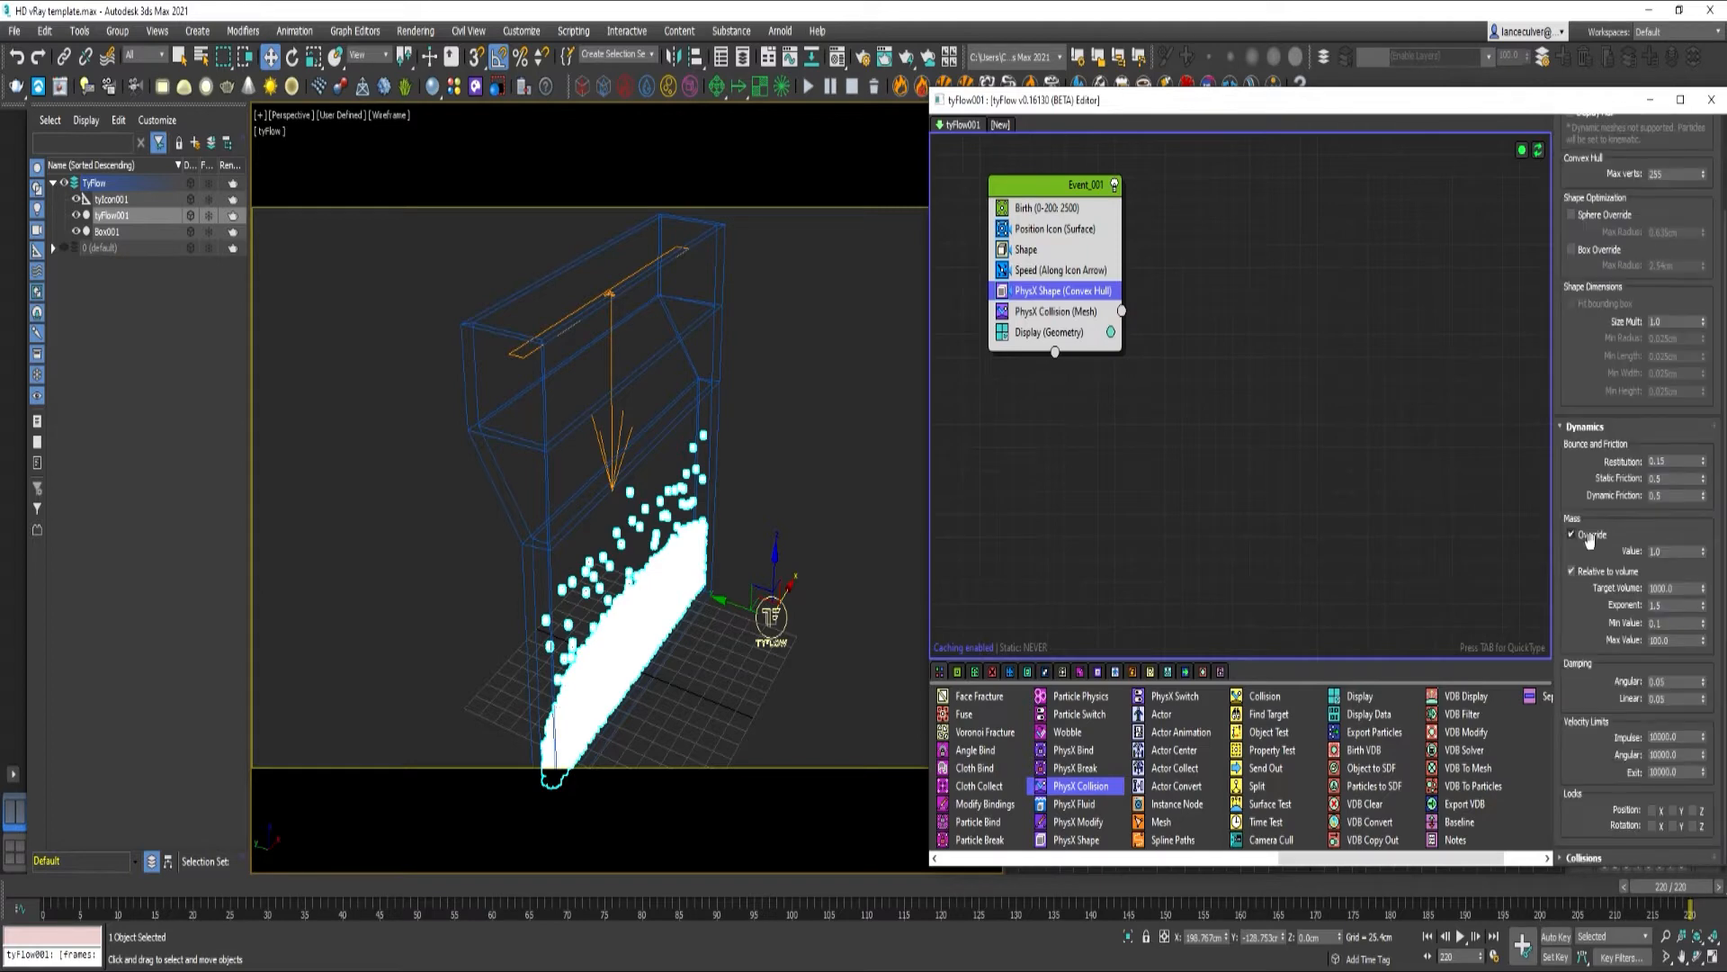
{"action": "mouse_move", "coordinate": [1627, 638]}
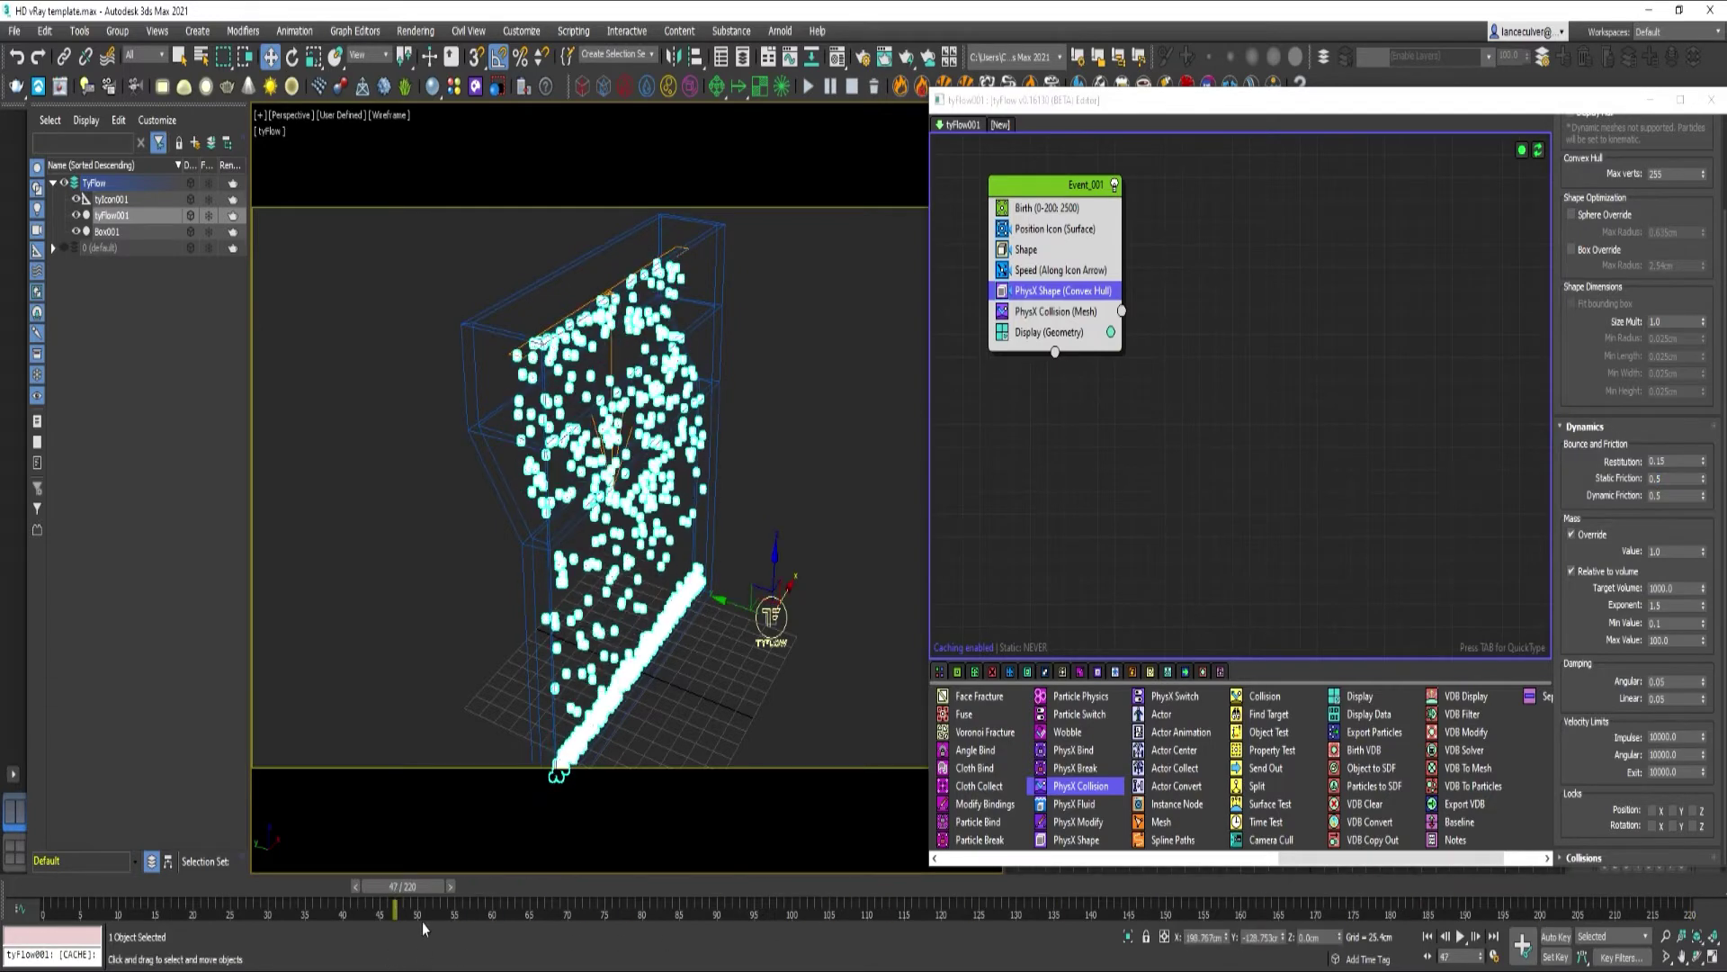
{"action": "triple_click", "coordinate": [1655, 479]}
{"action": "type", "text": "0.05"}
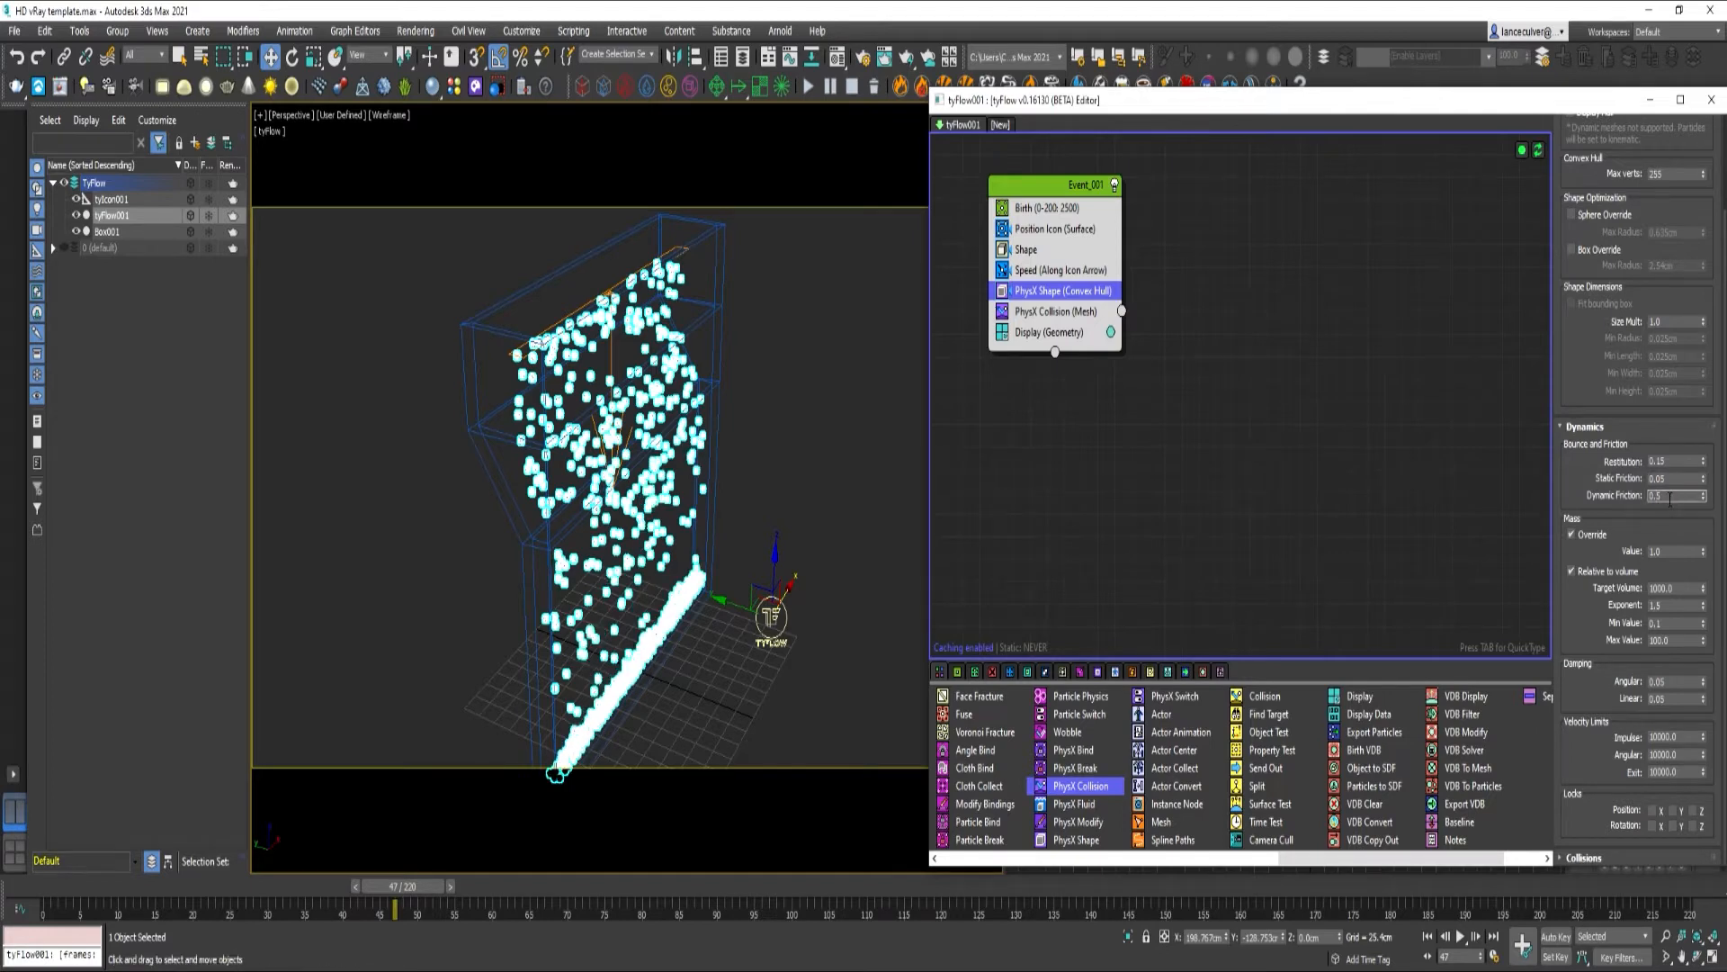
{"action": "triple_click", "coordinate": [1667, 495]}
{"action": "type", "text": "0.05"}
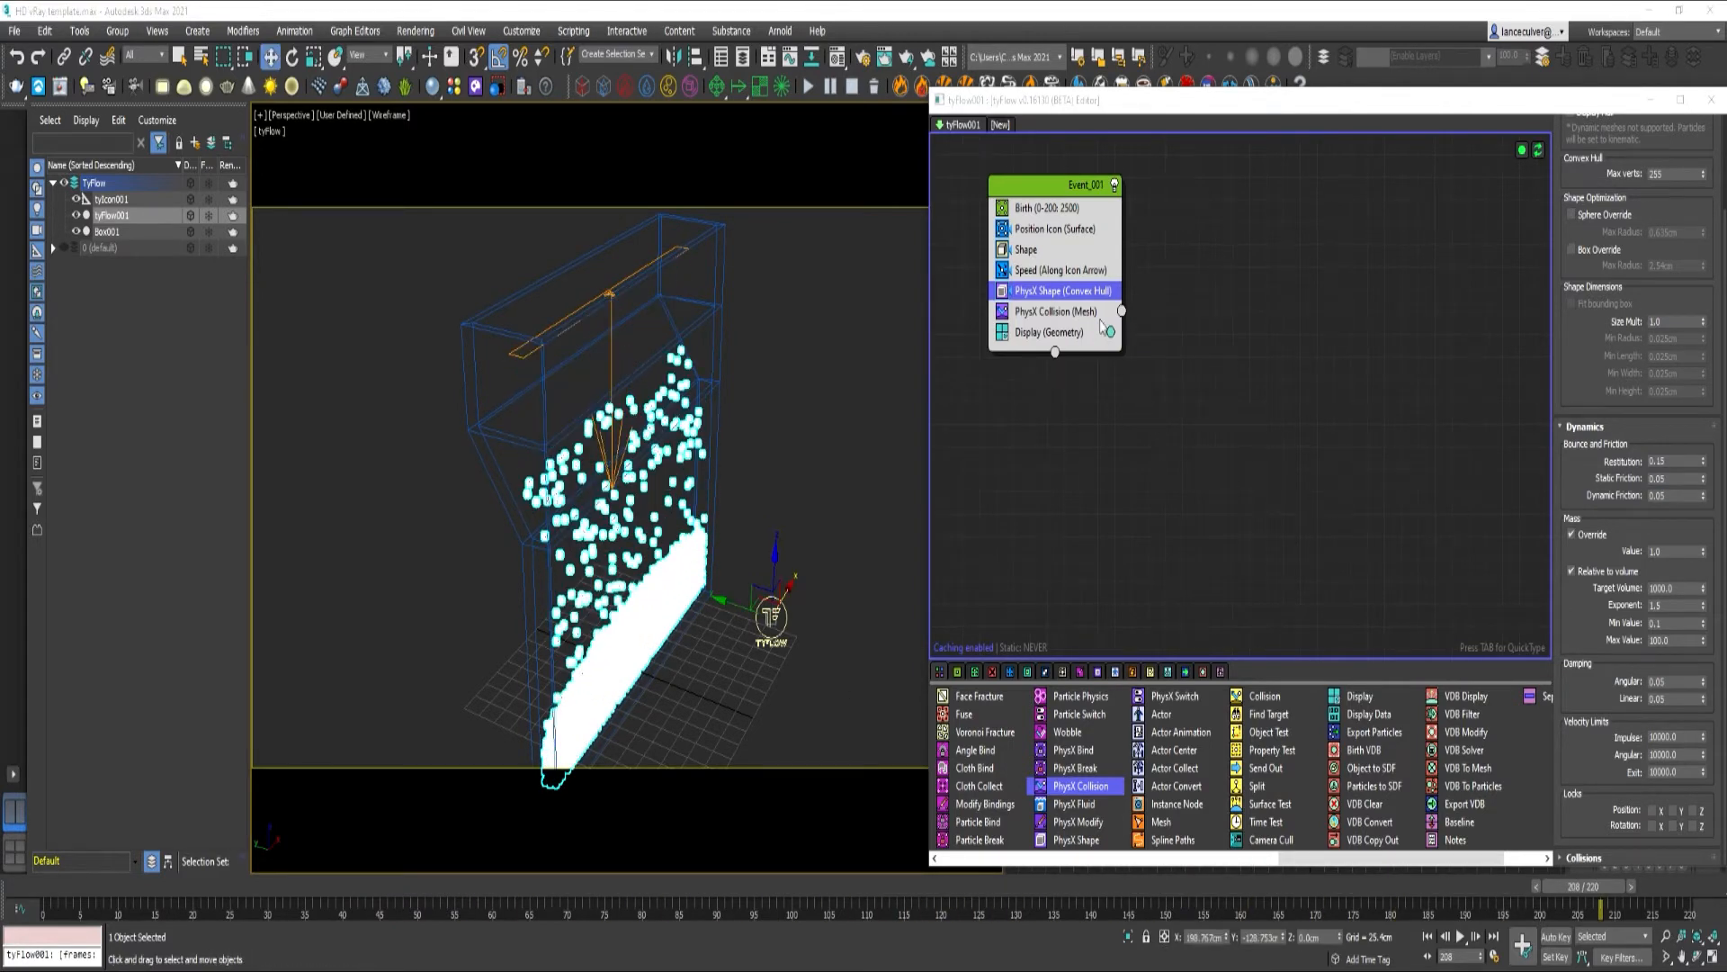
Change the Birth operator's Total from 2500 to 7500 particles
{"action": "left_click", "coordinate": [1044, 207]}
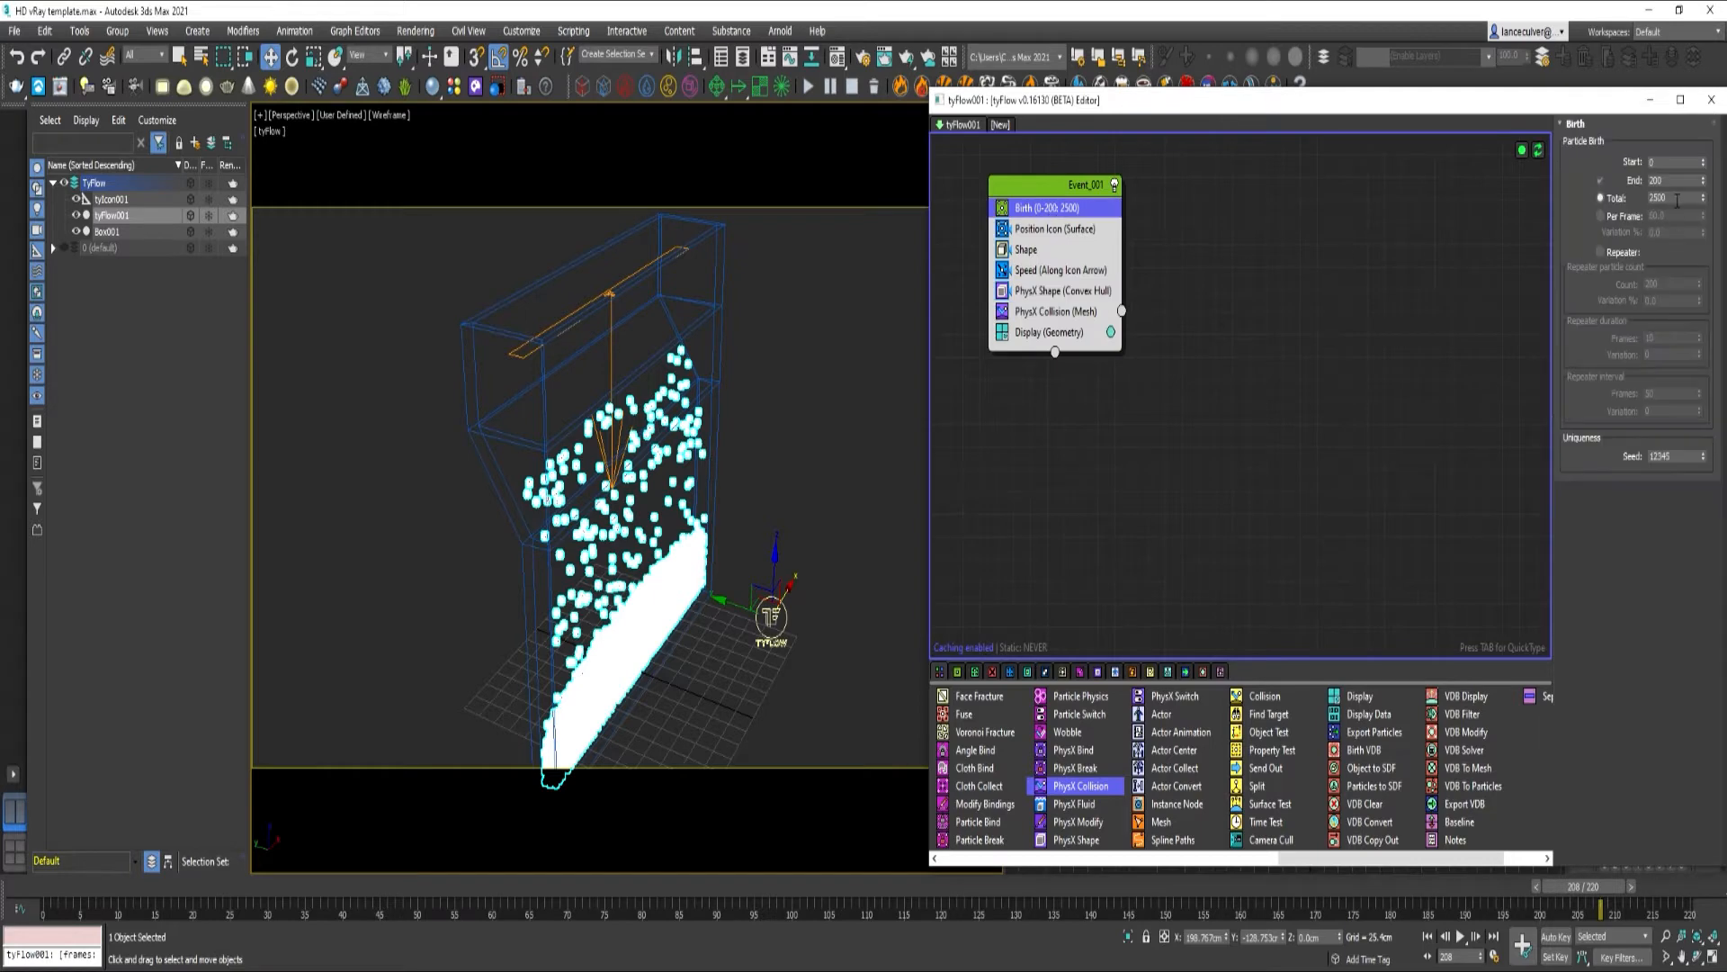
{"action": "triple_click", "coordinate": [1669, 198]}
{"action": "type", "text": "7500"}
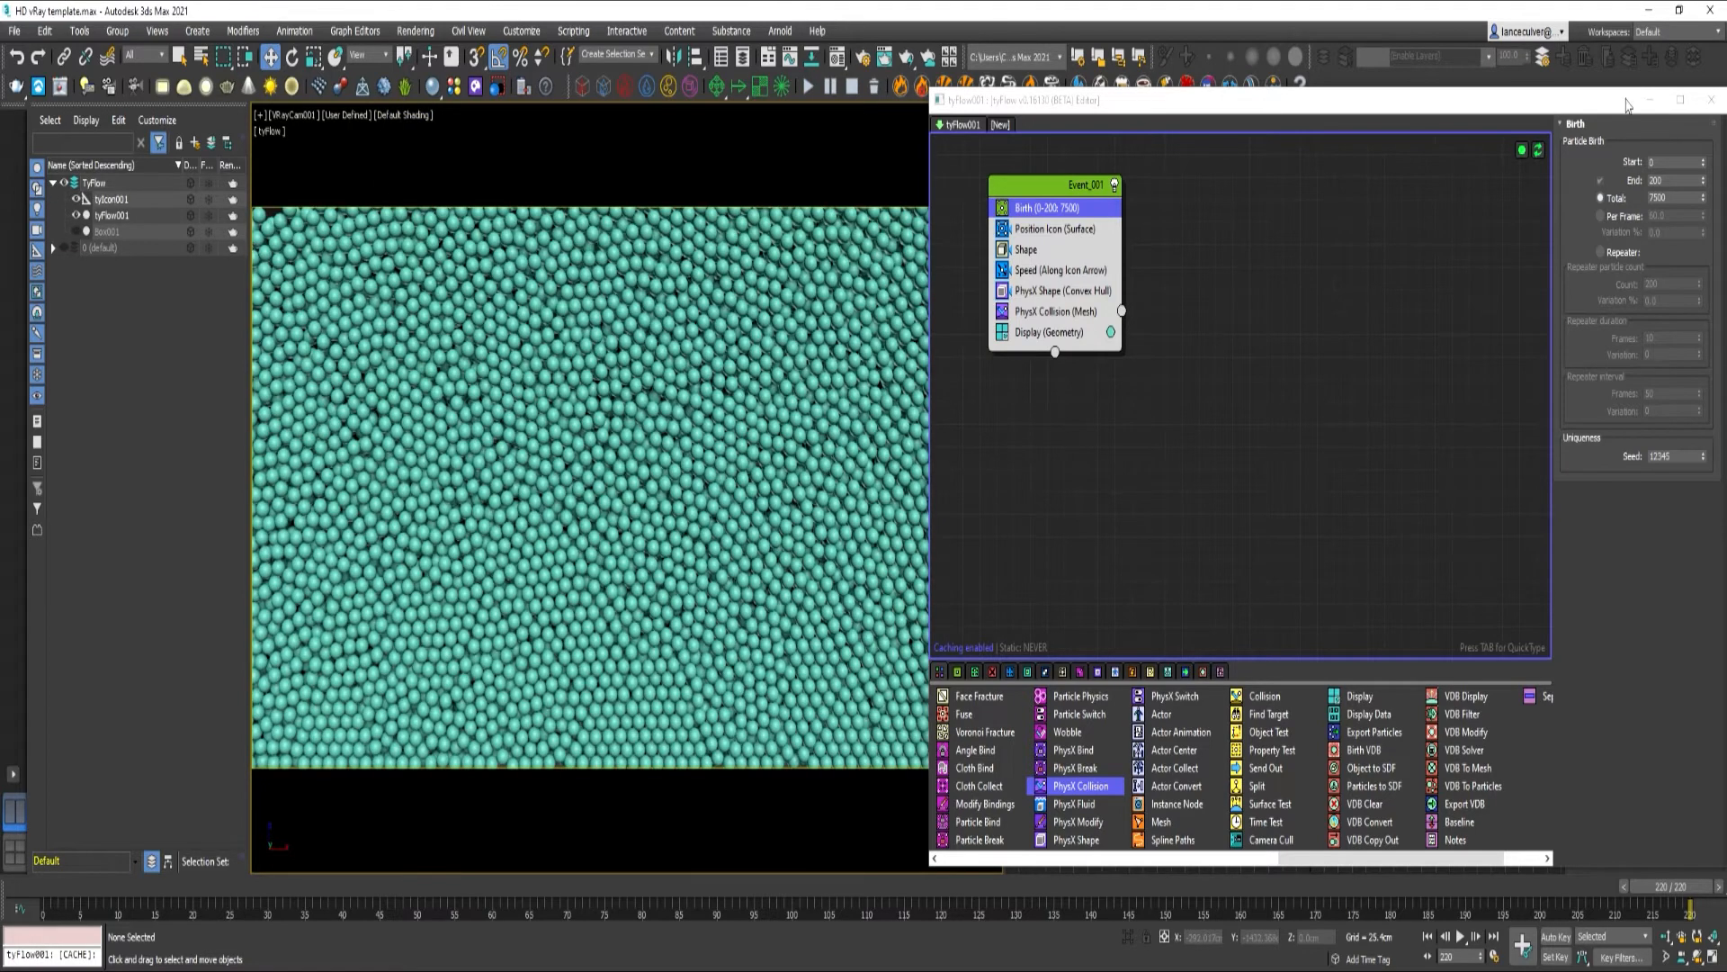
Close the tyFlow editor and create a TextPlus object reading 'FX'
{"action": "left_click", "coordinate": [197, 30]}
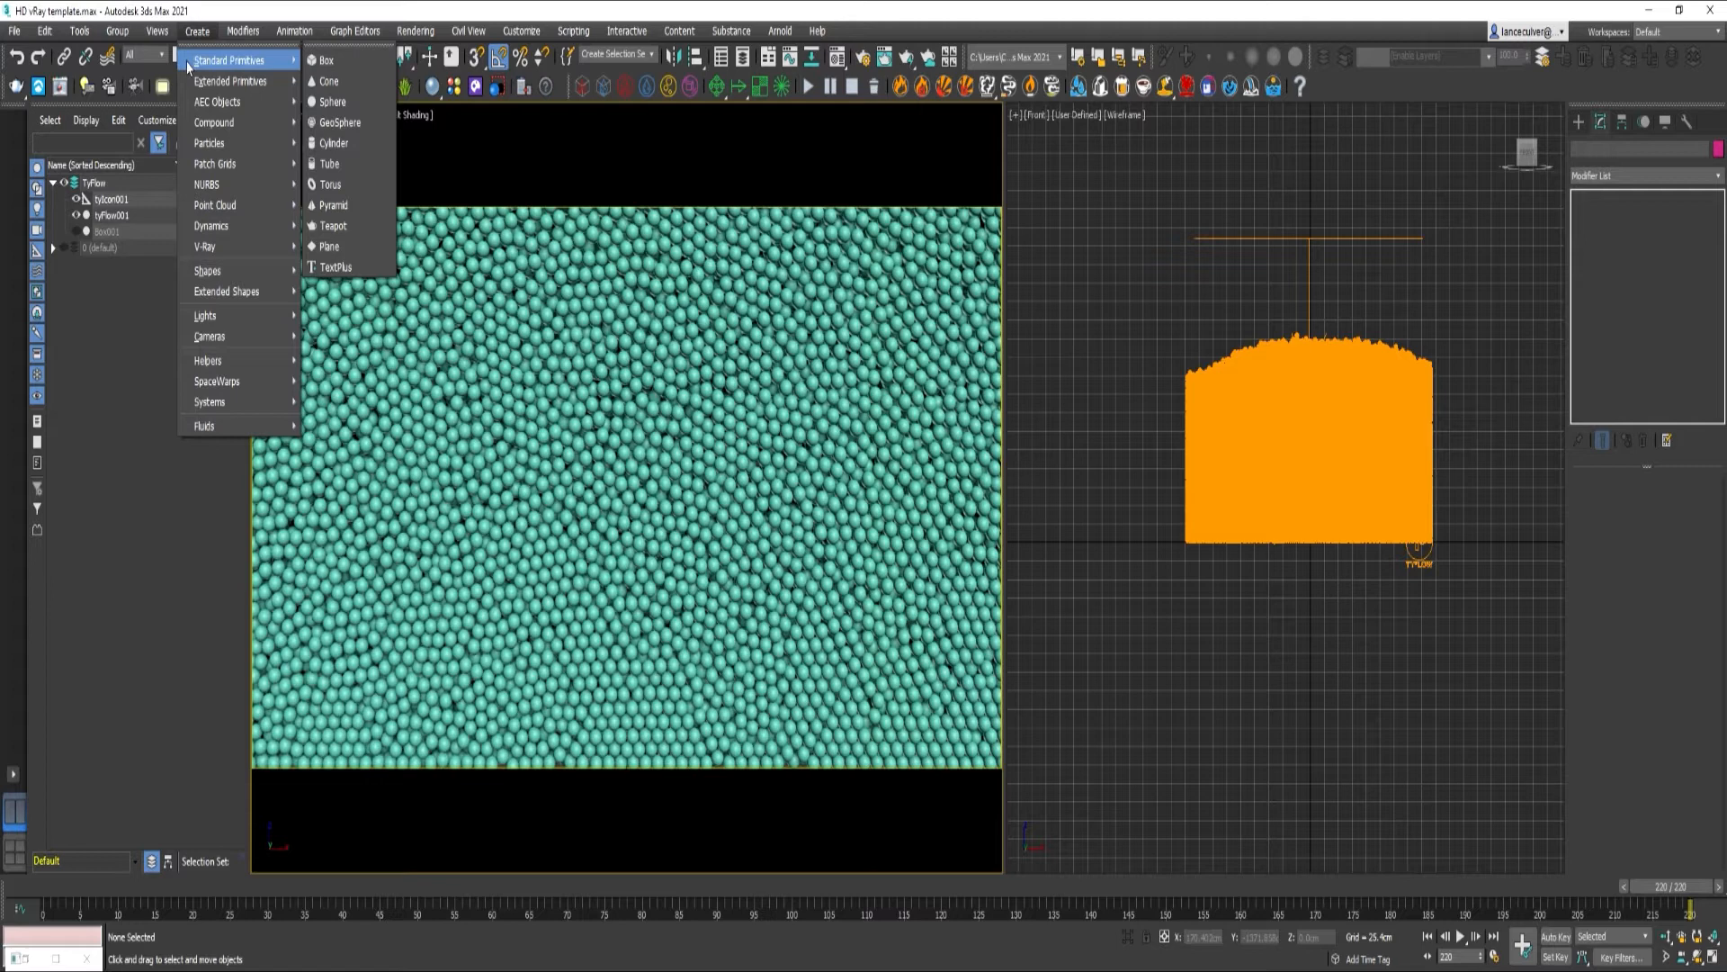
{"action": "mouse_move", "coordinate": [328, 164]}
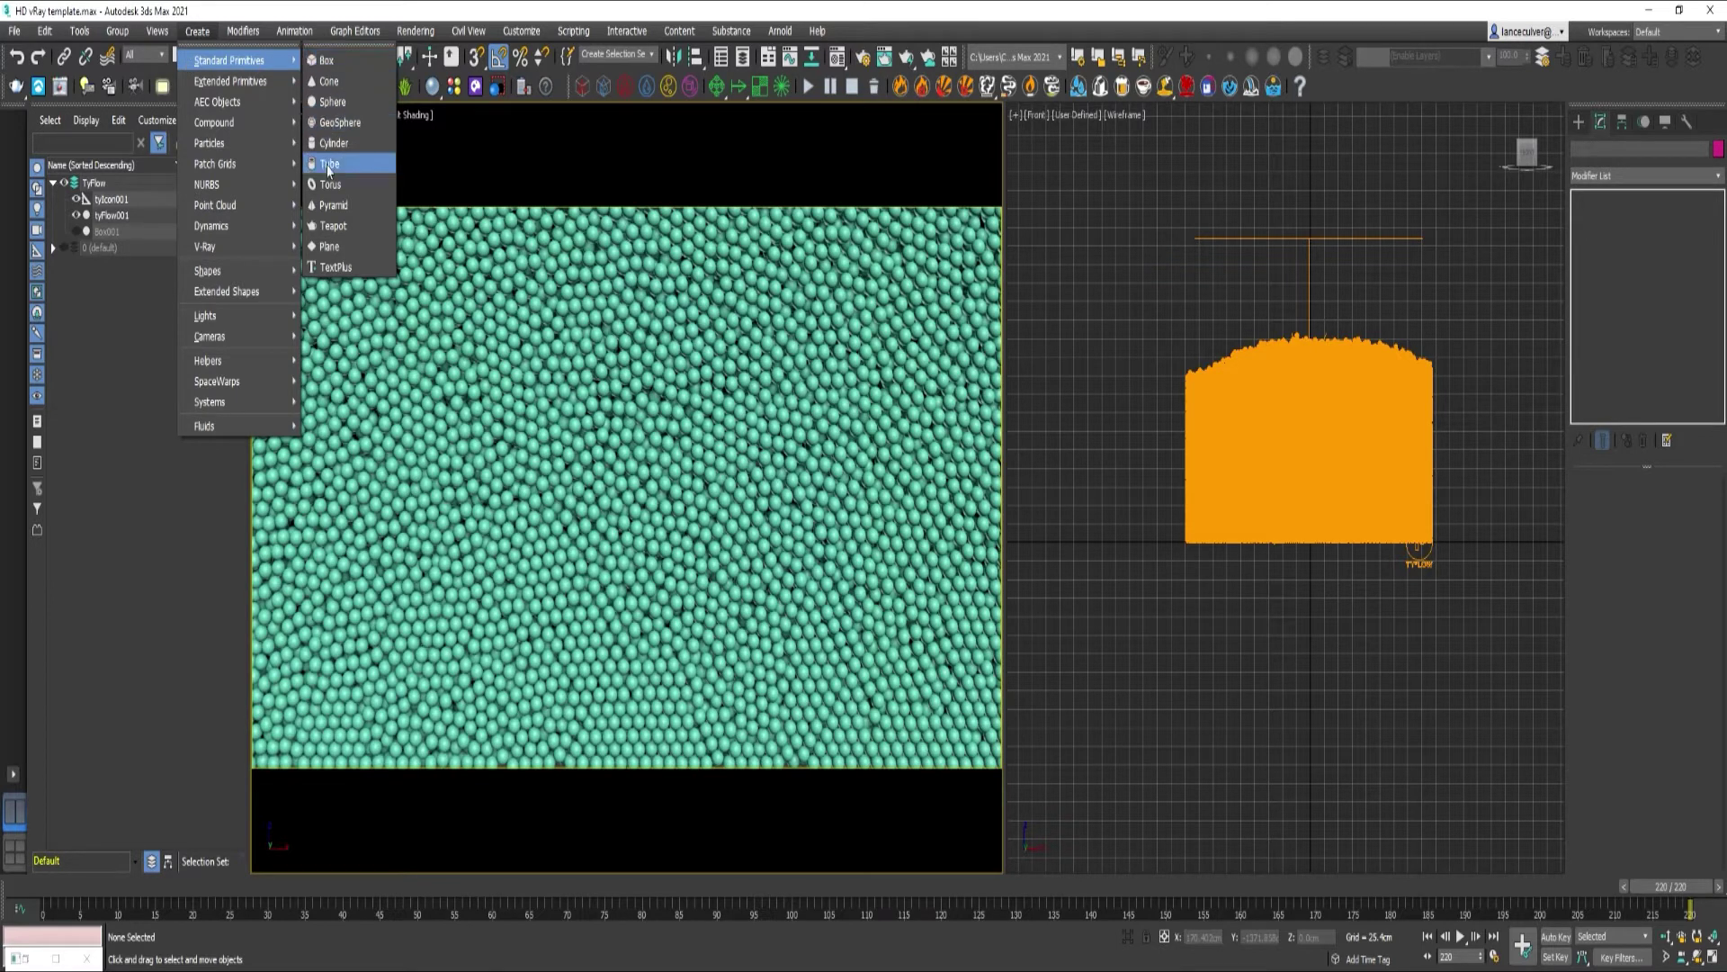
{"action": "mouse_move", "coordinate": [336, 266]}
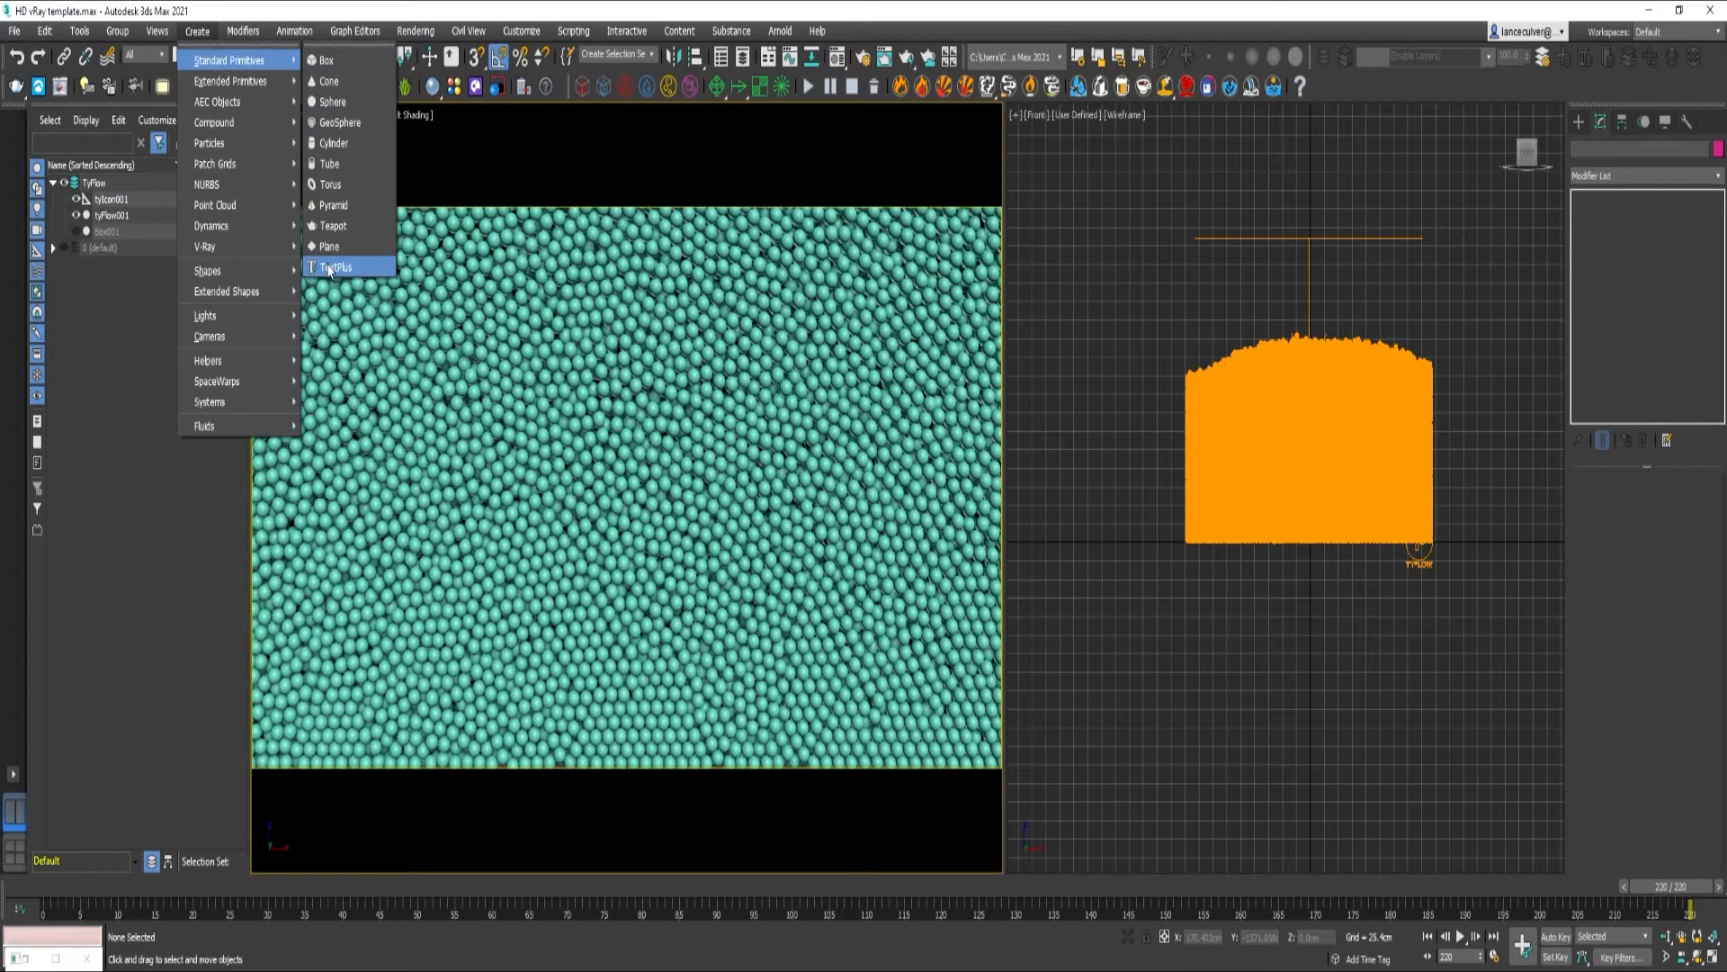
{"action": "left_click", "coordinate": [337, 266]}
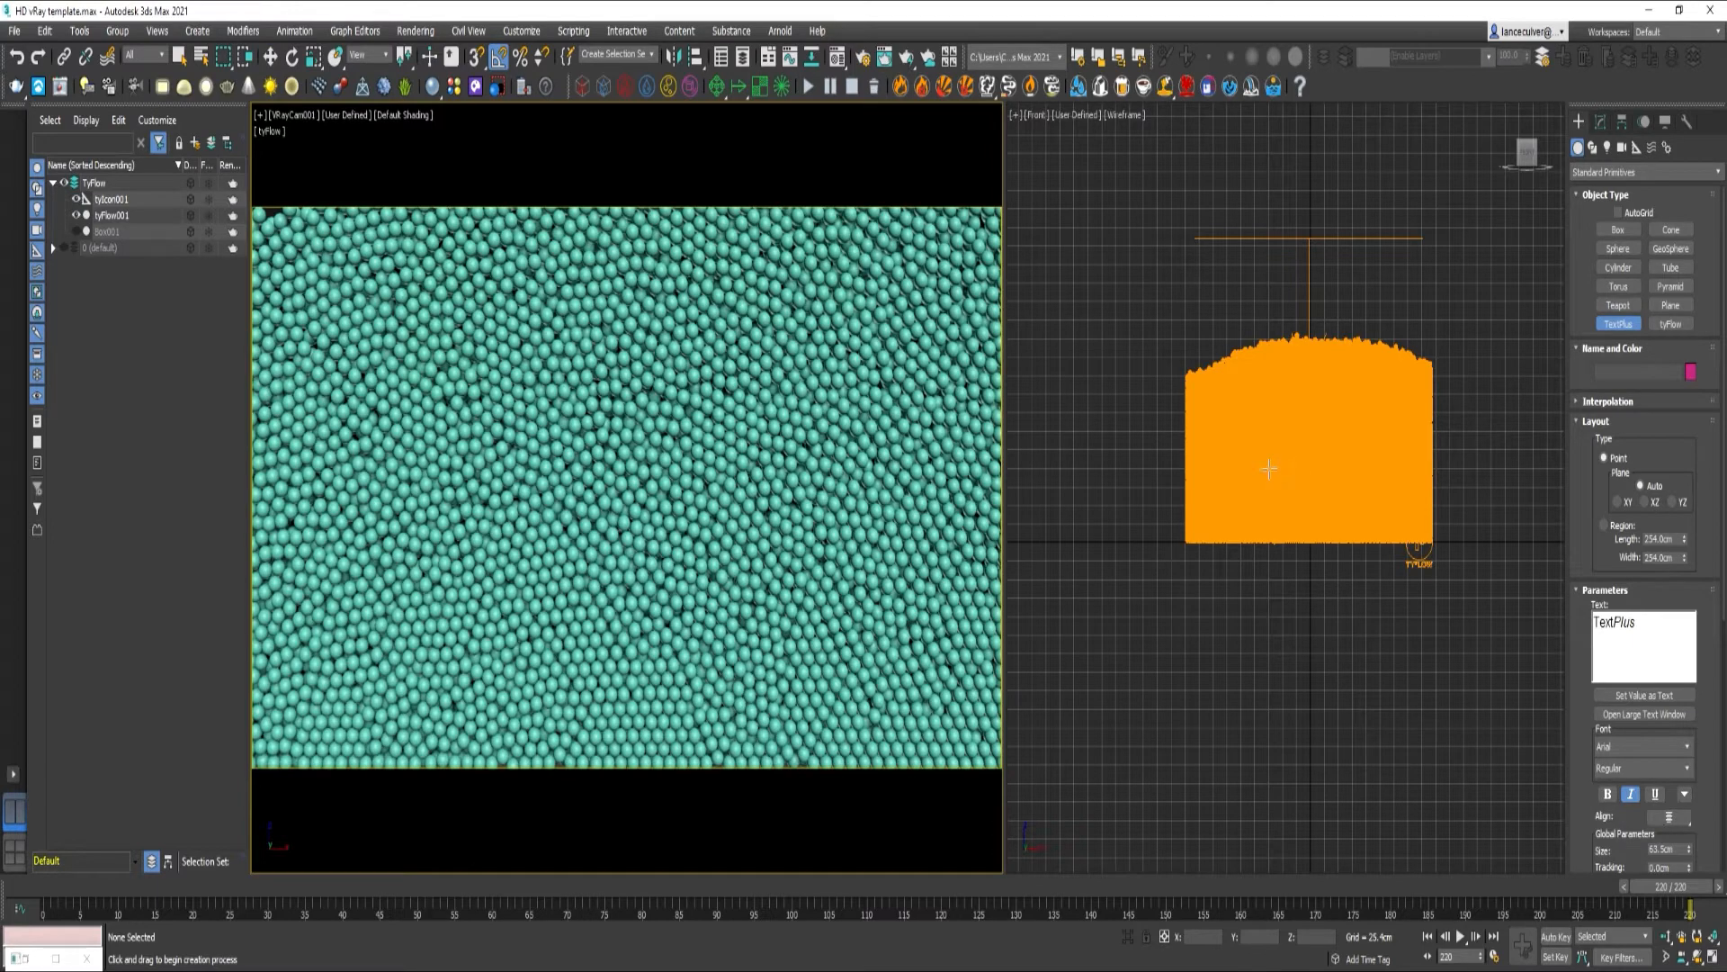
{"action": "triple_click", "coordinate": [1641, 621]}
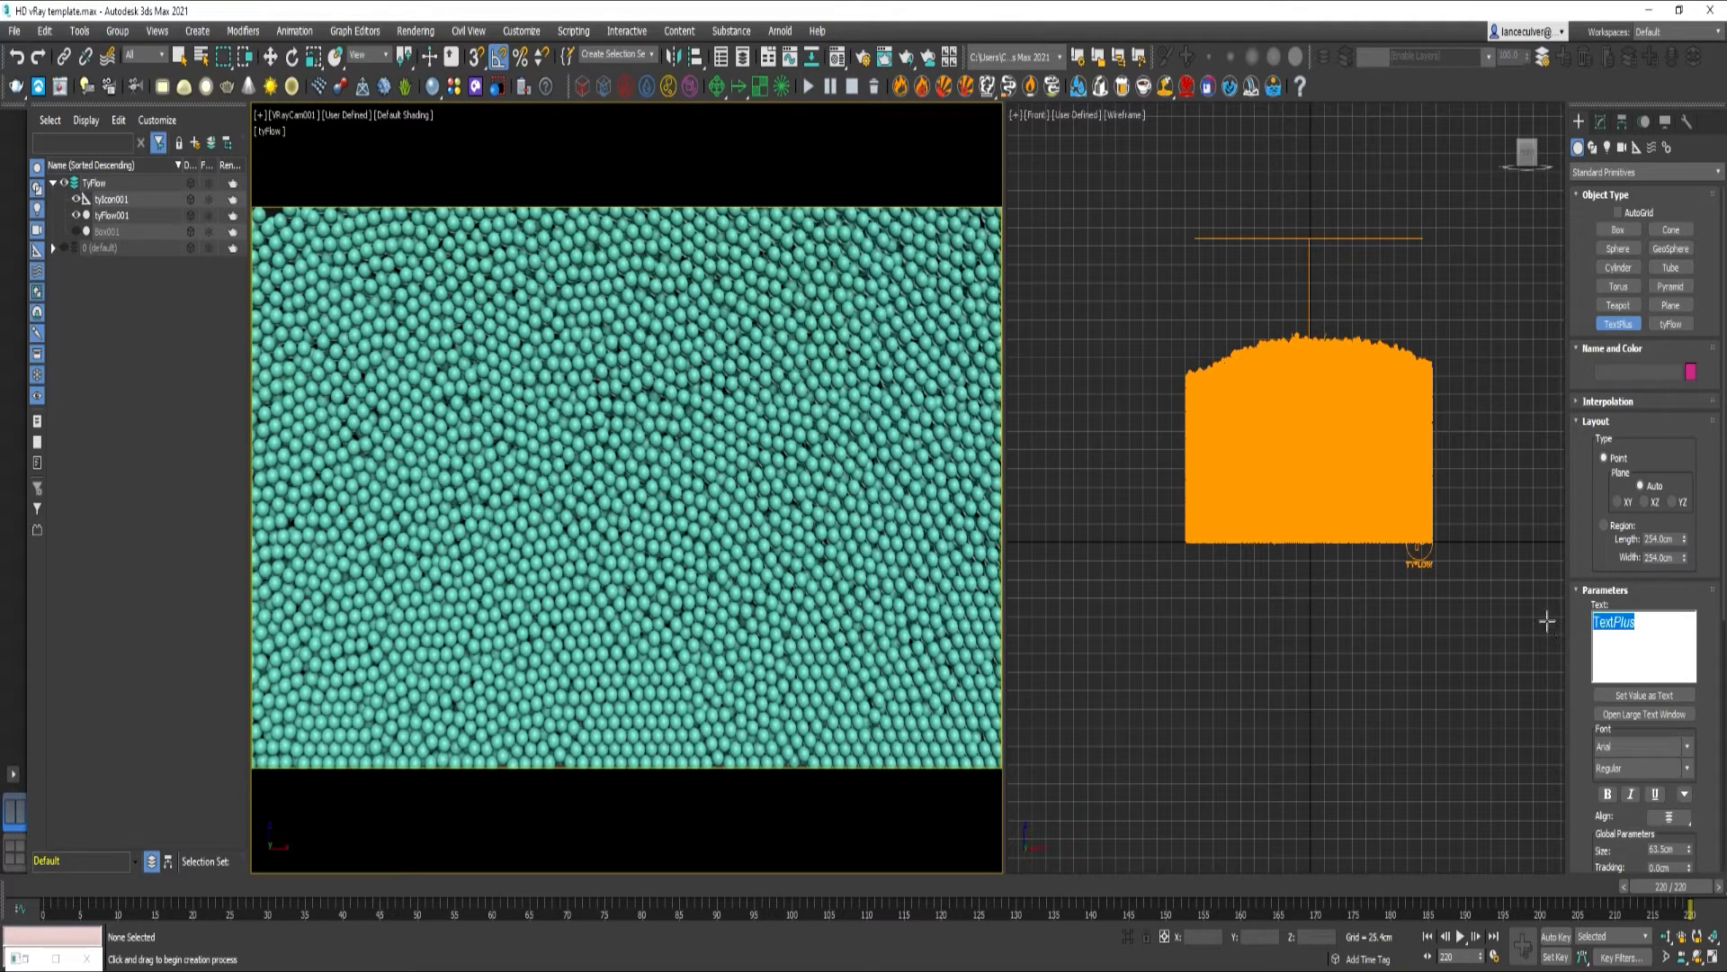
{"action": "type", "text": "FX"}
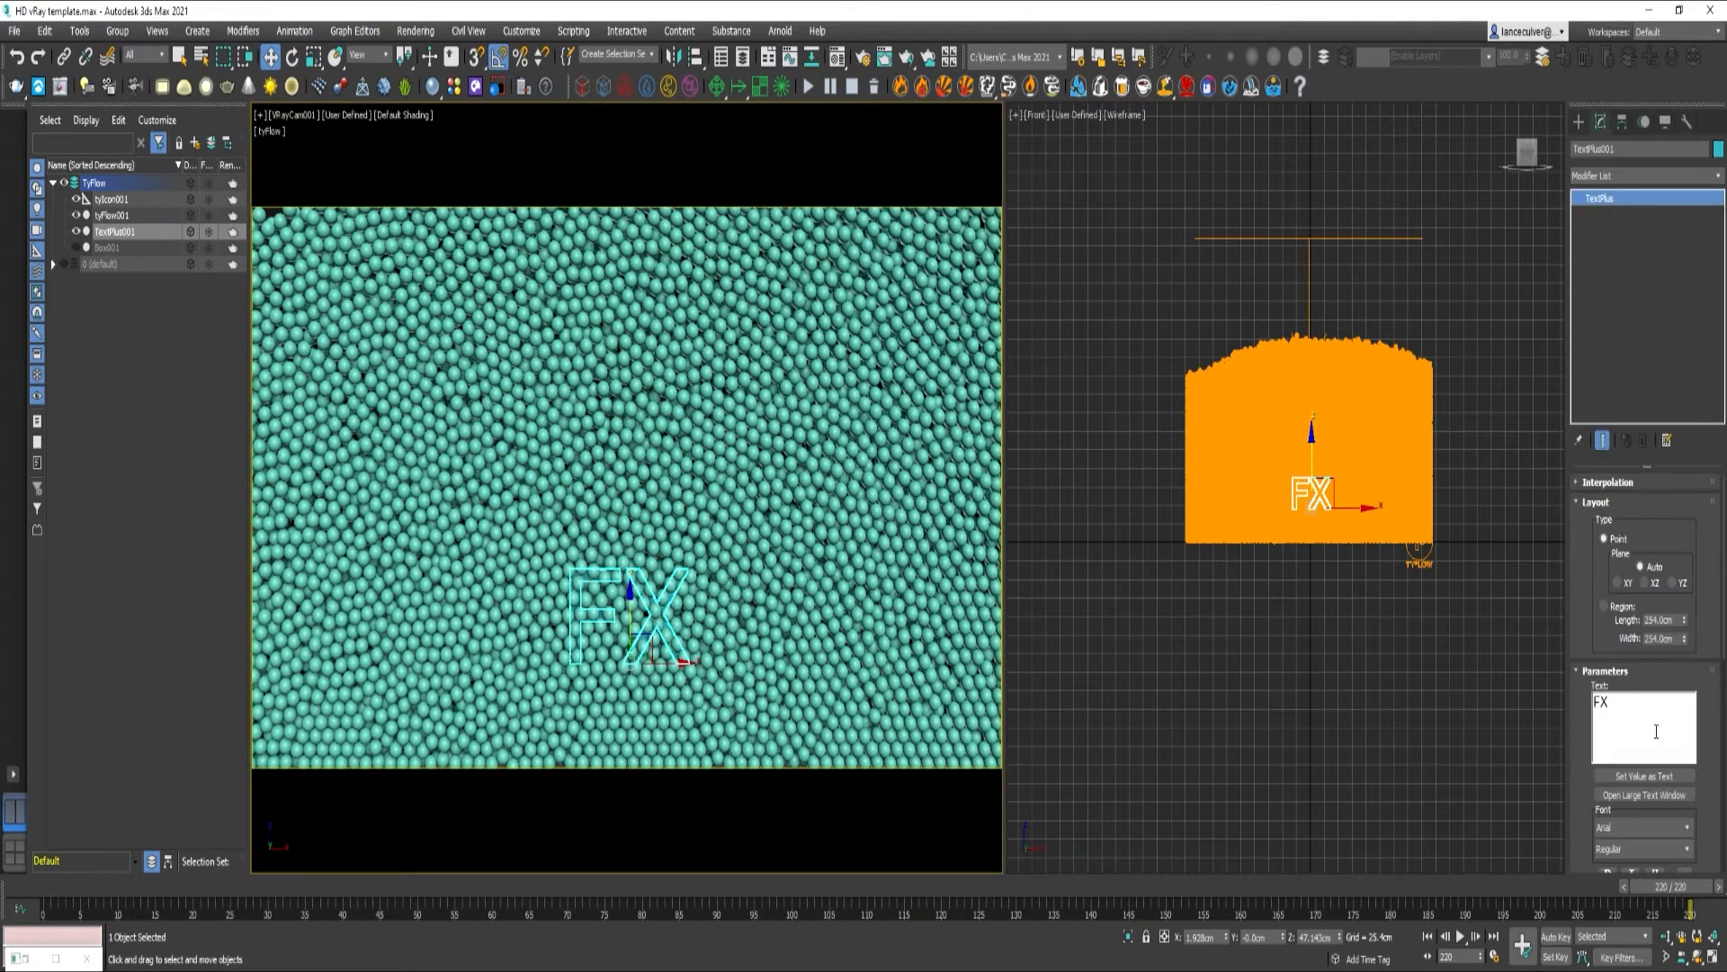
Enlarge the FX text, make it bold and extrude it into 3D geometry
{"action": "scroll", "scroll_direction": "down", "scroll_amount": 3}
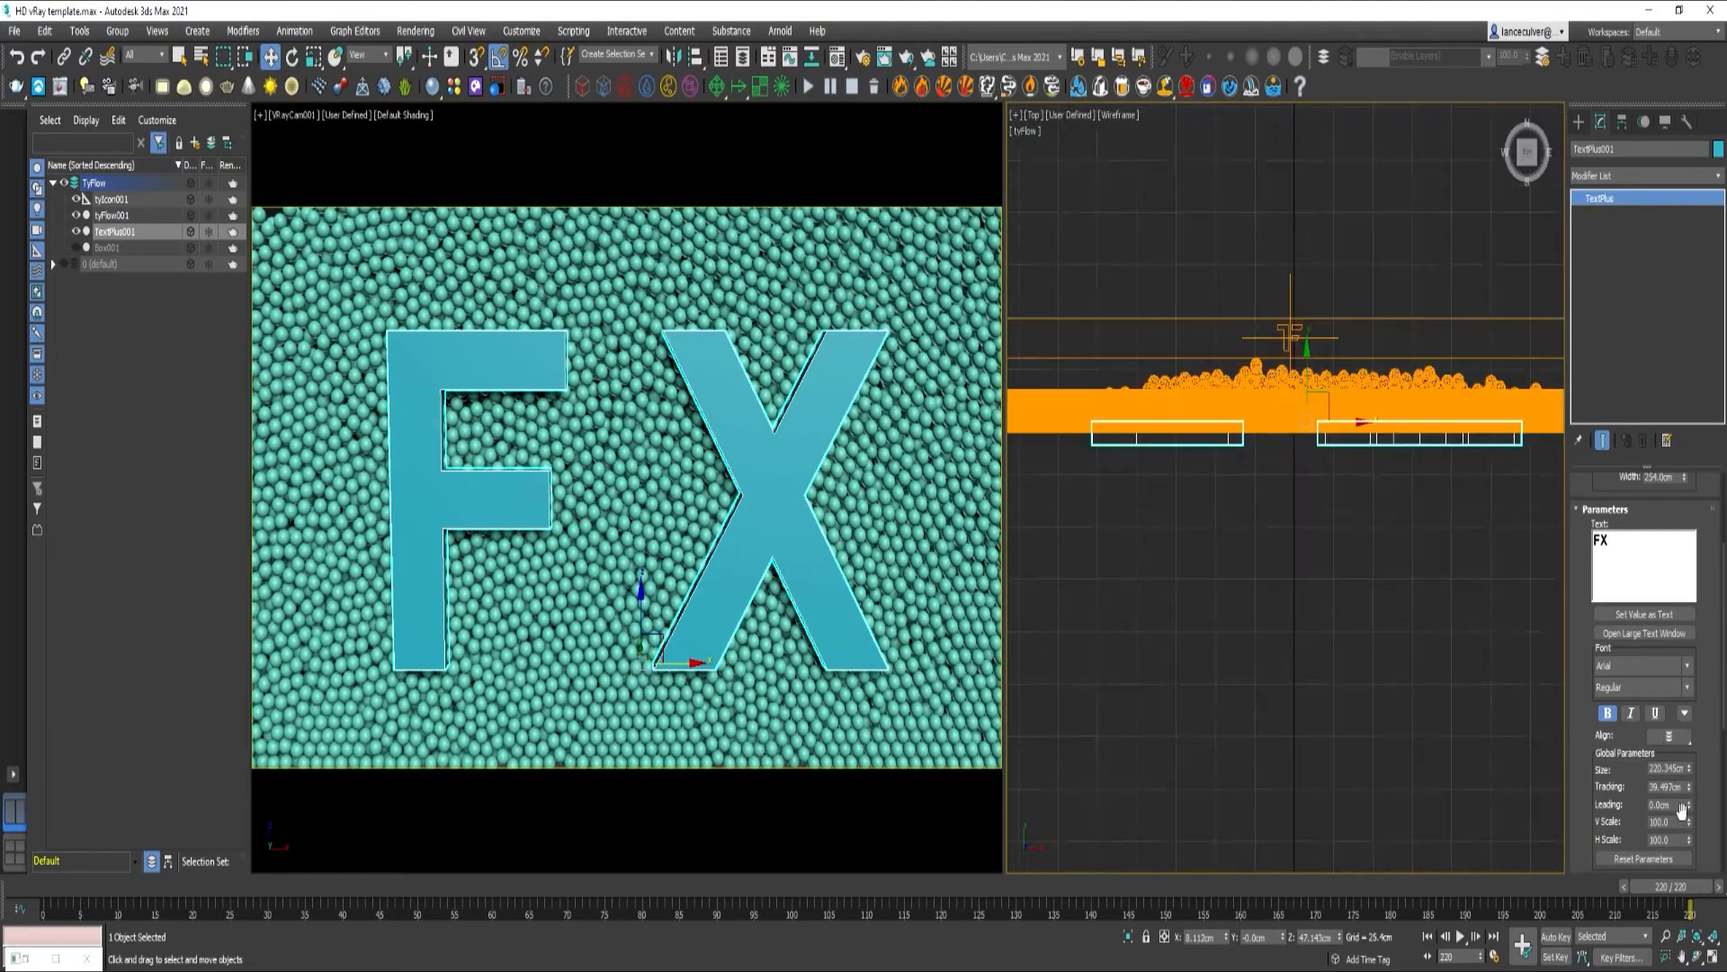
{"action": "right_click", "coordinate": [1306, 394]}
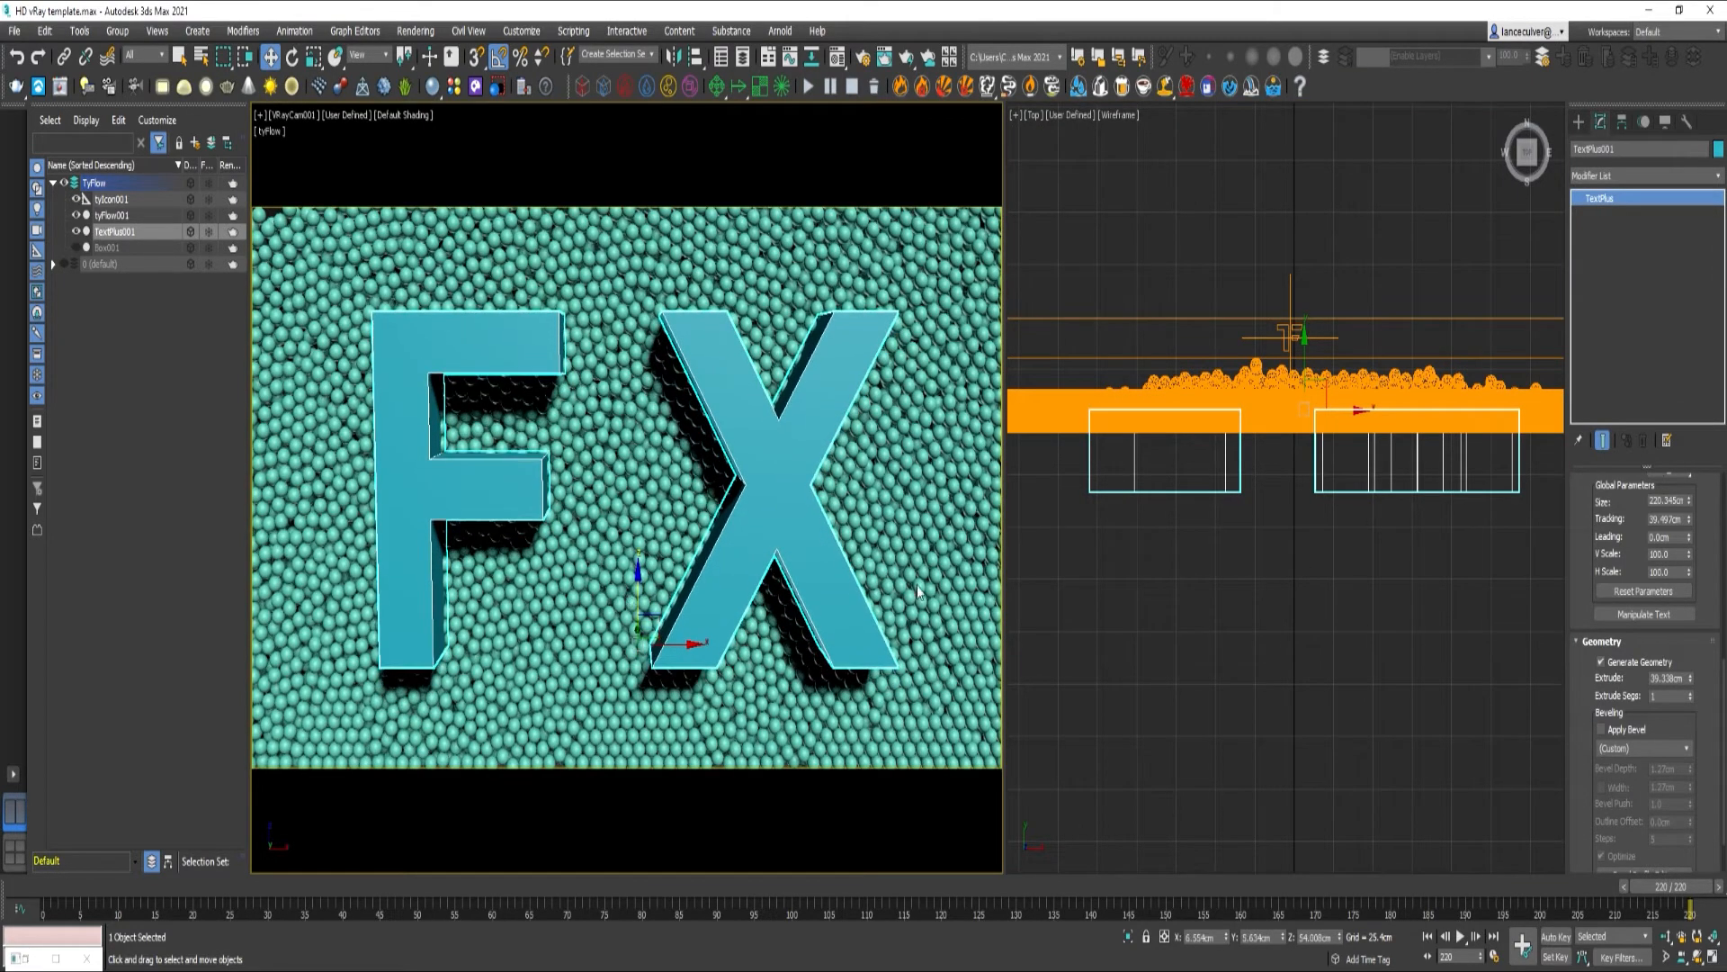
{"action": "scroll", "scroll_direction": "down", "scroll_amount": 3}
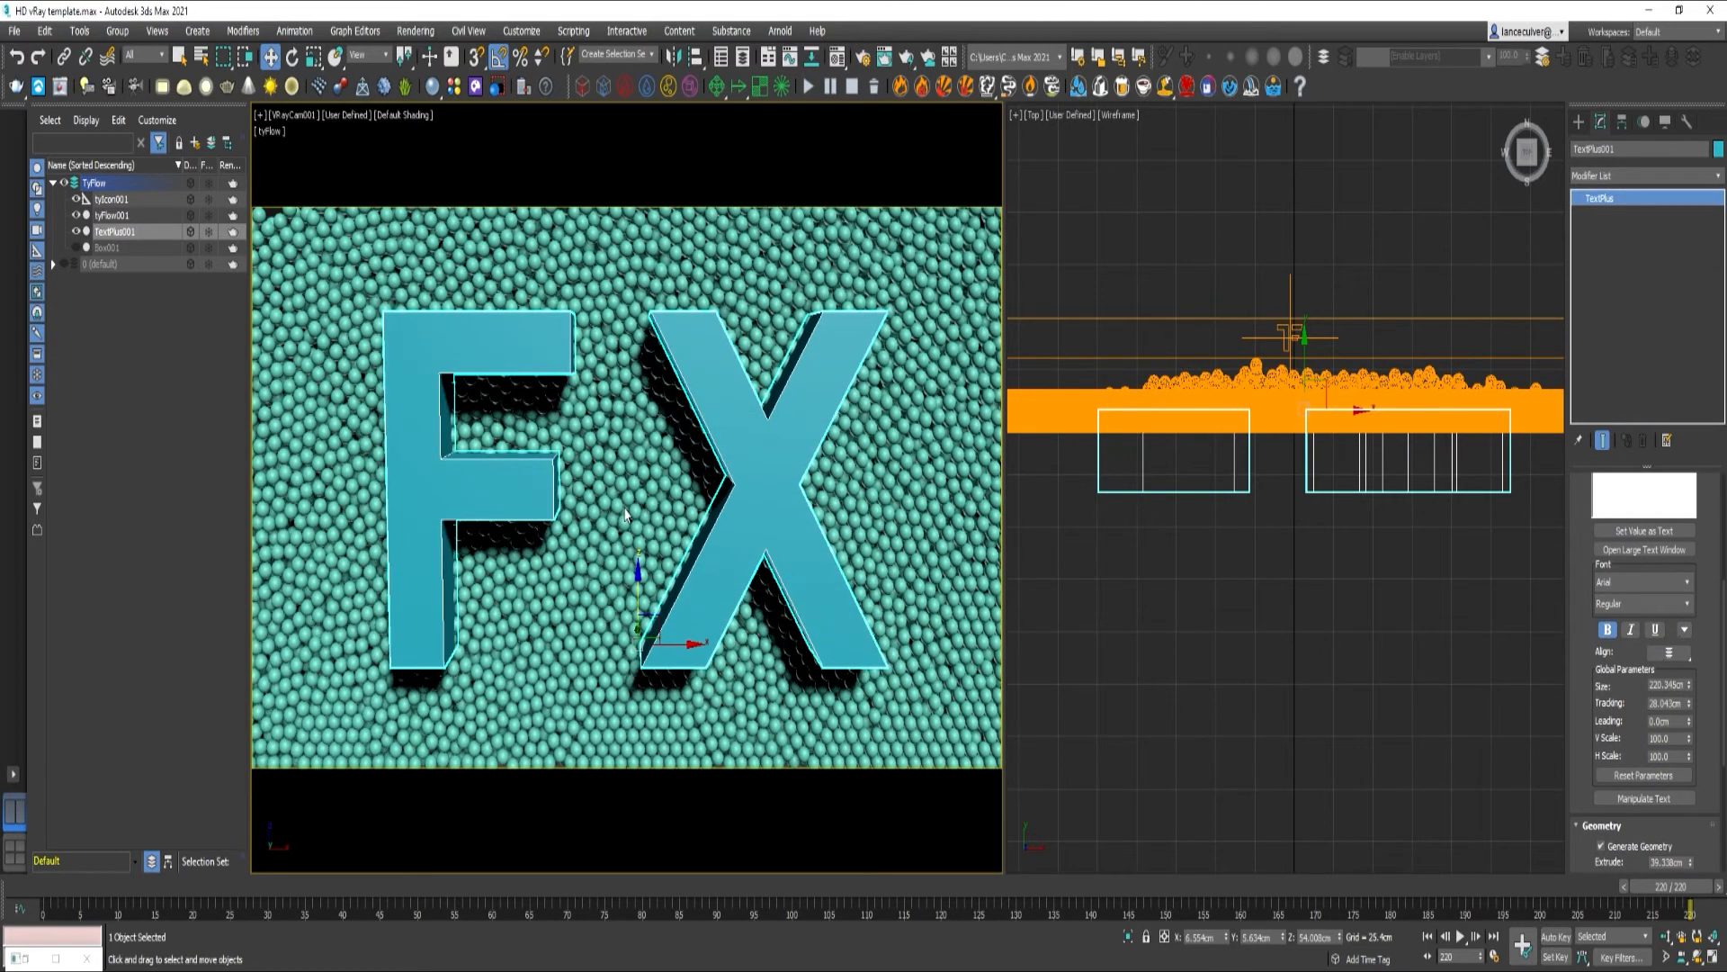
{"action": "mouse_move", "coordinate": [482, 858]}
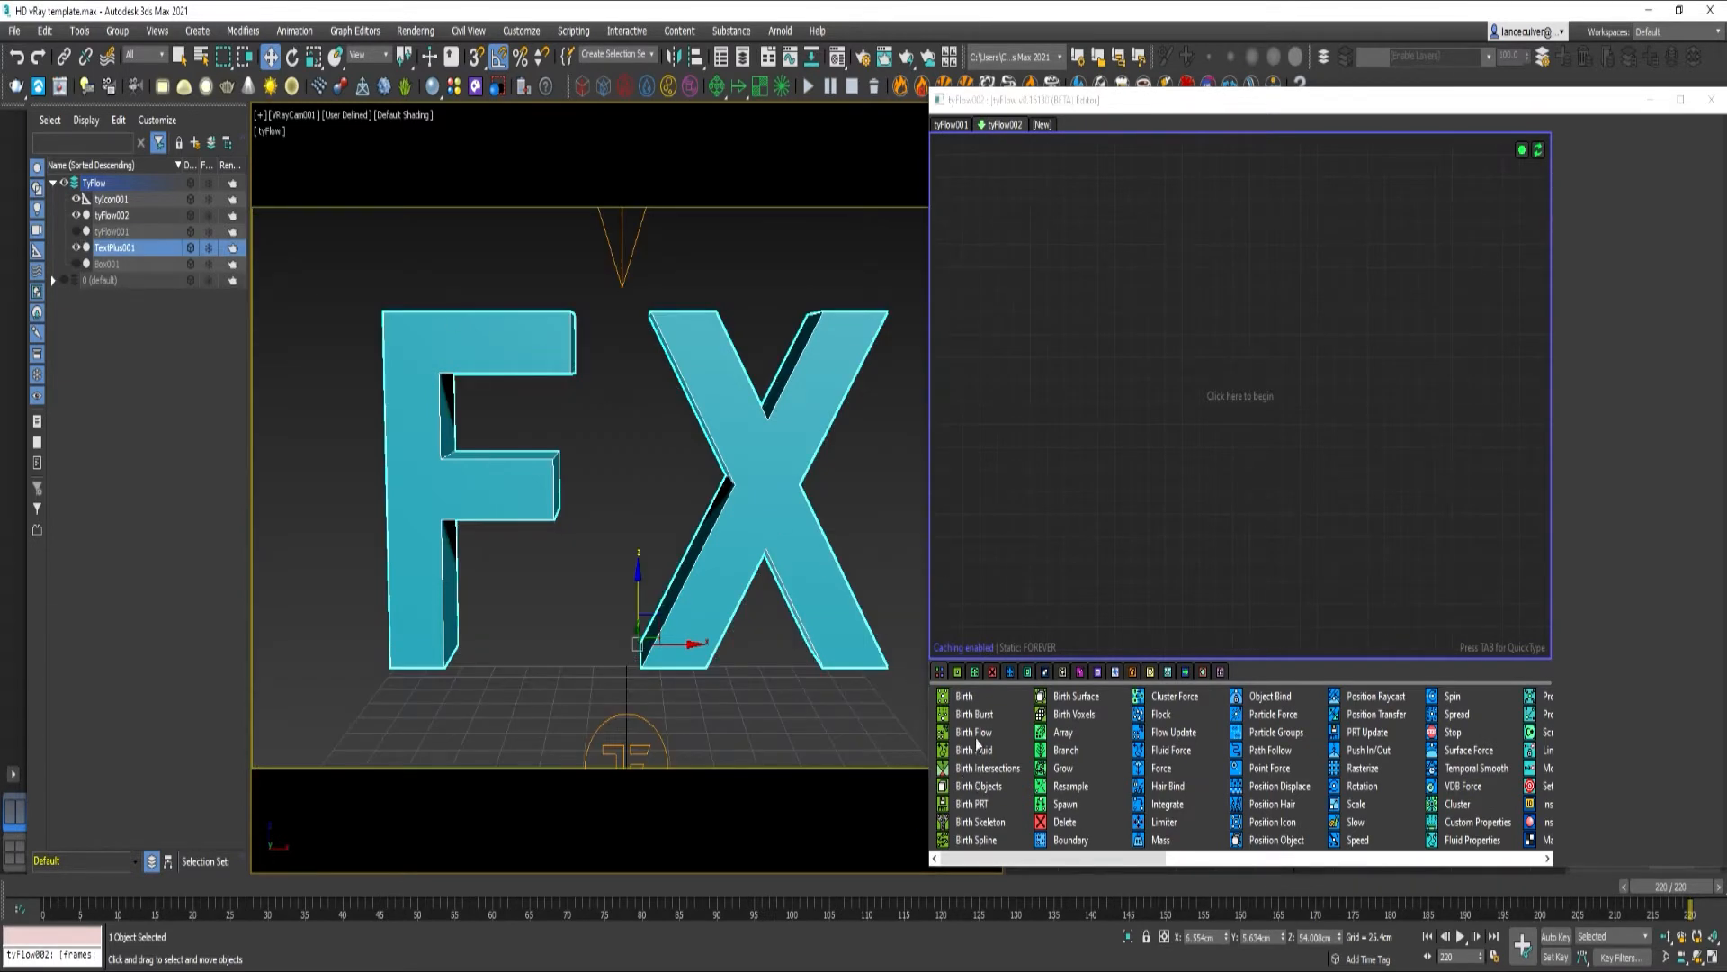
Create tyFlow002 with Birth Flow and Flow Update both sourcing particles from tyFlow001
{"action": "left_click", "coordinate": [974, 733]}
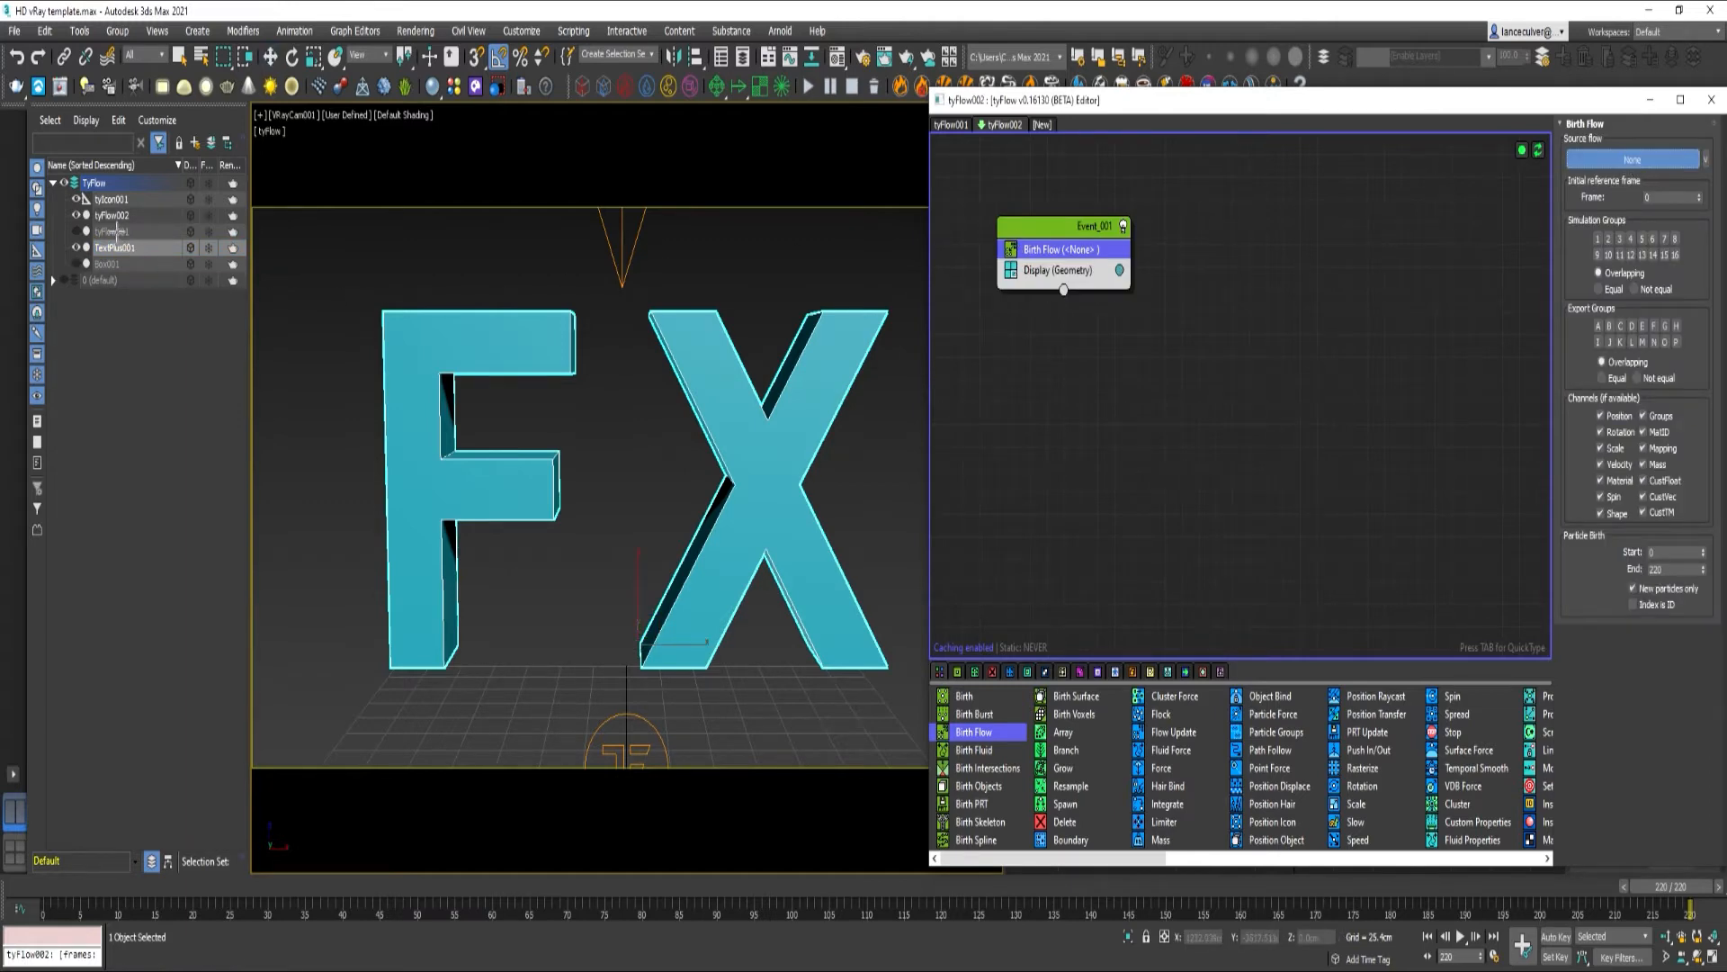
{"action": "left_click", "coordinate": [115, 246]}
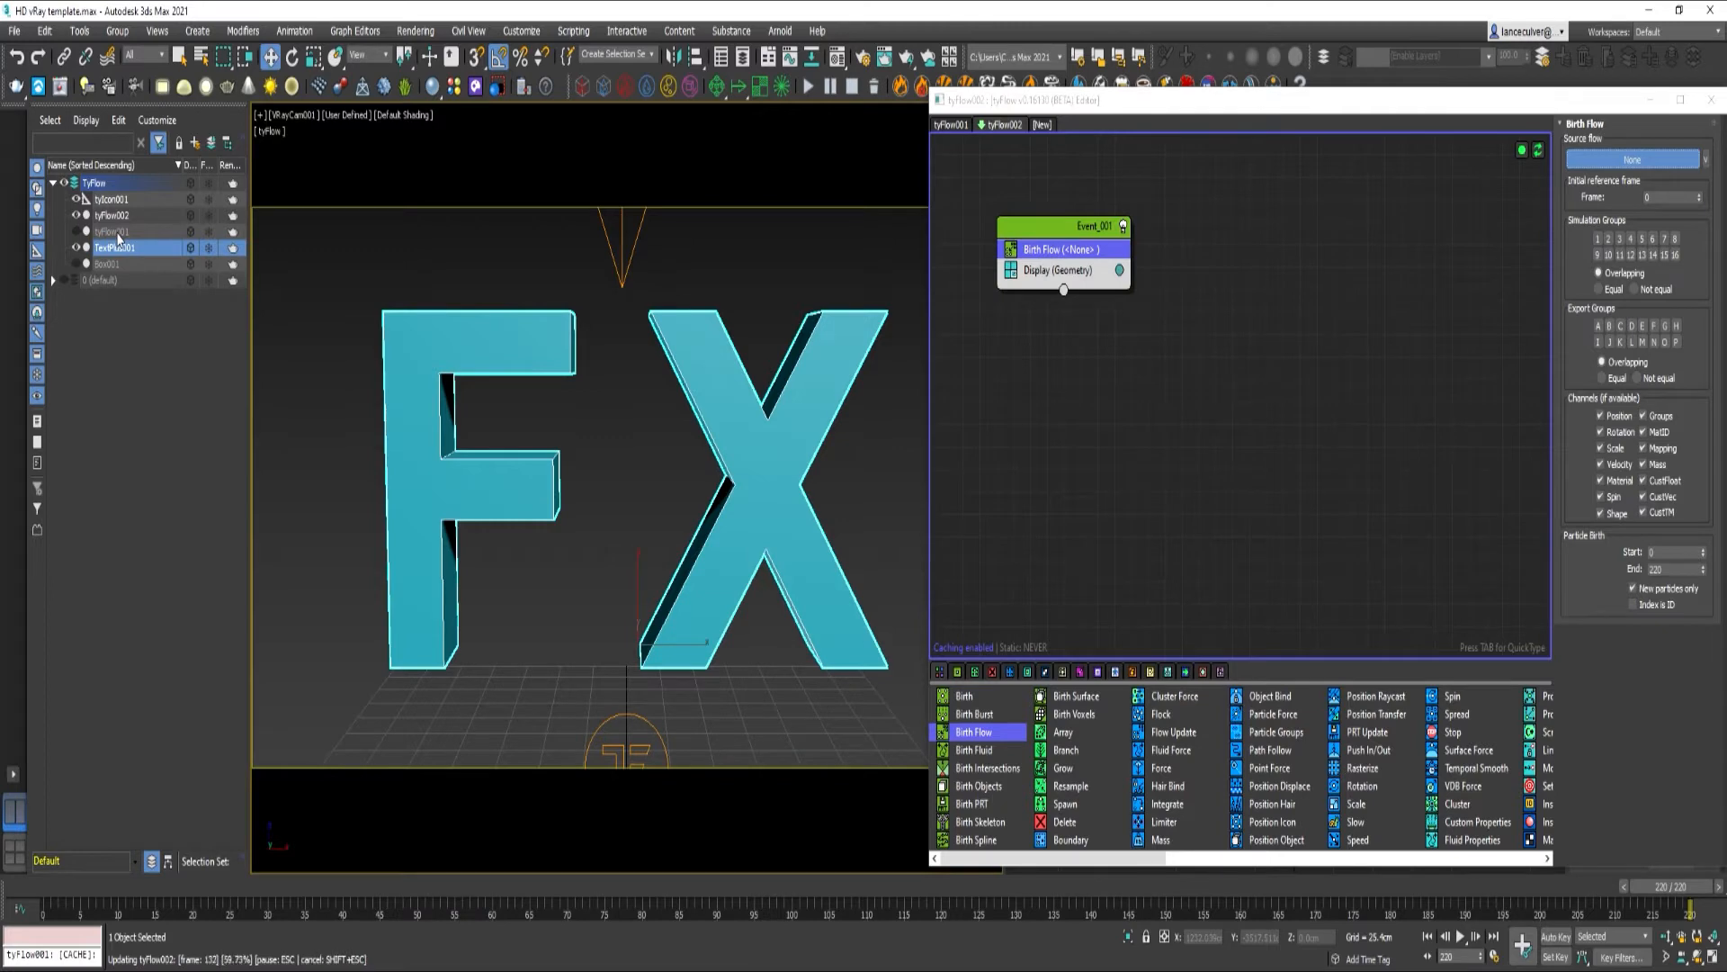
{"action": "left_click", "coordinate": [1633, 158]}
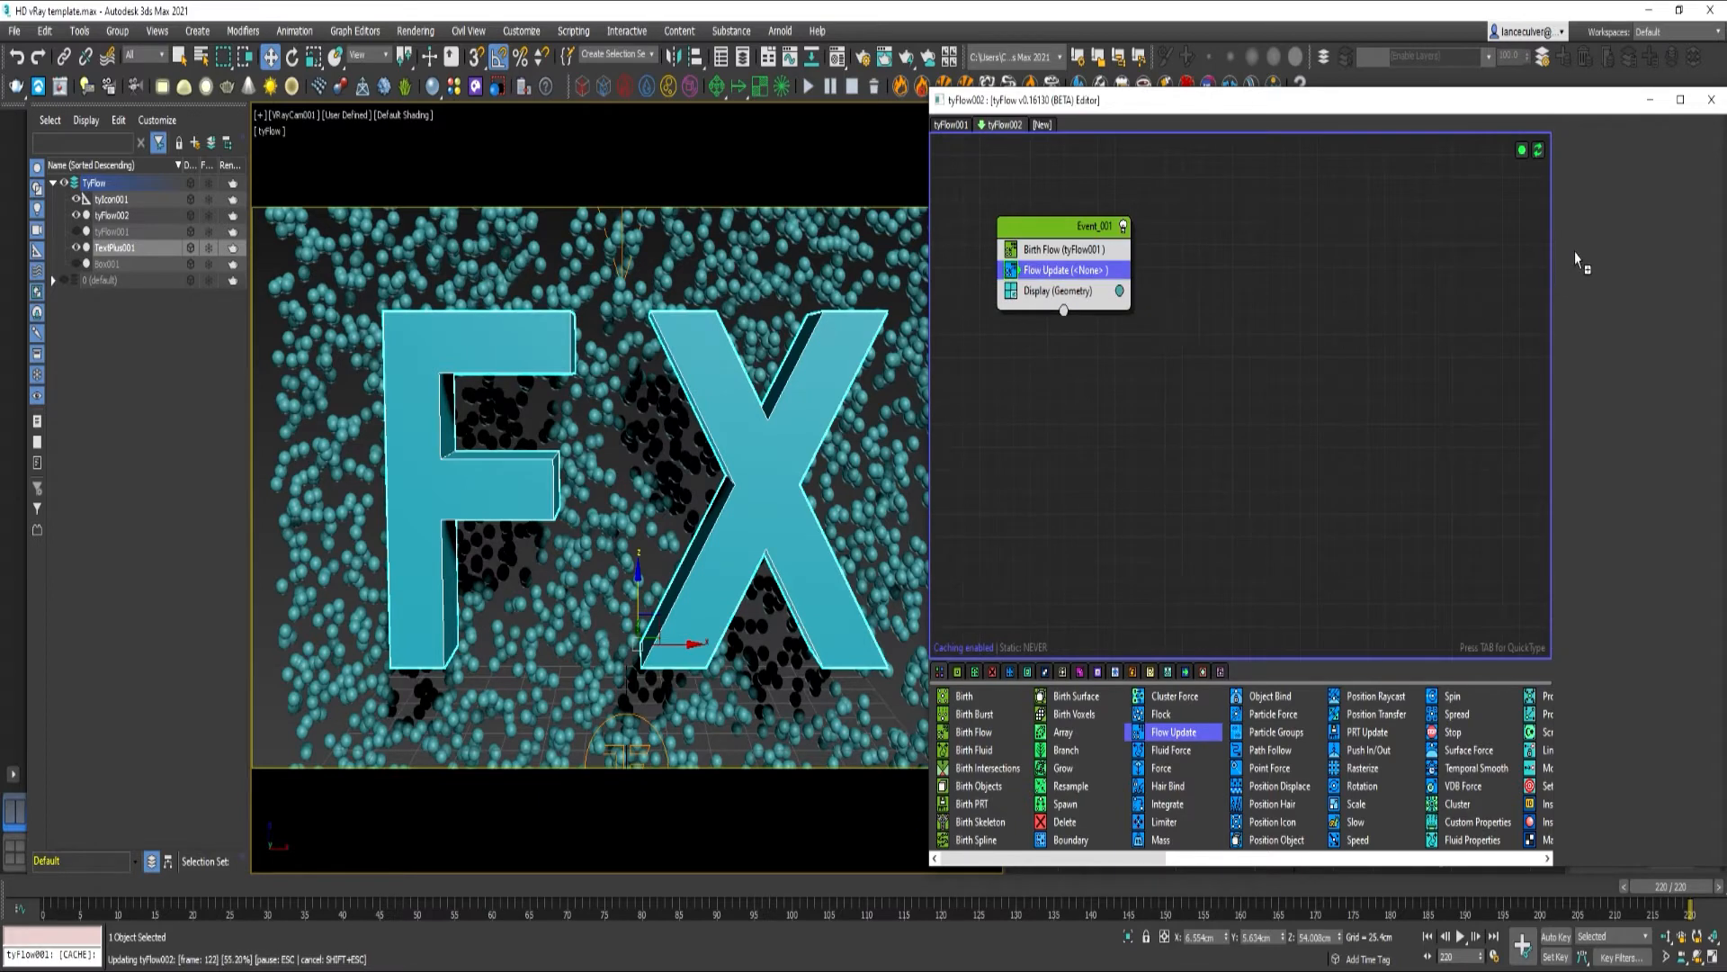
{"action": "left_click", "coordinate": [1061, 269]}
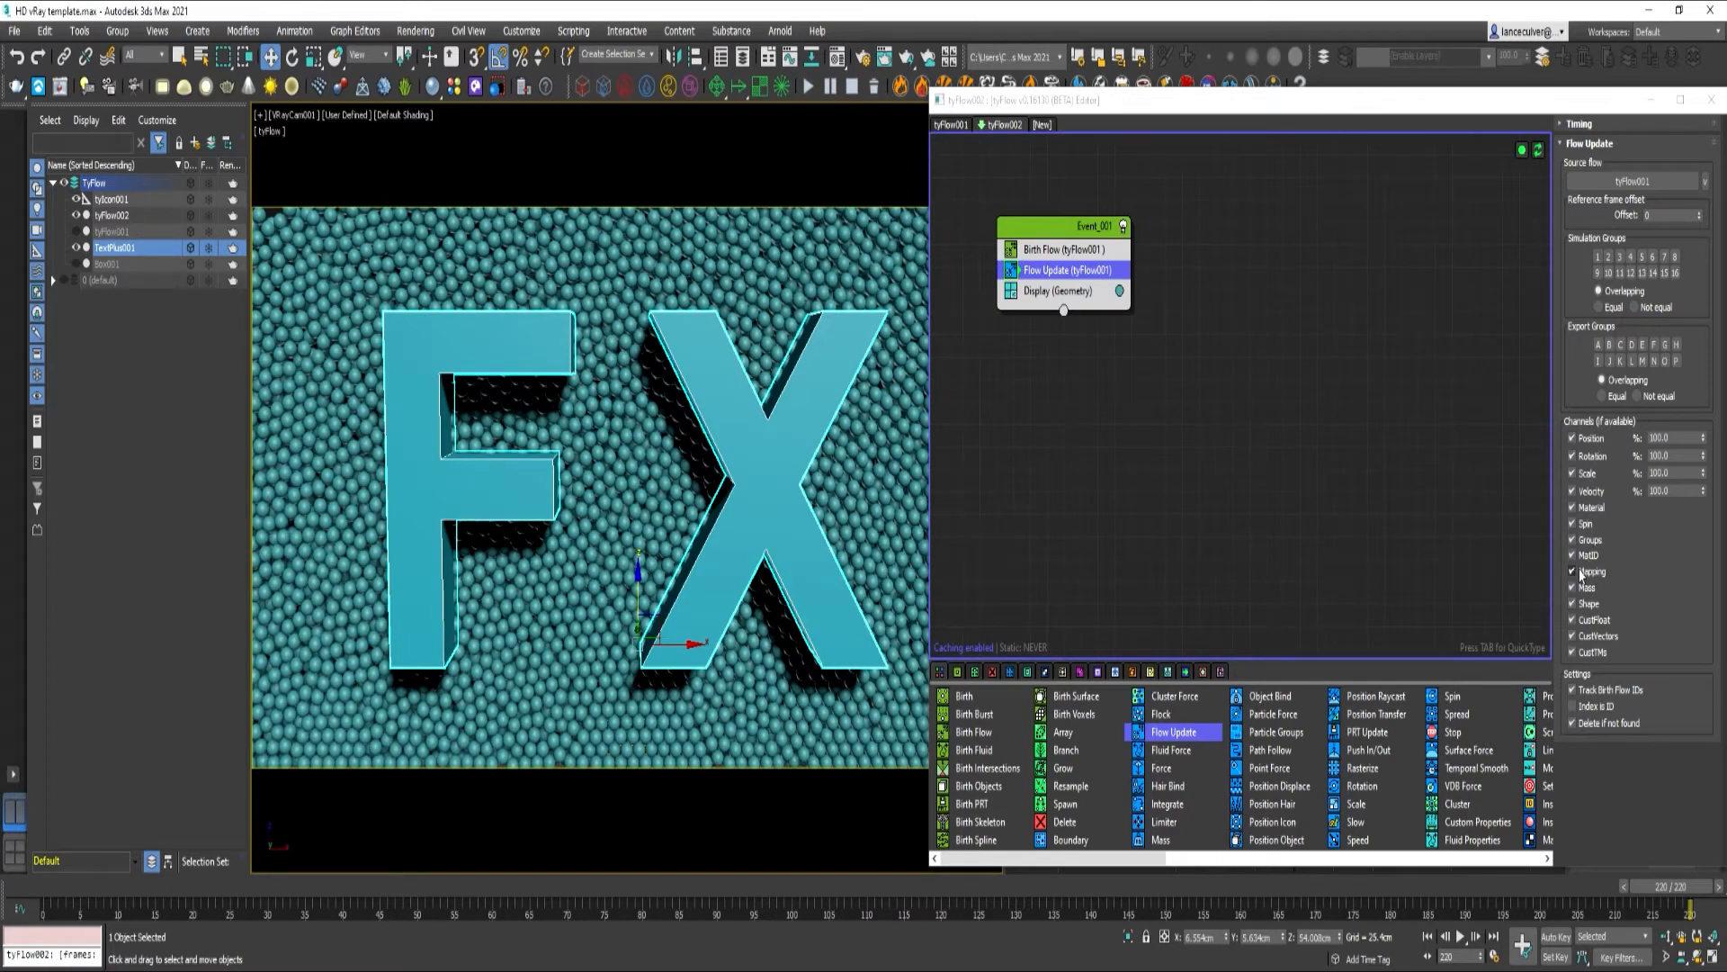
Add a Surface Test set to Distance and pick the FX text as its test surface
{"action": "left_click", "coordinate": [1573, 570]}
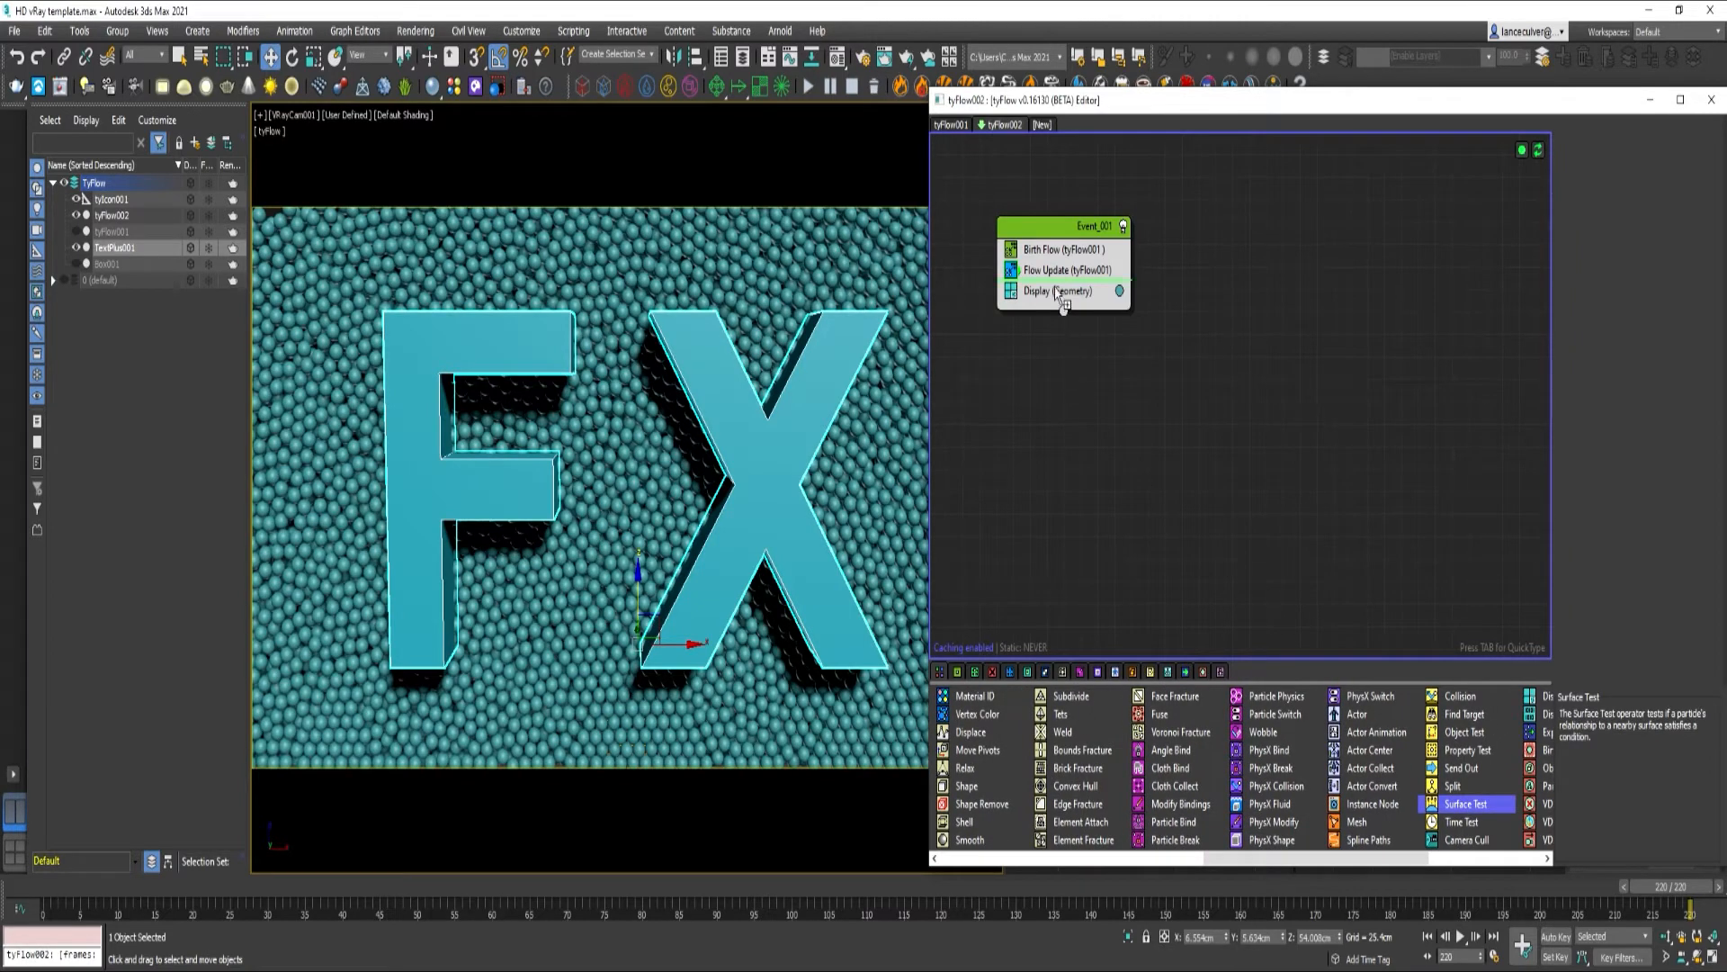
{"action": "left_click", "coordinate": [1466, 805]}
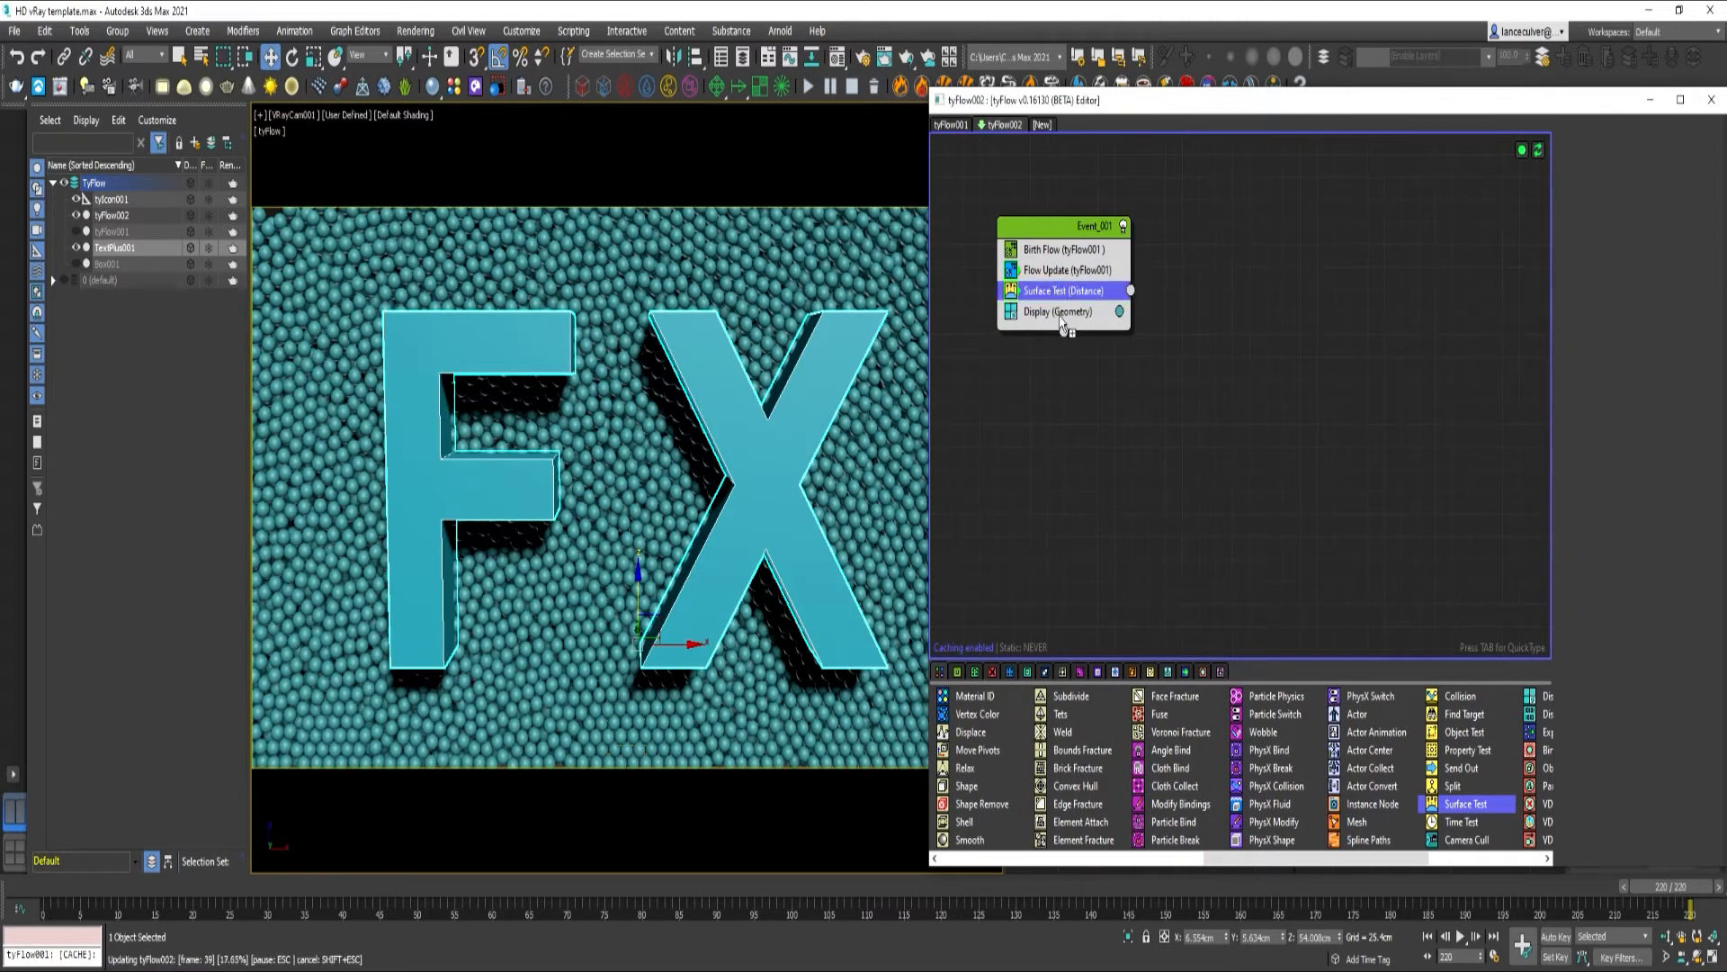
{"action": "left_click", "coordinate": [1062, 291]}
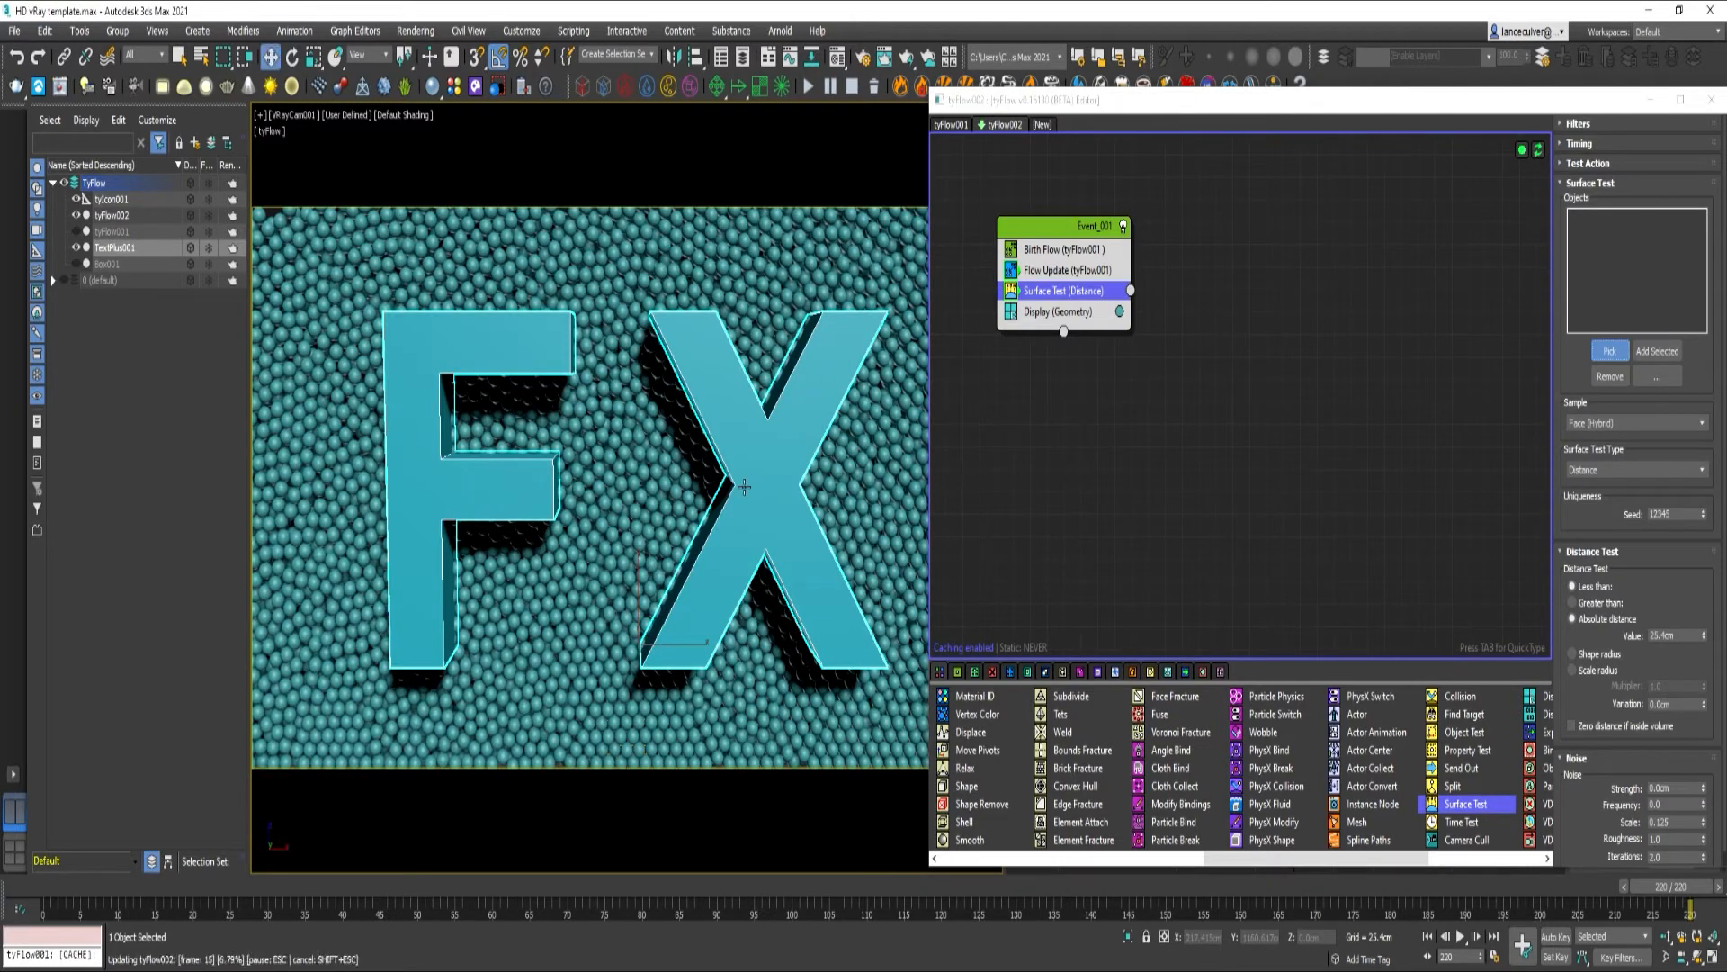
{"action": "left_click", "coordinate": [1657, 351]}
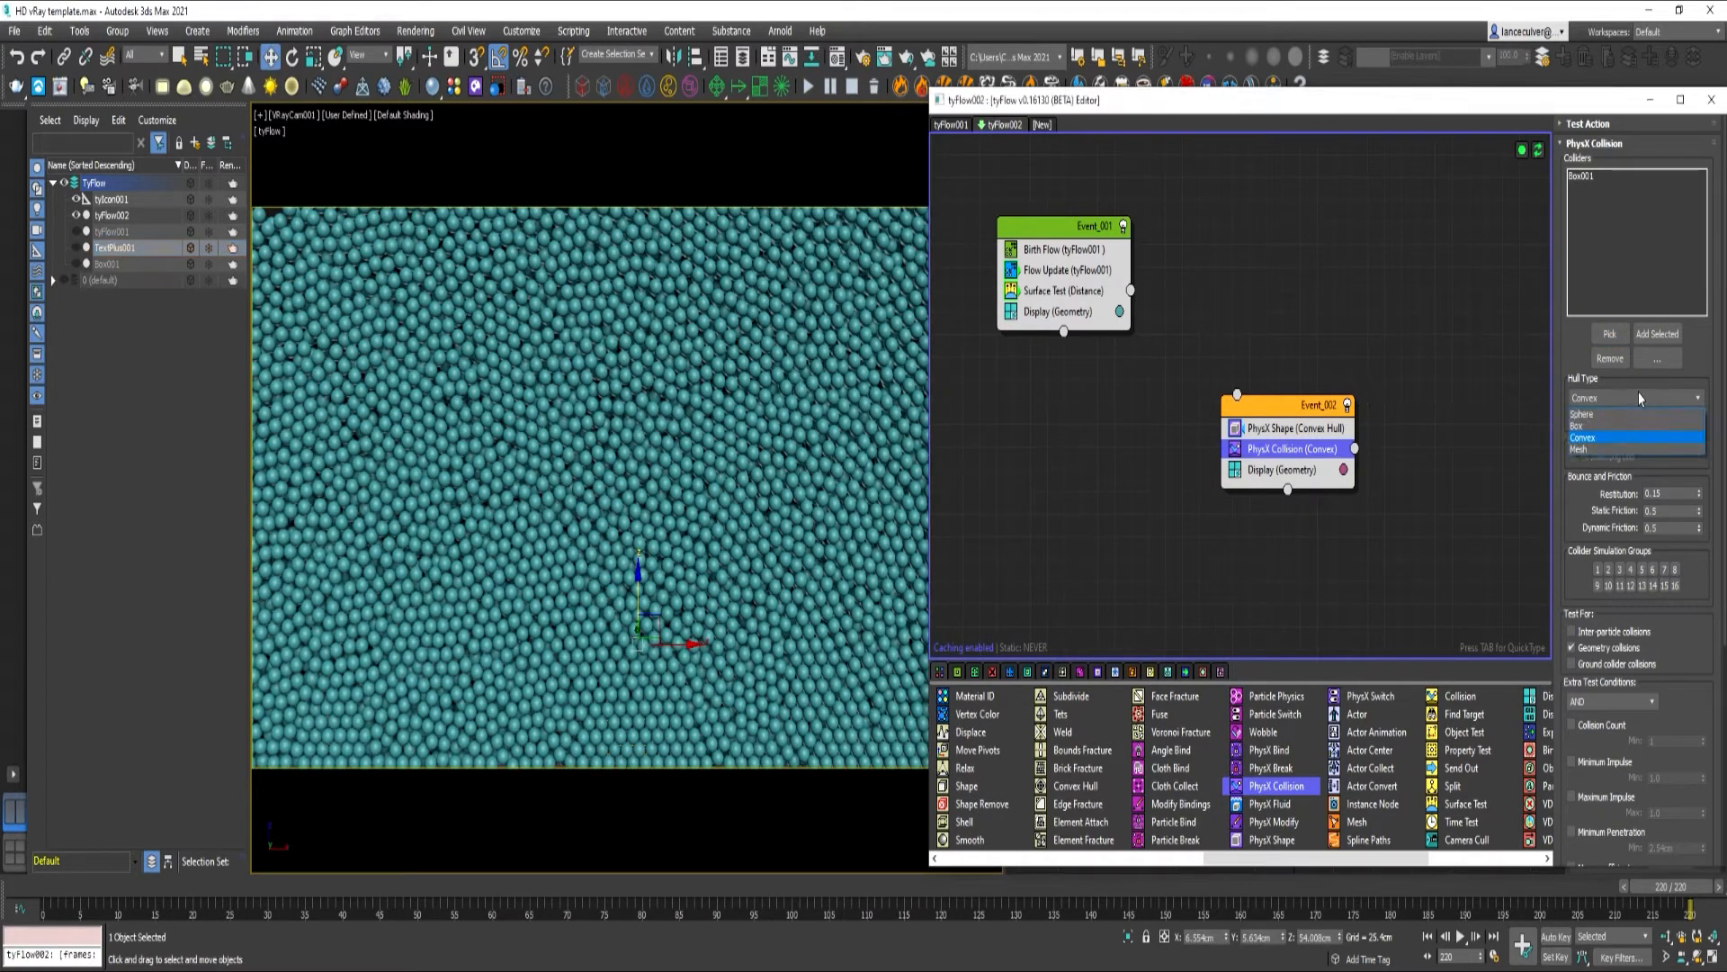
Set collisions to mesh shape, give Event_002 a Flow Update from tyFlow001, and duplicate the event
{"action": "left_click", "coordinate": [1580, 450]}
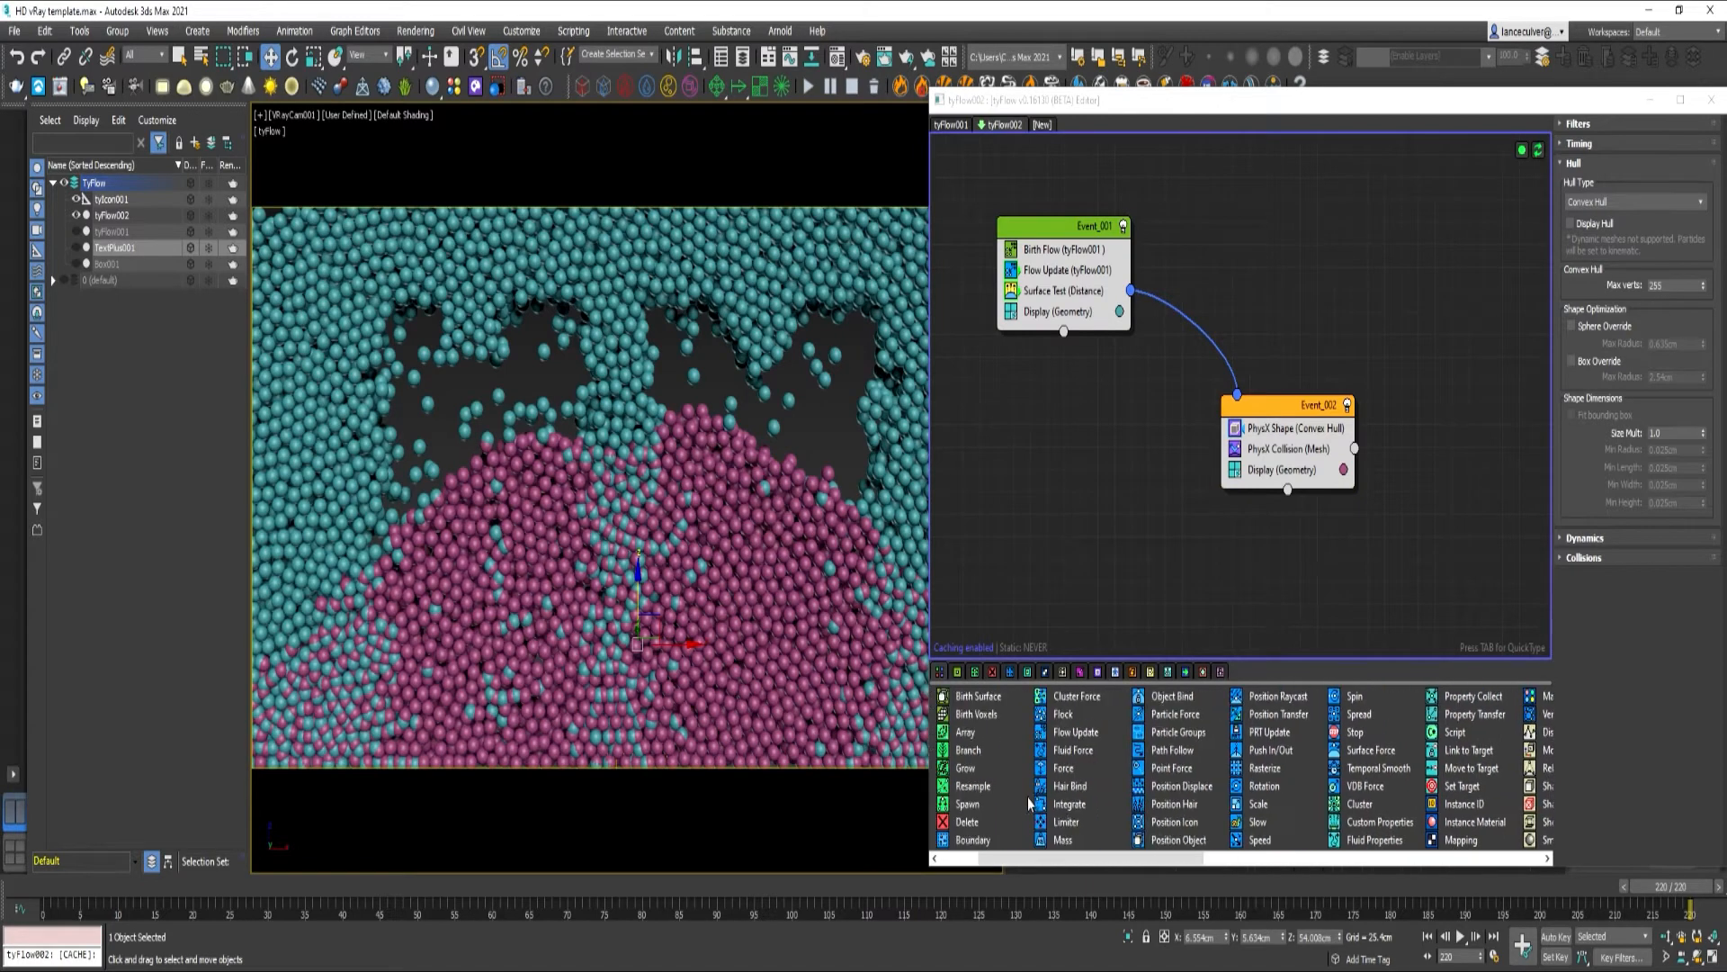
{"action": "mouse_move", "coordinate": [1053, 276]}
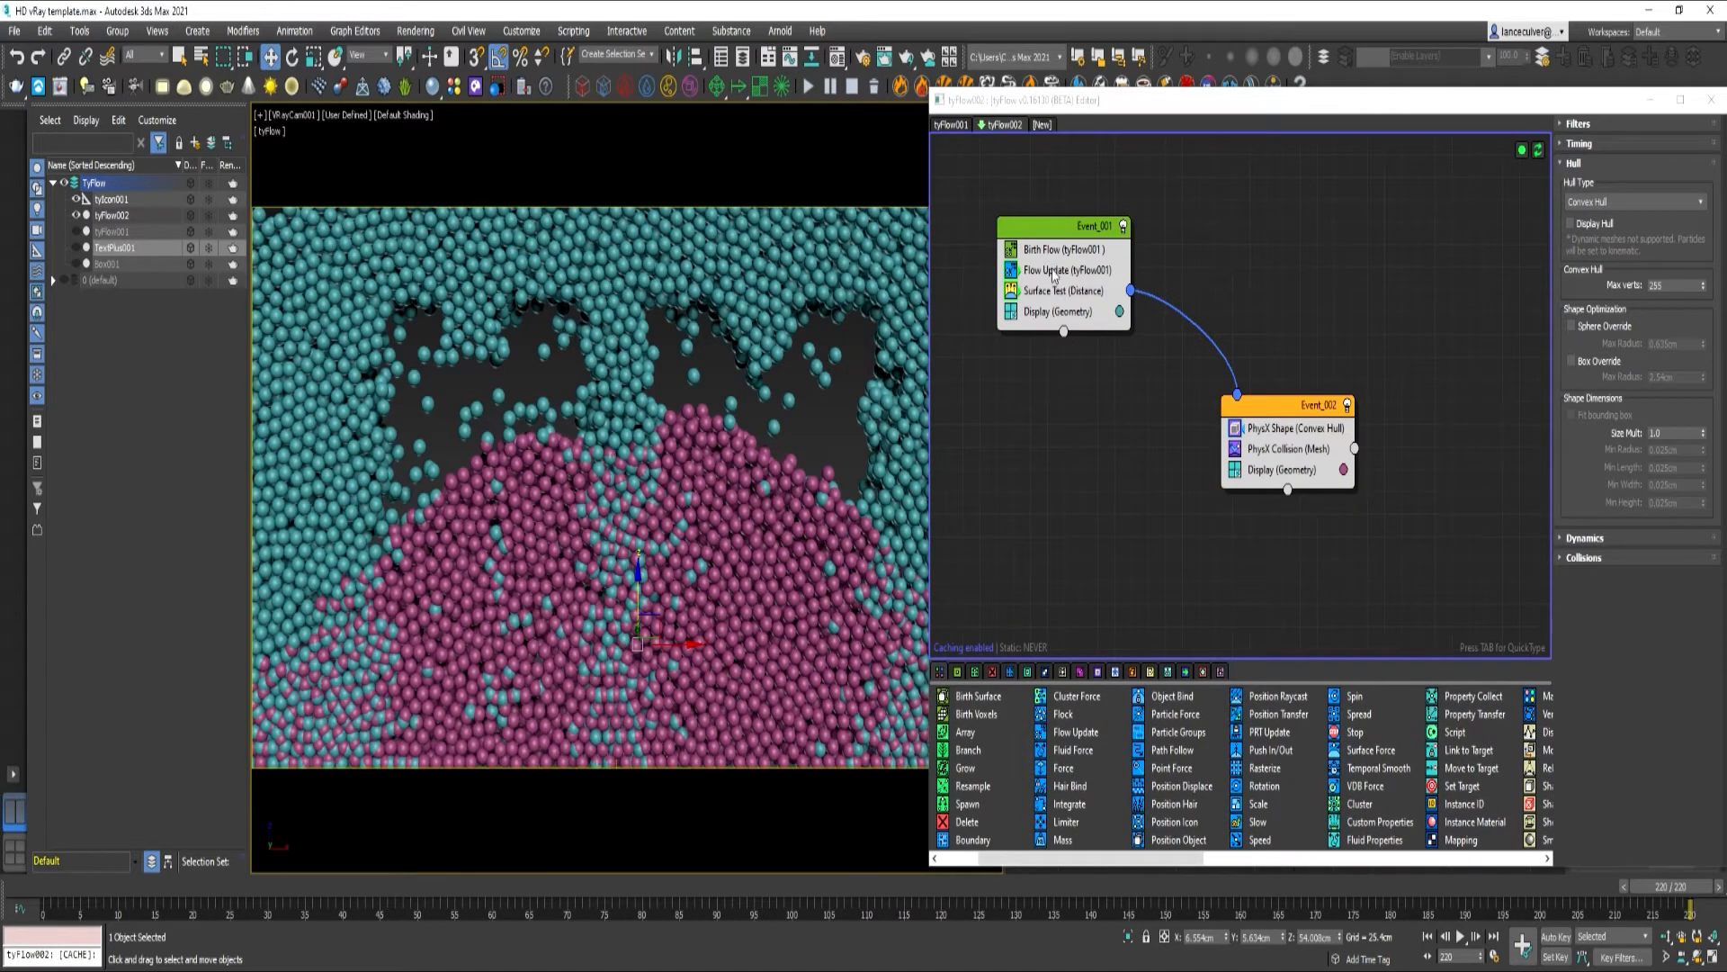
{"action": "left_click", "coordinate": [1061, 272]}
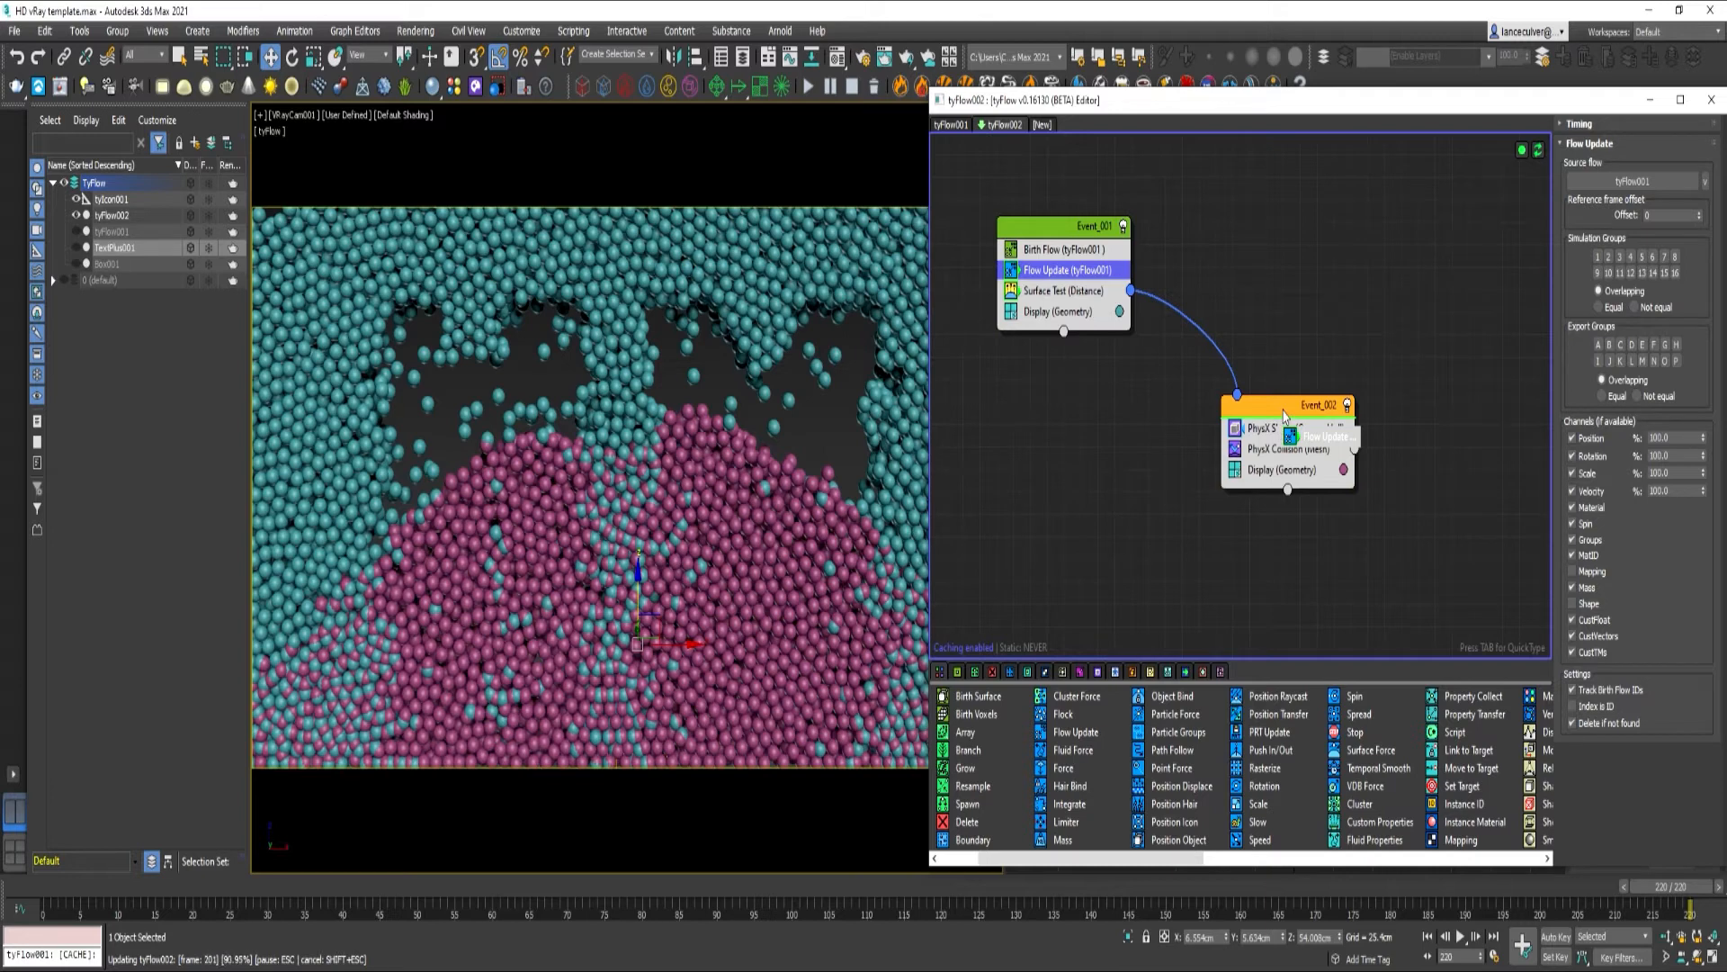
{"action": "right_click", "coordinate": [1267, 414]}
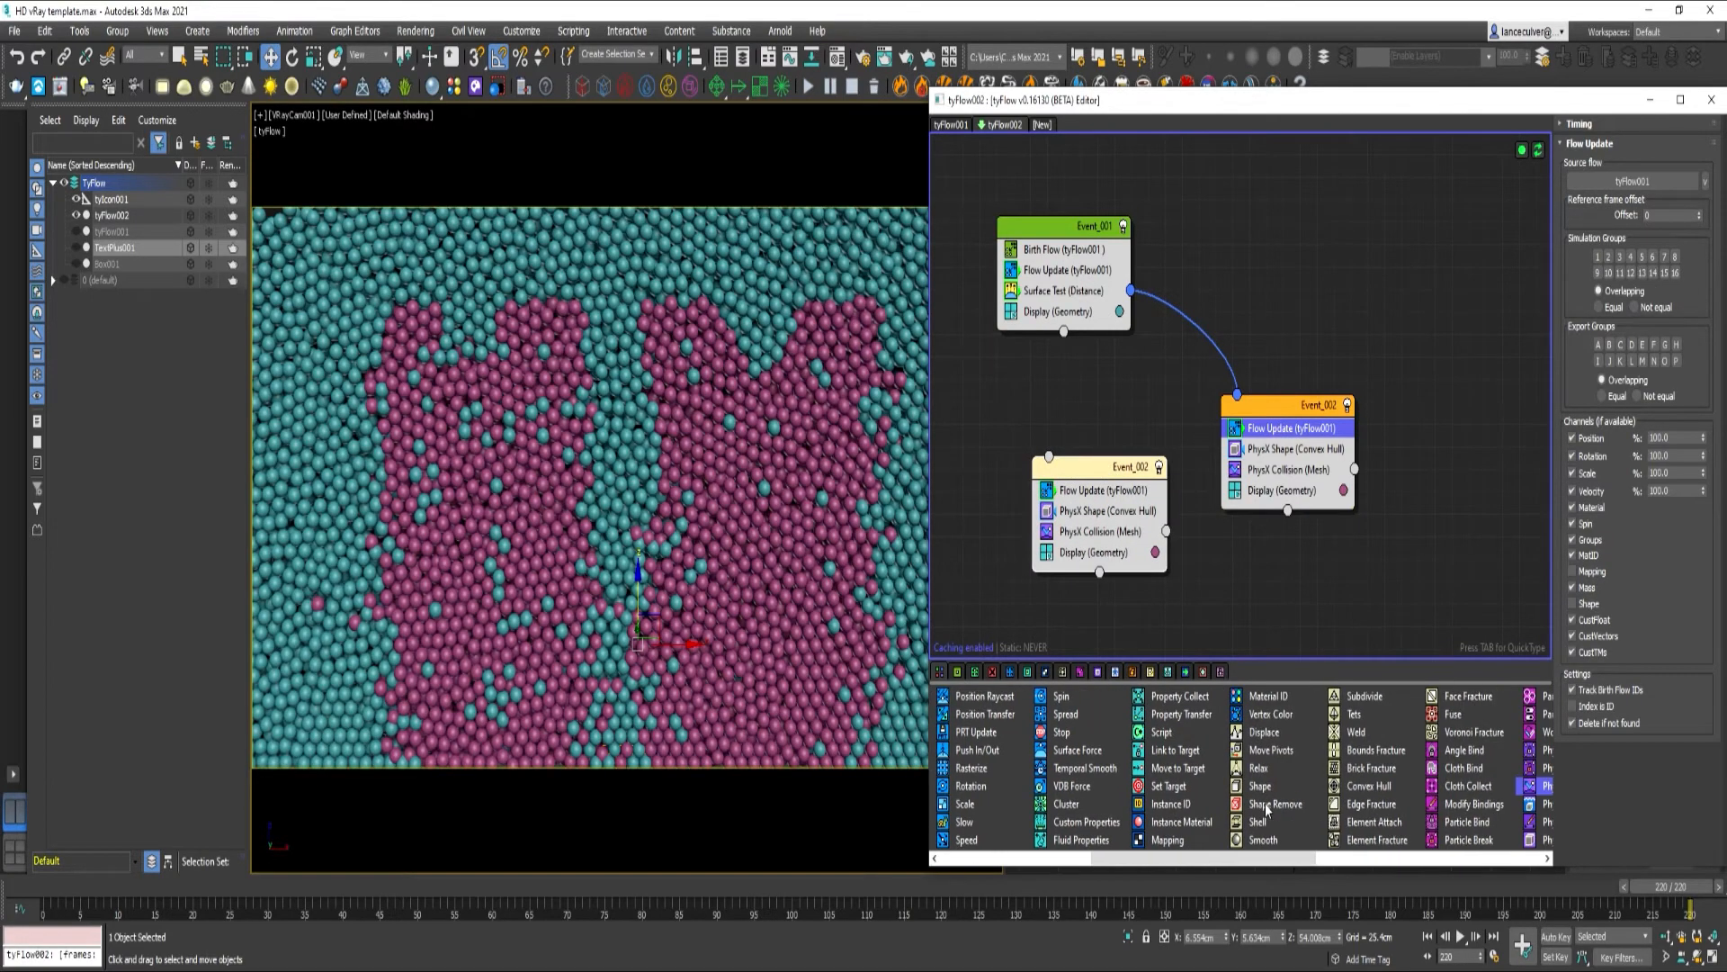
{"action": "scroll", "scroll_direction": "right", "scroll_amount": 3}
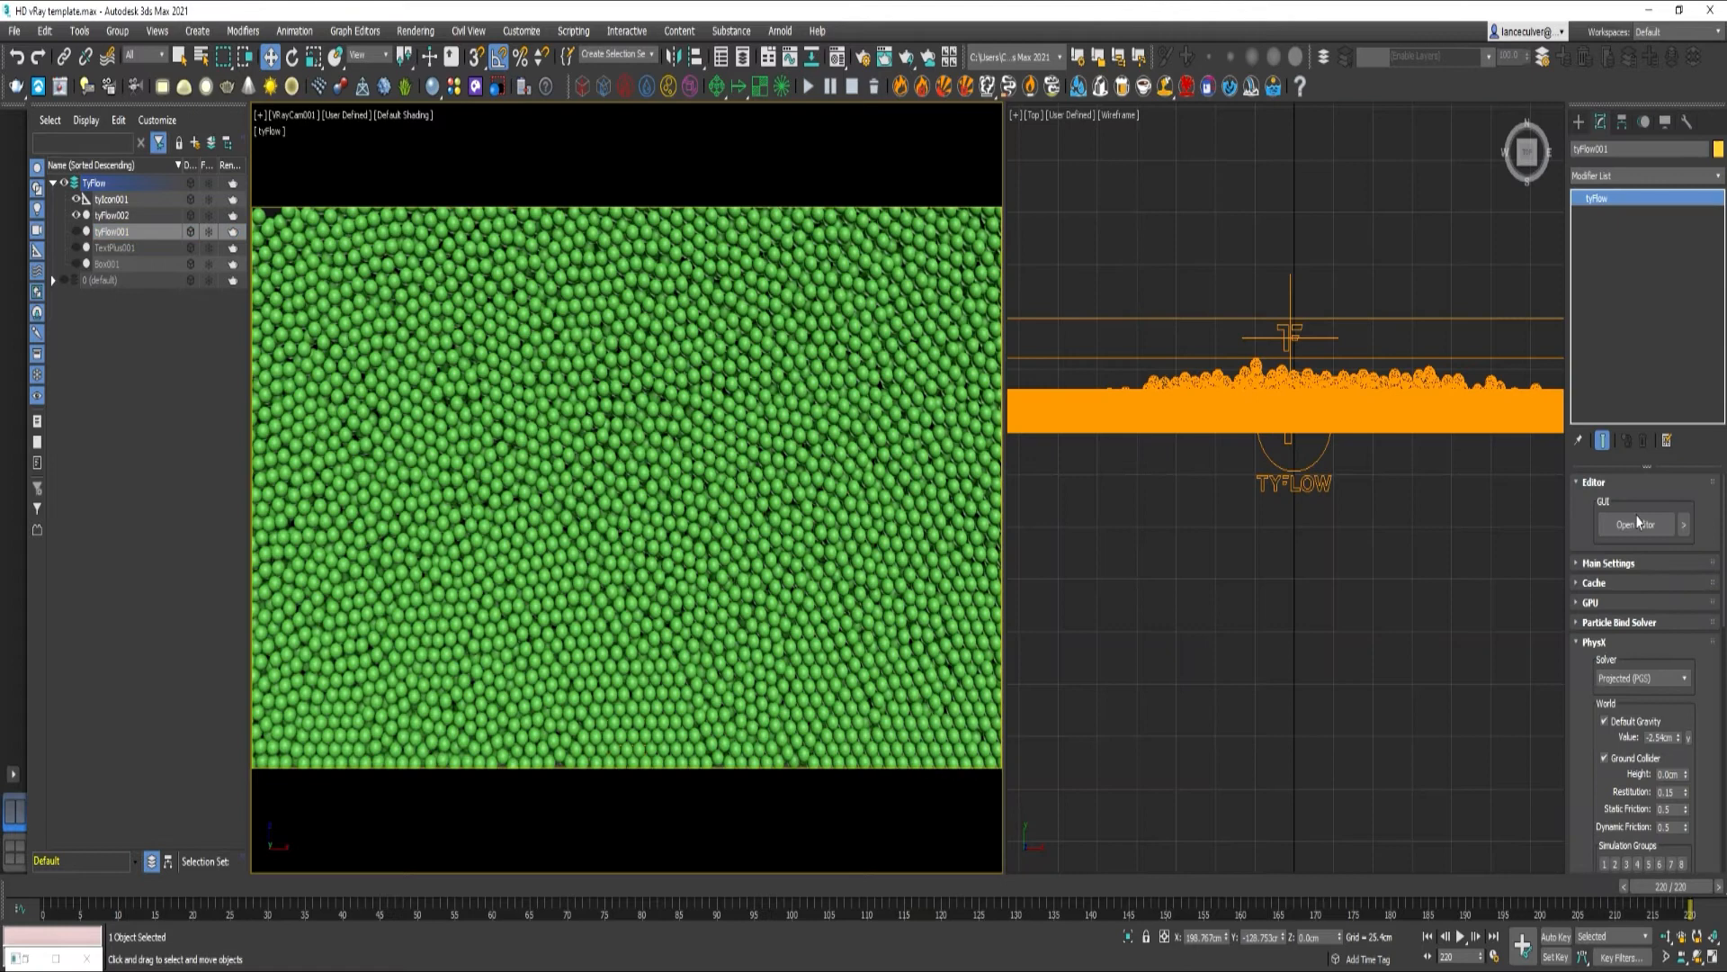
Enable tyFlow001's simulation retimer in the Retimer rollout and key its By Frame value
{"action": "scroll", "scroll_direction": "down", "scroll_amount": 3}
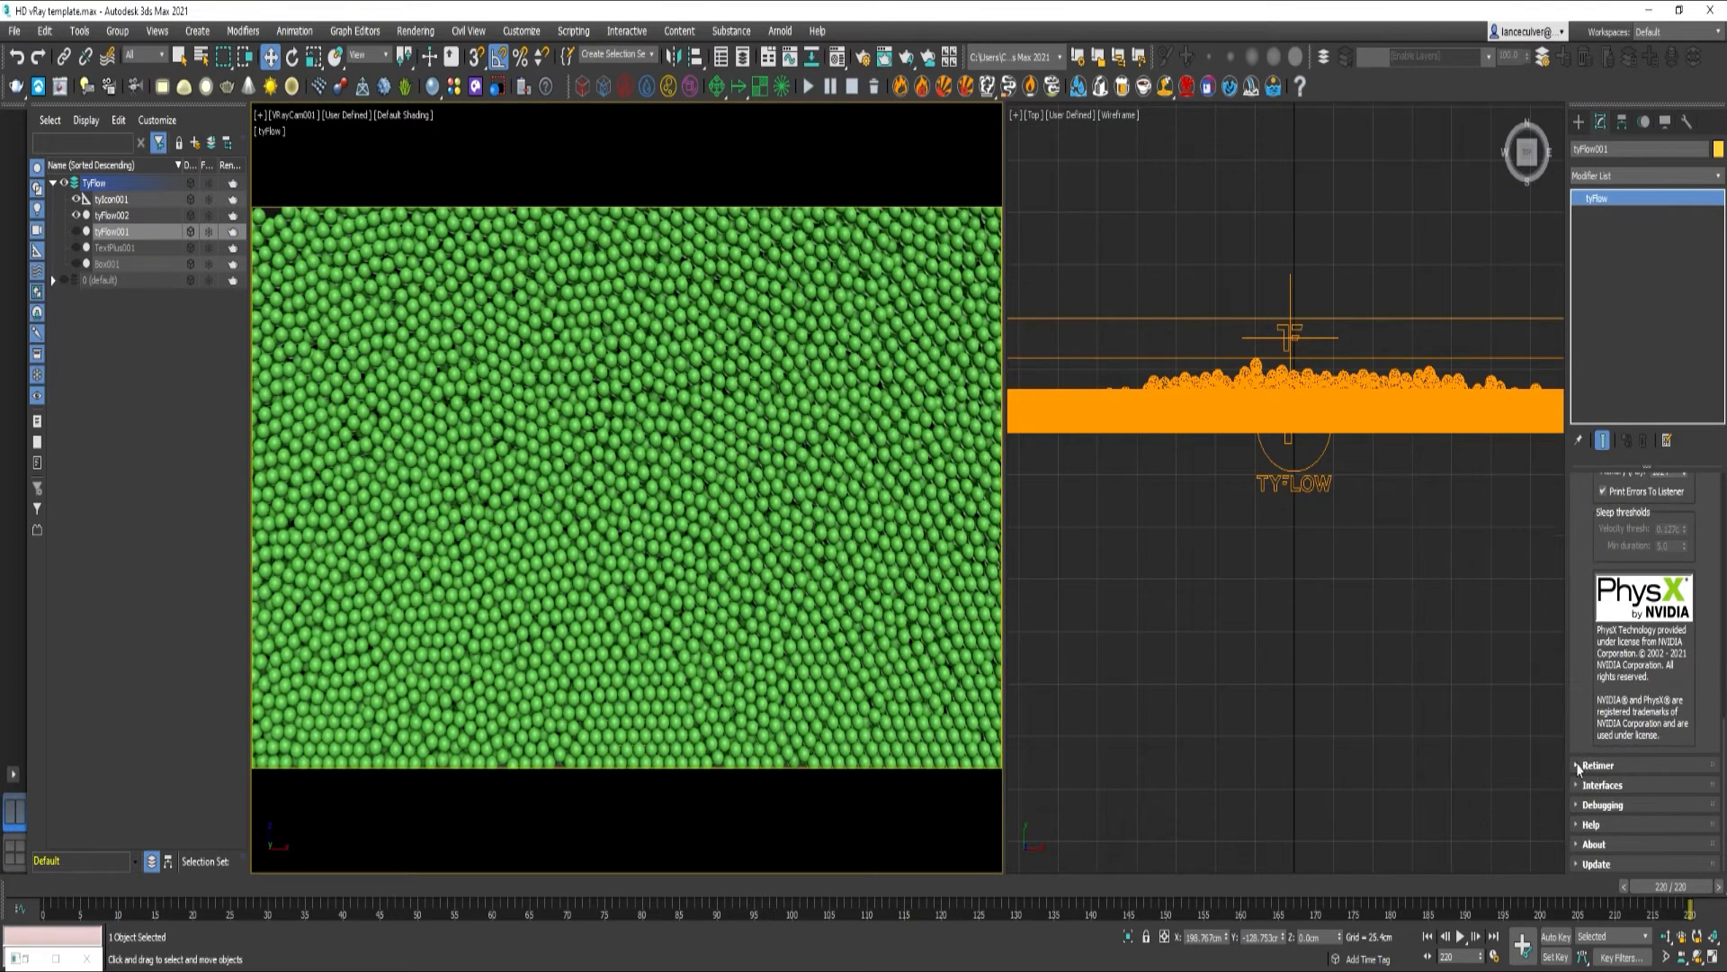
{"action": "left_click", "coordinate": [1597, 766]}
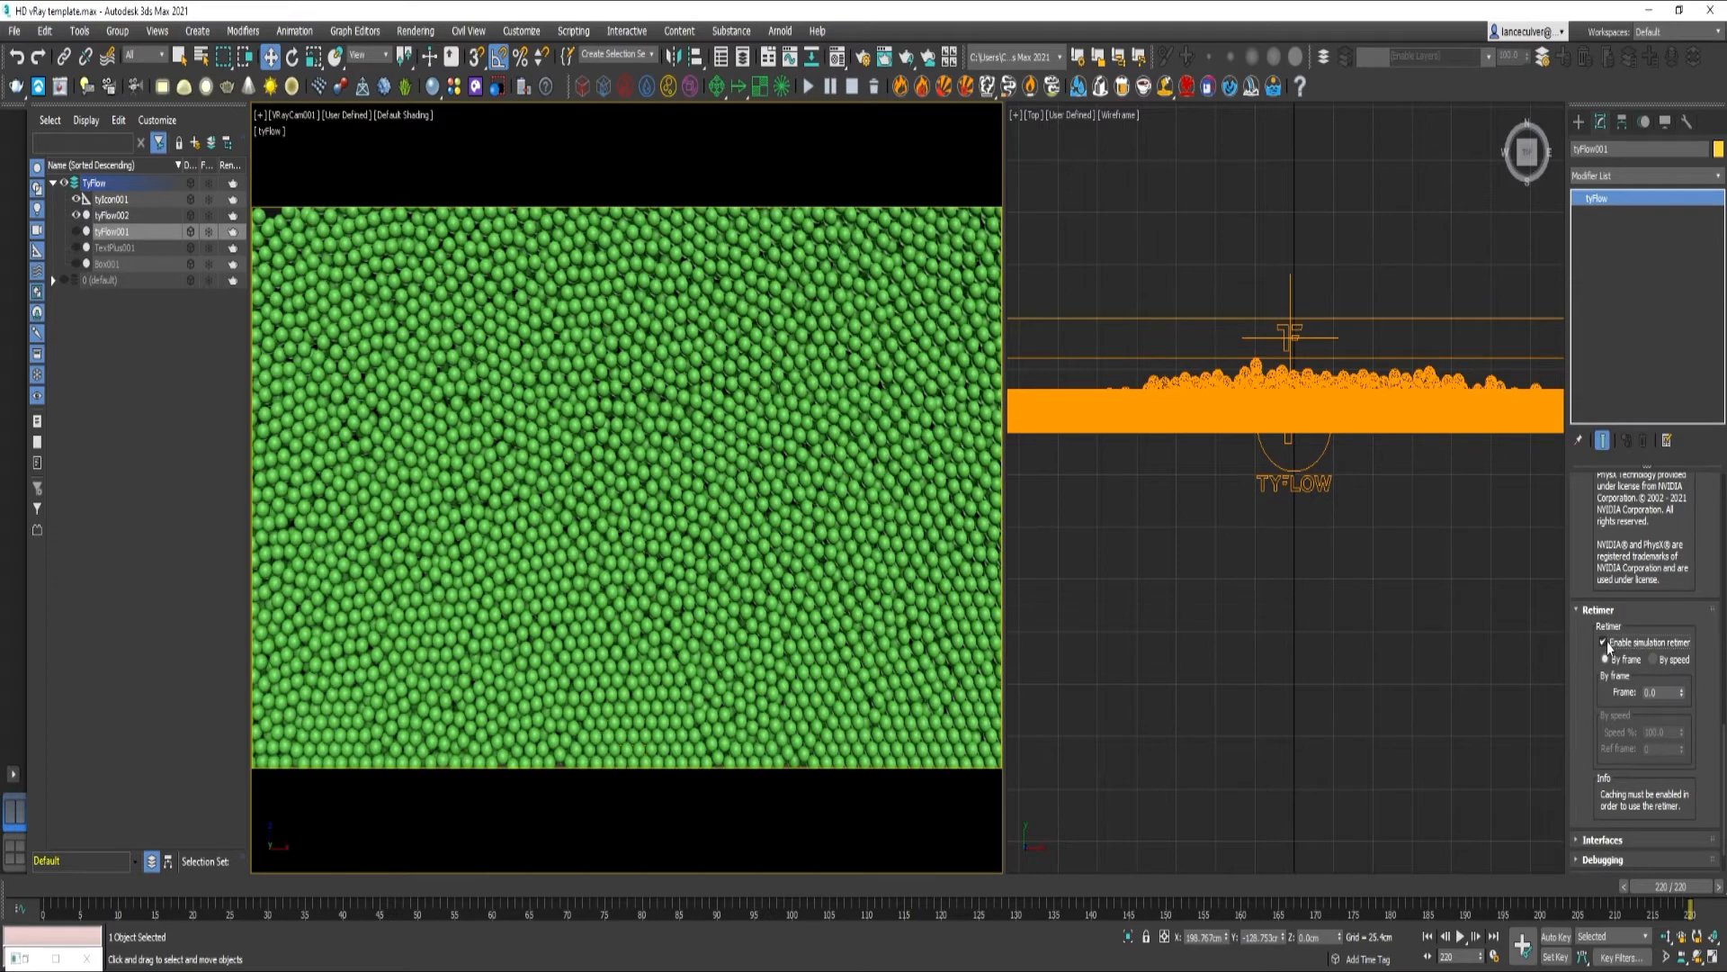
{"action": "left_click", "coordinate": [1553, 937]}
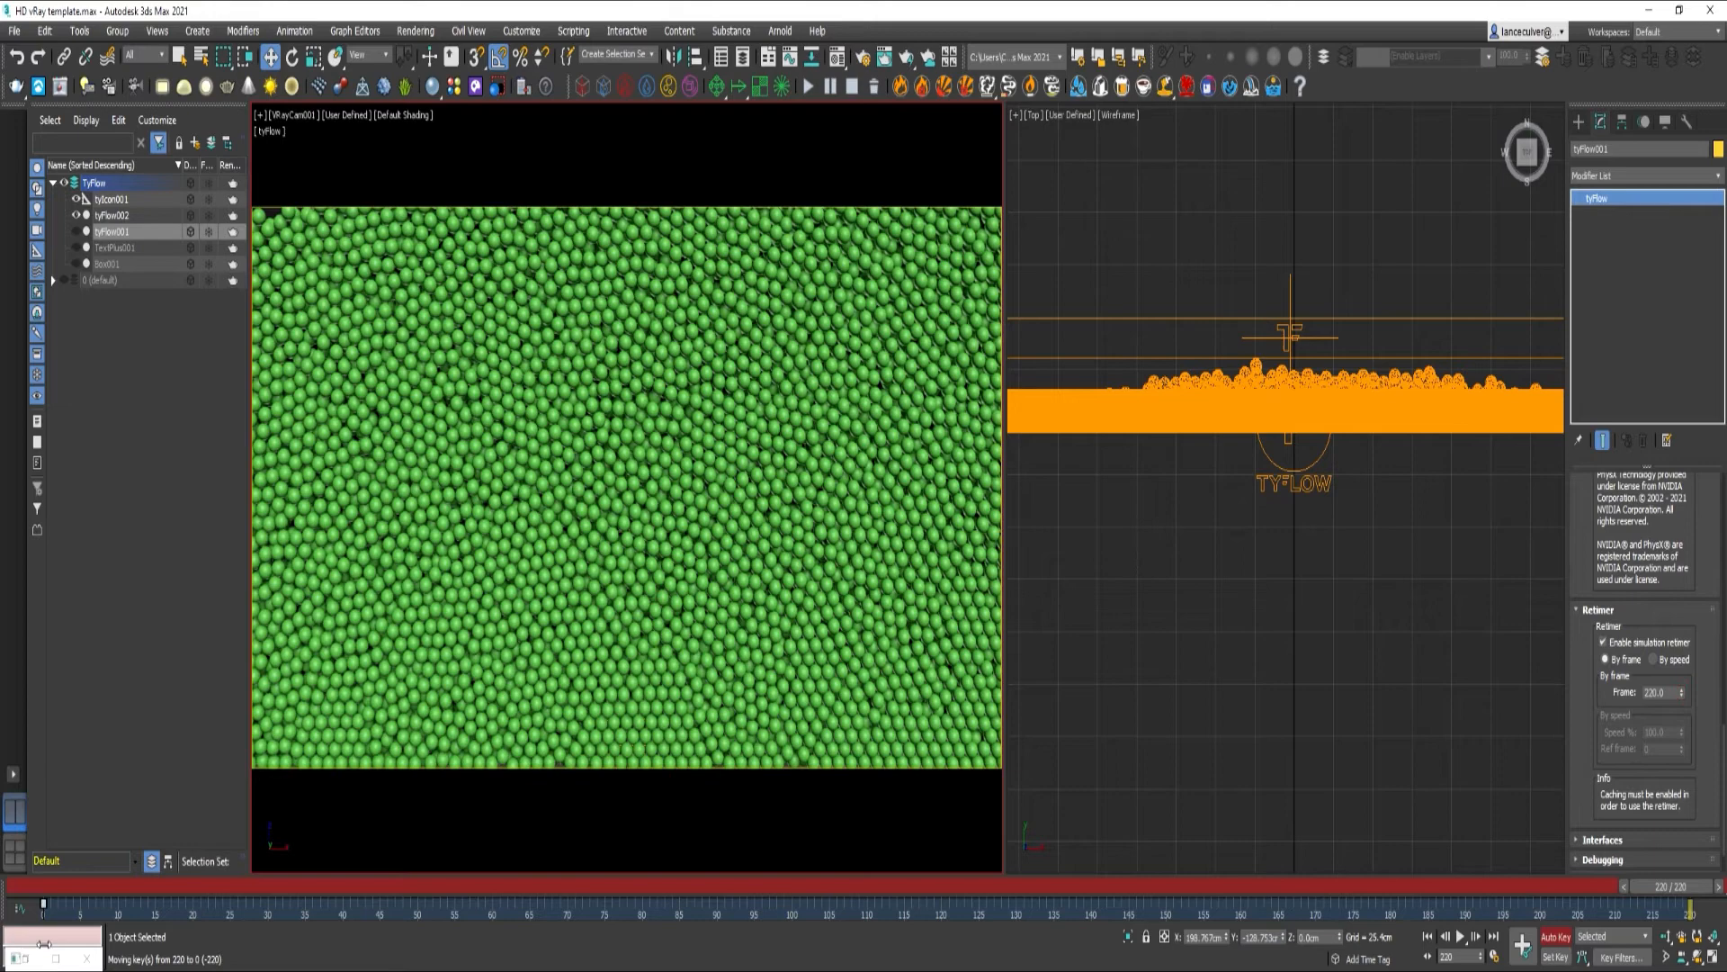
{"action": "triple_click", "coordinate": [1657, 691]}
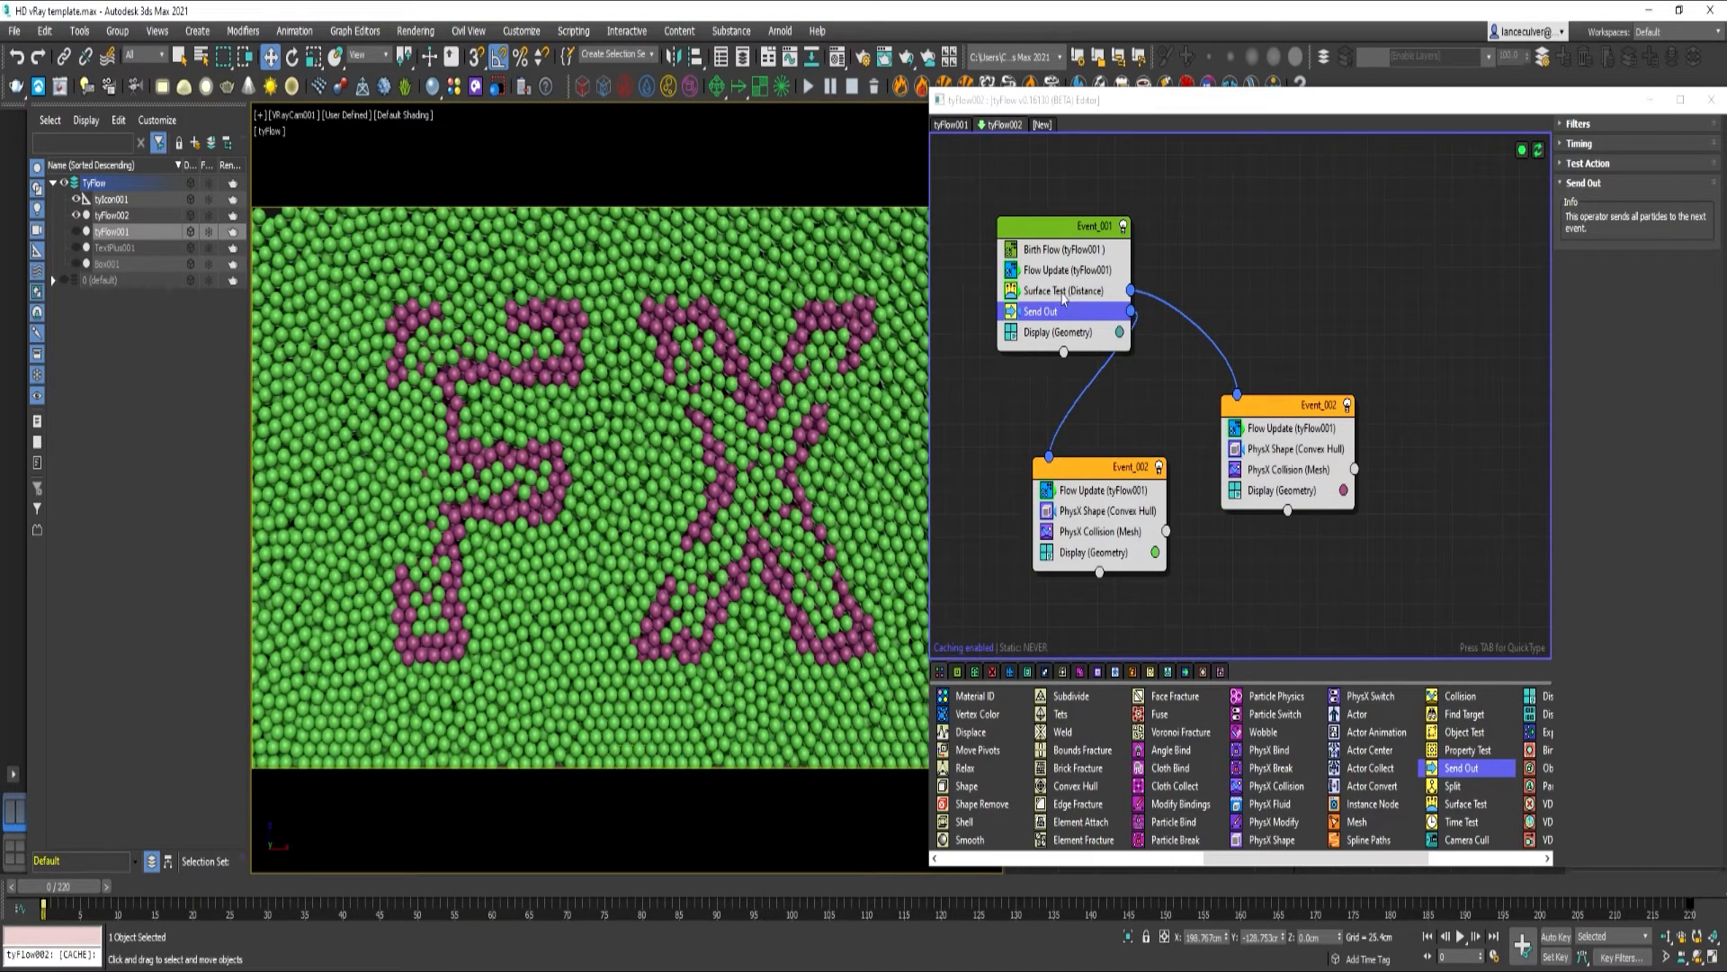
Tick 'Zero distance if inside volume' on the Surface Test so the FX letters fill solid
{"action": "left_click", "coordinate": [1063, 290]}
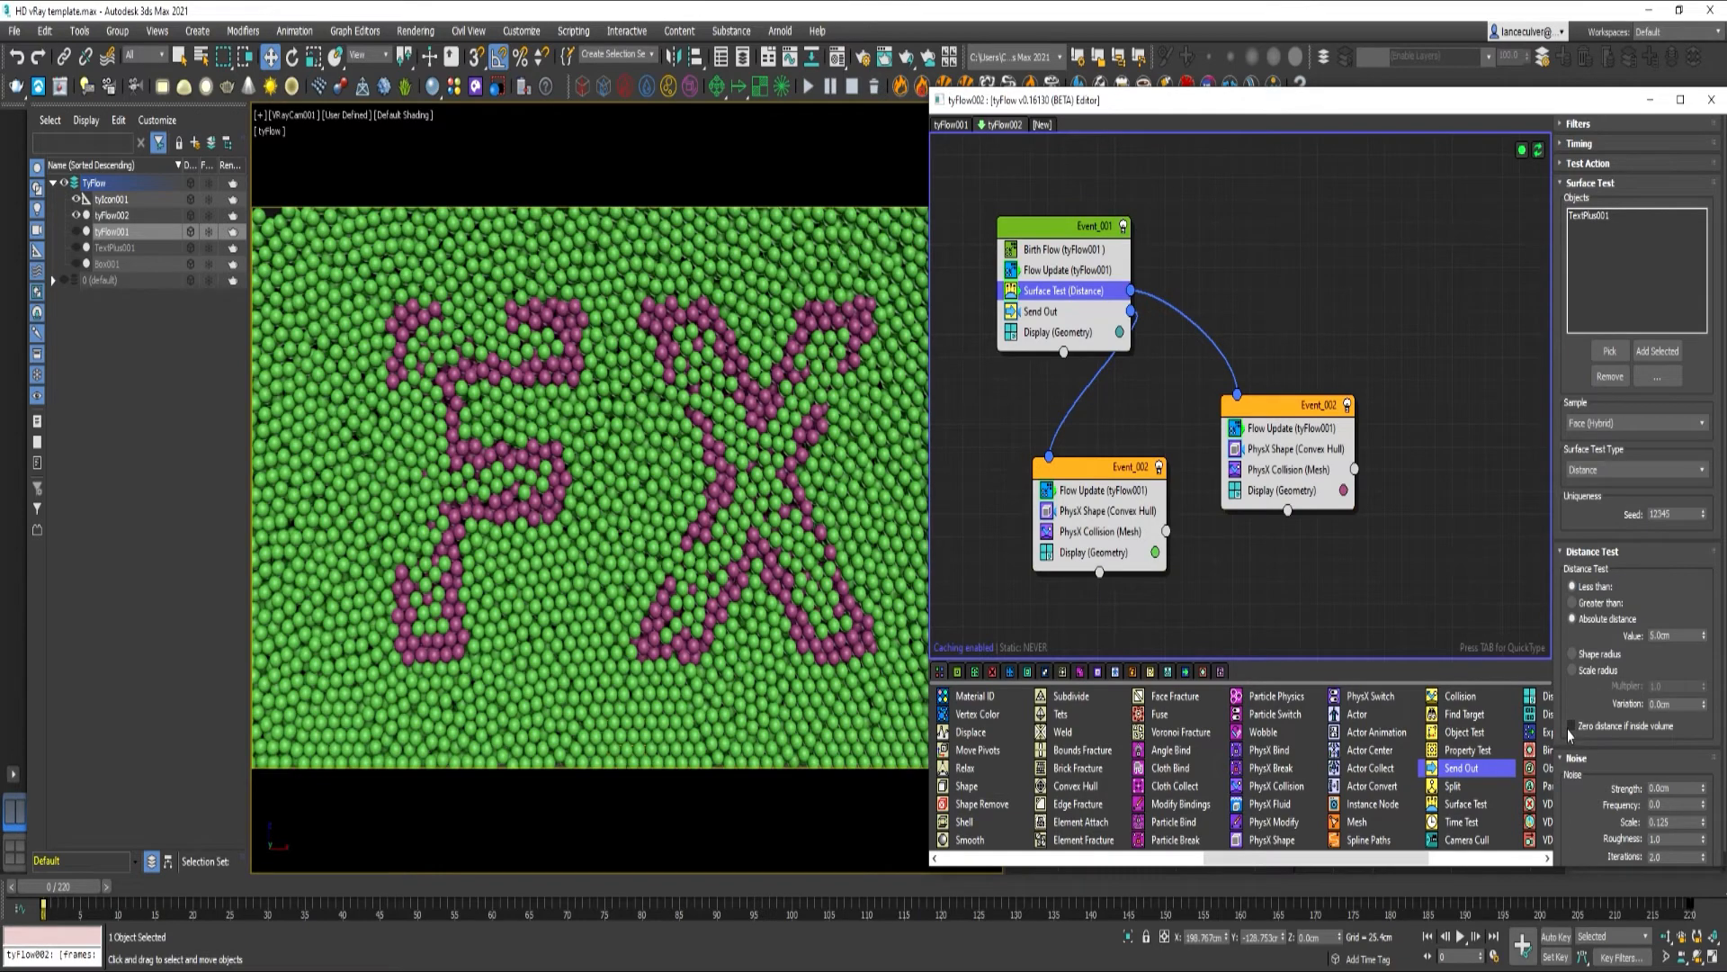
{"action": "left_click", "coordinate": [1572, 725]}
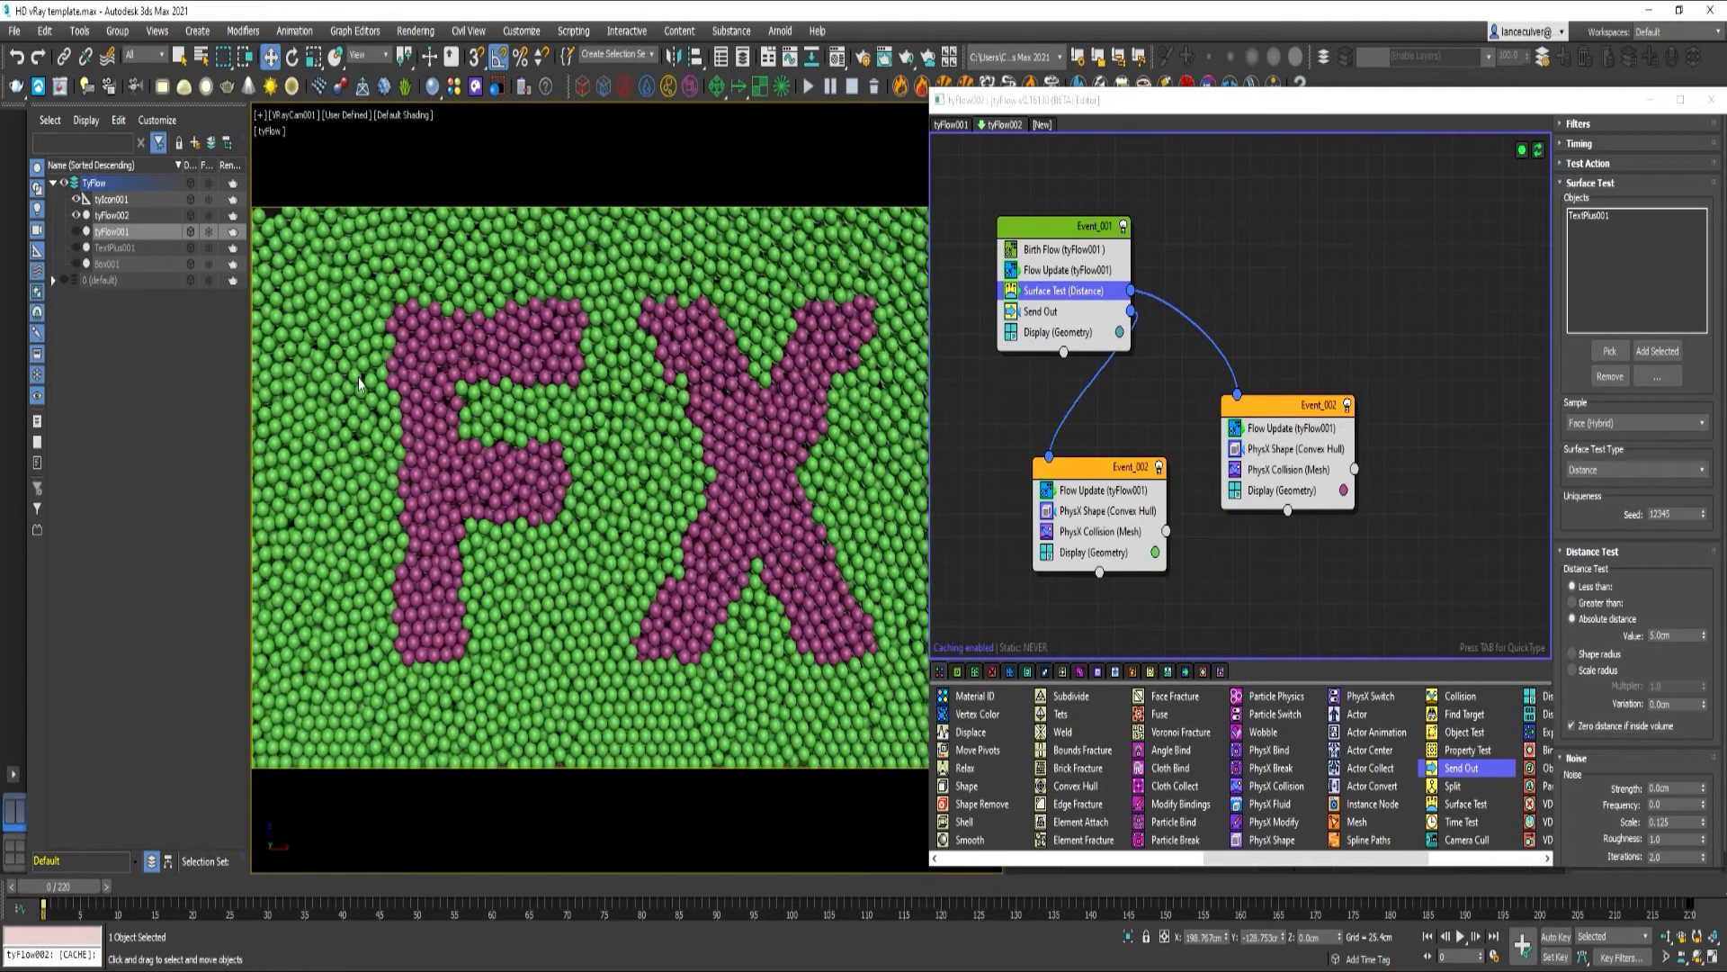
{"action": "left_click", "coordinate": [110, 214]}
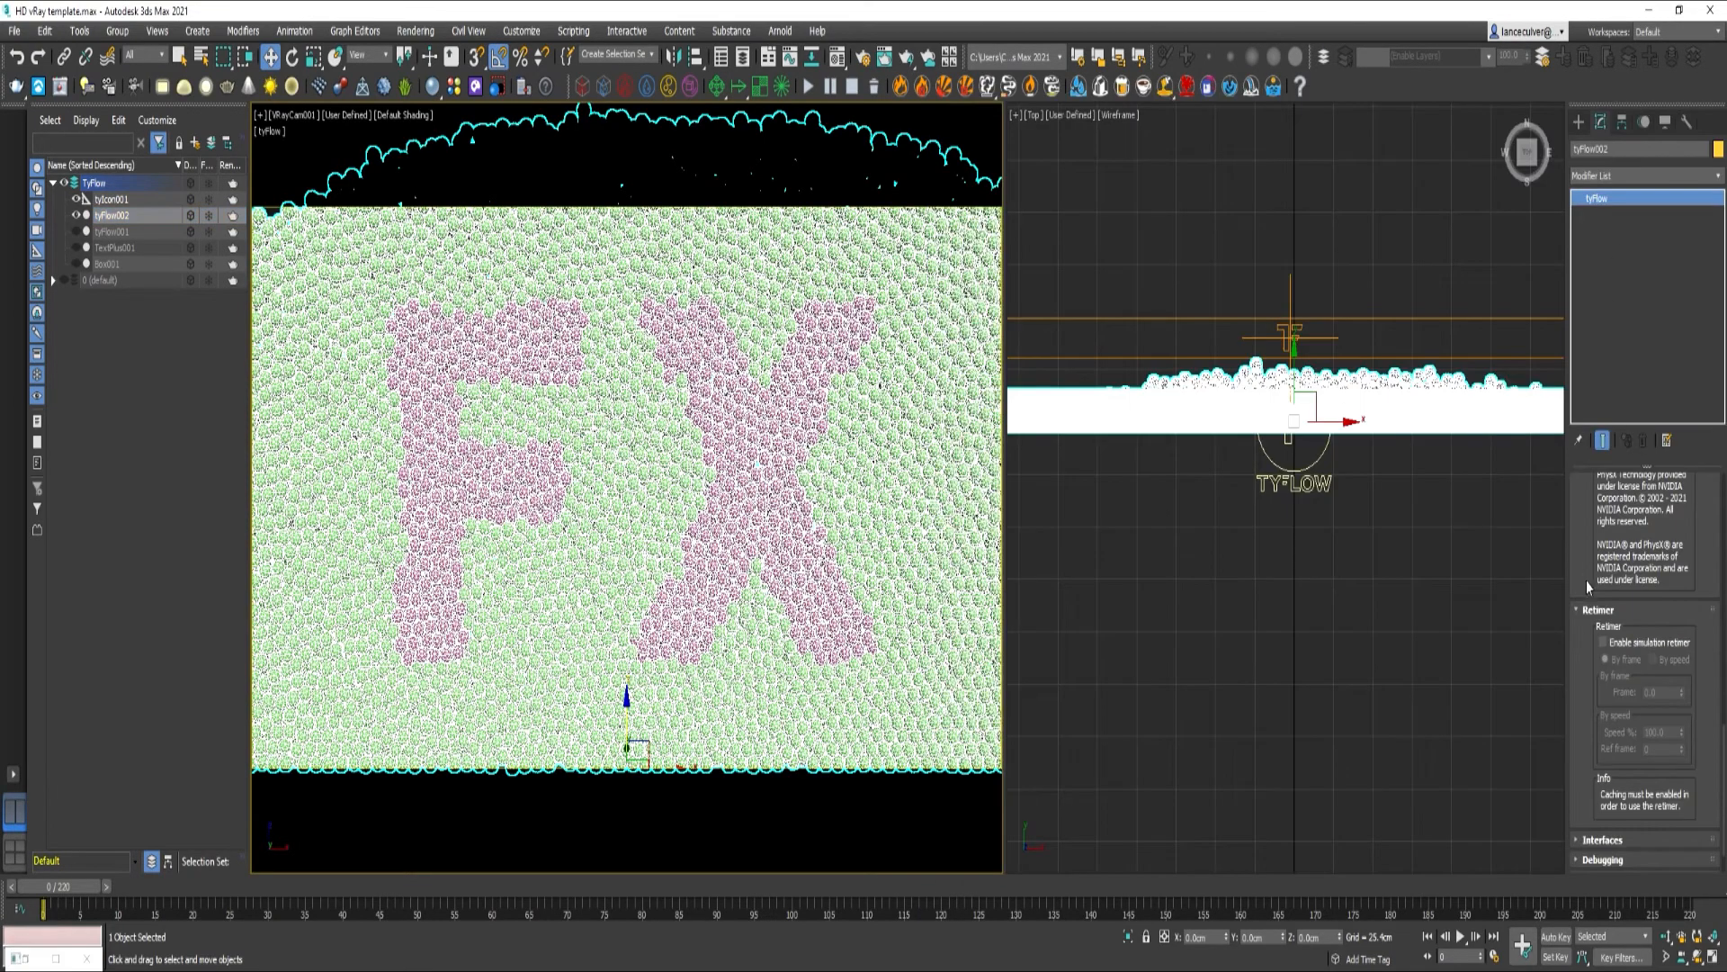
Enable tyFlow002's simulation retimer, turn on Auto Key, and animate its Frame value to 220
{"action": "scroll", "scroll_direction": "down", "scroll_amount": 3}
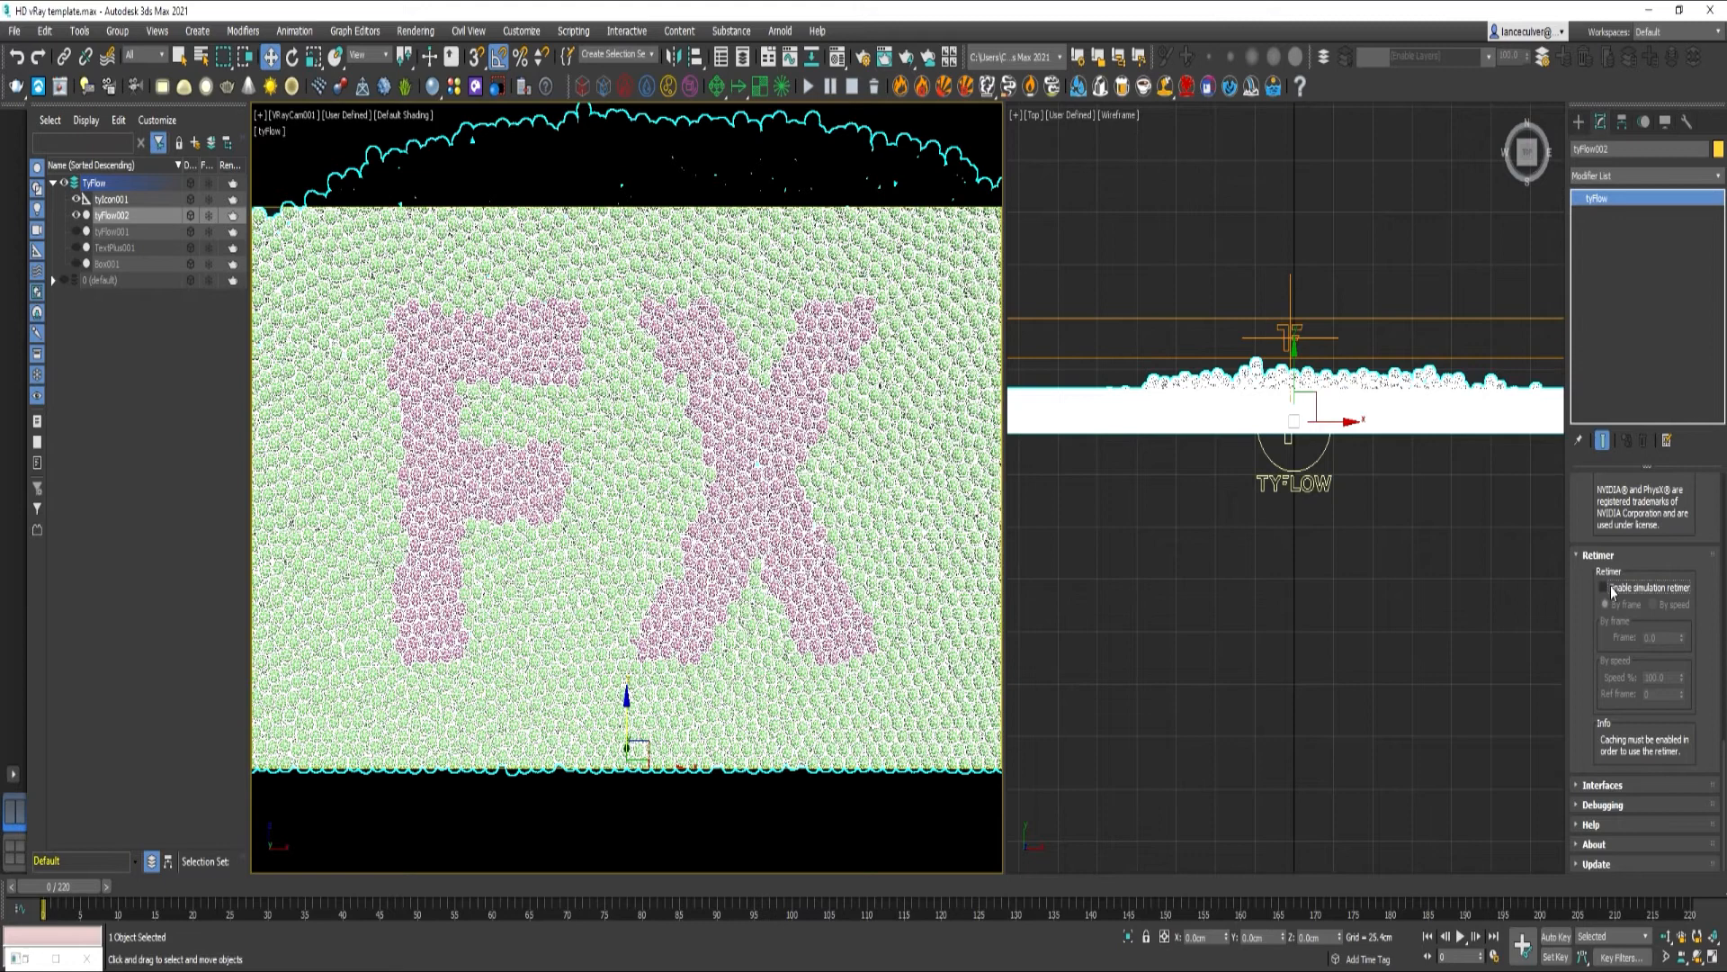
{"action": "left_click", "coordinate": [1605, 586]}
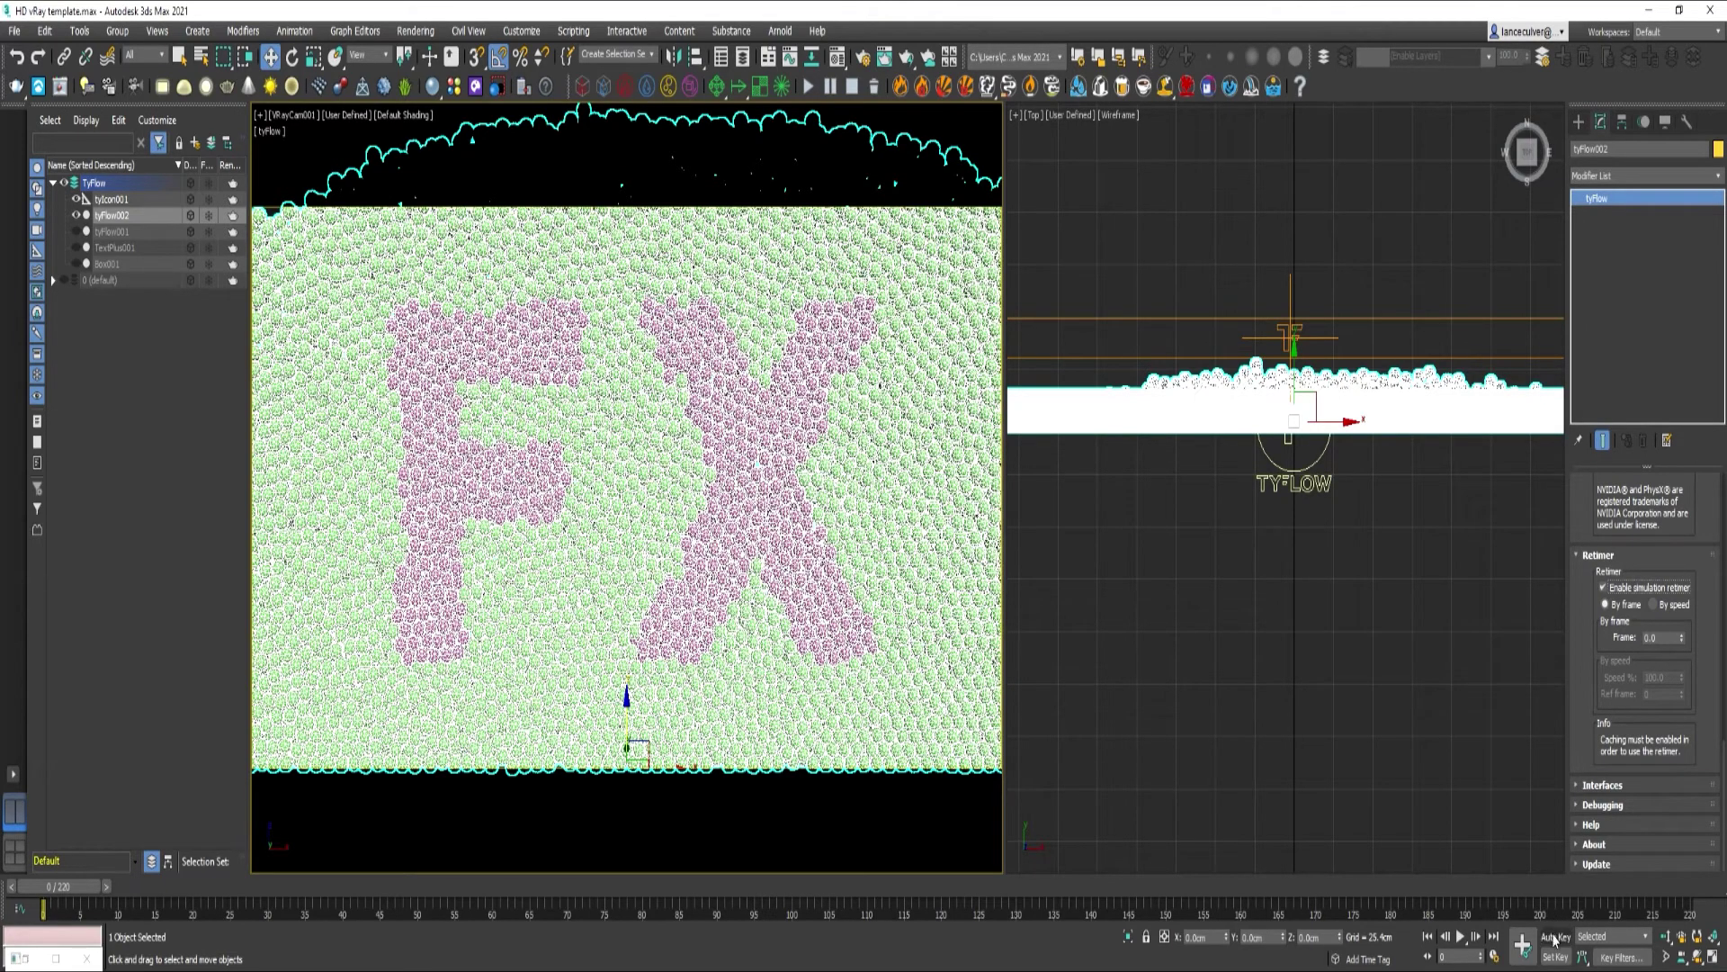
{"action": "left_click", "coordinate": [1554, 938]}
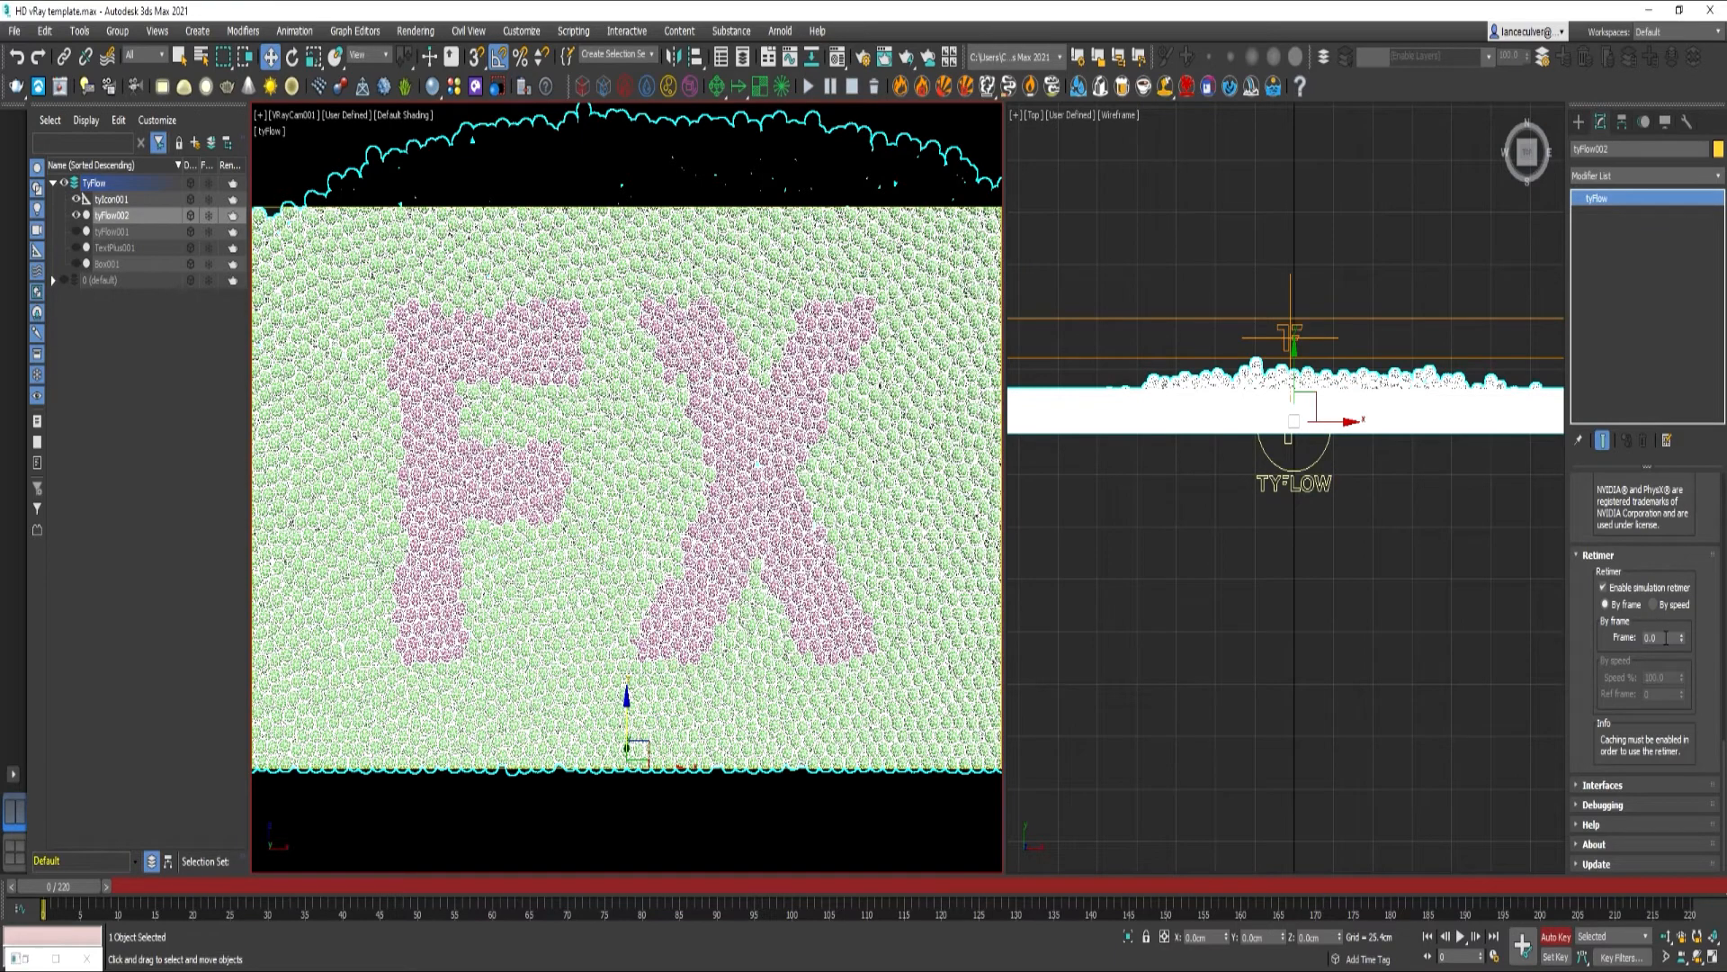
{"action": "triple_click", "coordinate": [1651, 637]}
{"action": "type", "text": "220"}
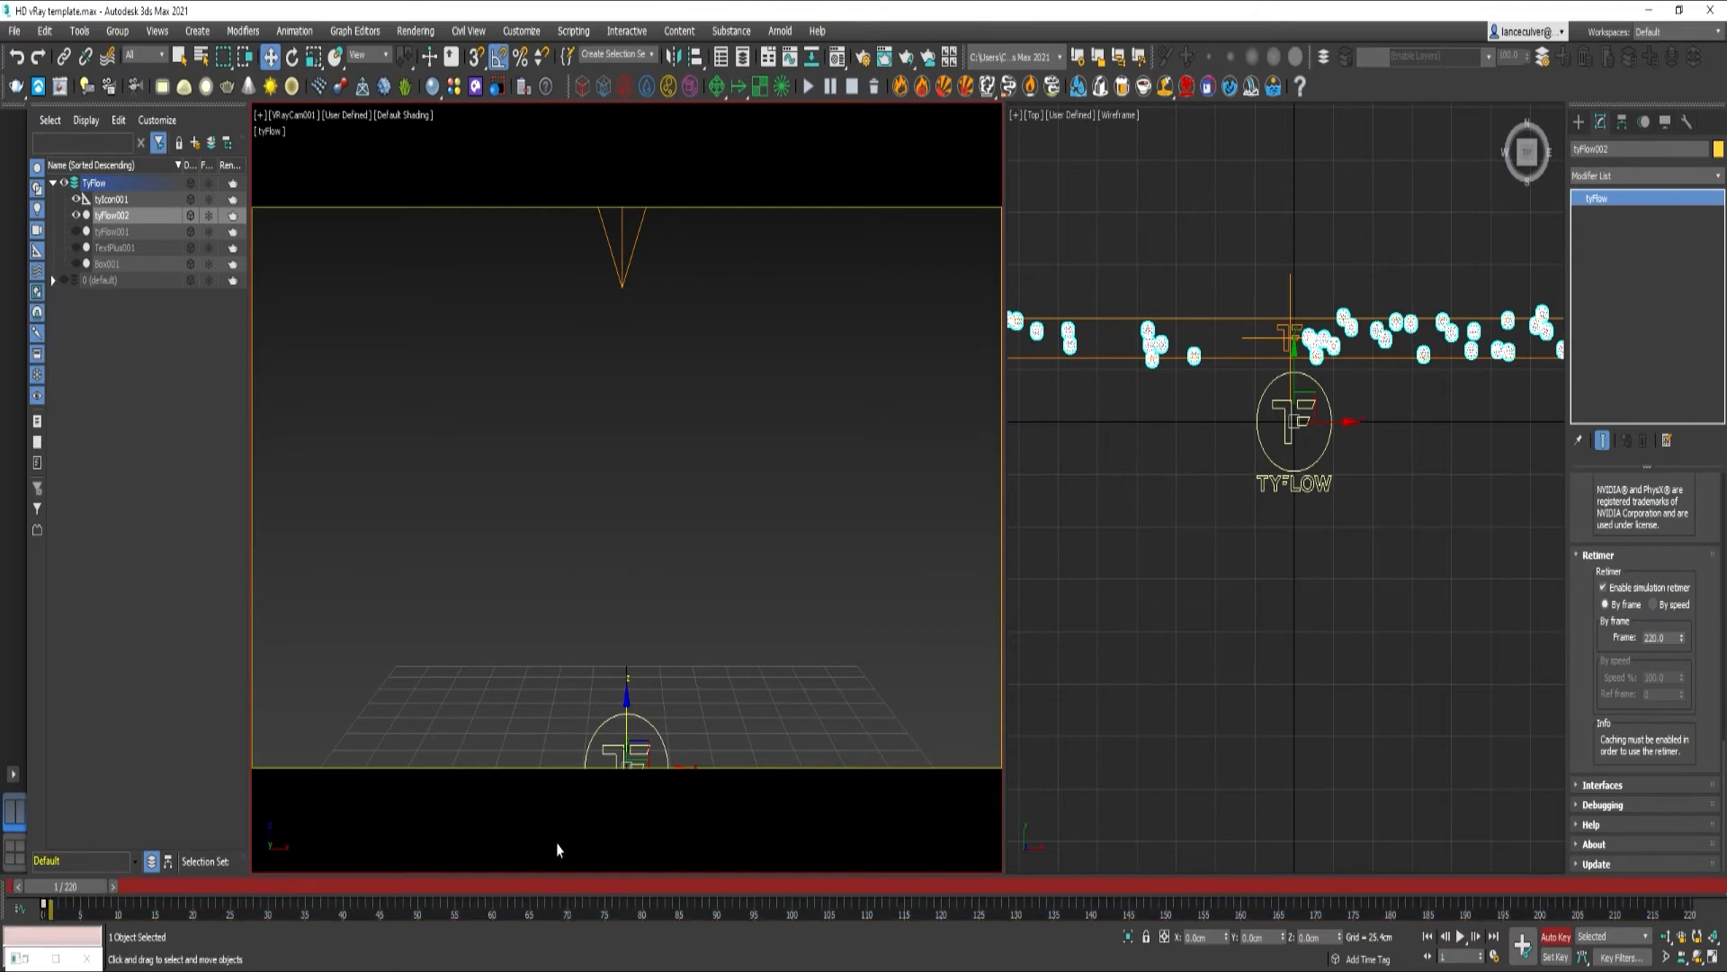
{"action": "triple_click", "coordinate": [1652, 637]}
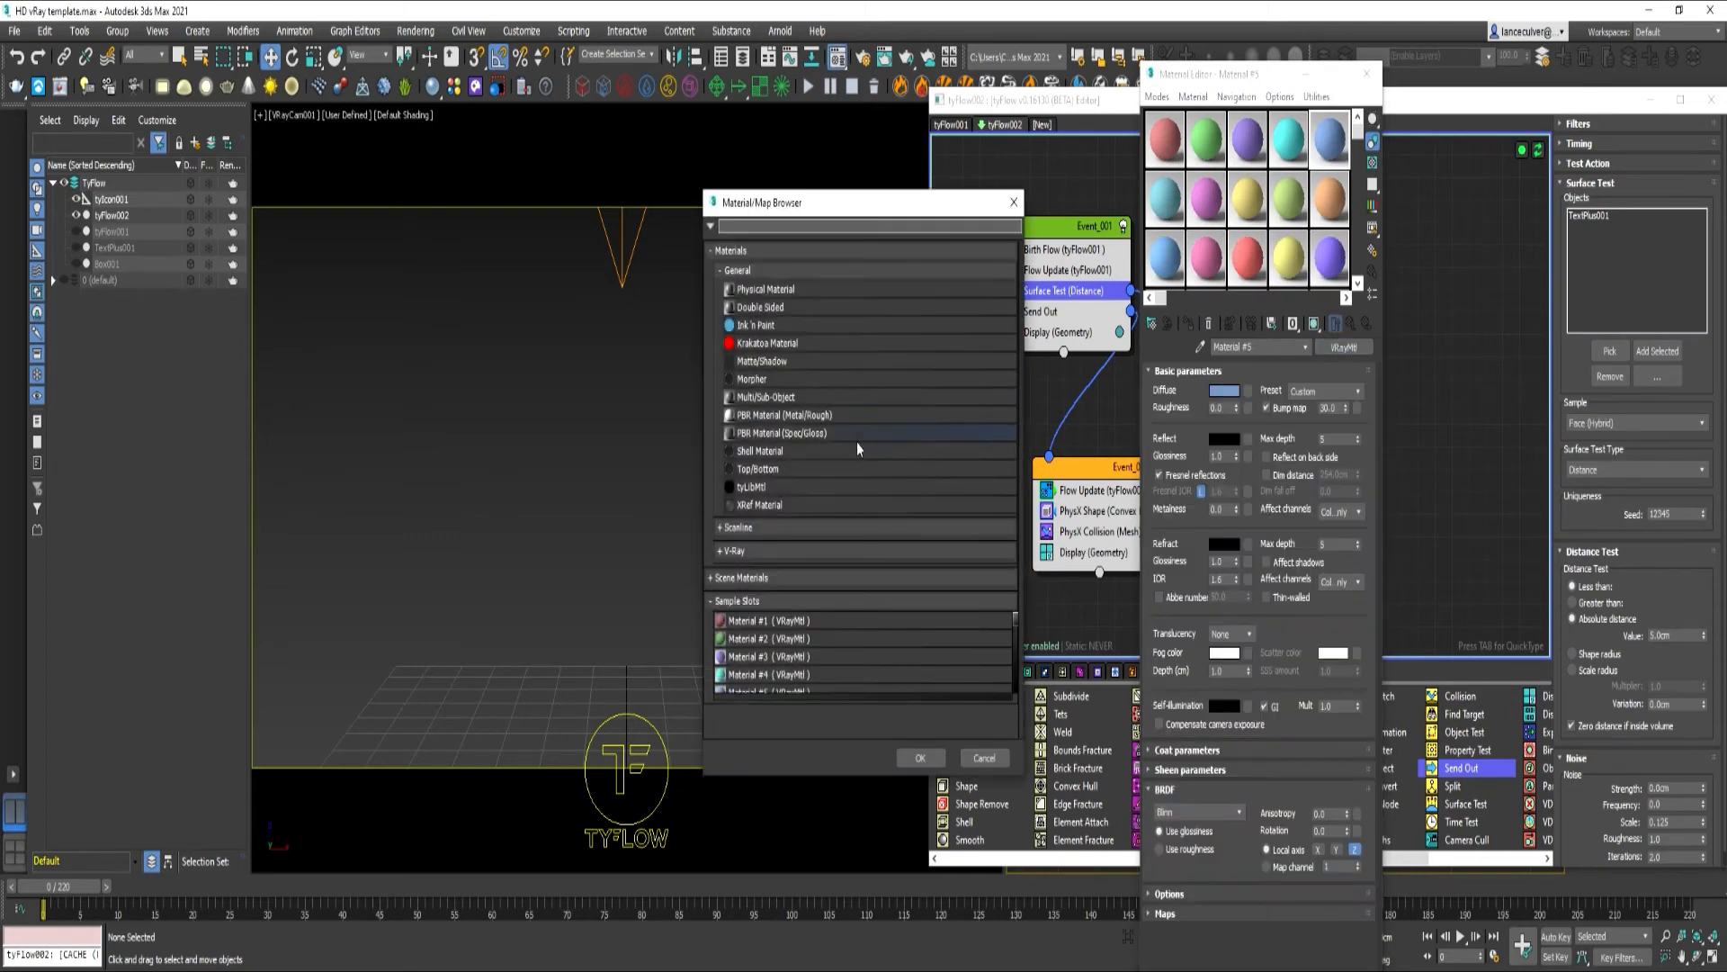
Convert the particle material to Multi/Sub-Object, keeping the old material, with 5 copied sub-materials
{"action": "left_click", "coordinate": [765, 396]}
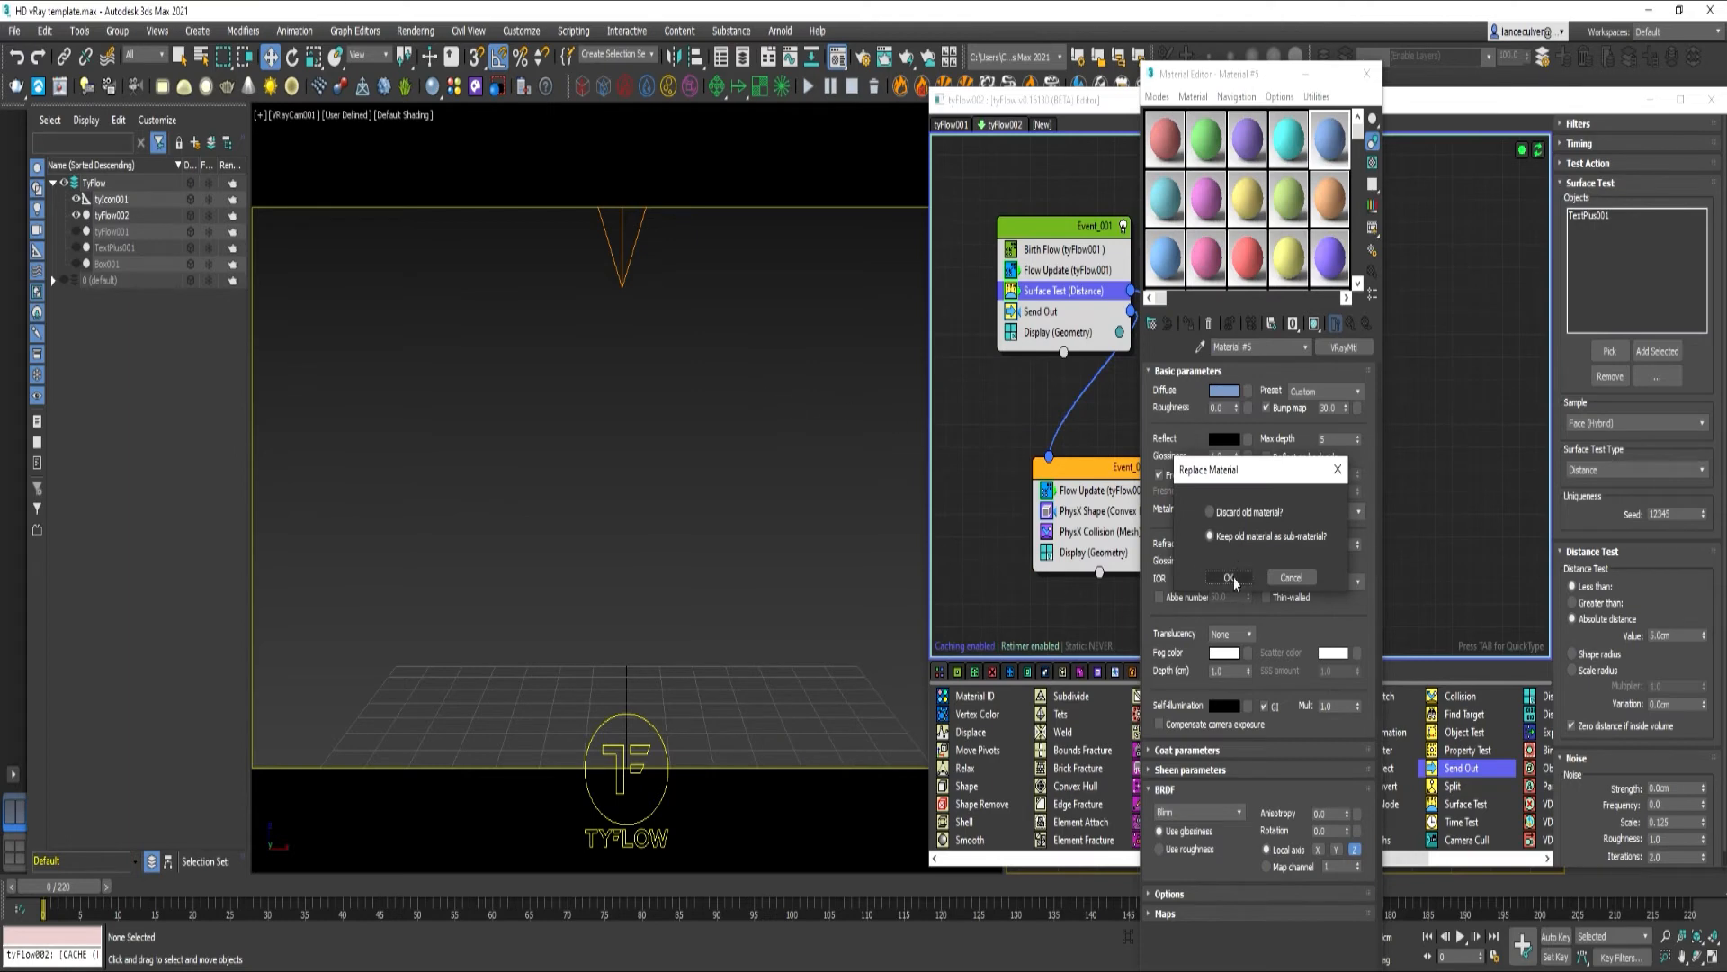
{"action": "left_click", "coordinate": [1225, 577]}
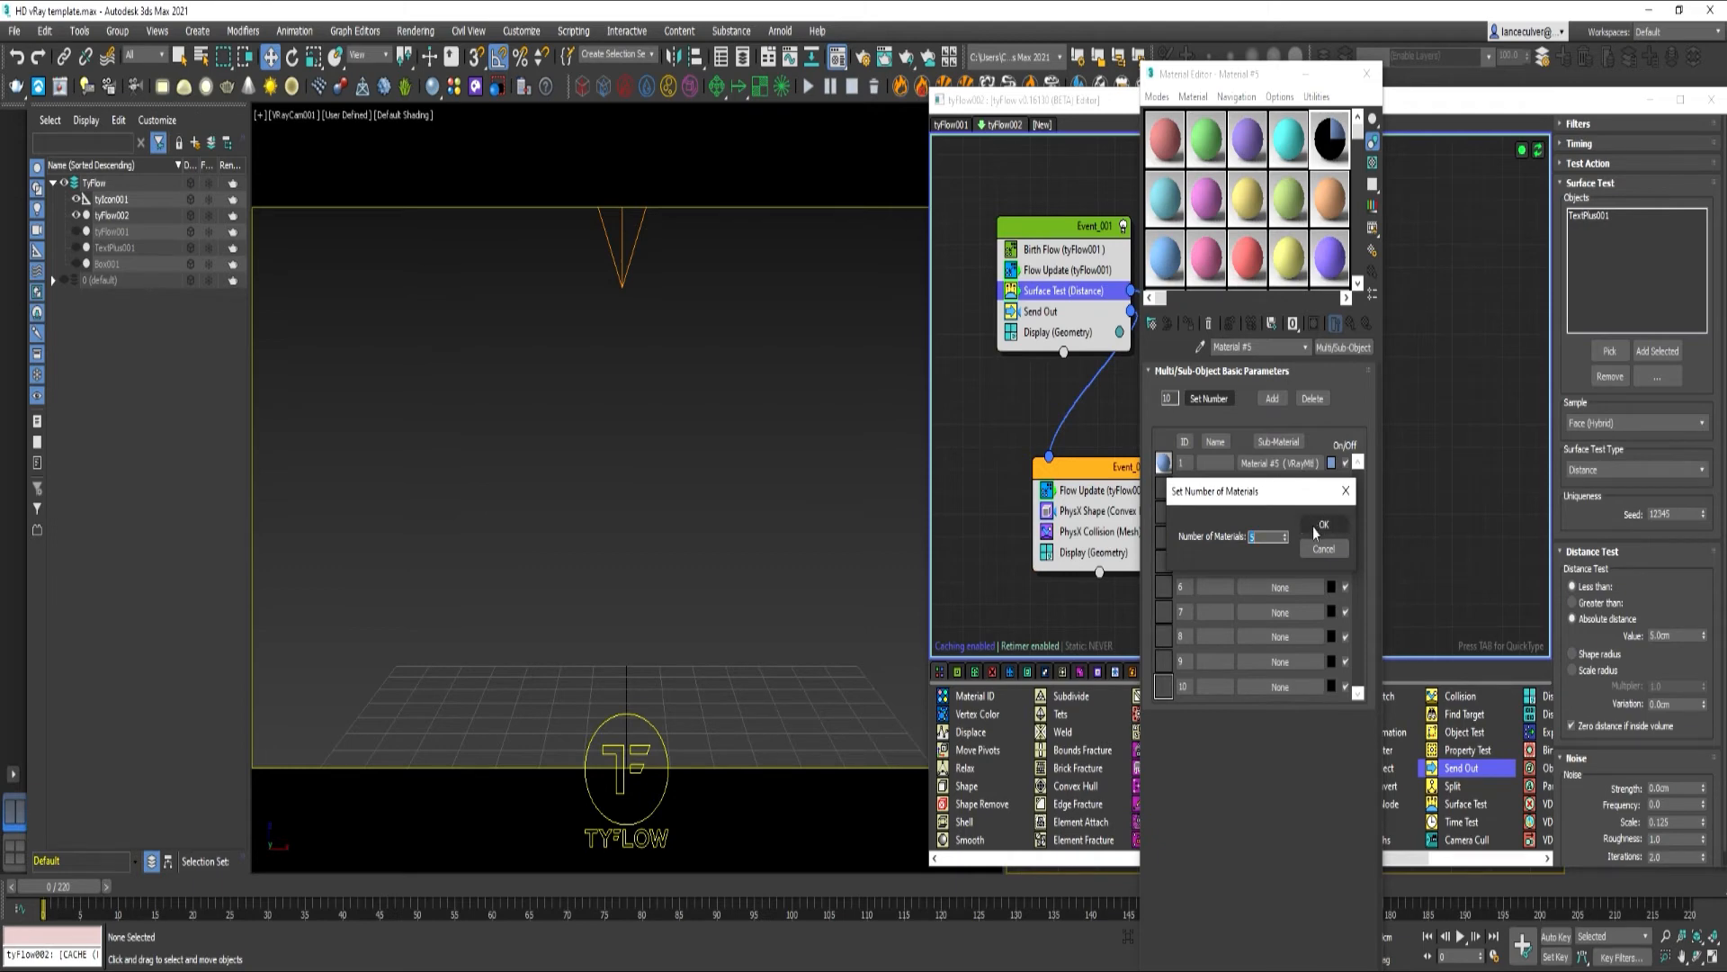
{"action": "left_click", "coordinate": [1322, 523]}
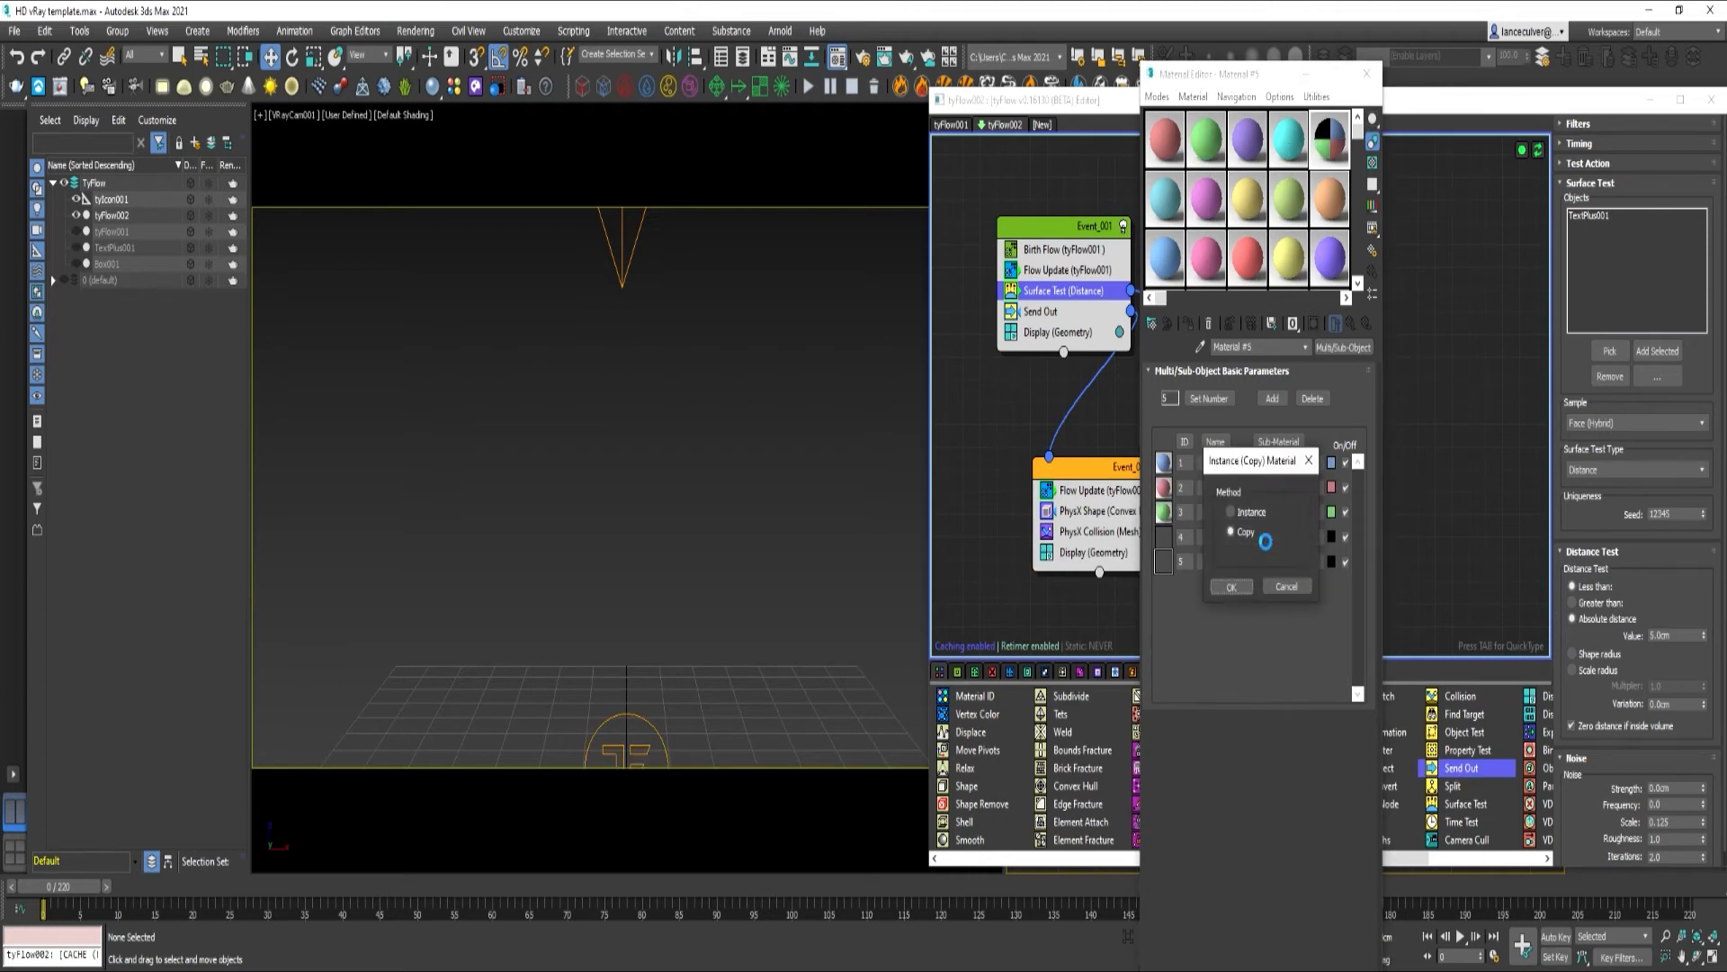
{"action": "left_click", "coordinate": [1230, 586]}
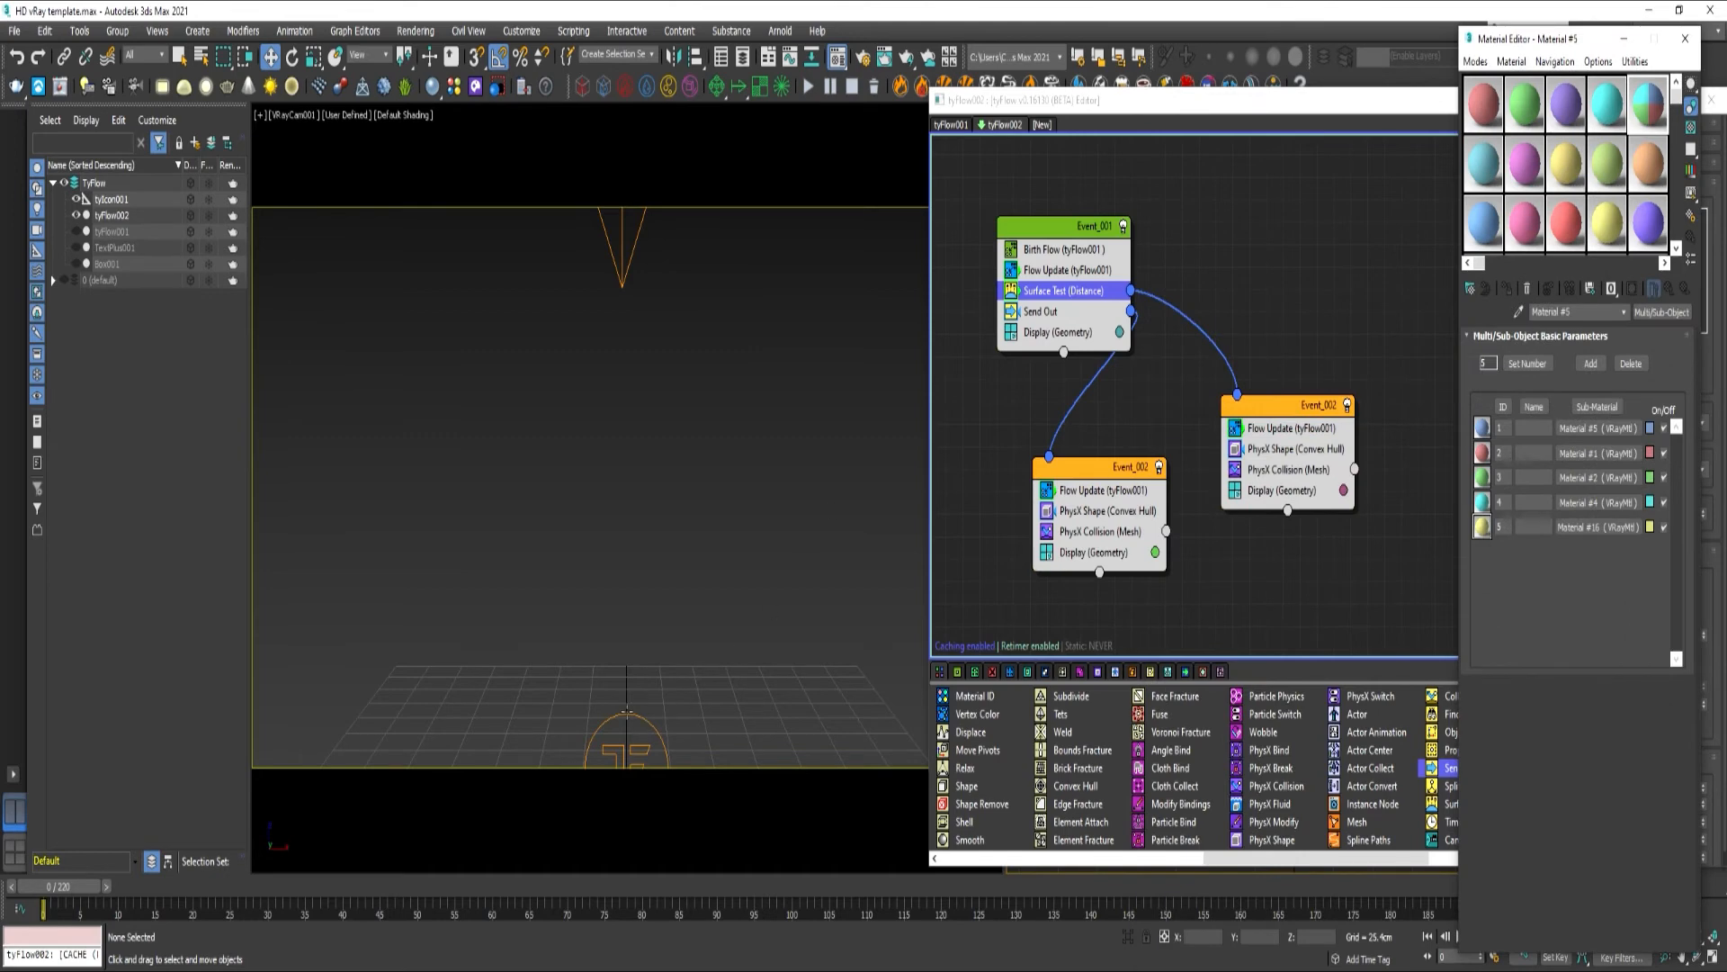
{"action": "left_click", "coordinate": [626, 711]}
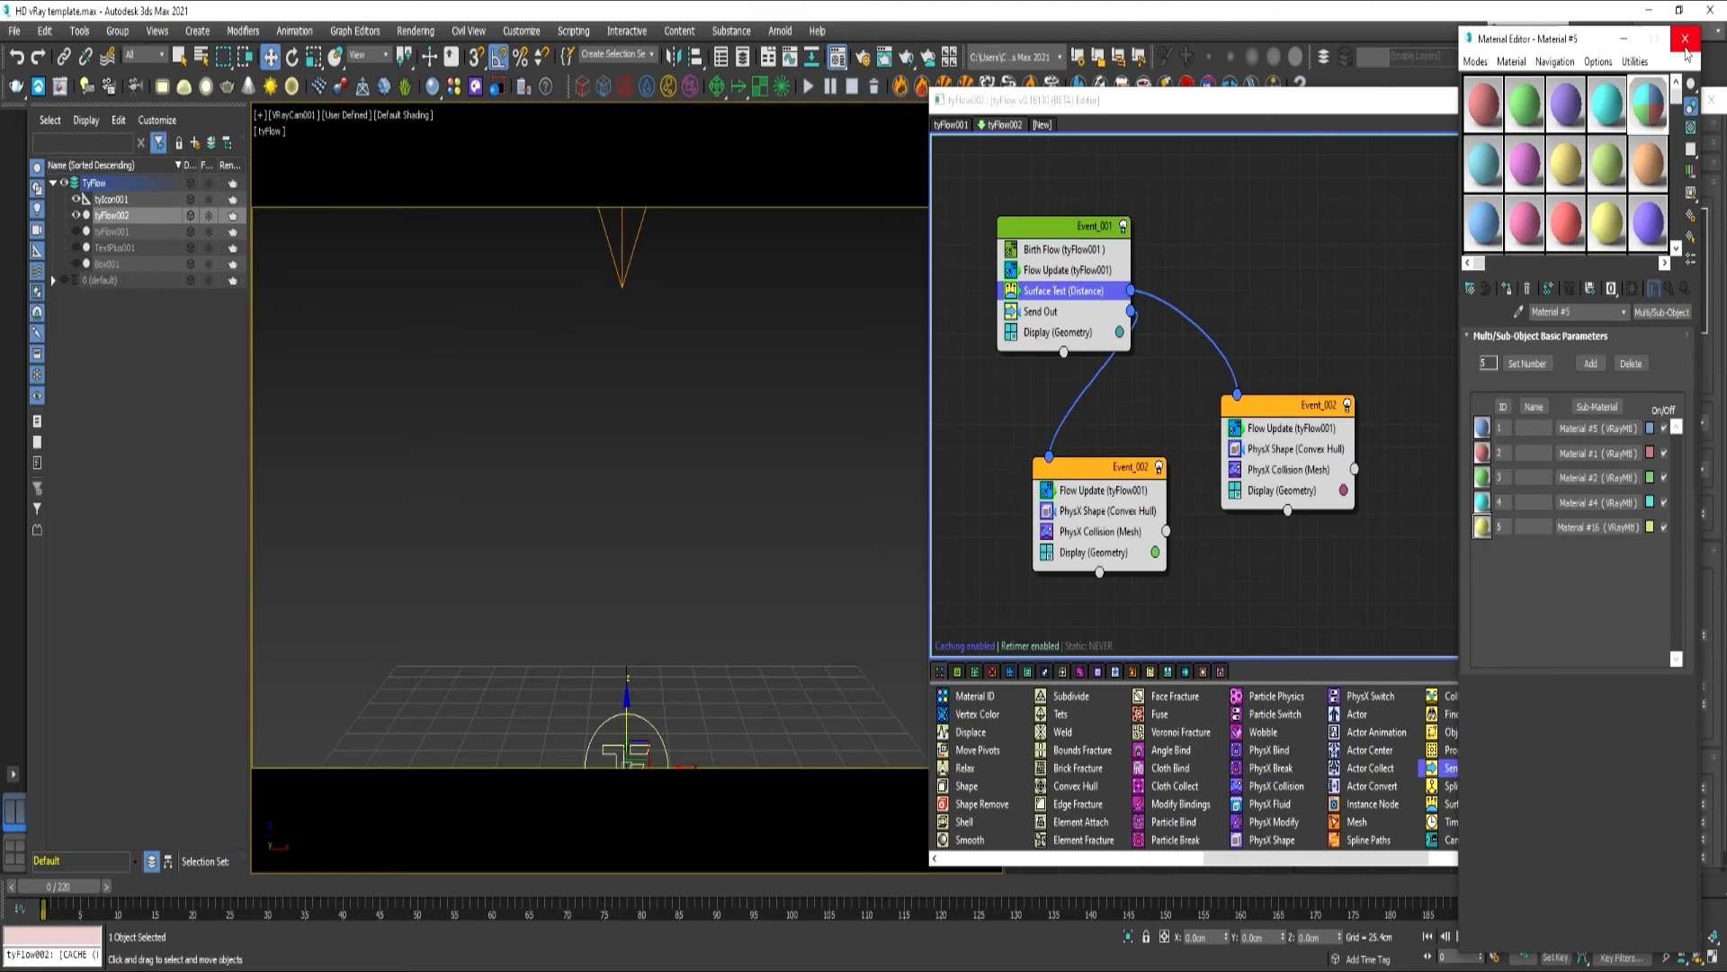
{"action": "left_click", "coordinate": [1685, 36]}
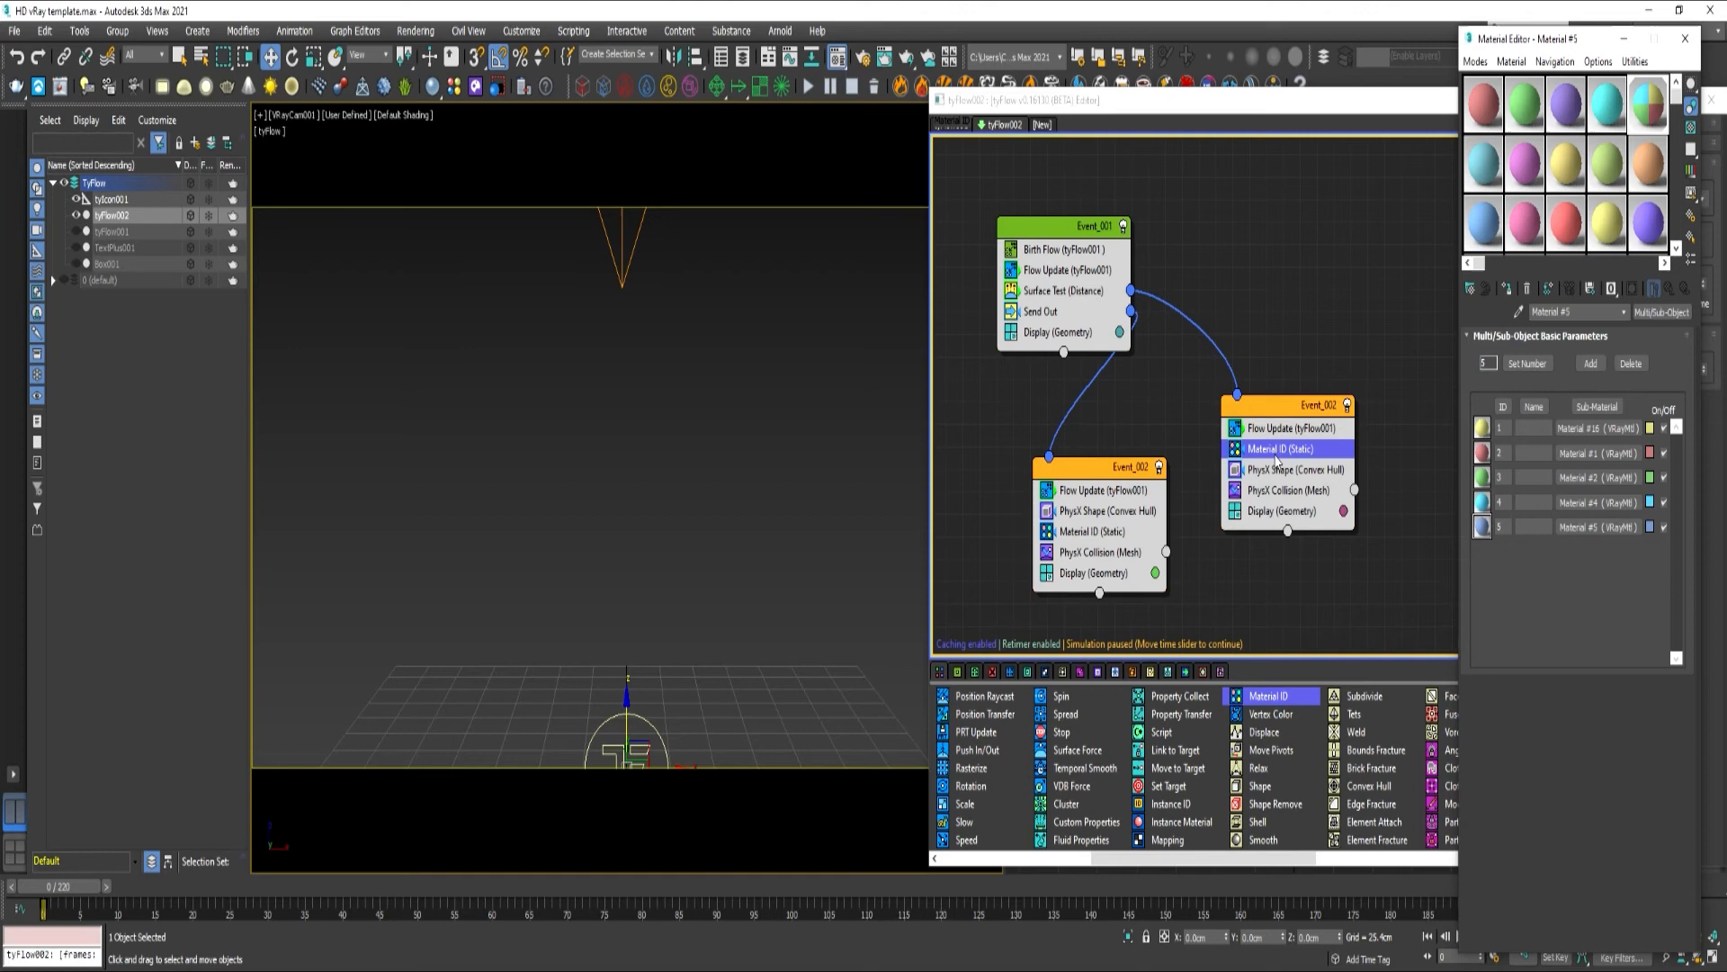
Set the collision event's Material ID to Random 4–5 and rename that event to Text
{"action": "left_click", "coordinate": [1281, 448]}
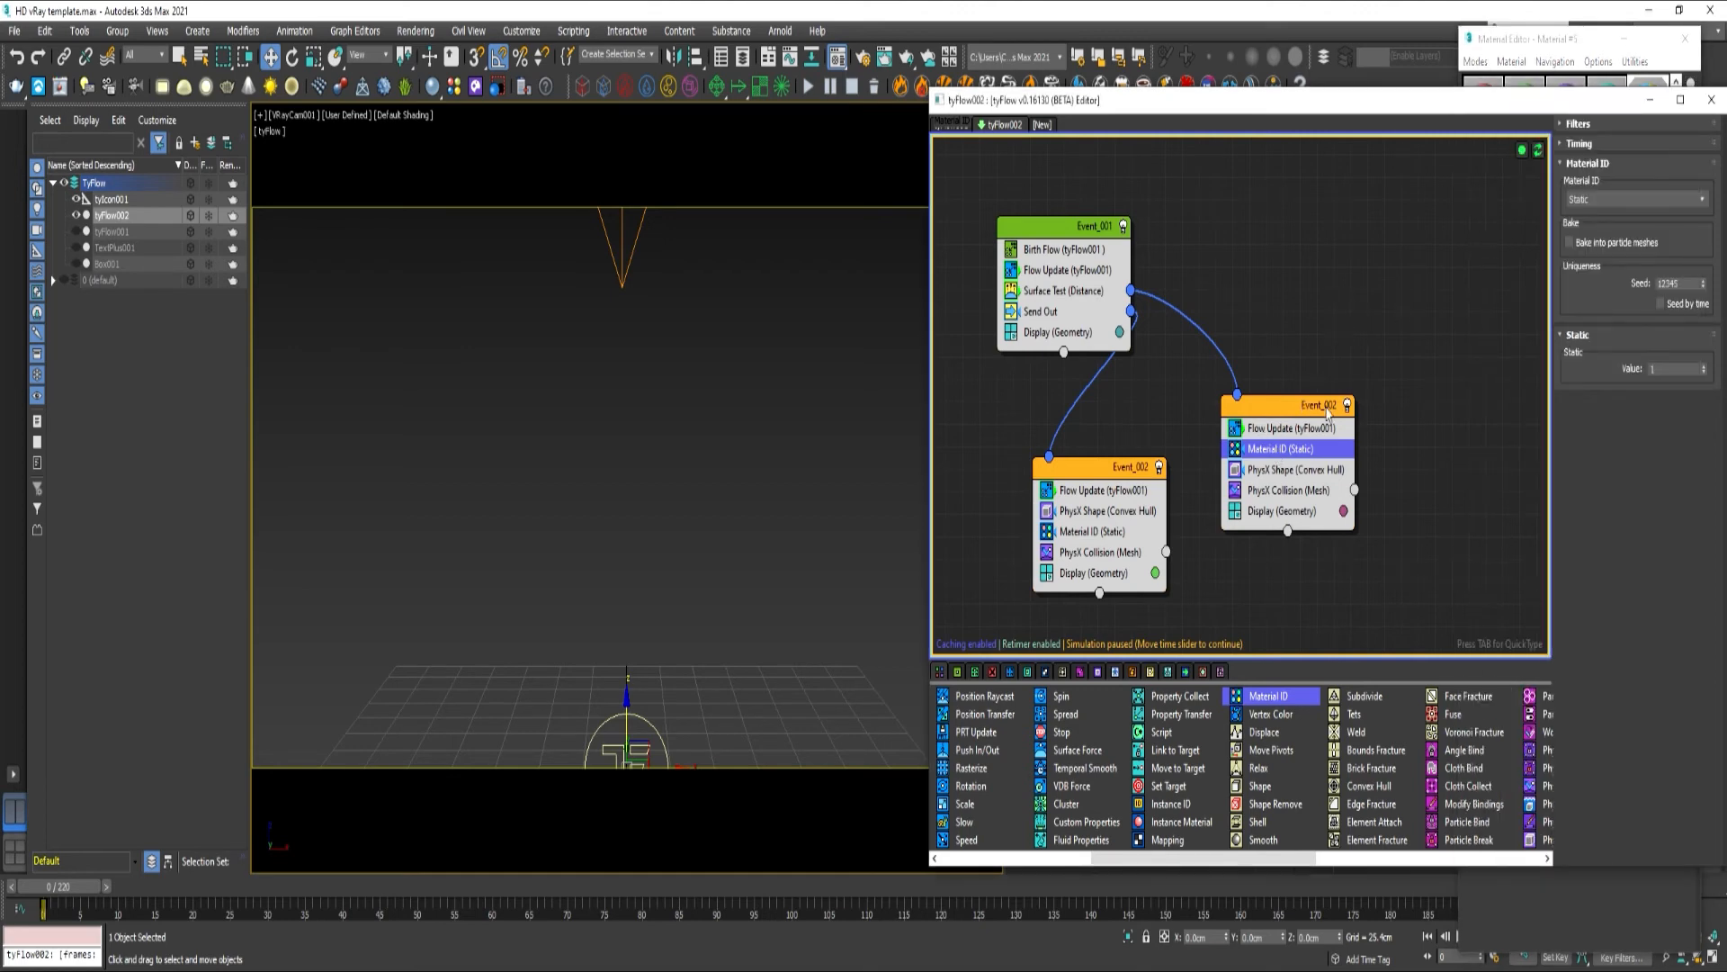
{"action": "right_click", "coordinate": [1324, 405]}
{"action": "type", "text": "Text"}
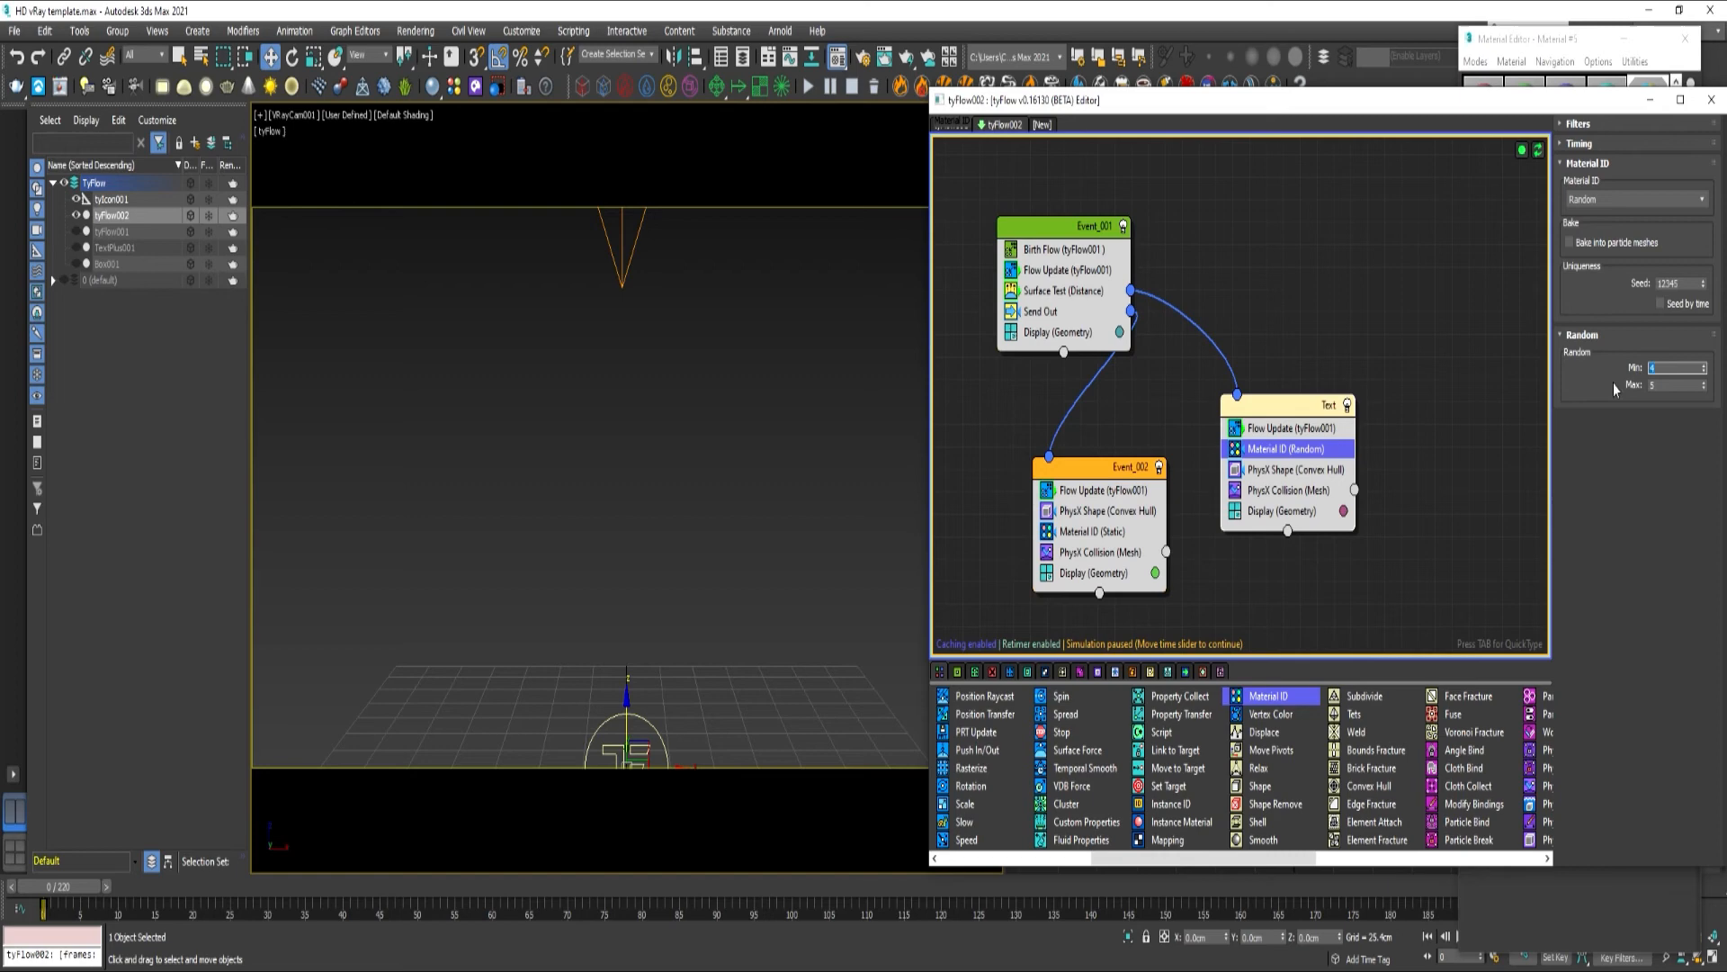
{"action": "left_click", "coordinate": [1094, 531]}
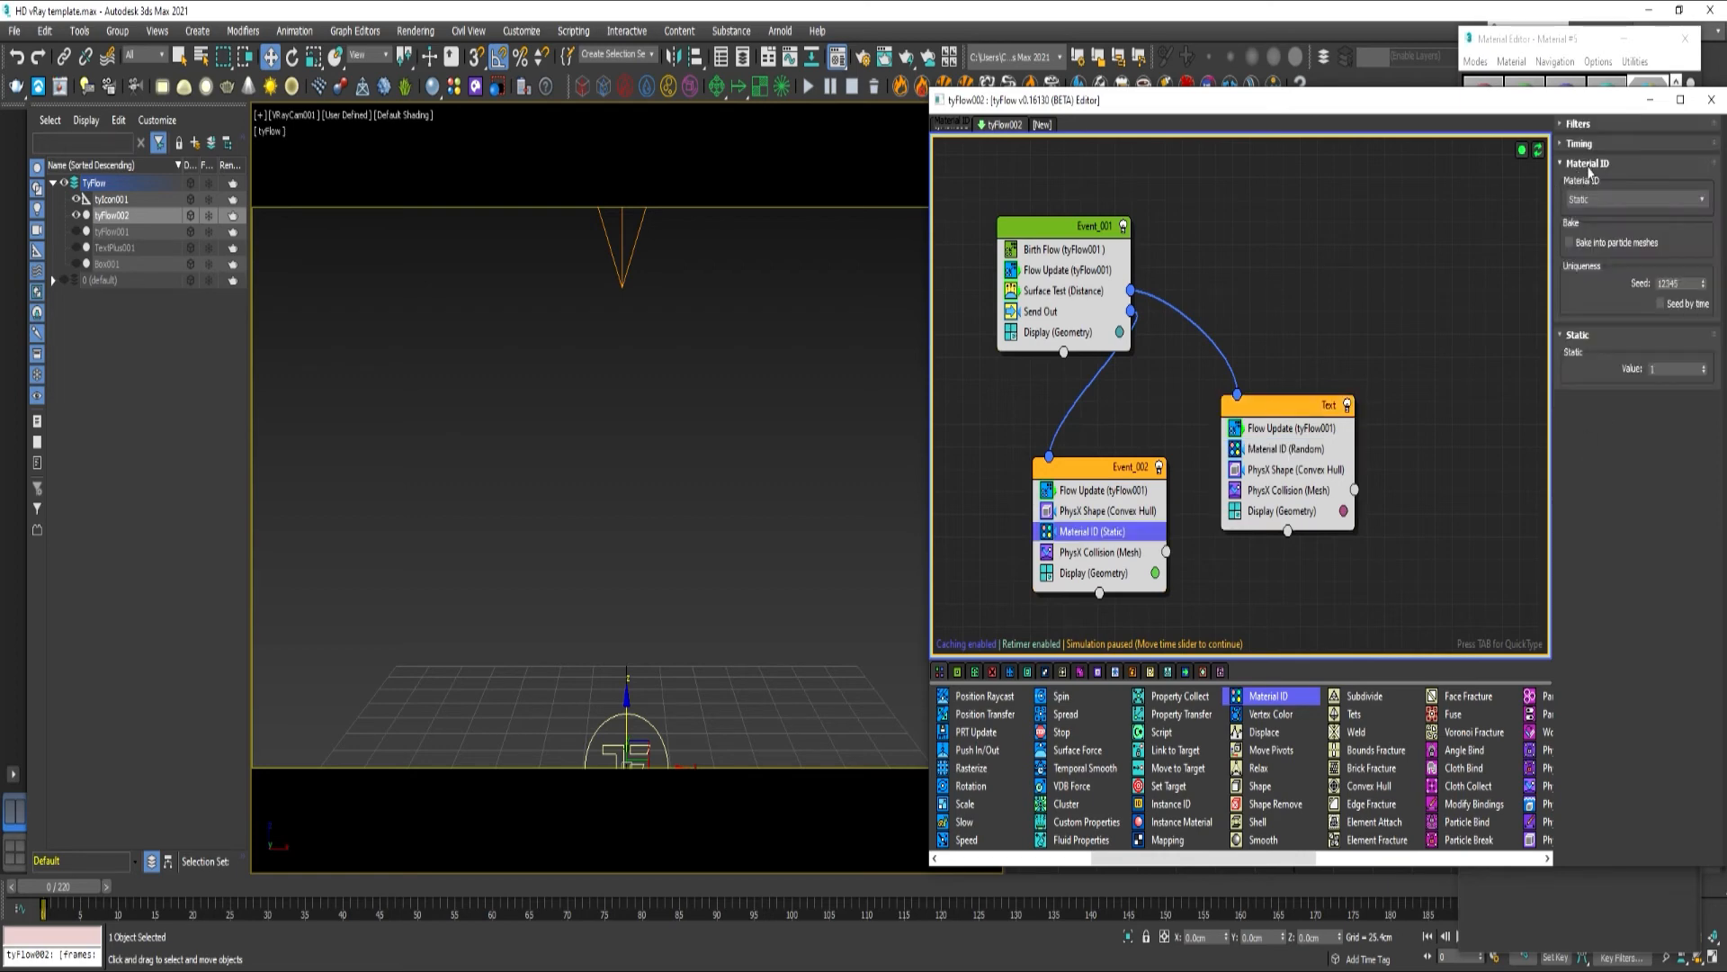
Set the other event's Material ID to Random 1–3 and re-run the simulation
{"action": "left_click", "coordinate": [1634, 199]}
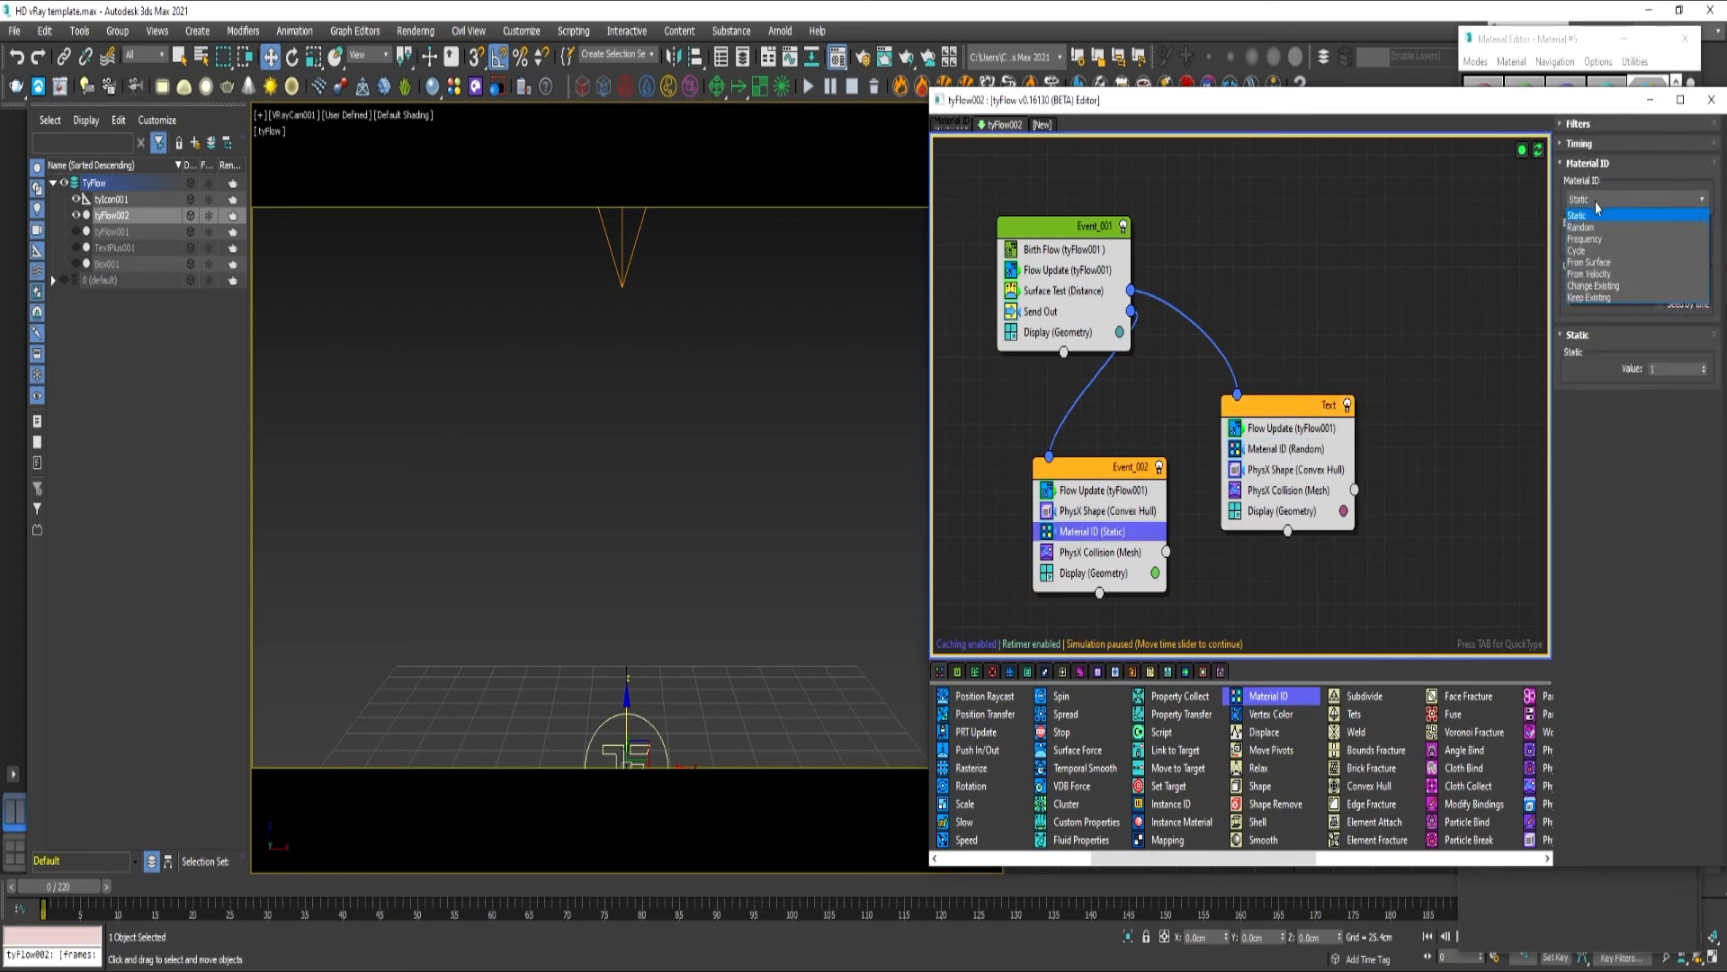
{"action": "left_click", "coordinate": [1582, 227]}
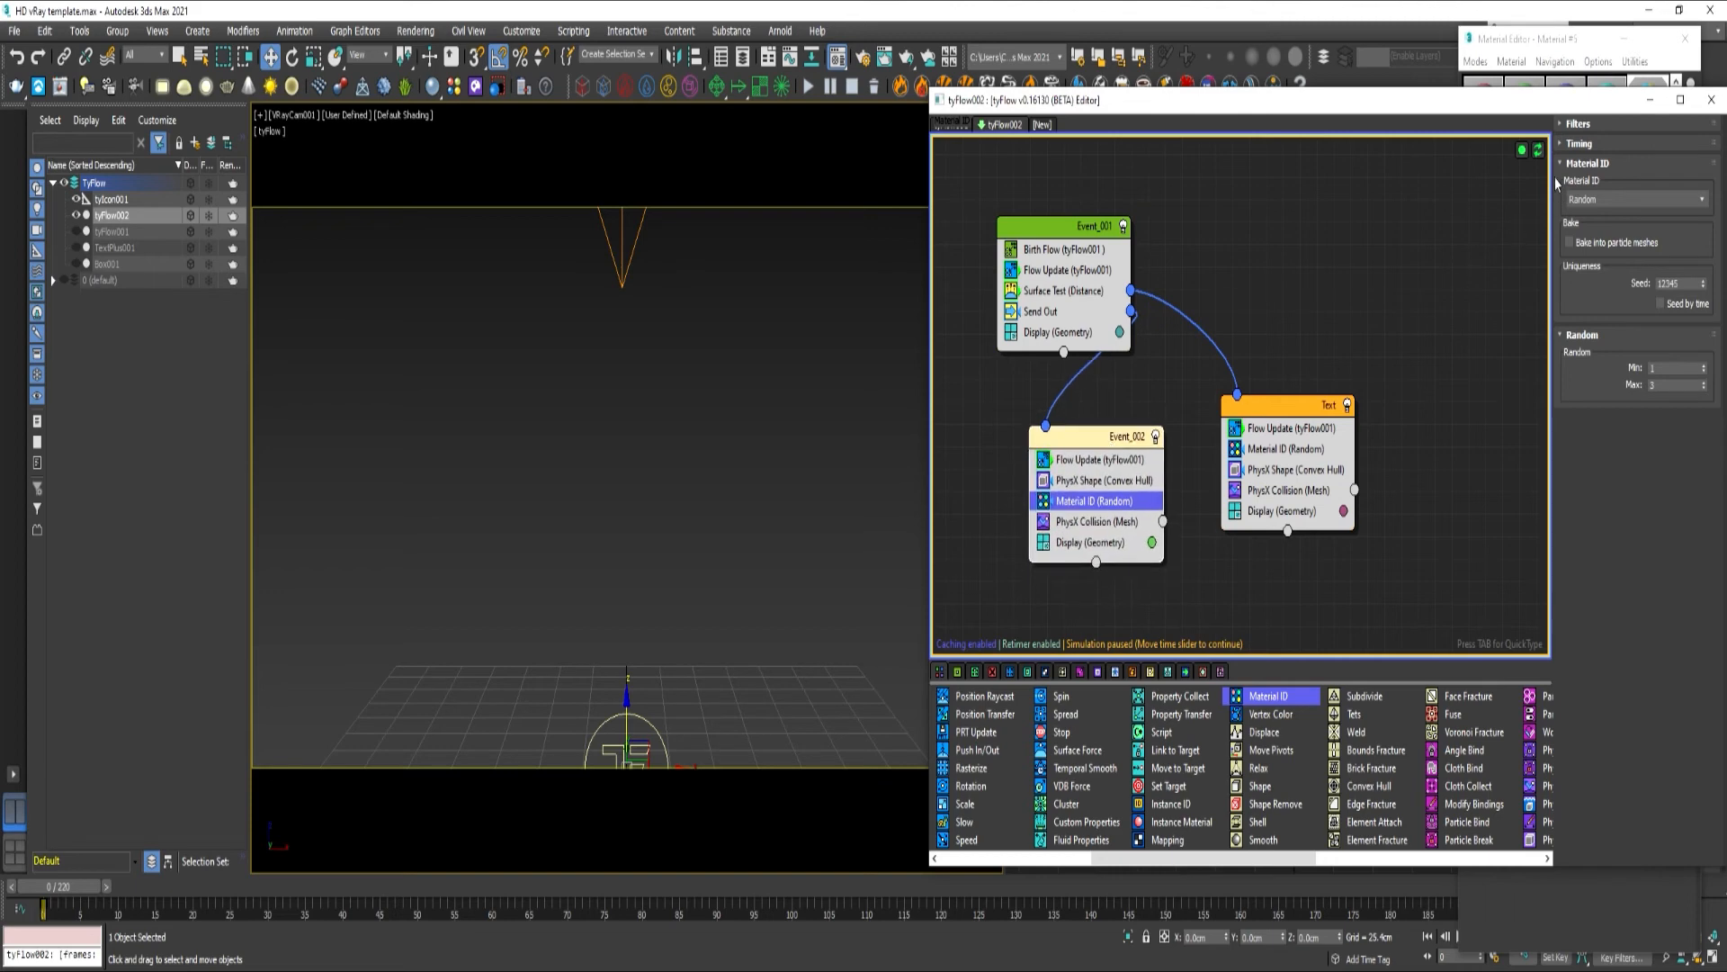
{"action": "left_click", "coordinate": [1539, 149]}
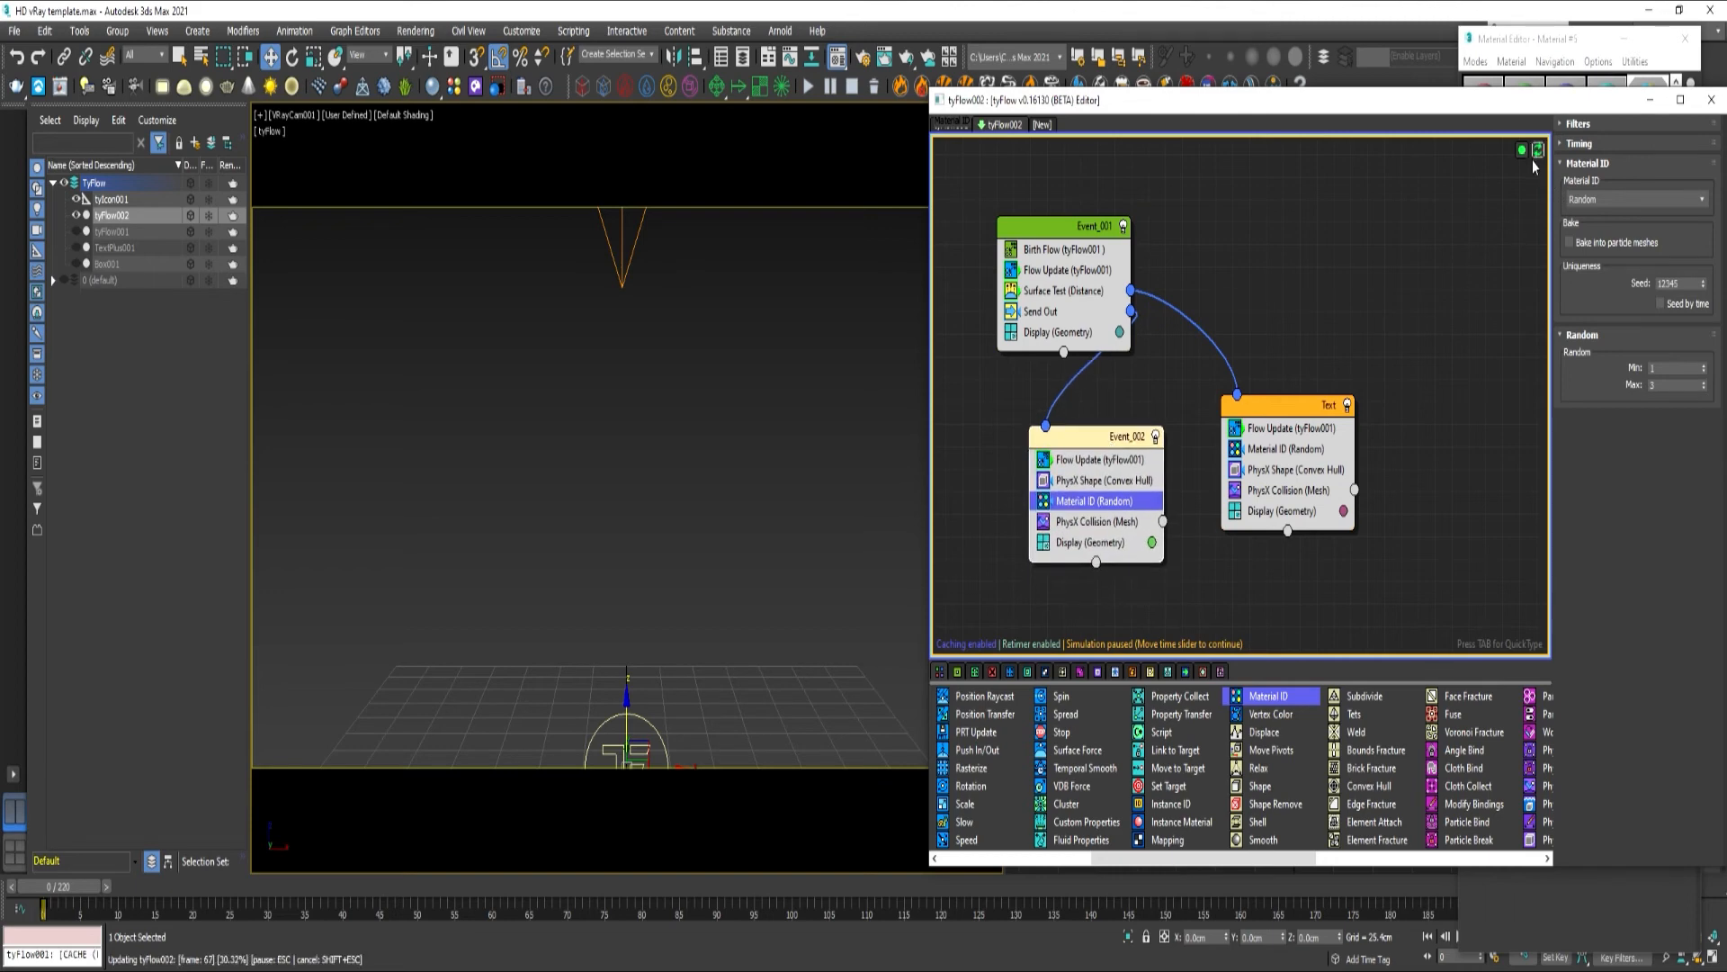